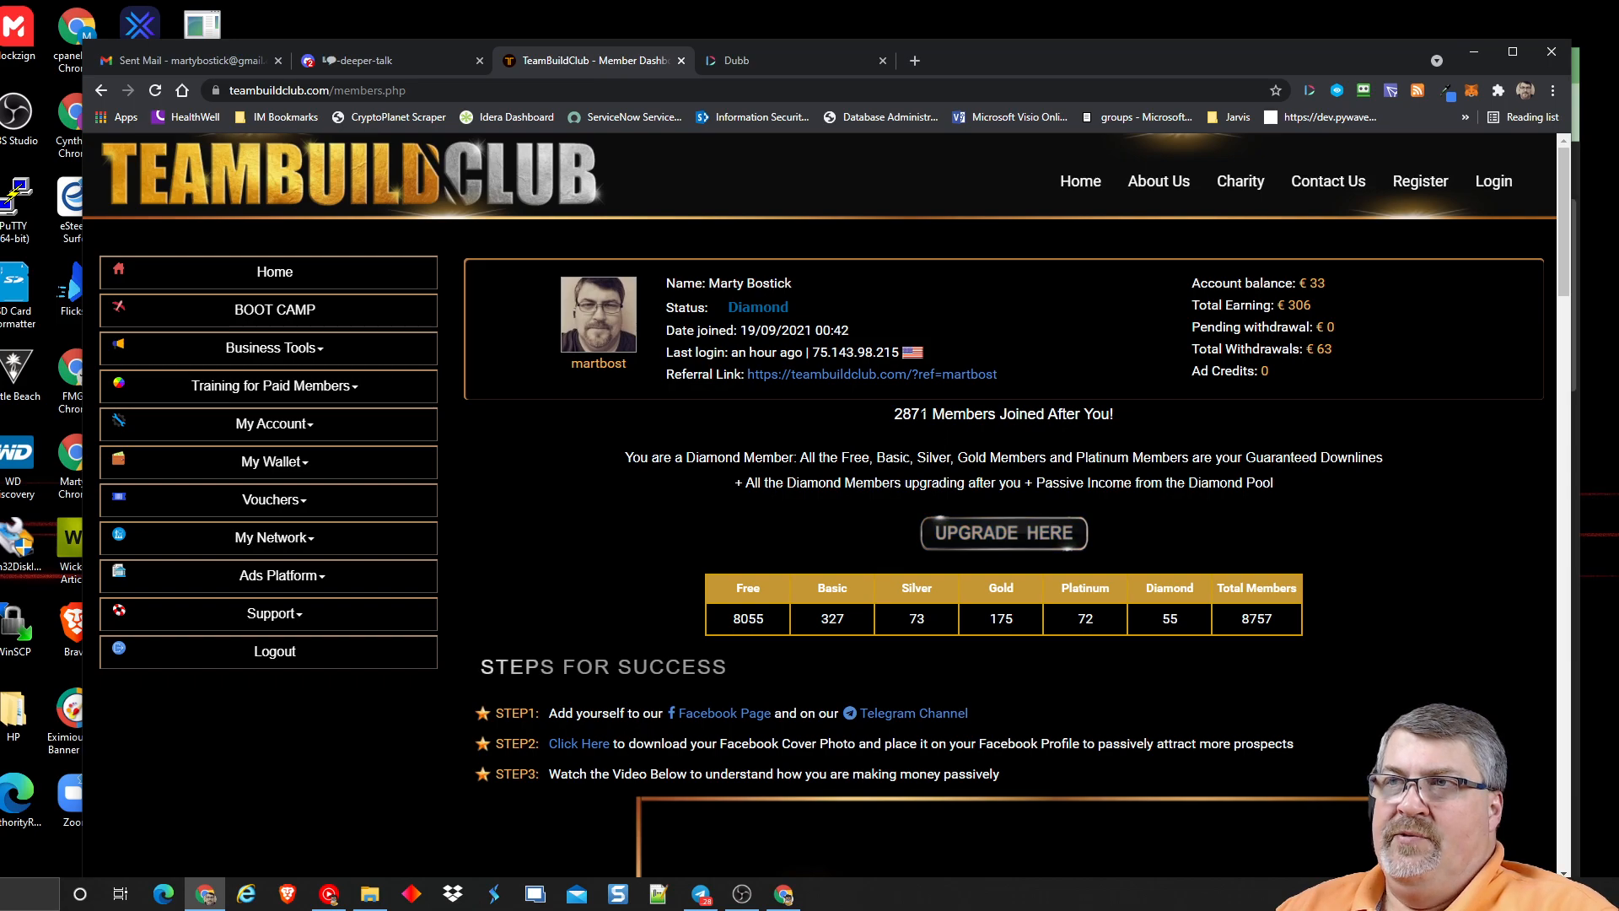
Step: Bring up the TeamBuildClub members.php dashboard with account summary and downline counts
double_click(911, 414)
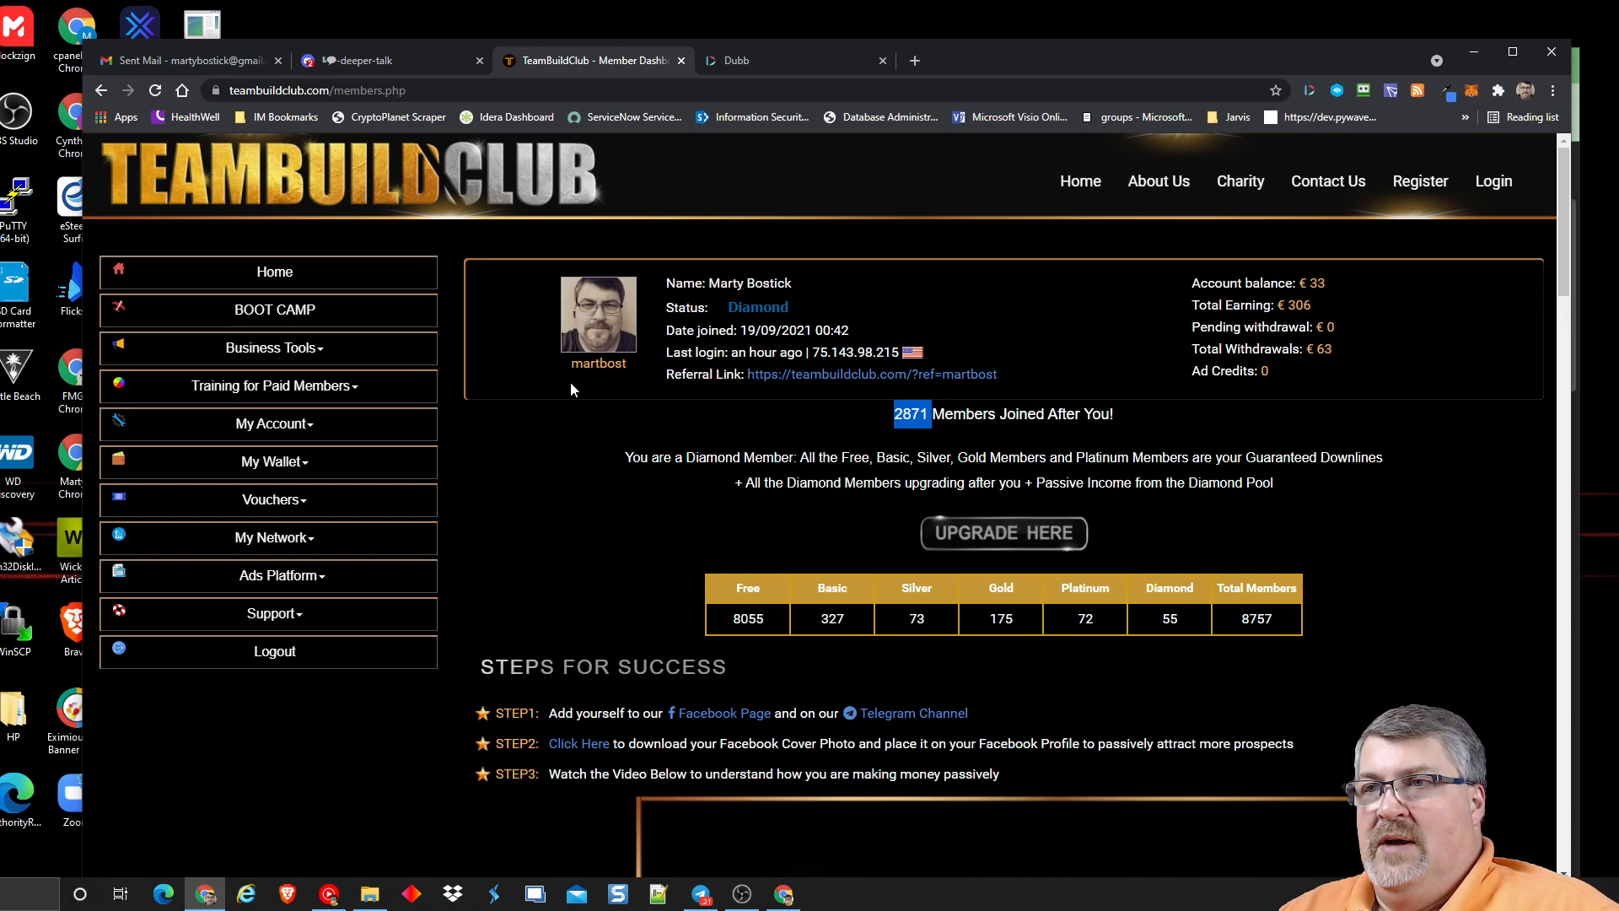
mouse_move(493, 501)
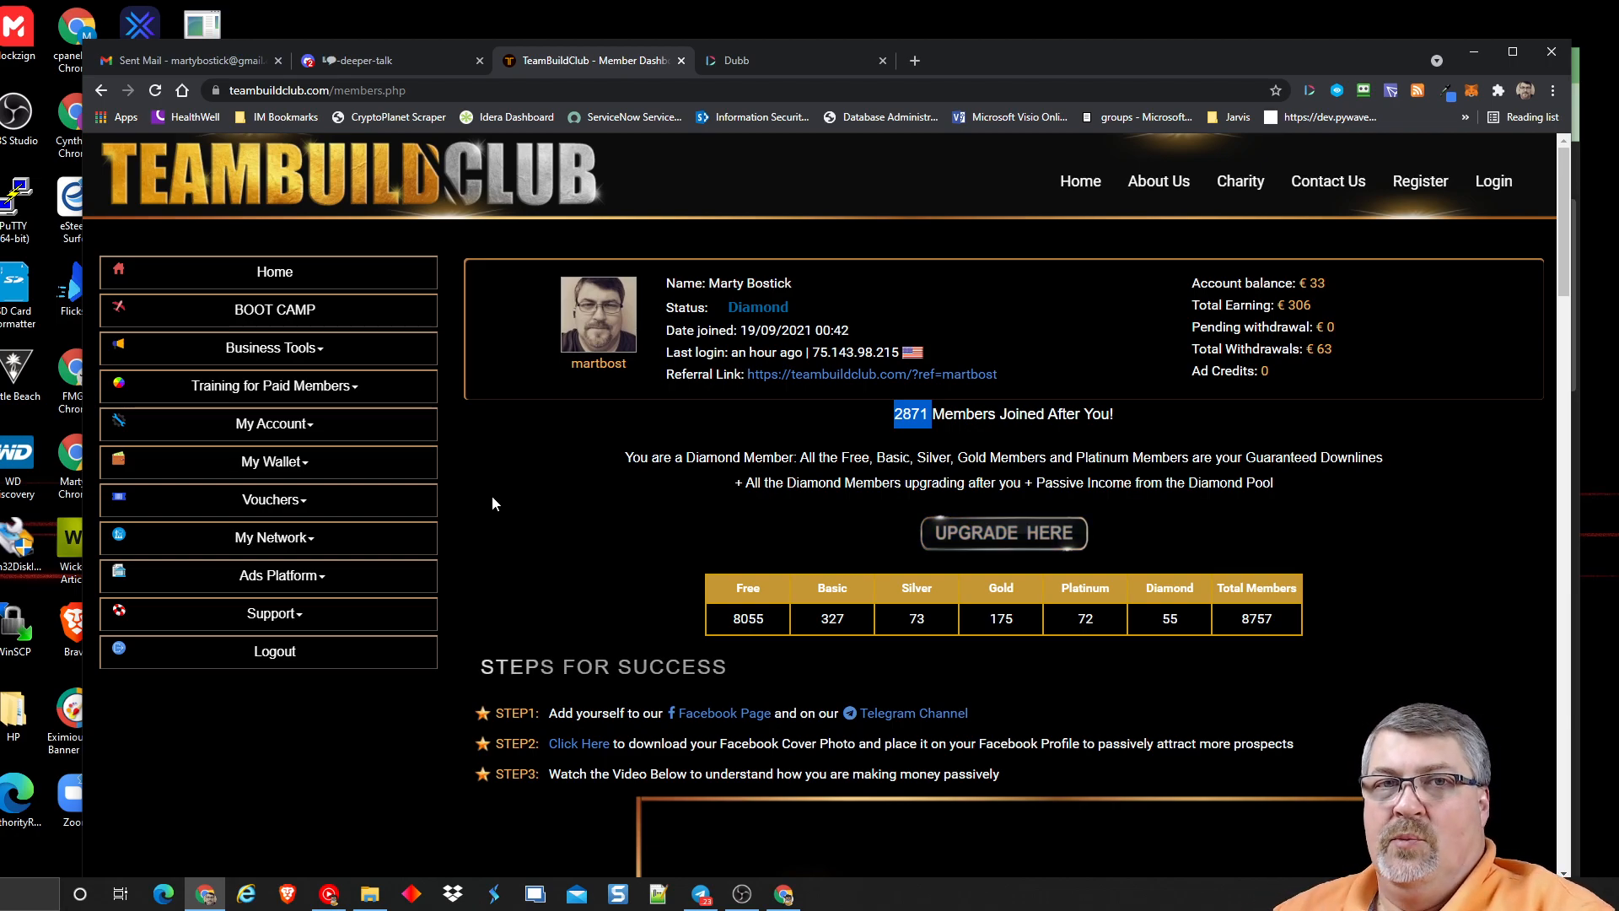
mouse_move(641, 572)
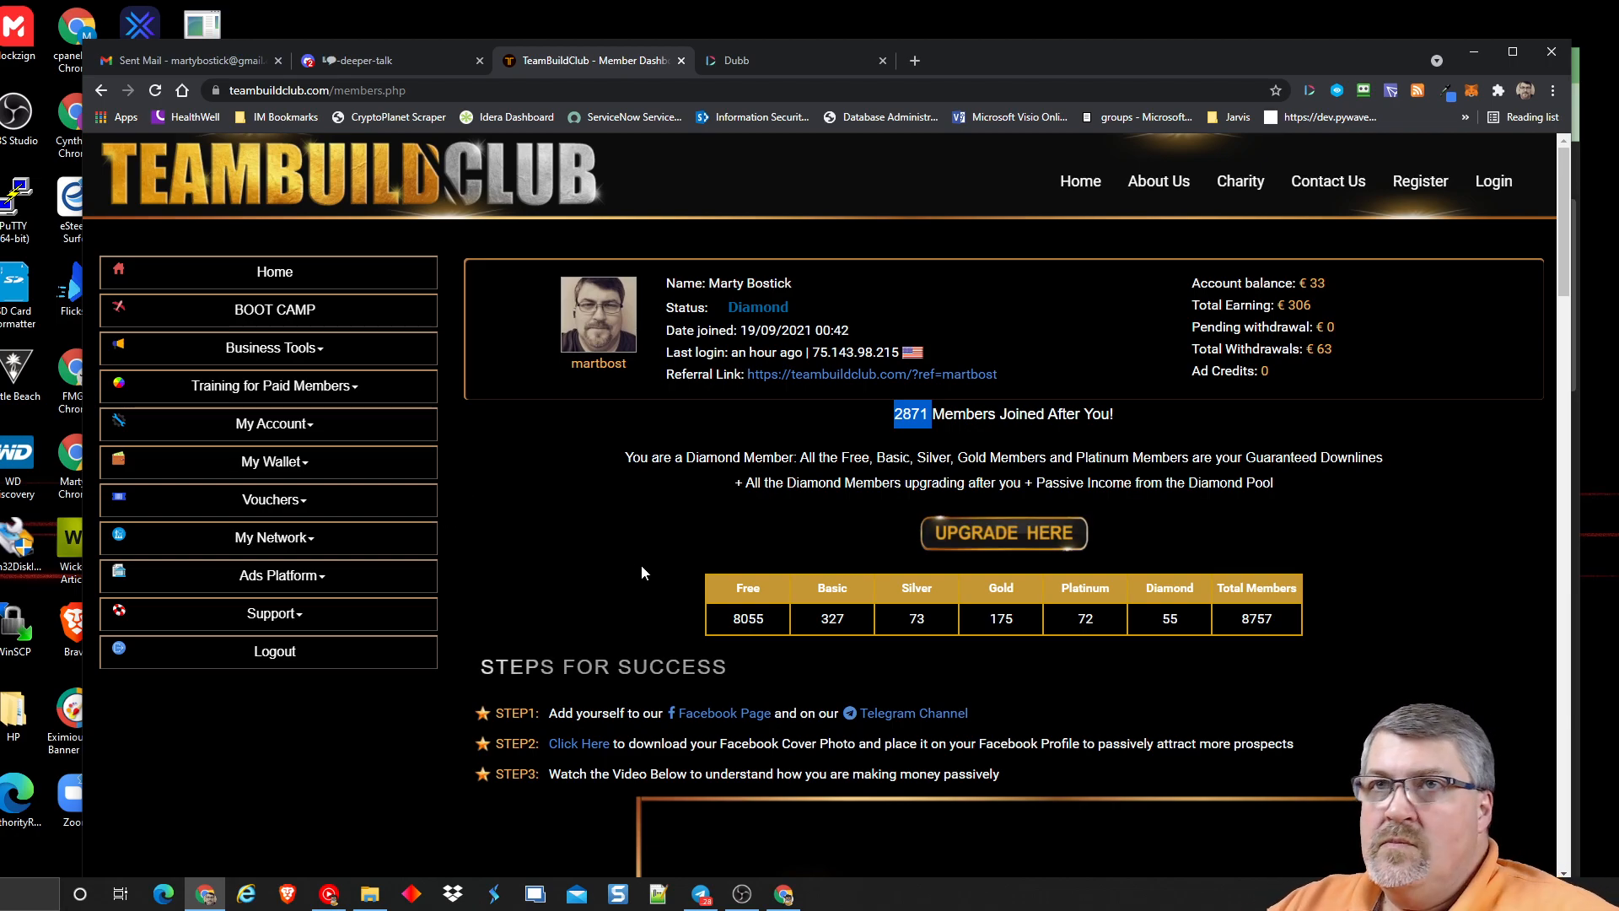
Step: Show Gmail's Sent folder listing the personalised Team Build Club greeting emails
click(186, 60)
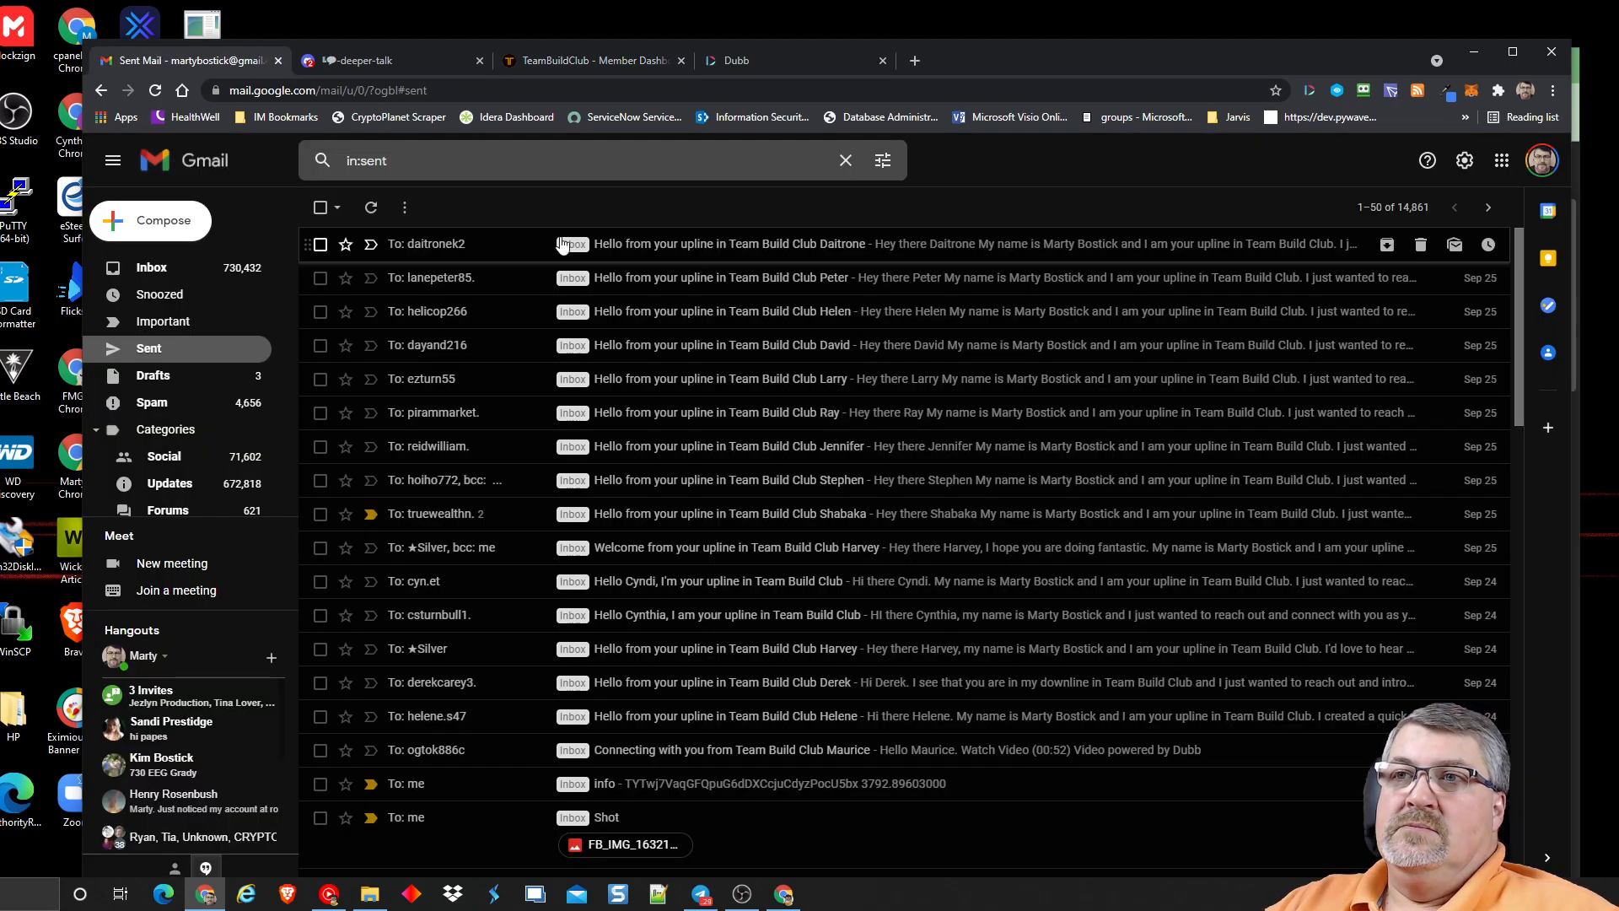
mouse_move(661, 345)
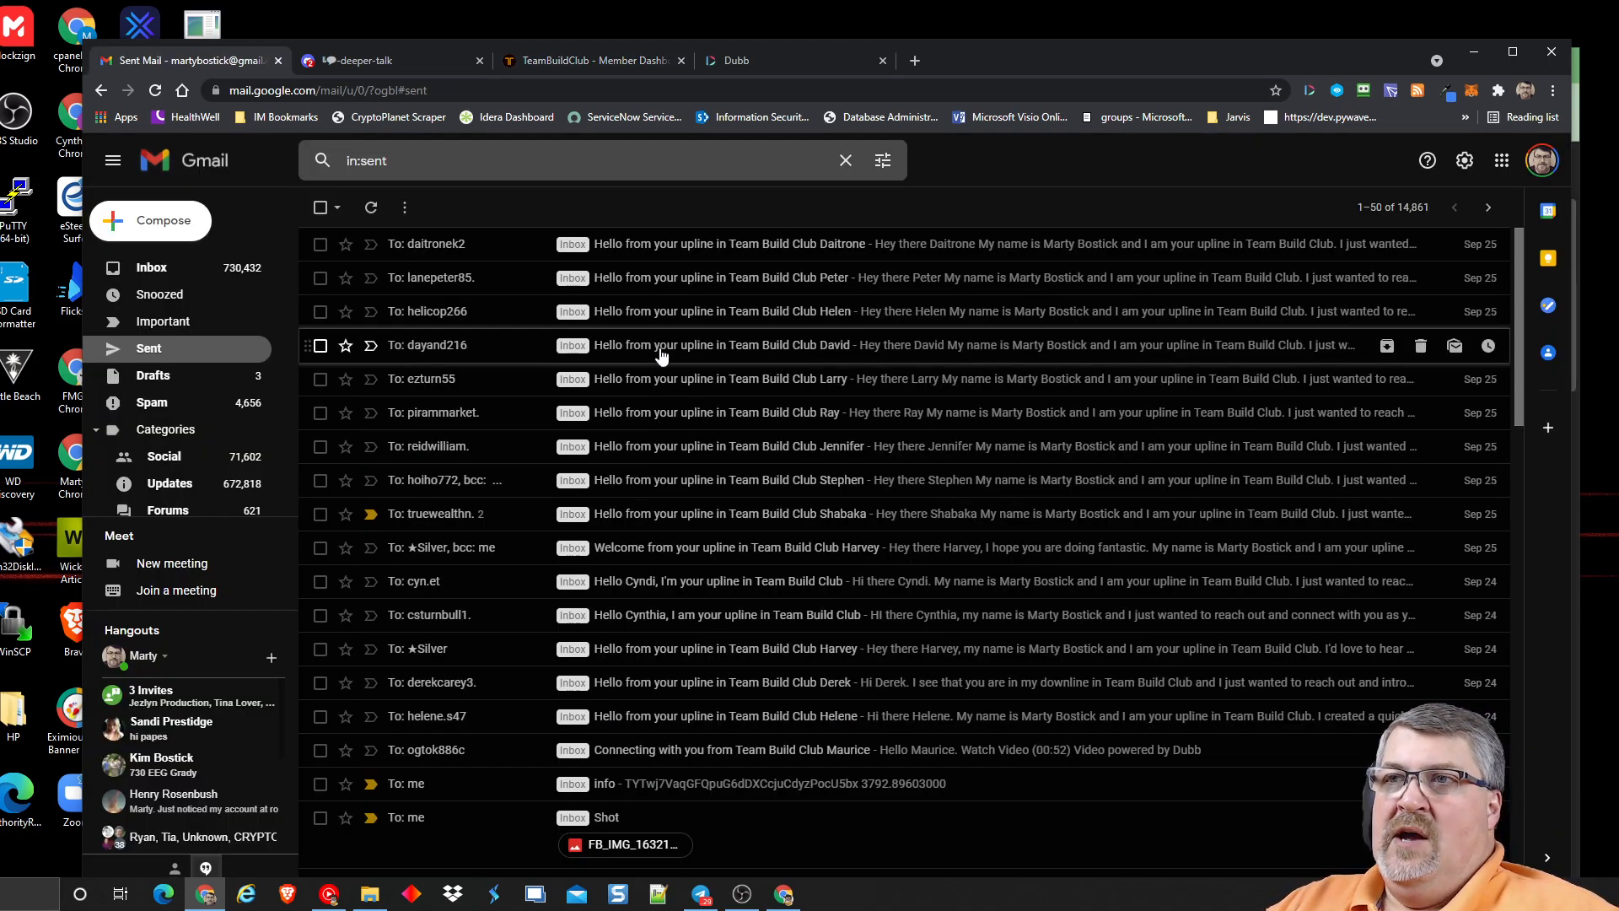
mouse_move(625, 413)
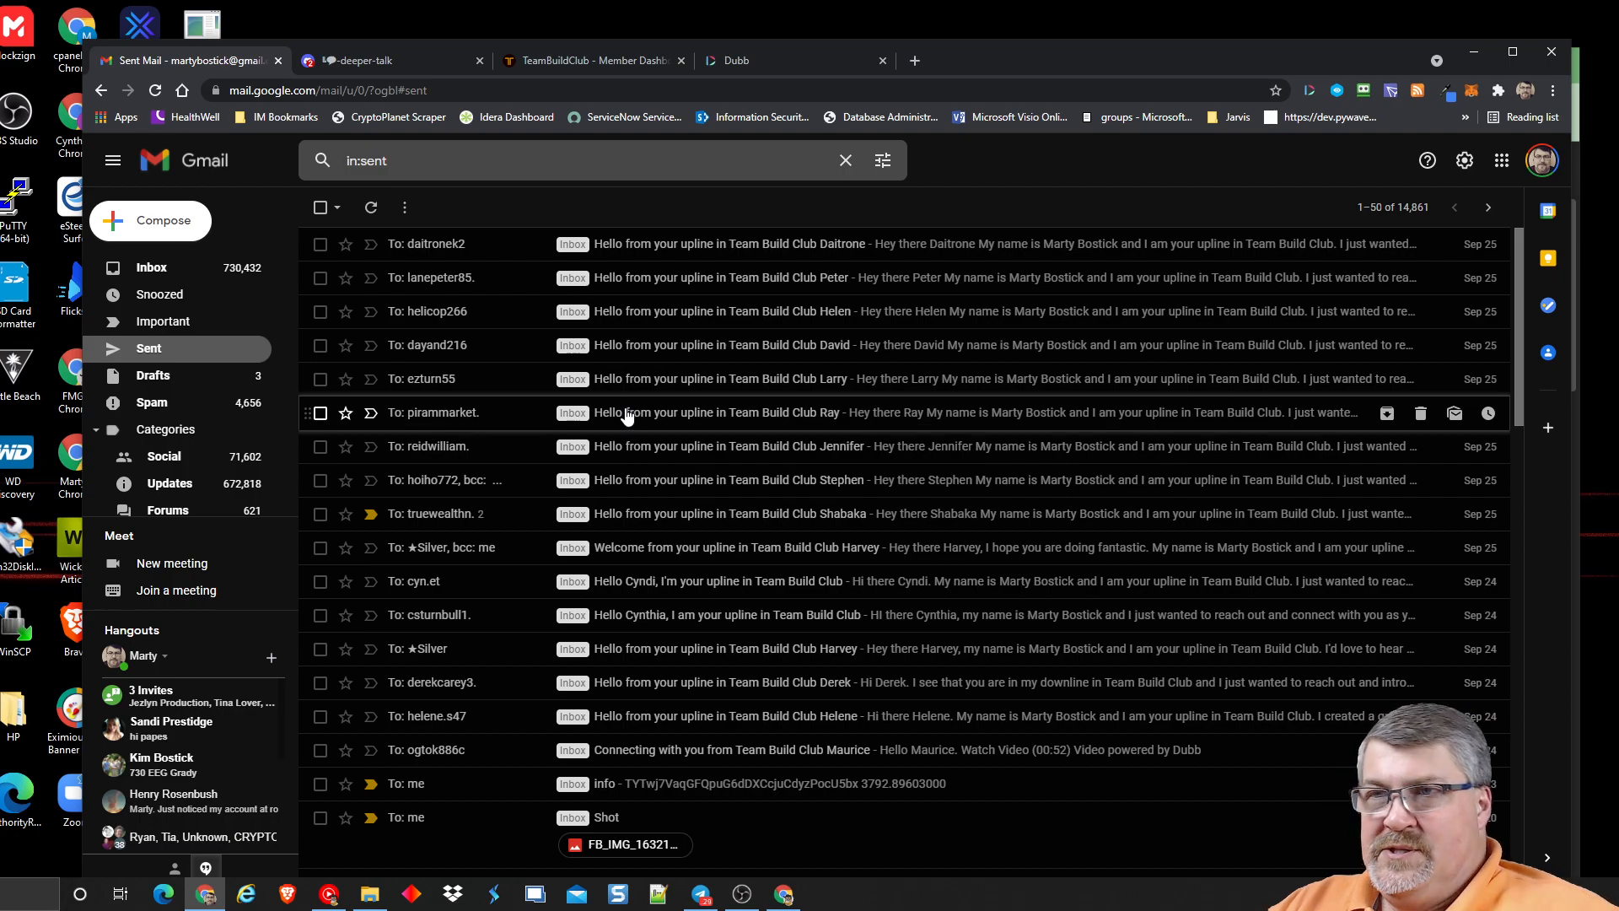
mouse_move(537, 289)
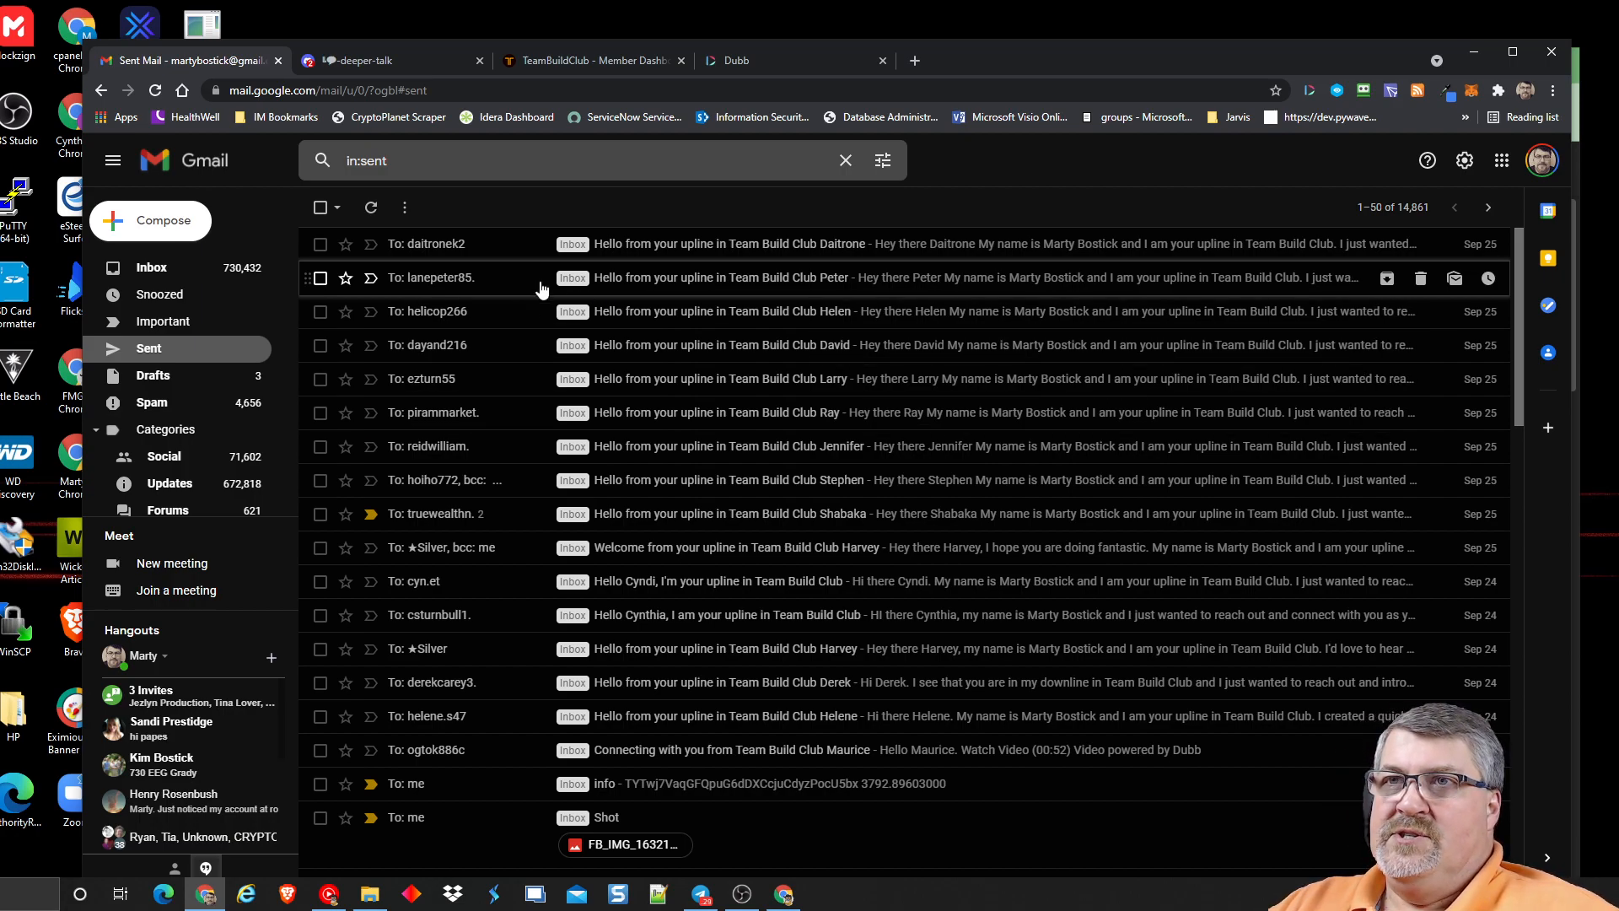
mouse_move(625, 244)
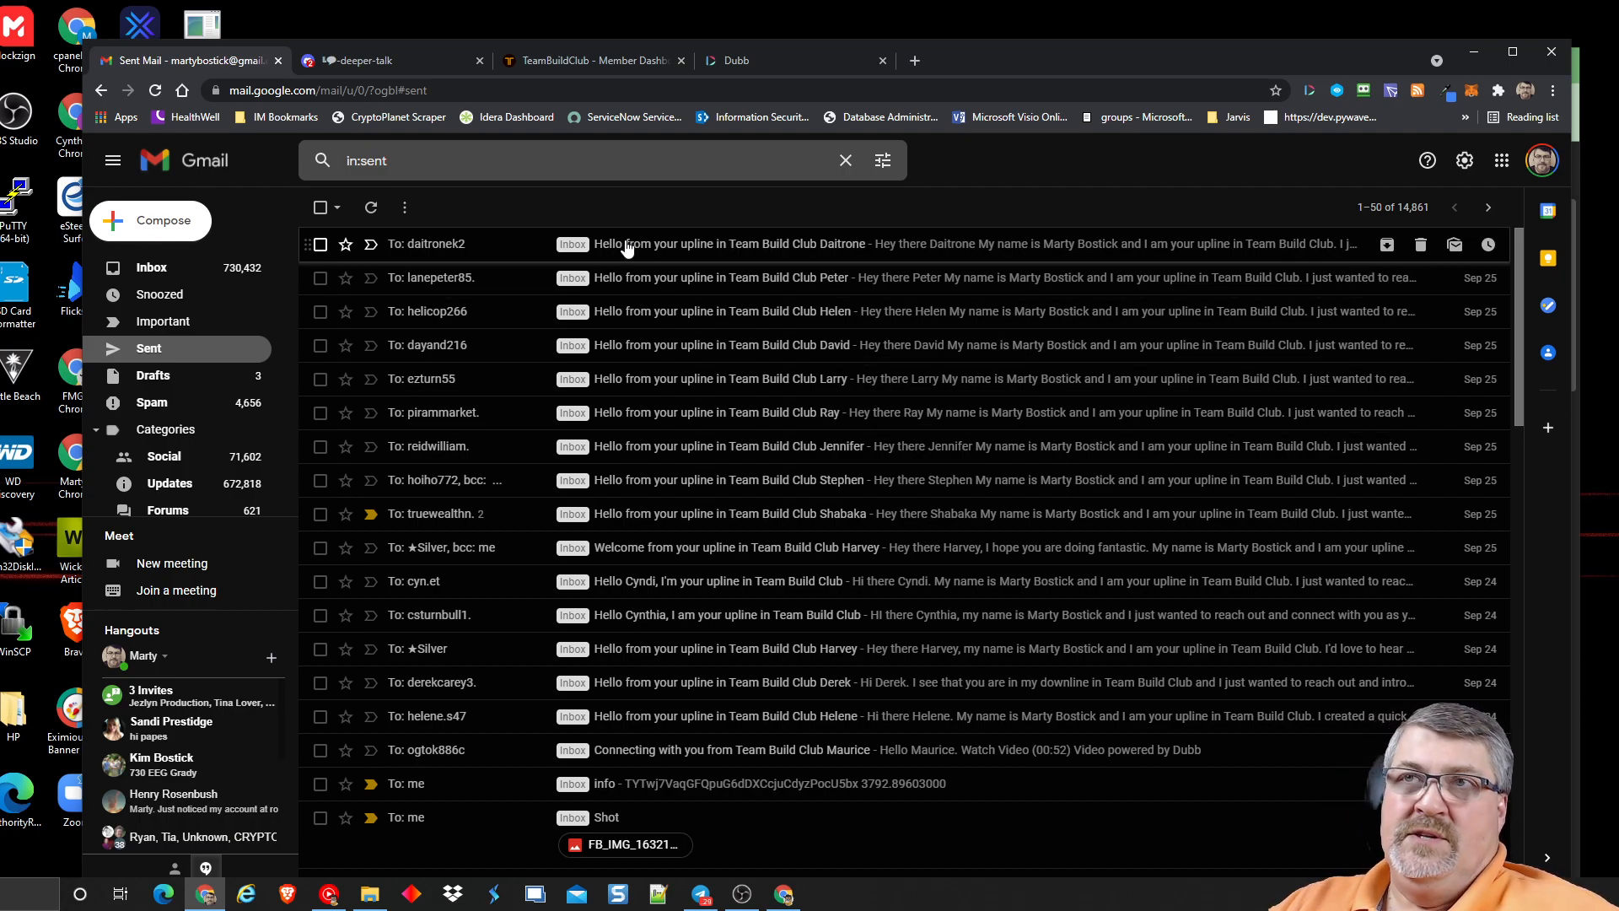
Step: Browse the Paid Downlines Details table under My Network in TeamBuildClub
click(589, 60)
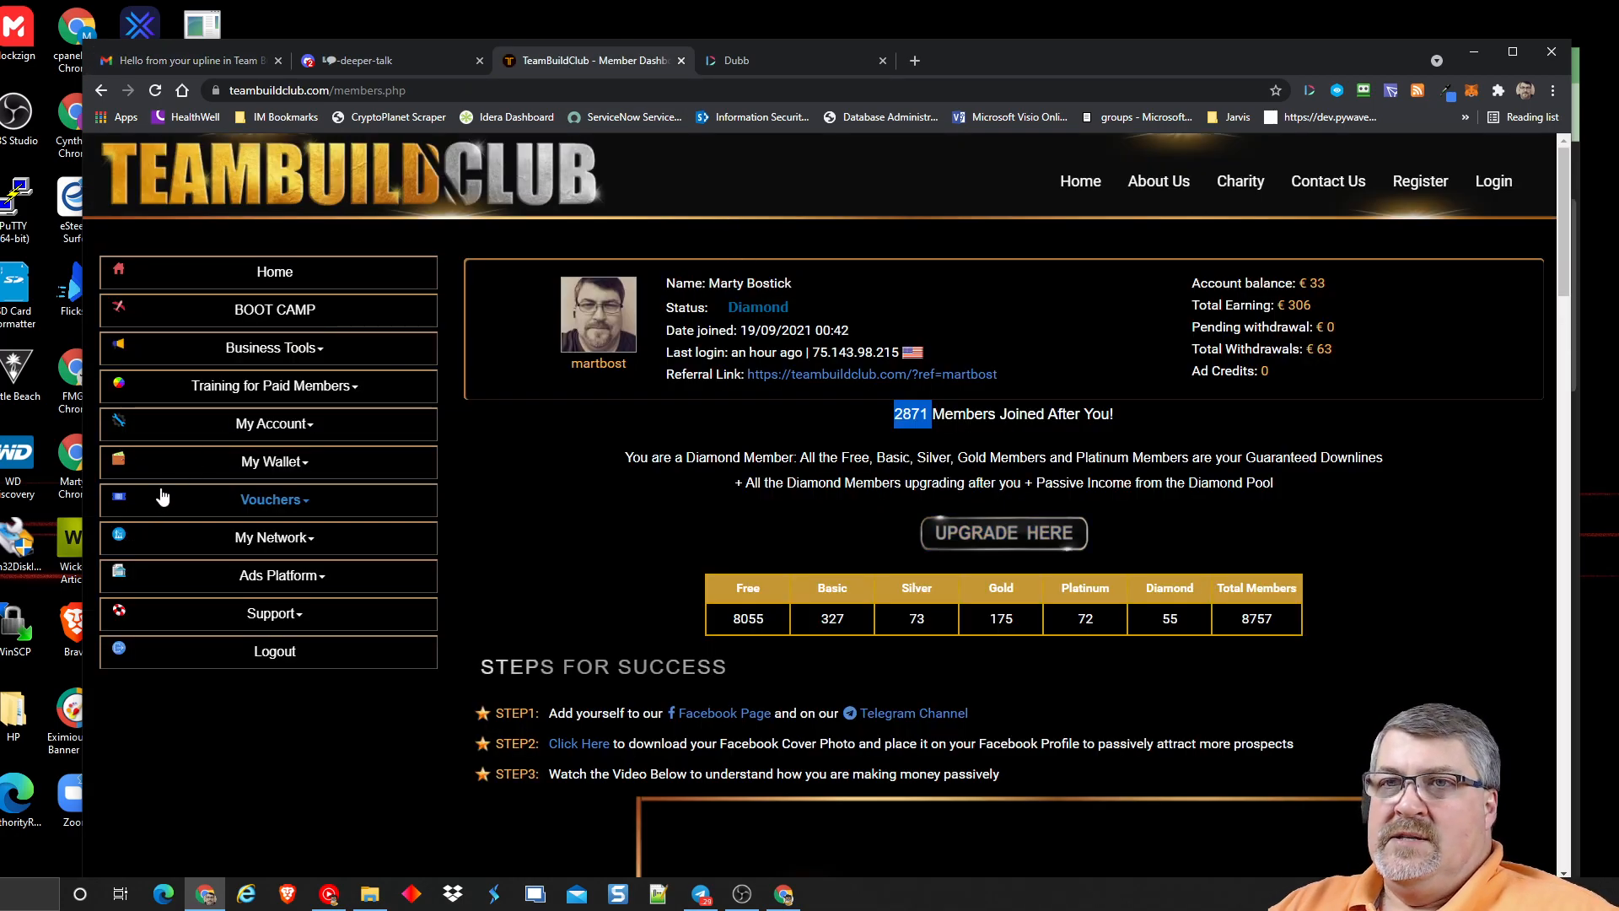
click(275, 538)
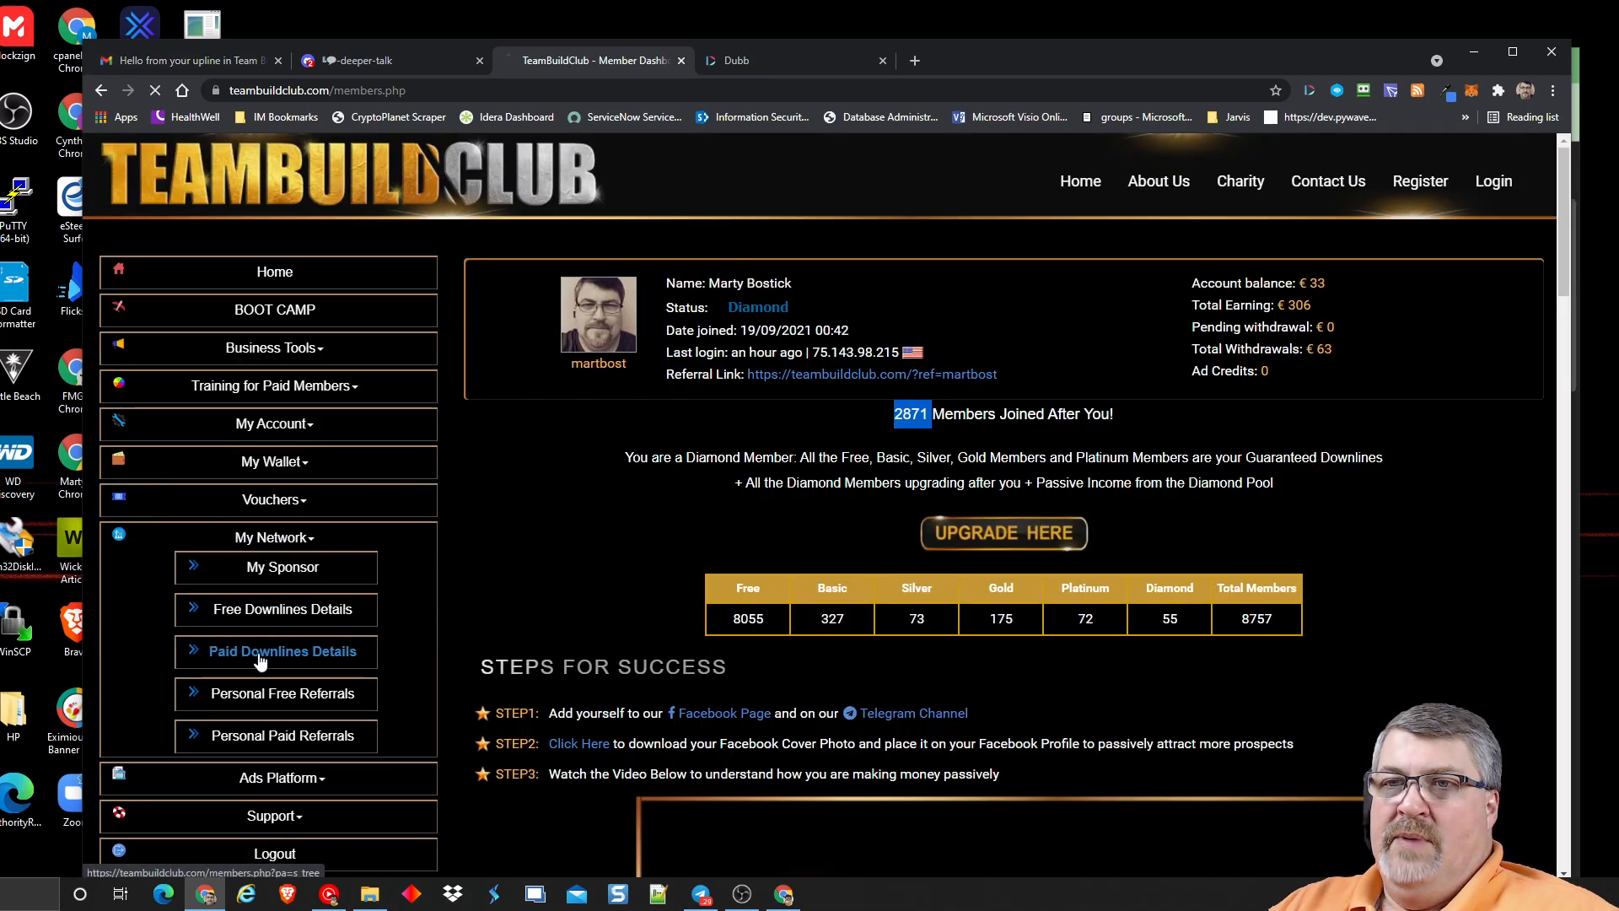
click(283, 650)
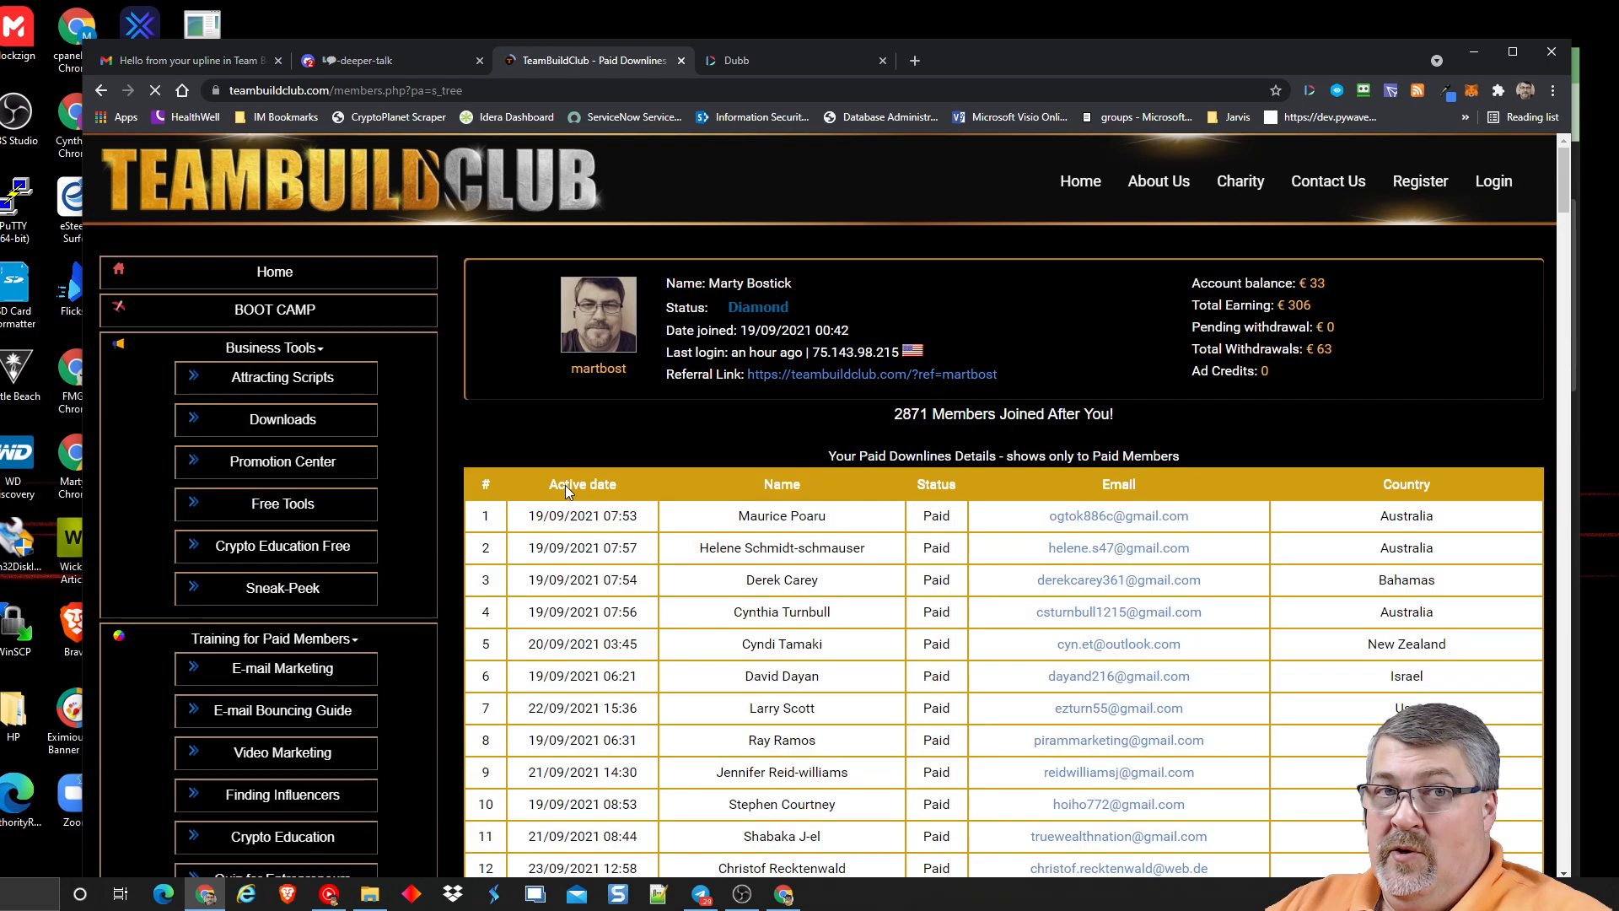
click(273, 348)
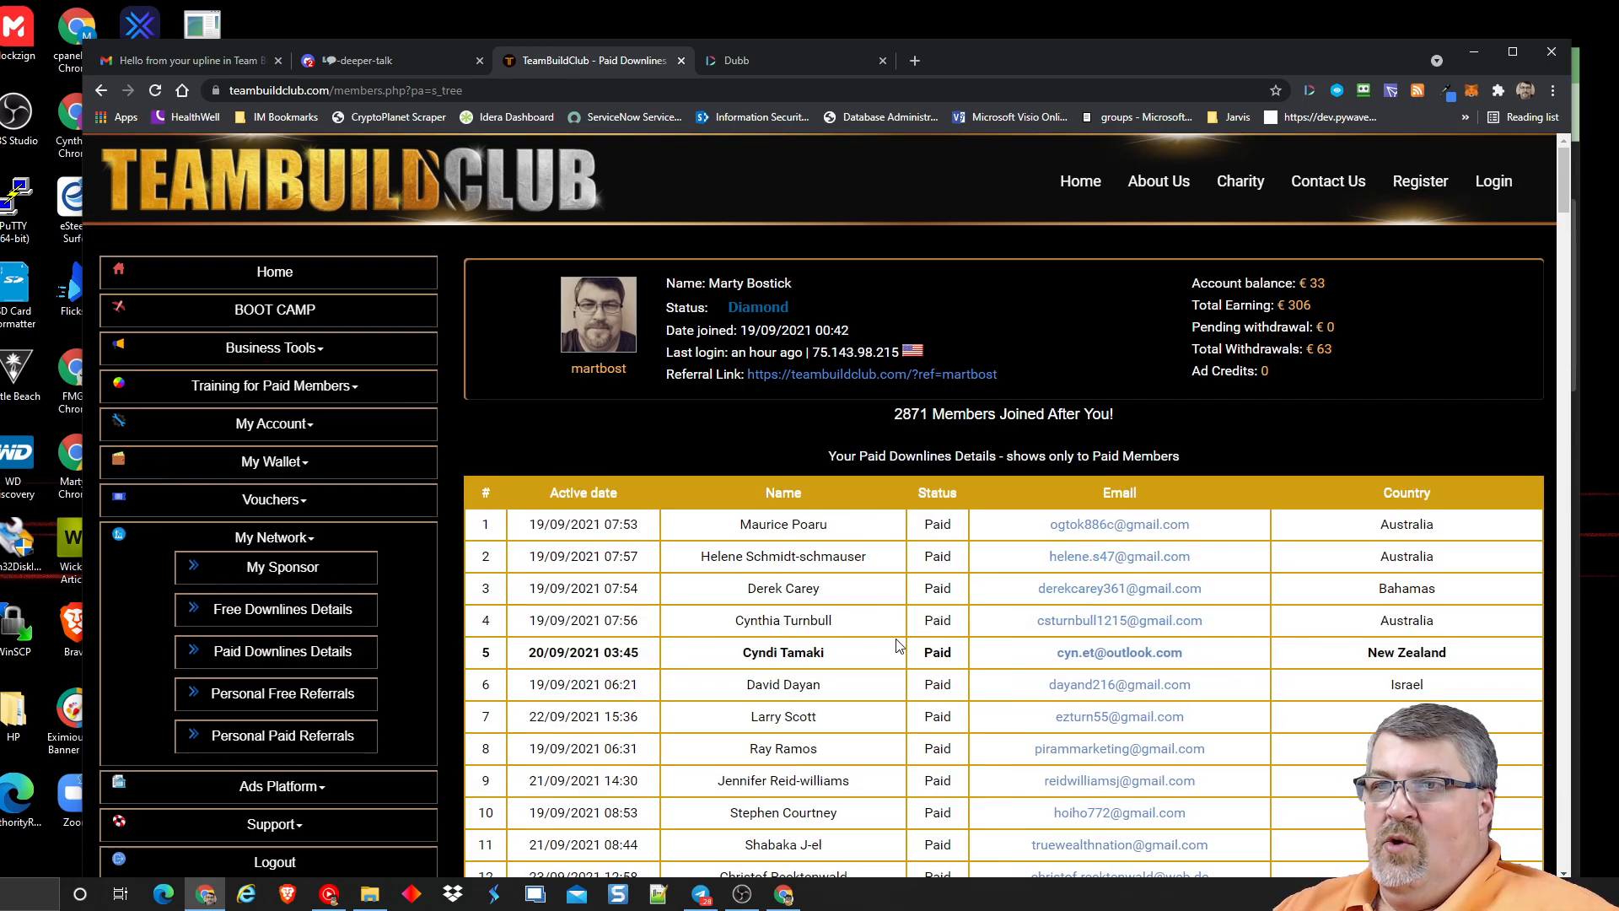
scroll(down, 3)
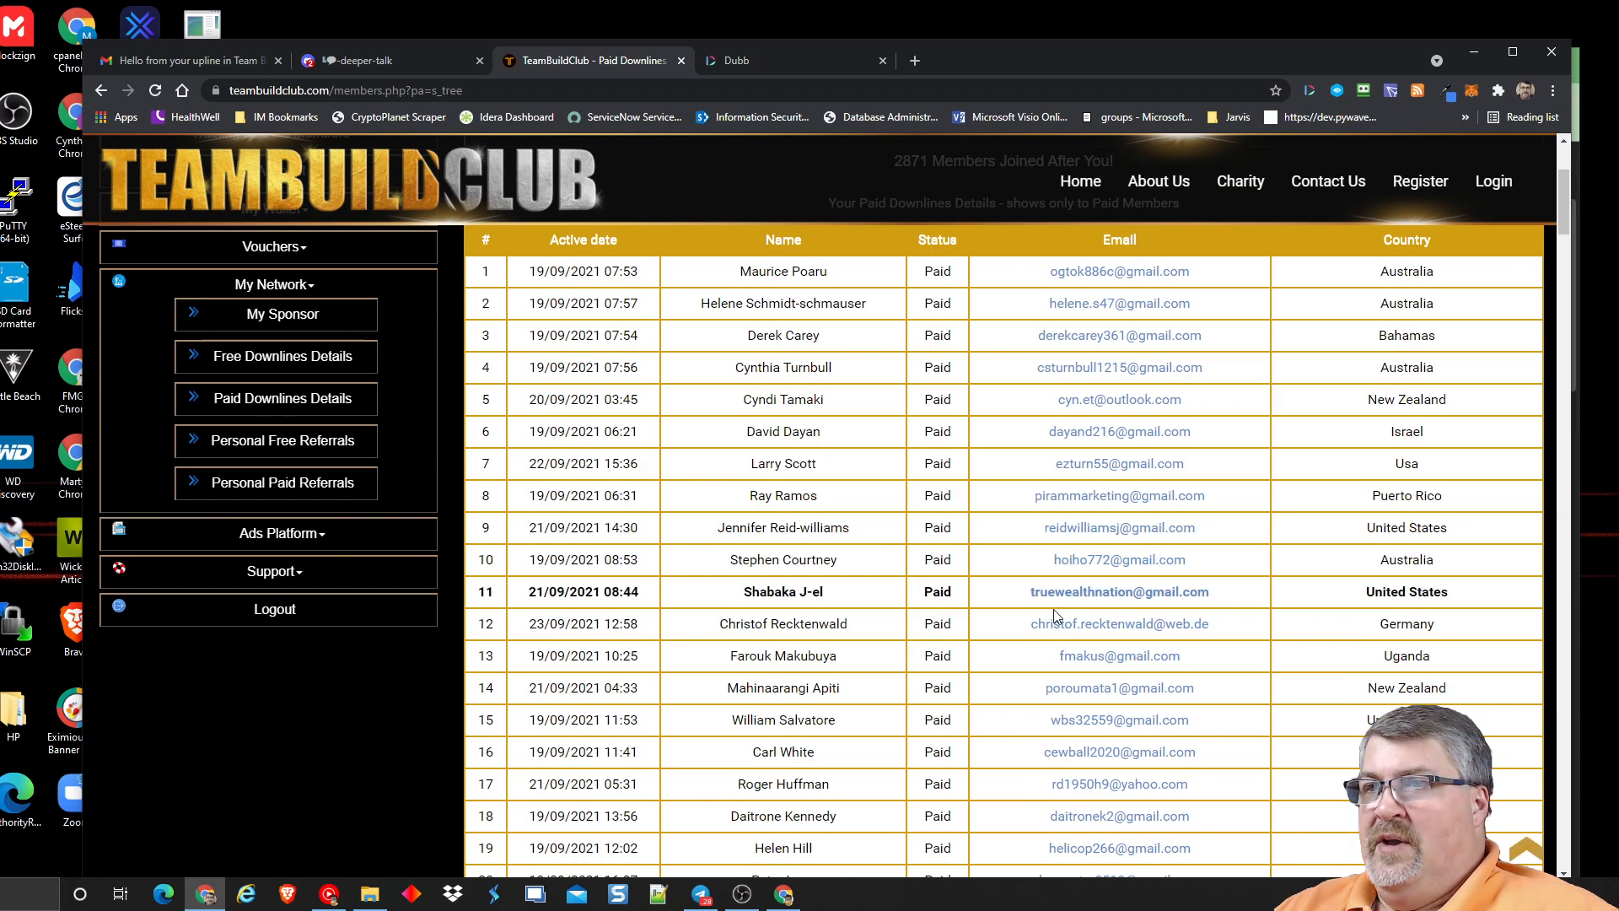
scroll(up, 3)
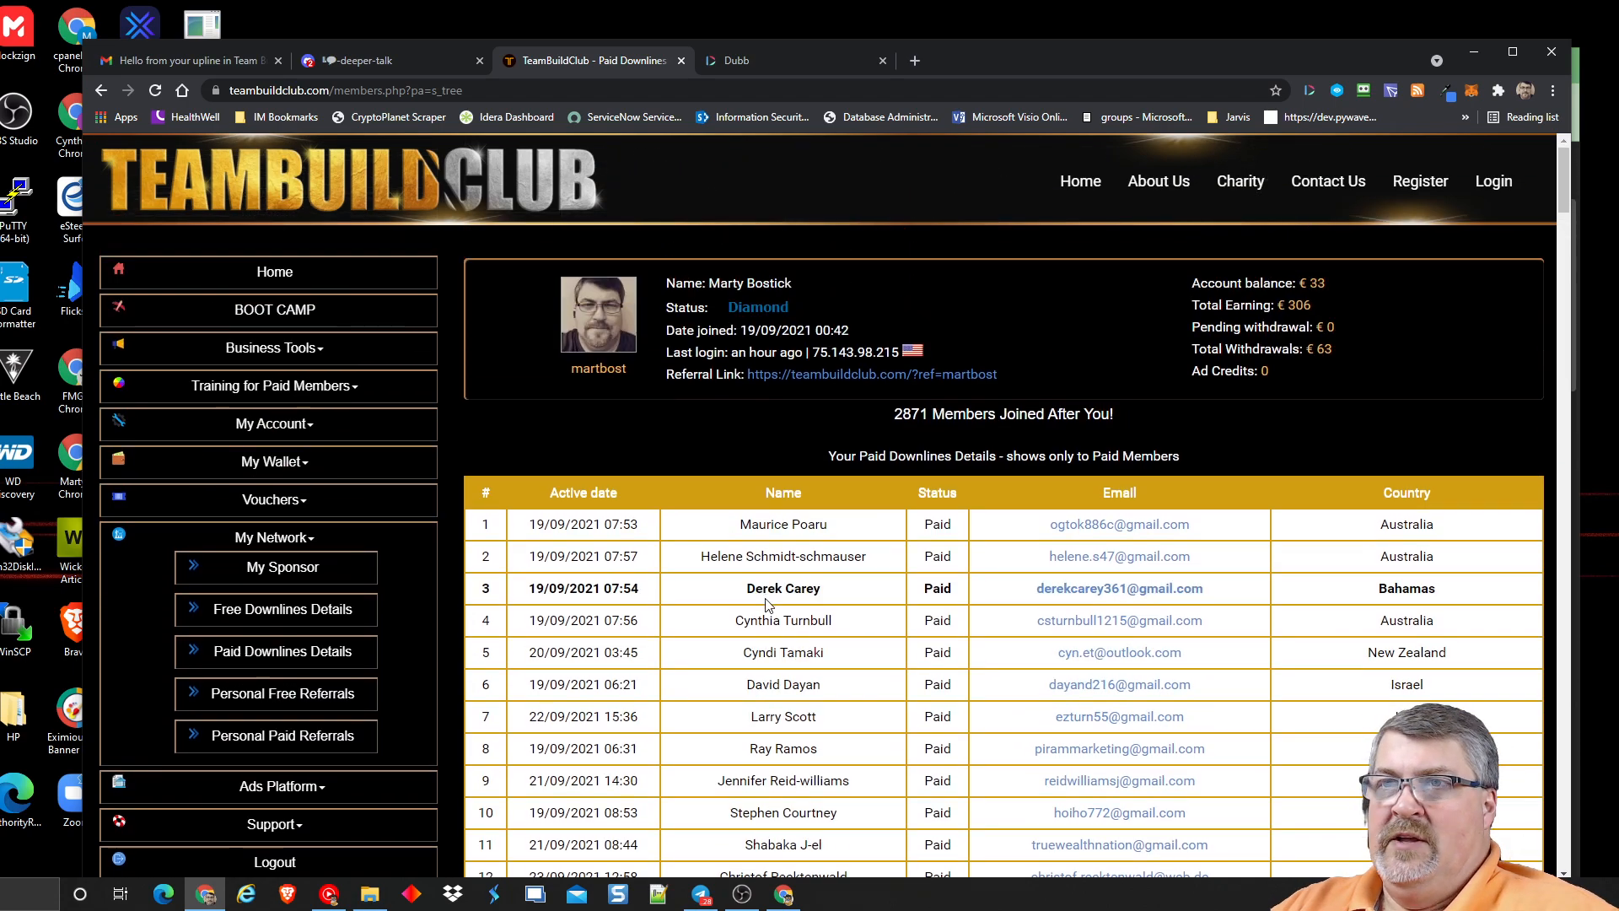
scroll(down, 3)
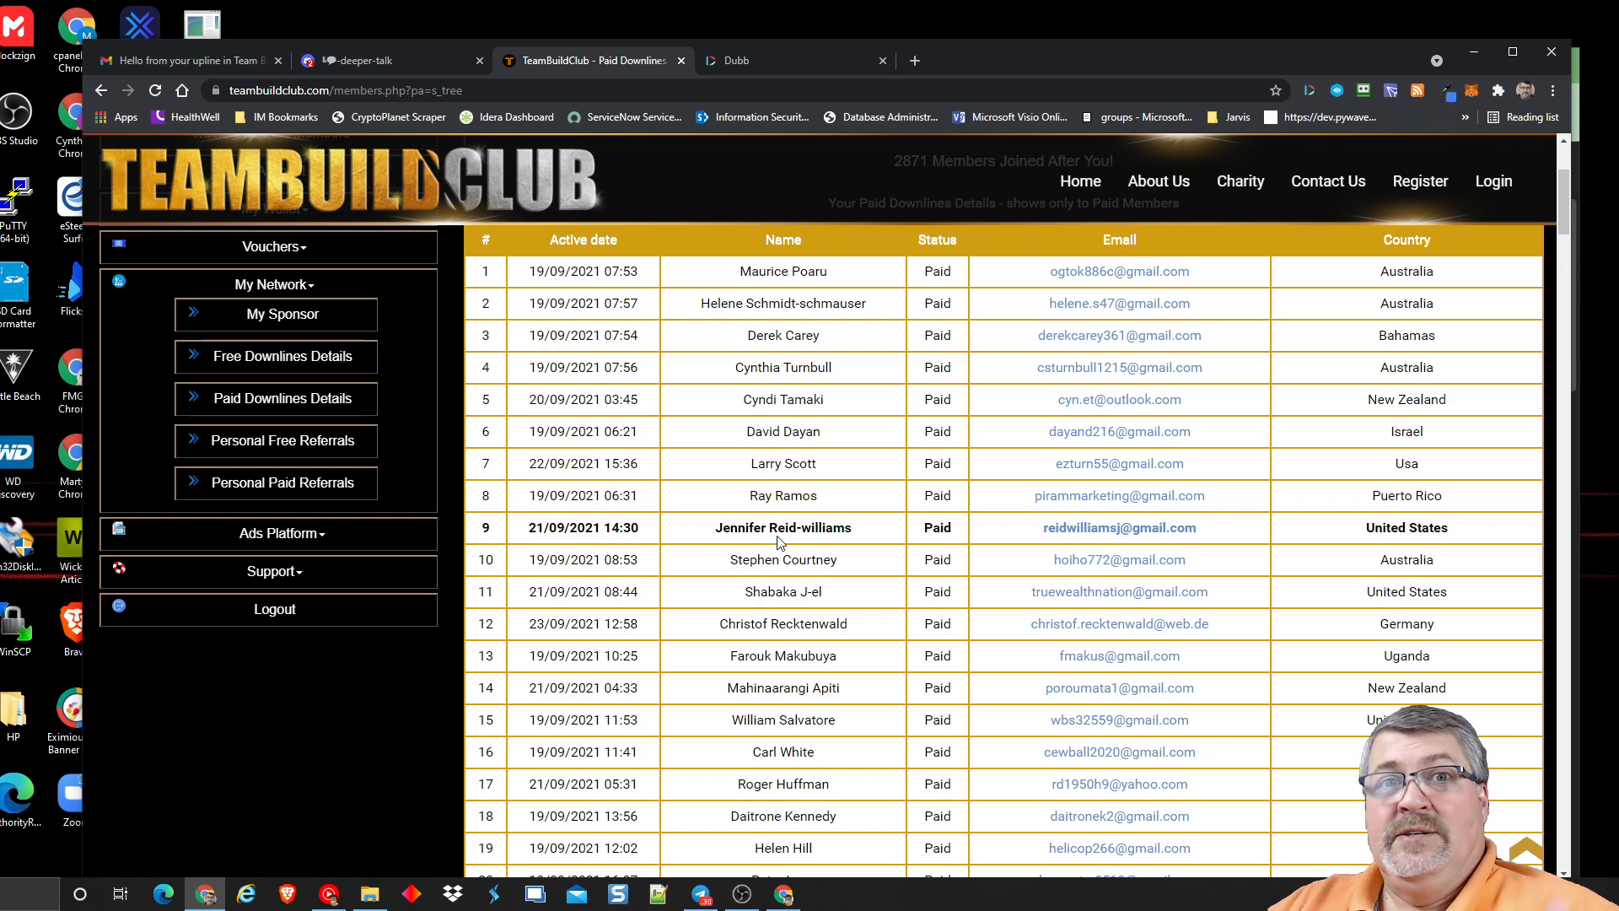
scroll(up, 3)
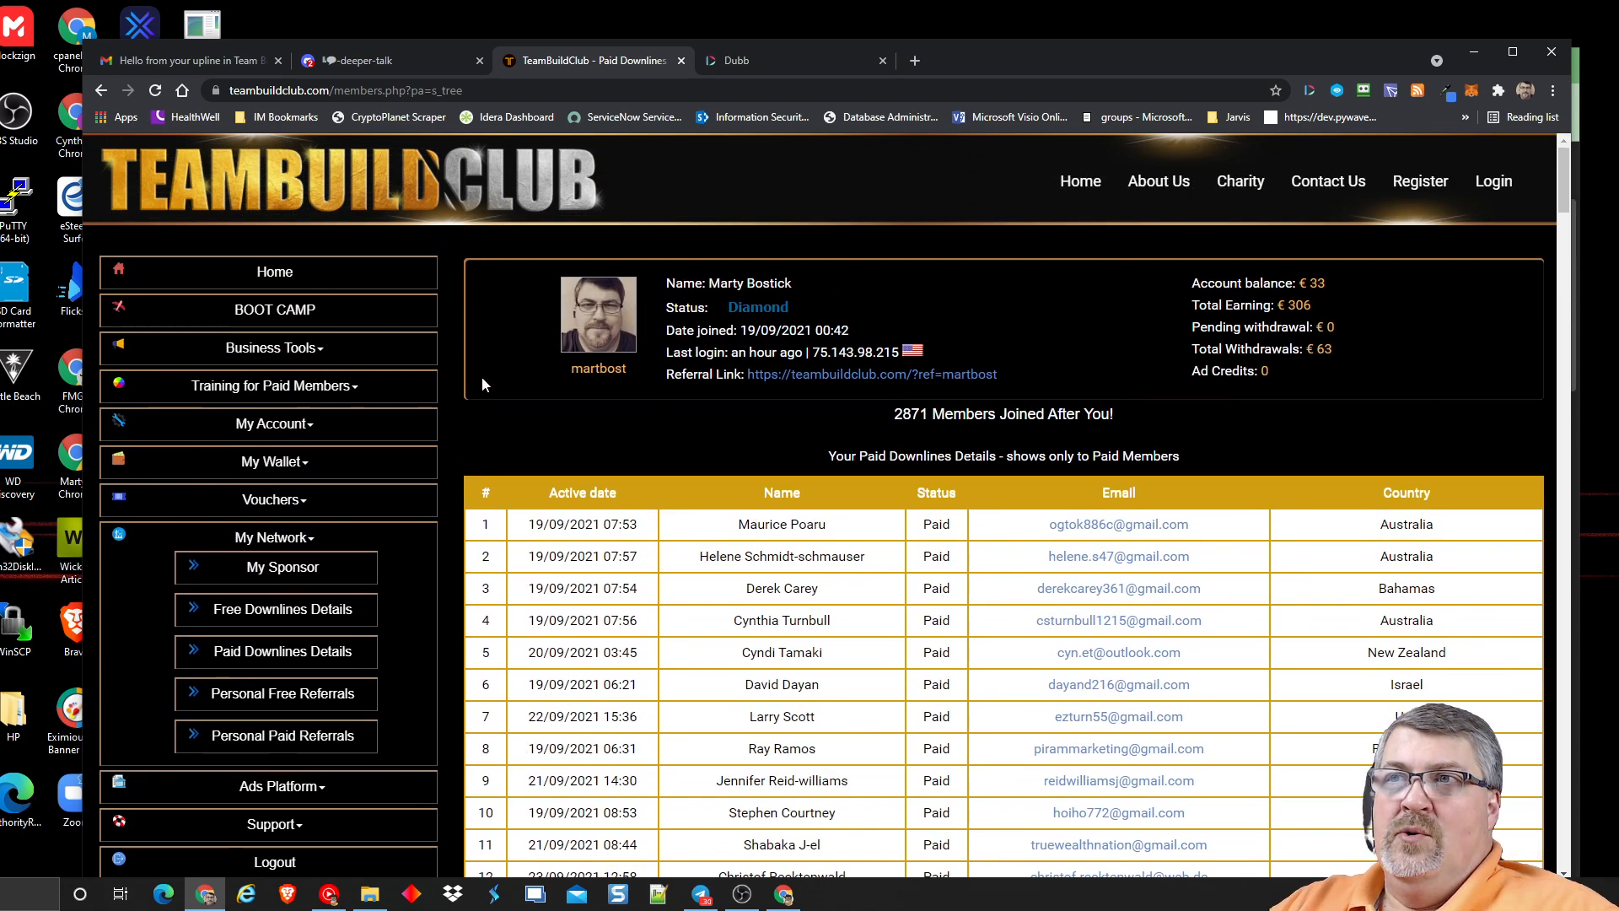
mouse_move(512, 360)
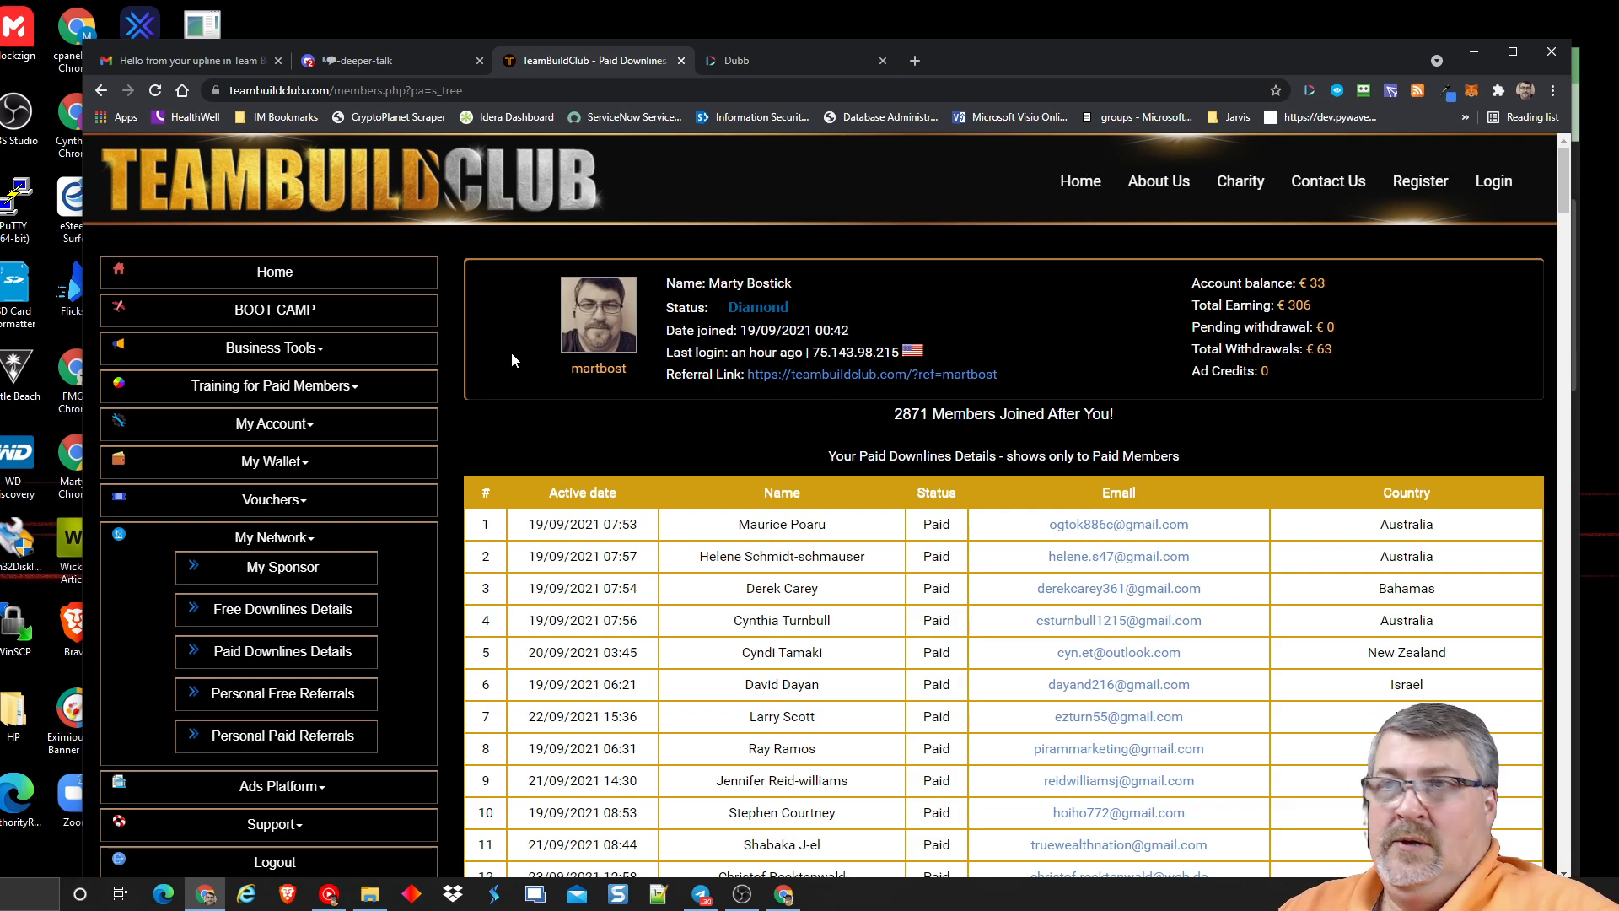
mouse_move(505, 356)
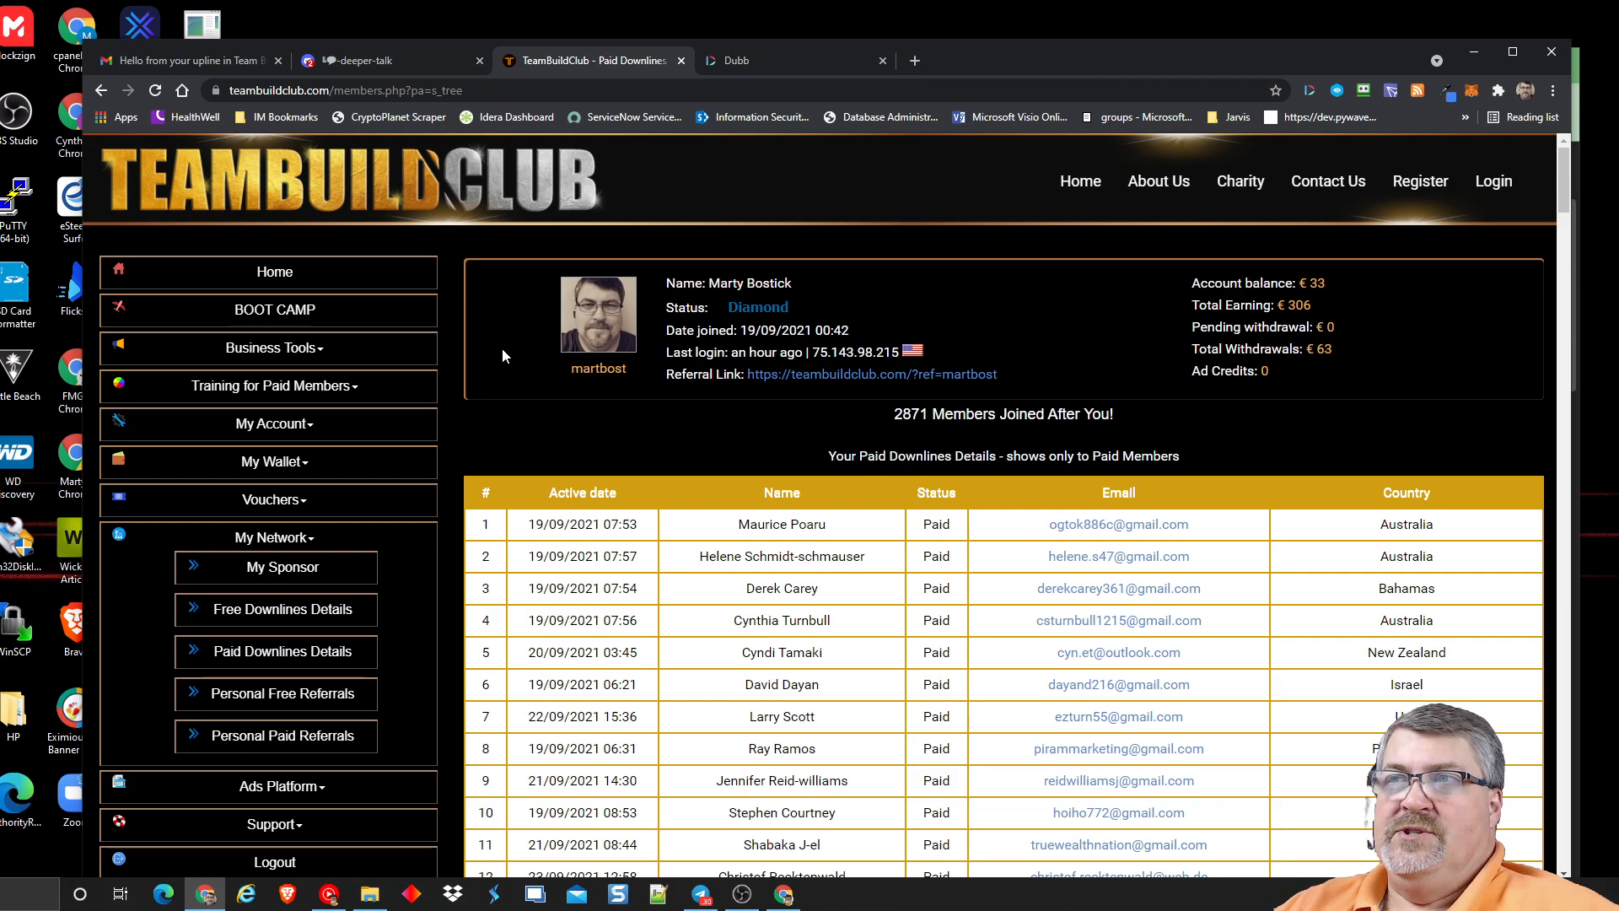
Step: Open the sent email to Daitrone and scroll to its embedded Dubb video
click(186, 60)
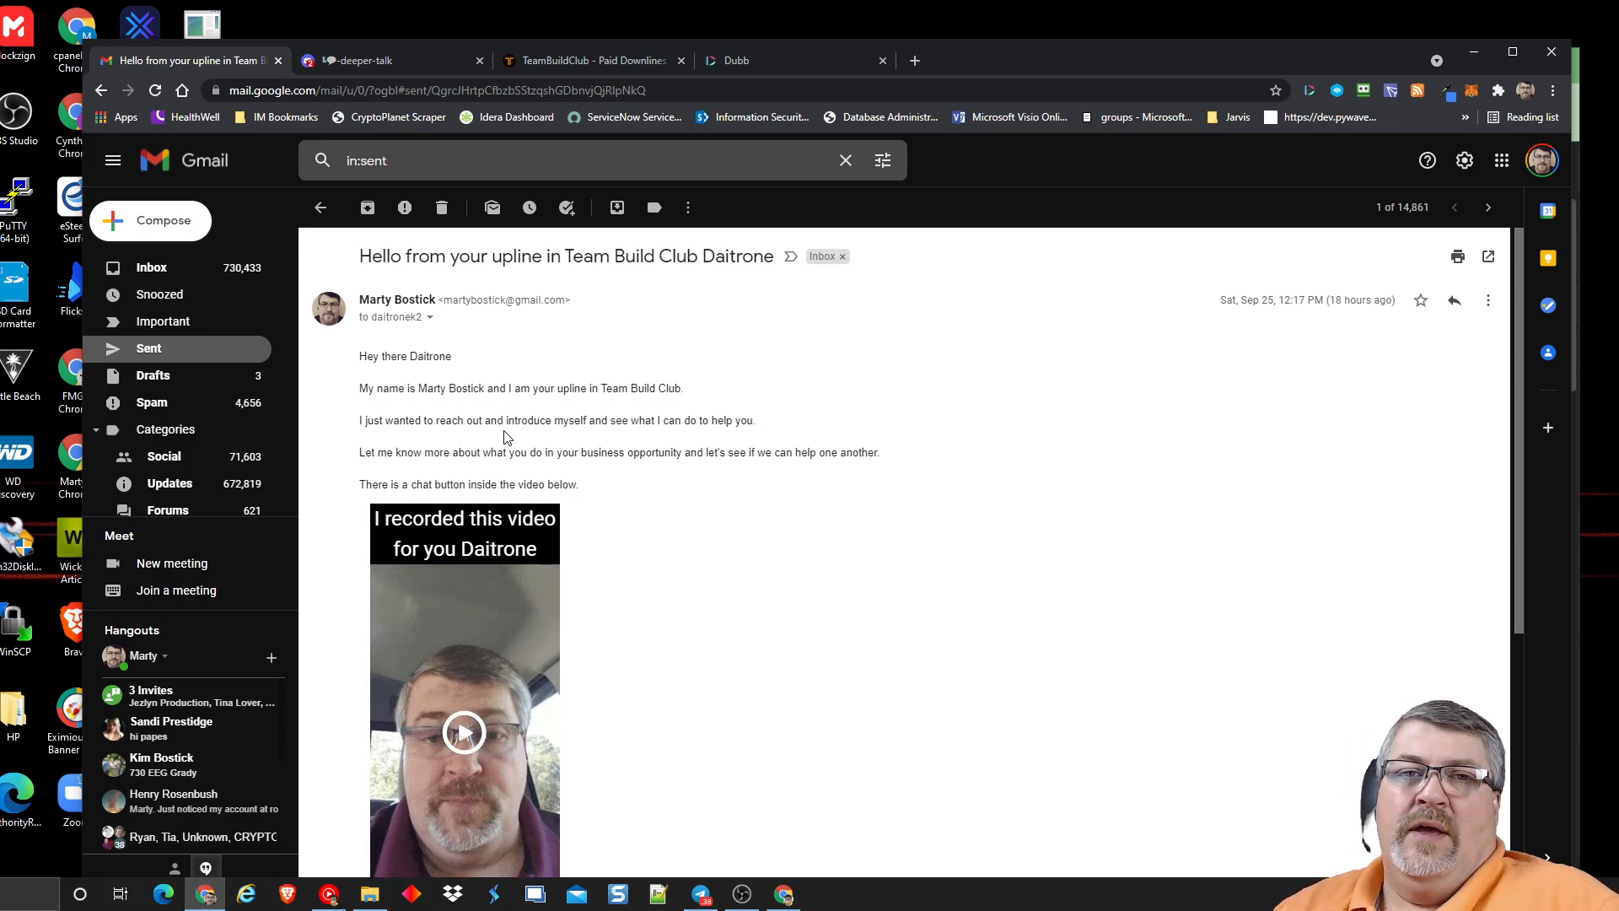
mouse_move(575, 534)
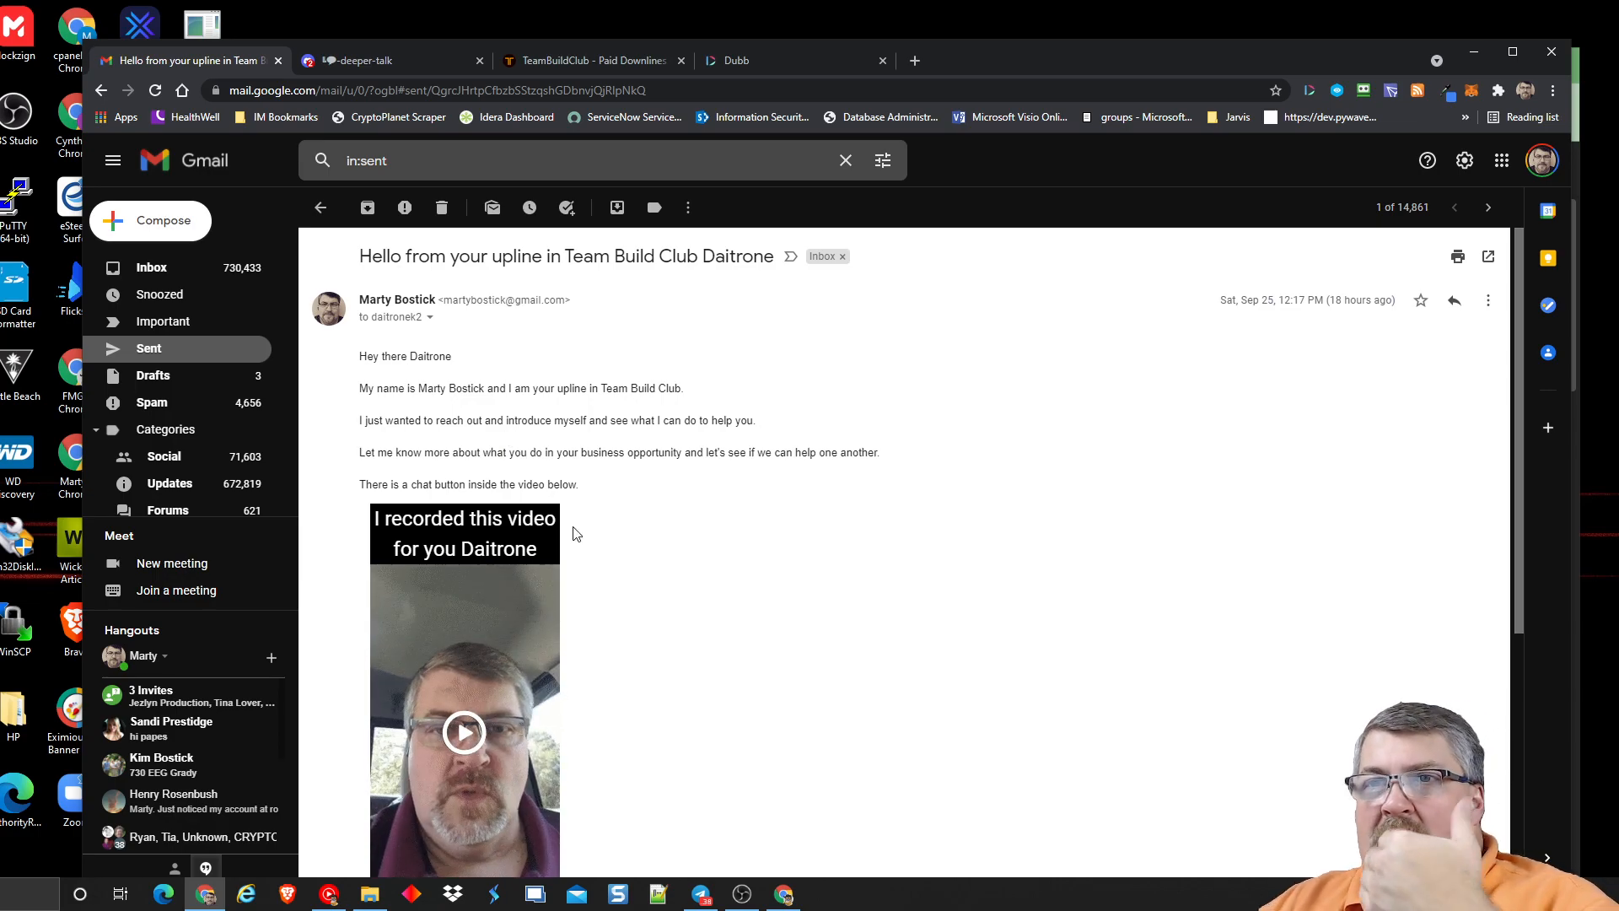
mouse_move(267, 382)
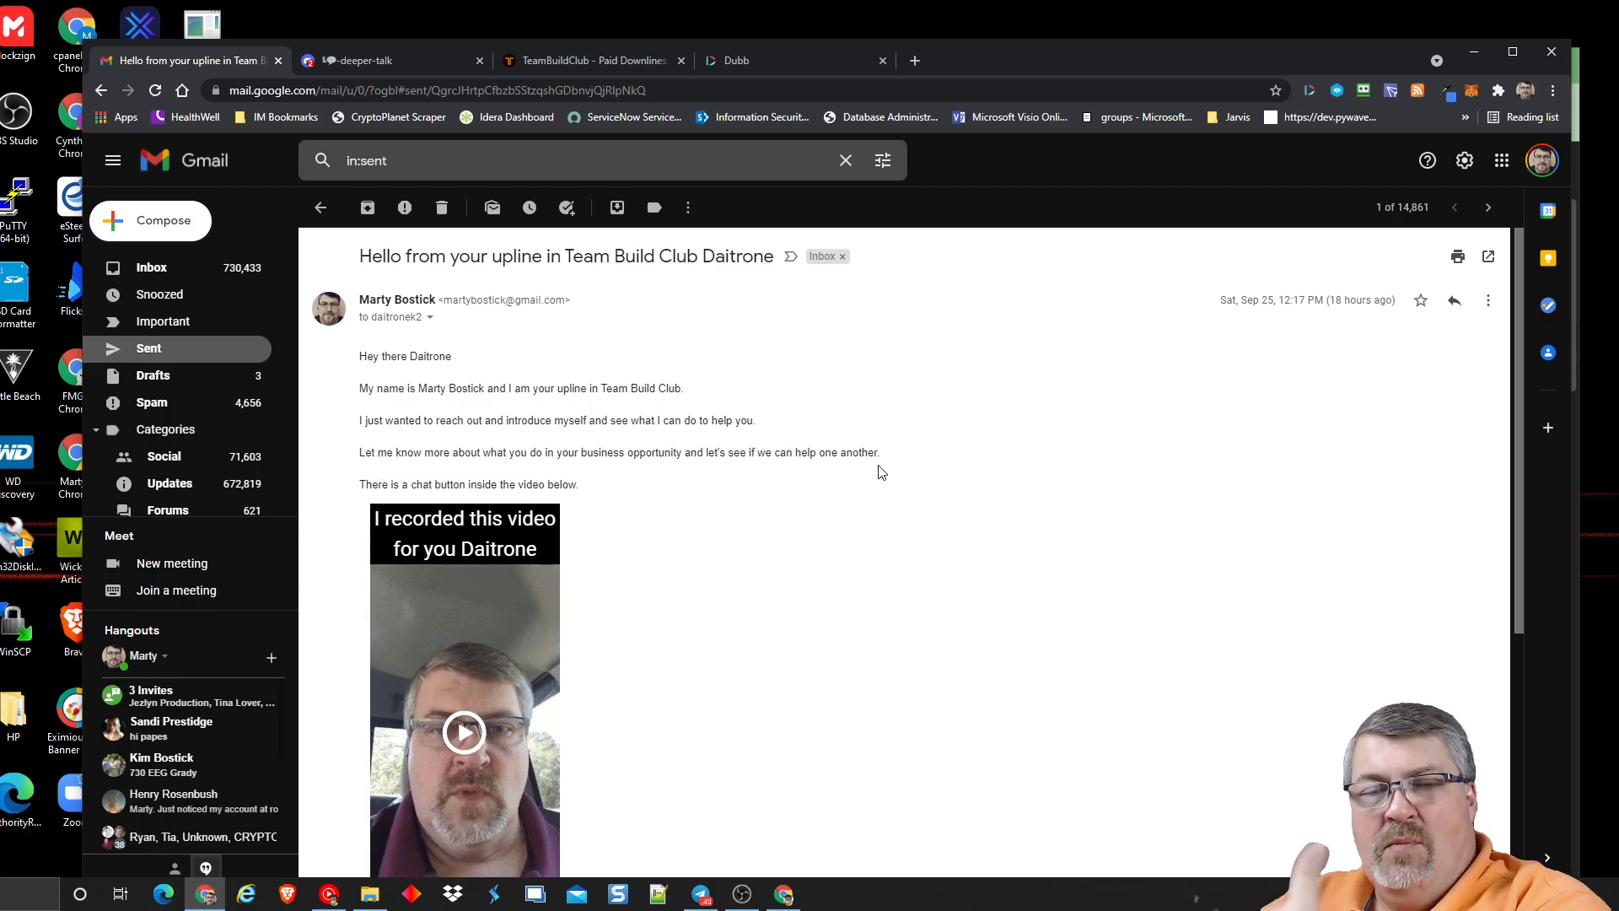
mouse_move(837, 496)
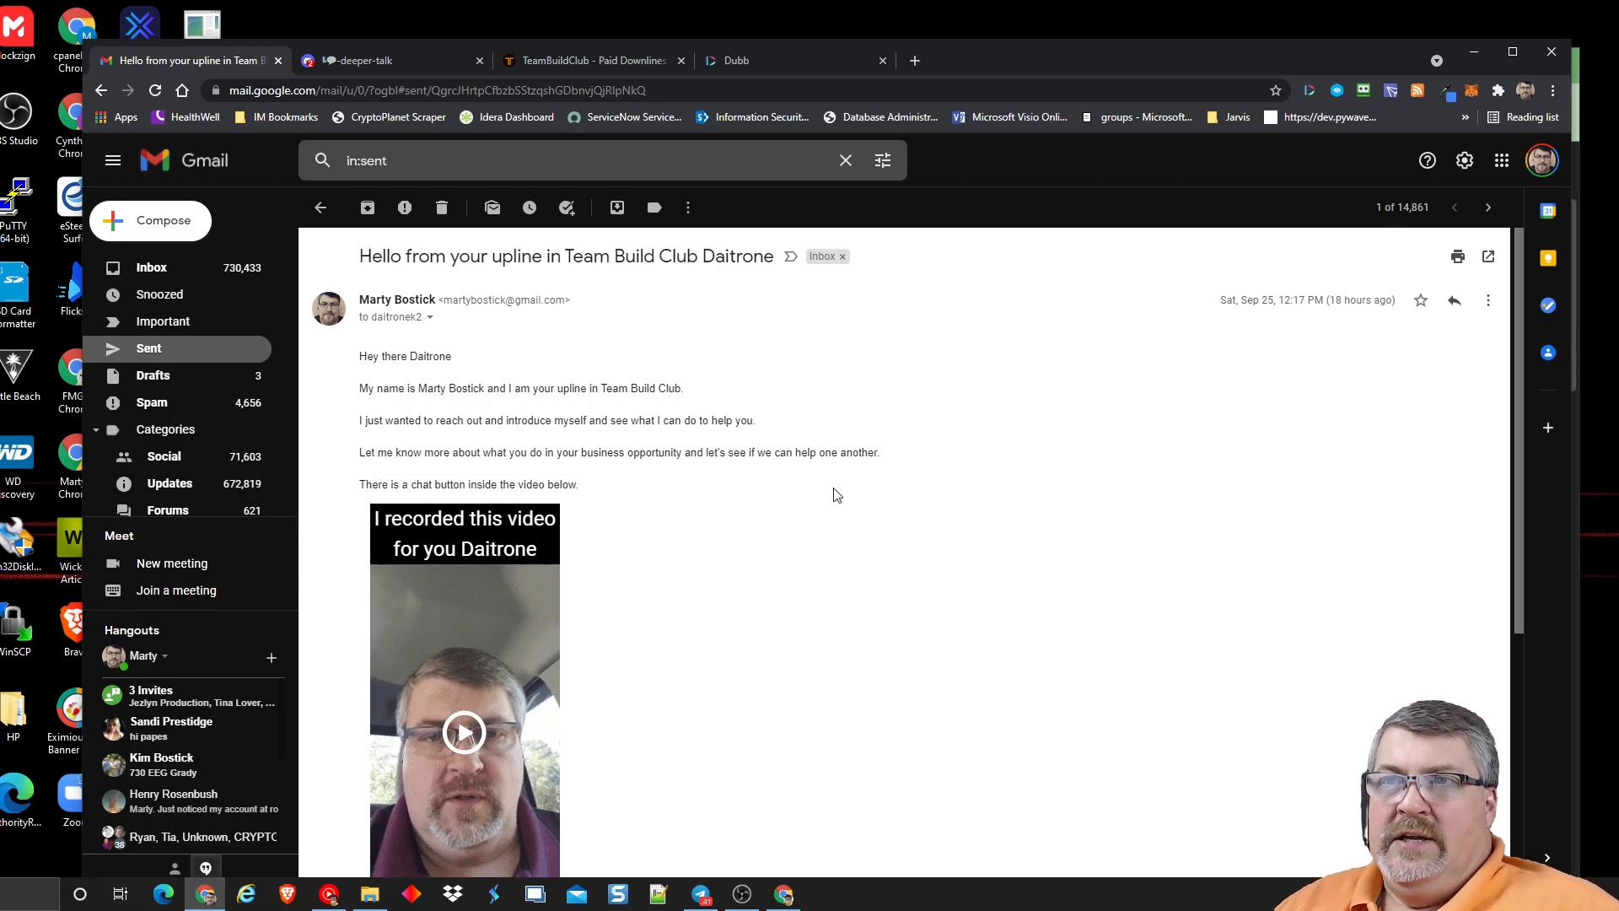
mouse_move(620, 547)
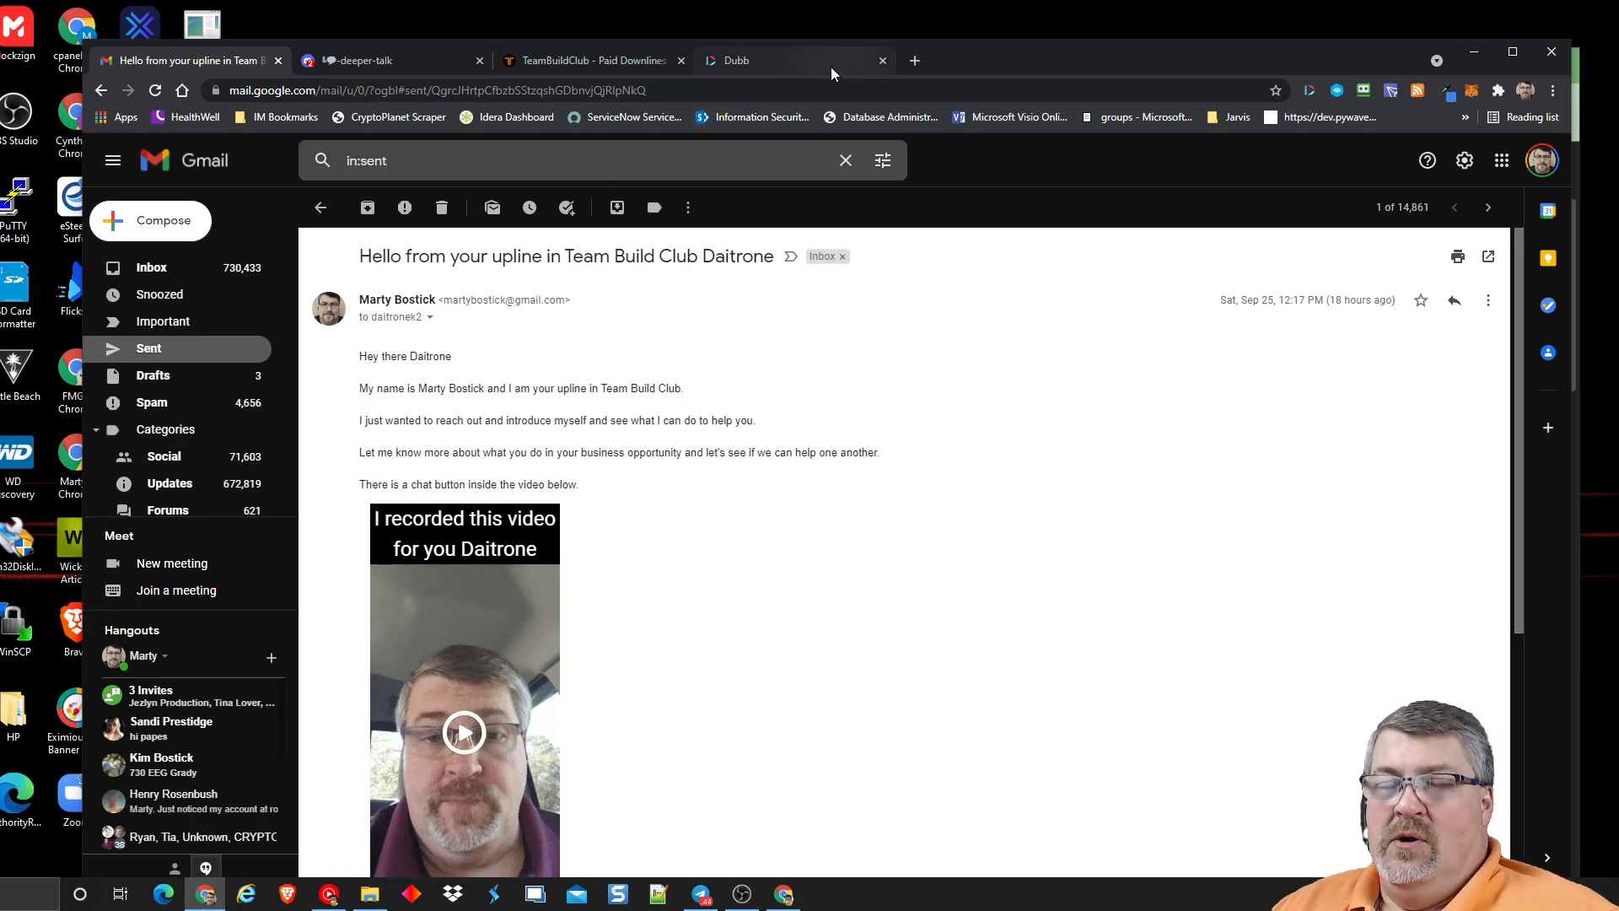
mouse_move(819, 71)
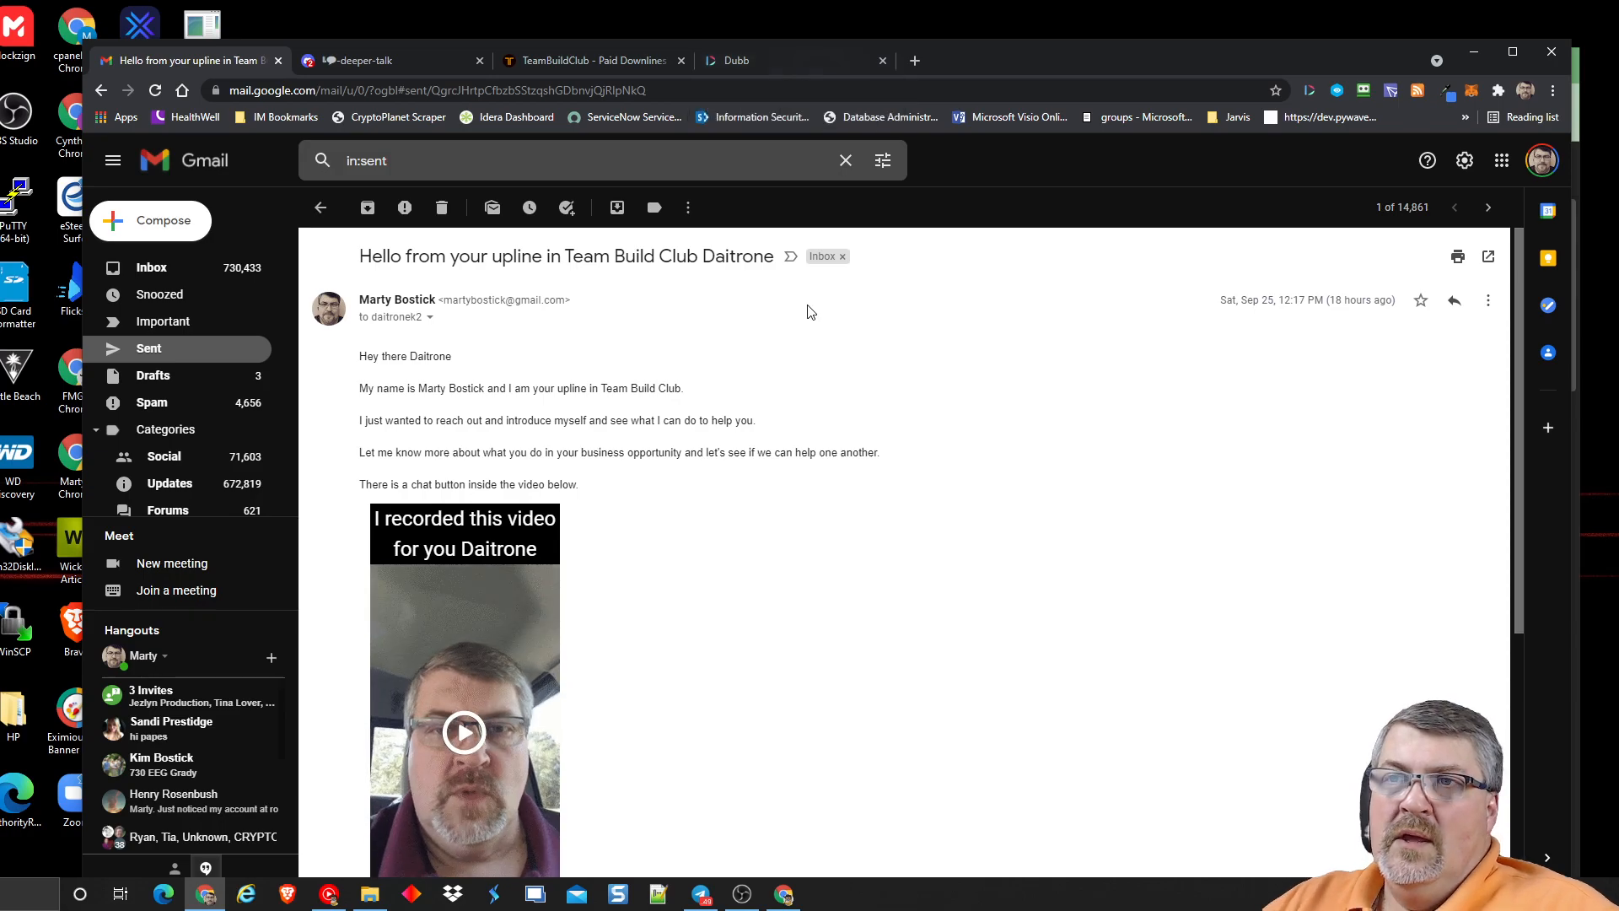
mouse_move(694, 574)
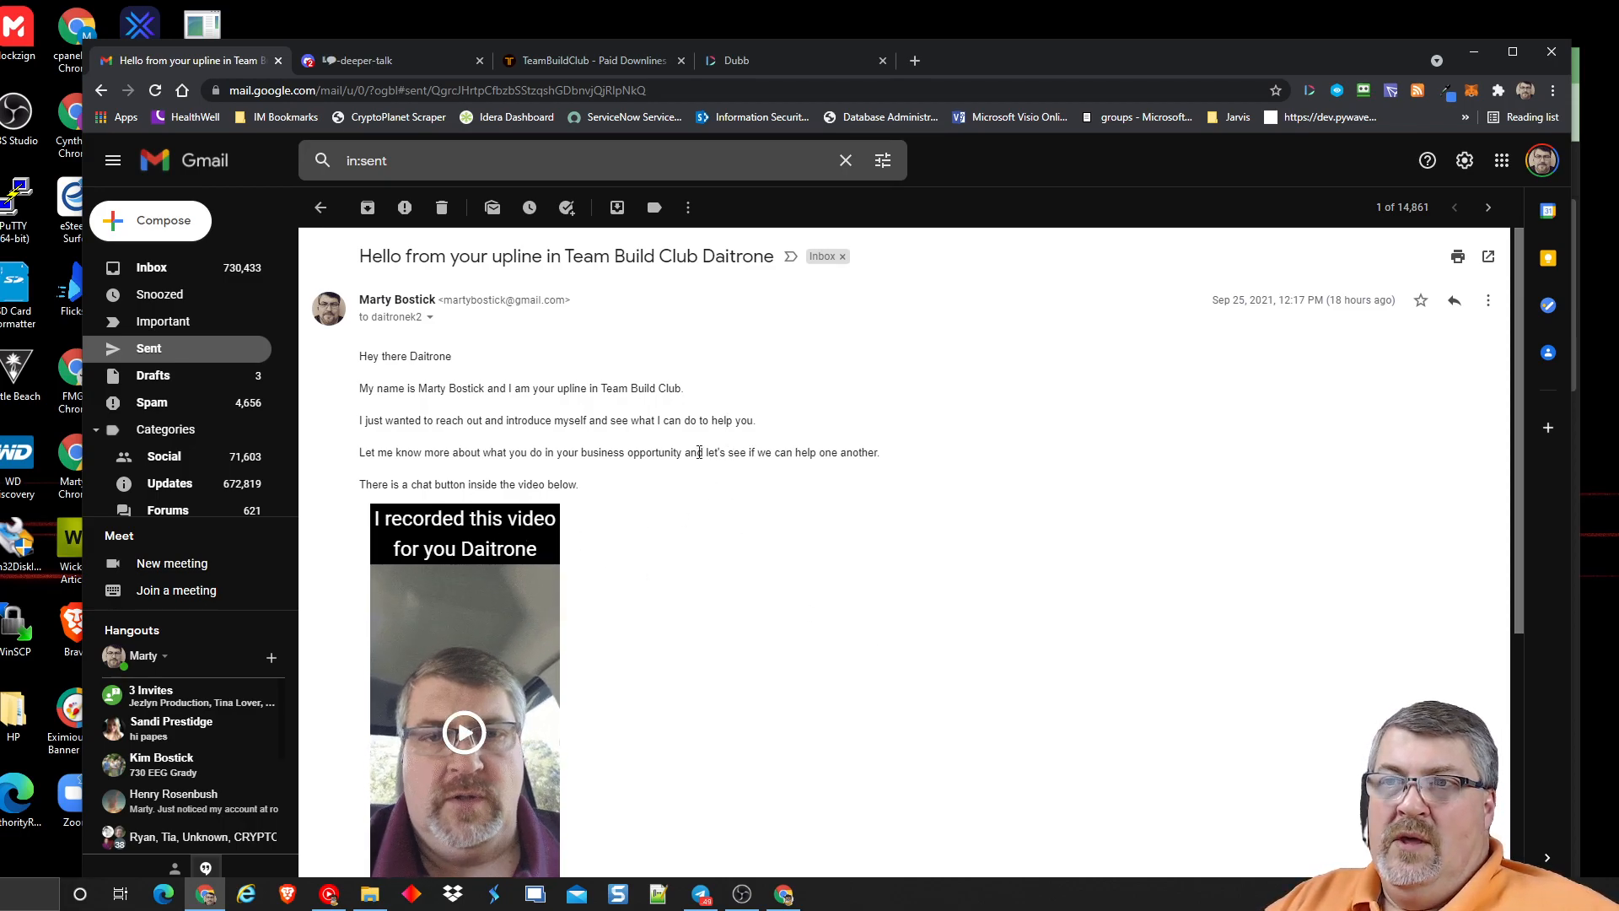
scroll(down, 3)
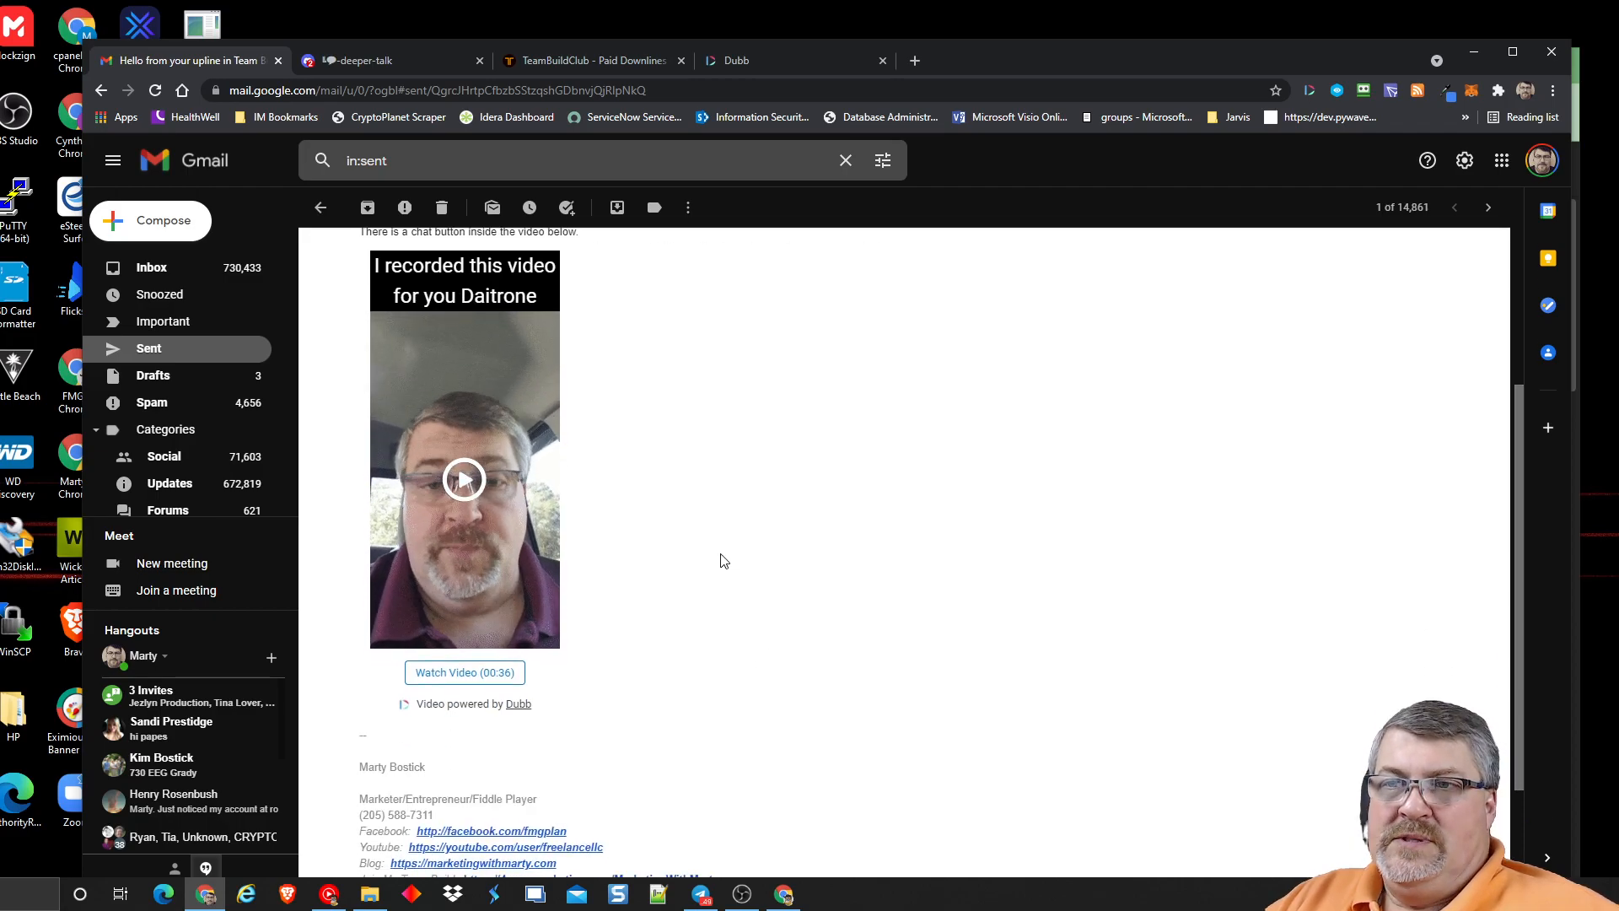
scroll(down, 3)
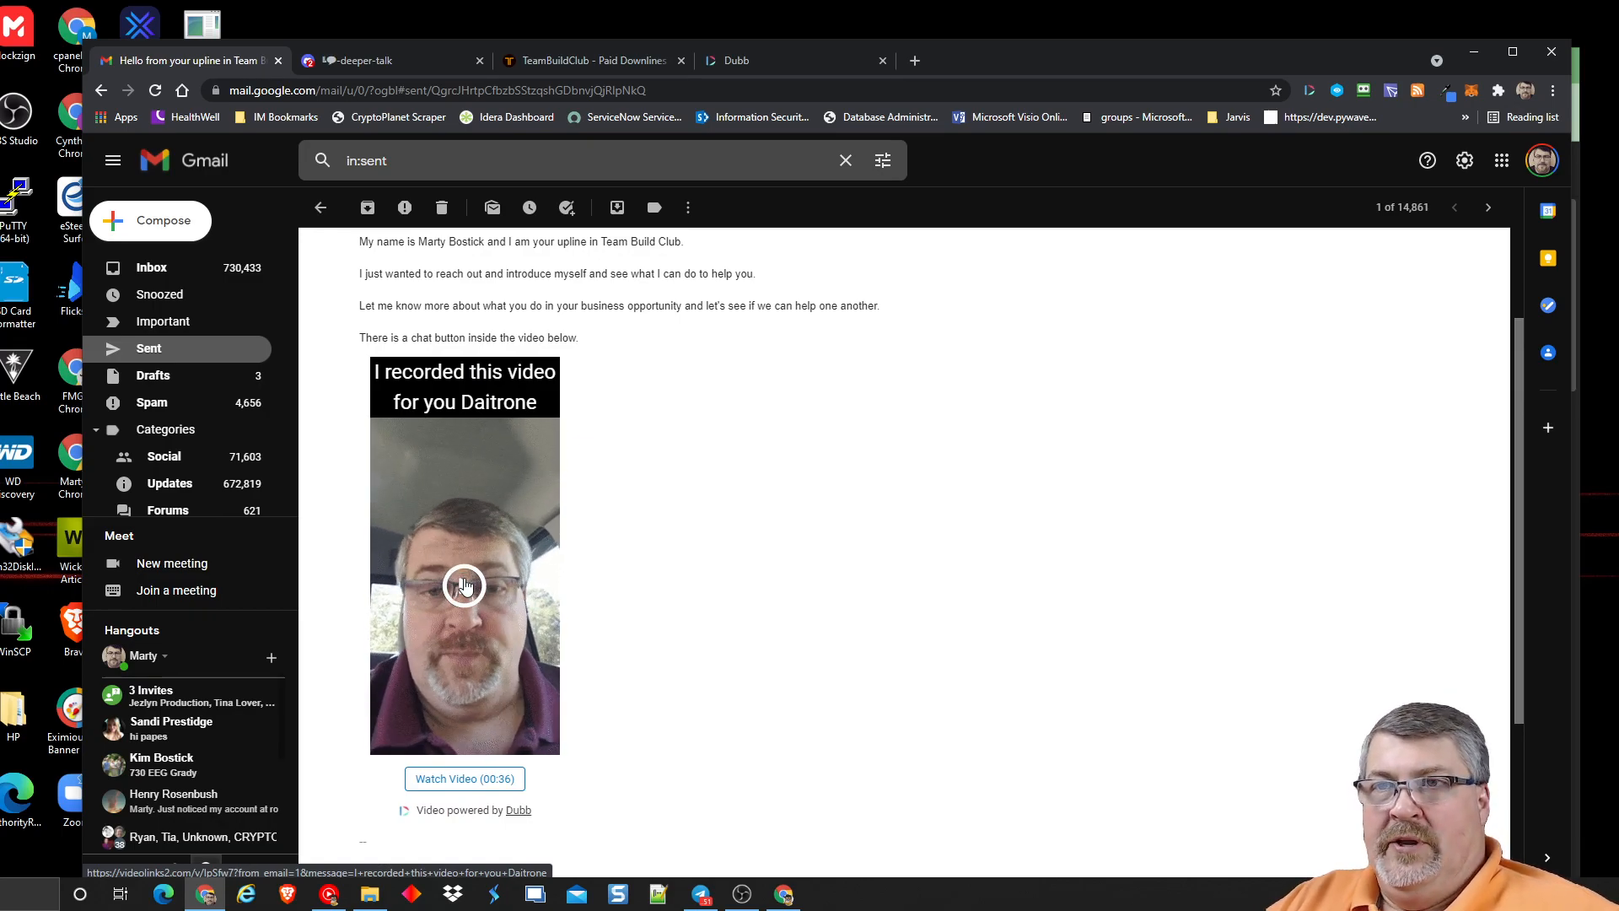
Step: Open the Dubb landing page for Daitrone and play the 36-second video
click(464, 585)
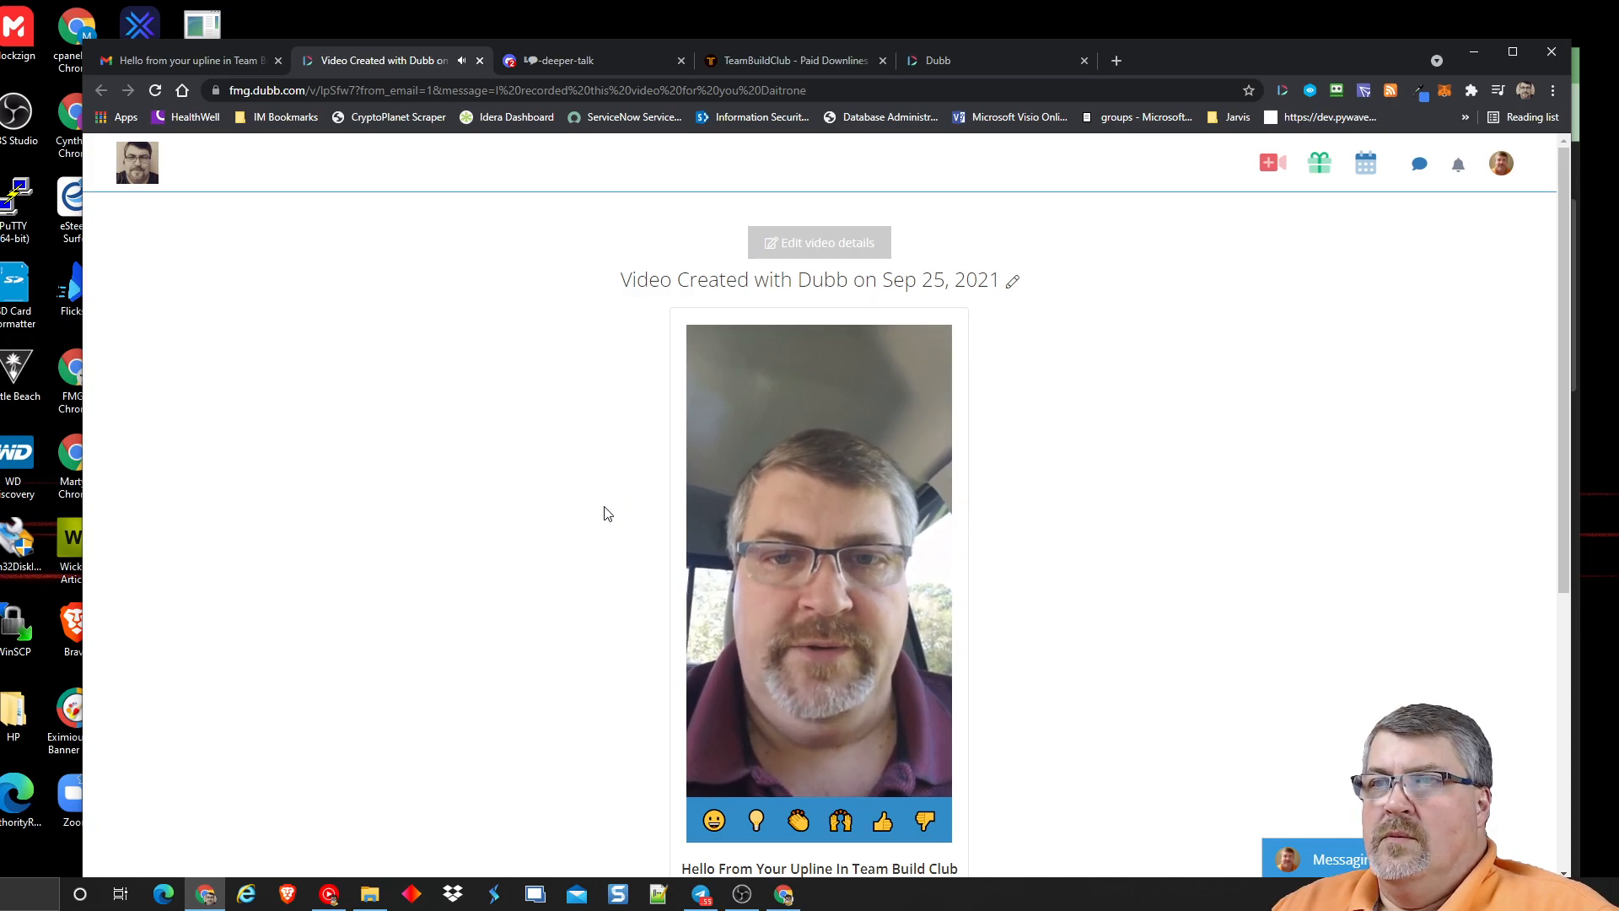
scroll(down, 3)
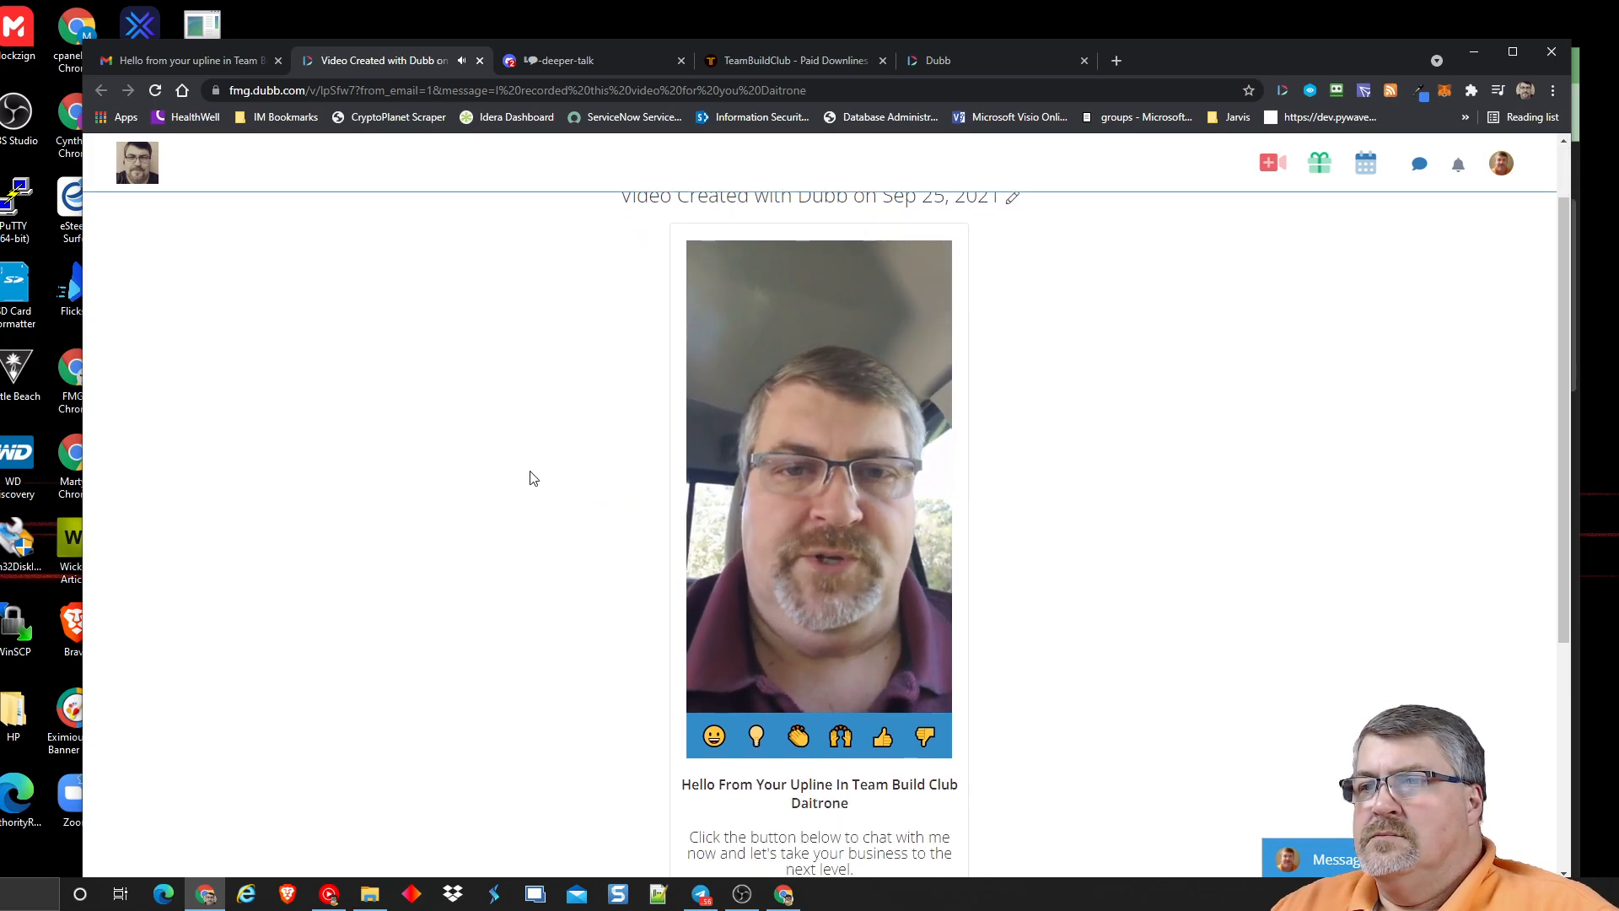
scroll(down, 3)
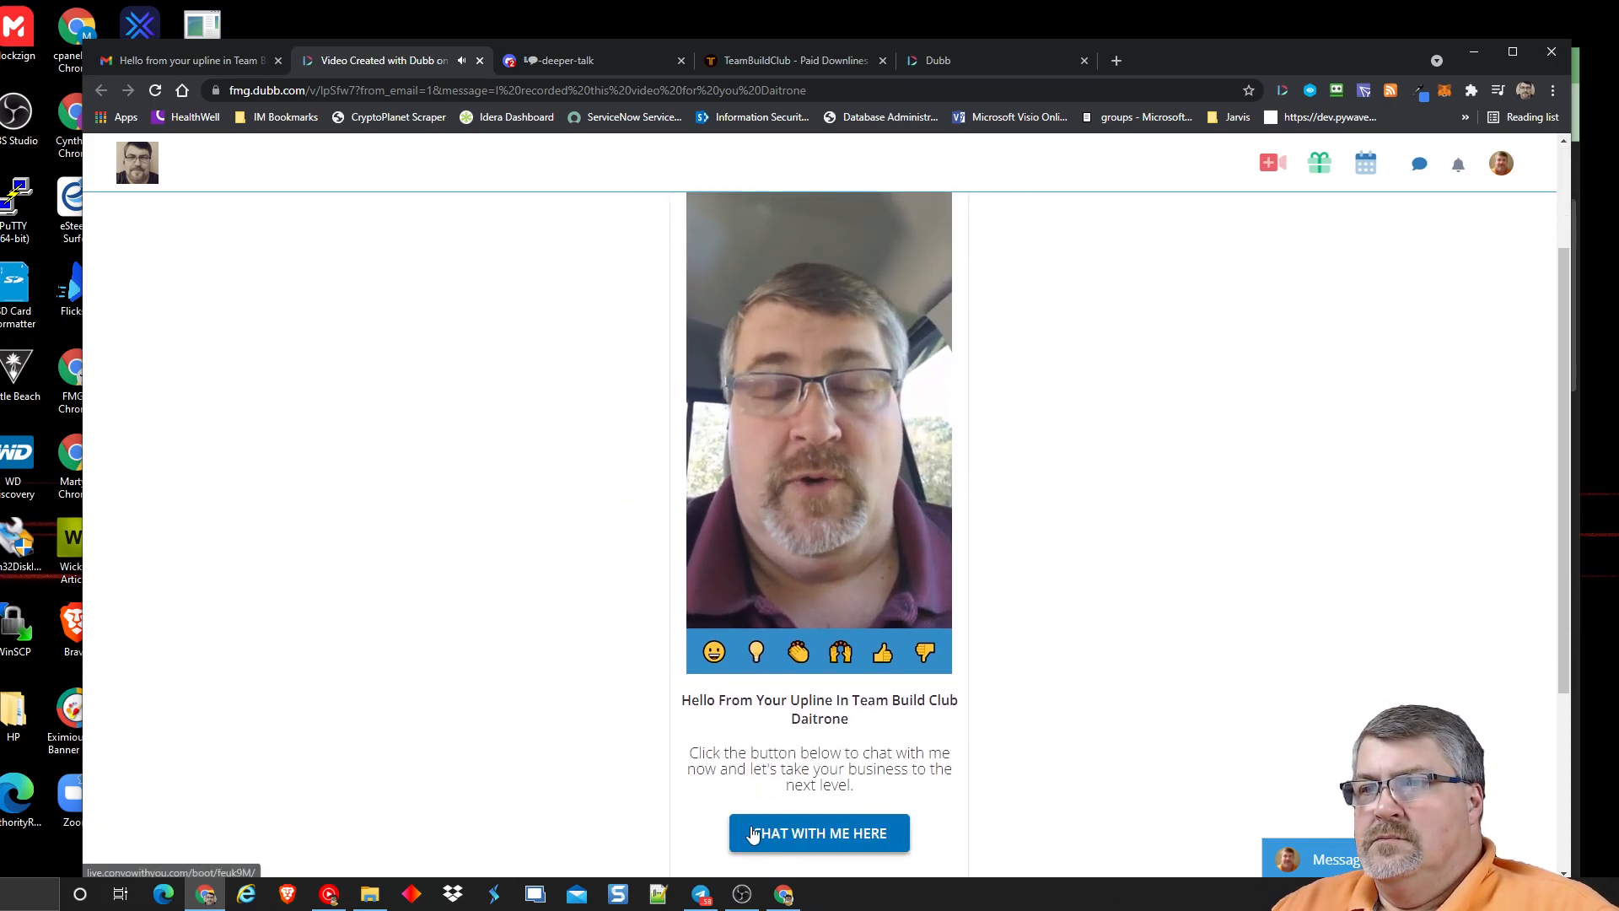
mouse_move(622, 568)
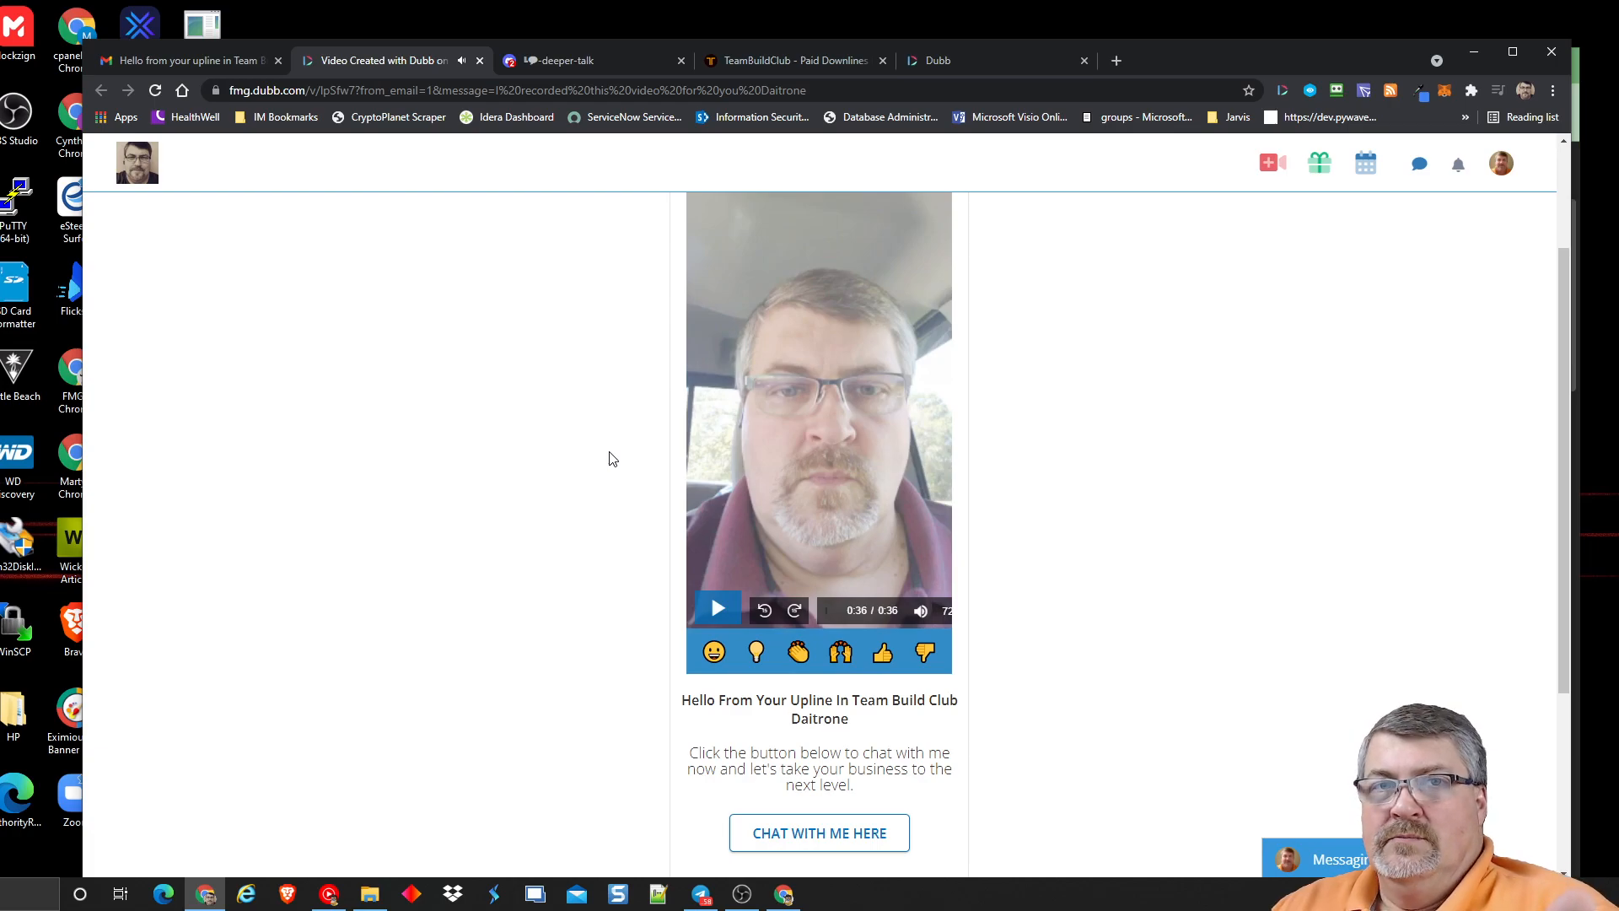
mouse_move(604, 457)
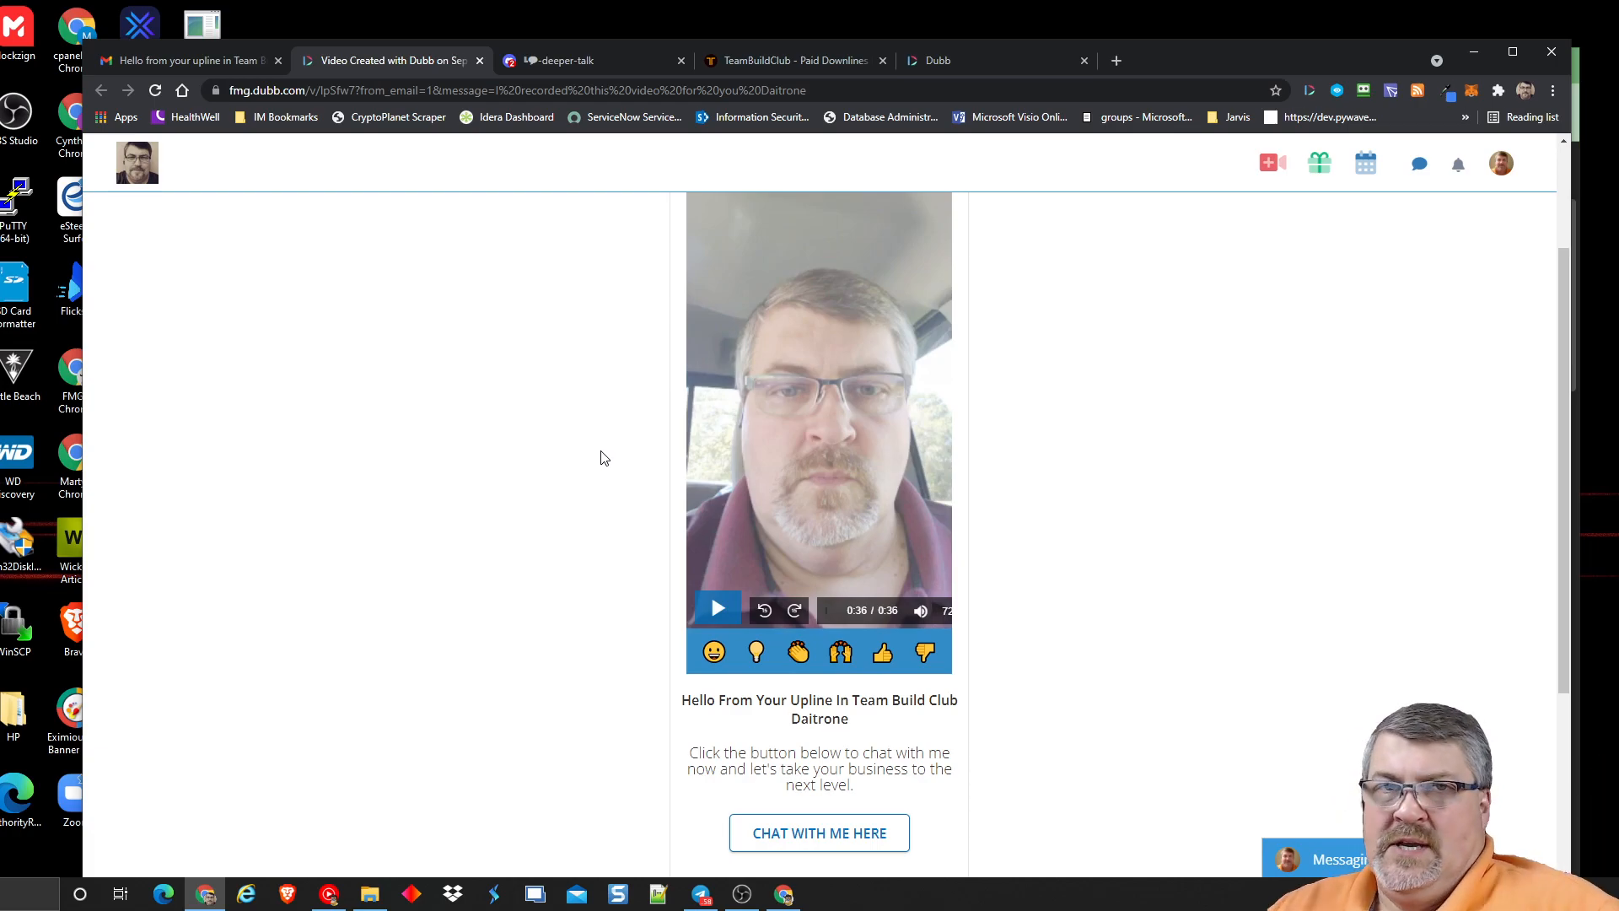
mouse_move(1131, 473)
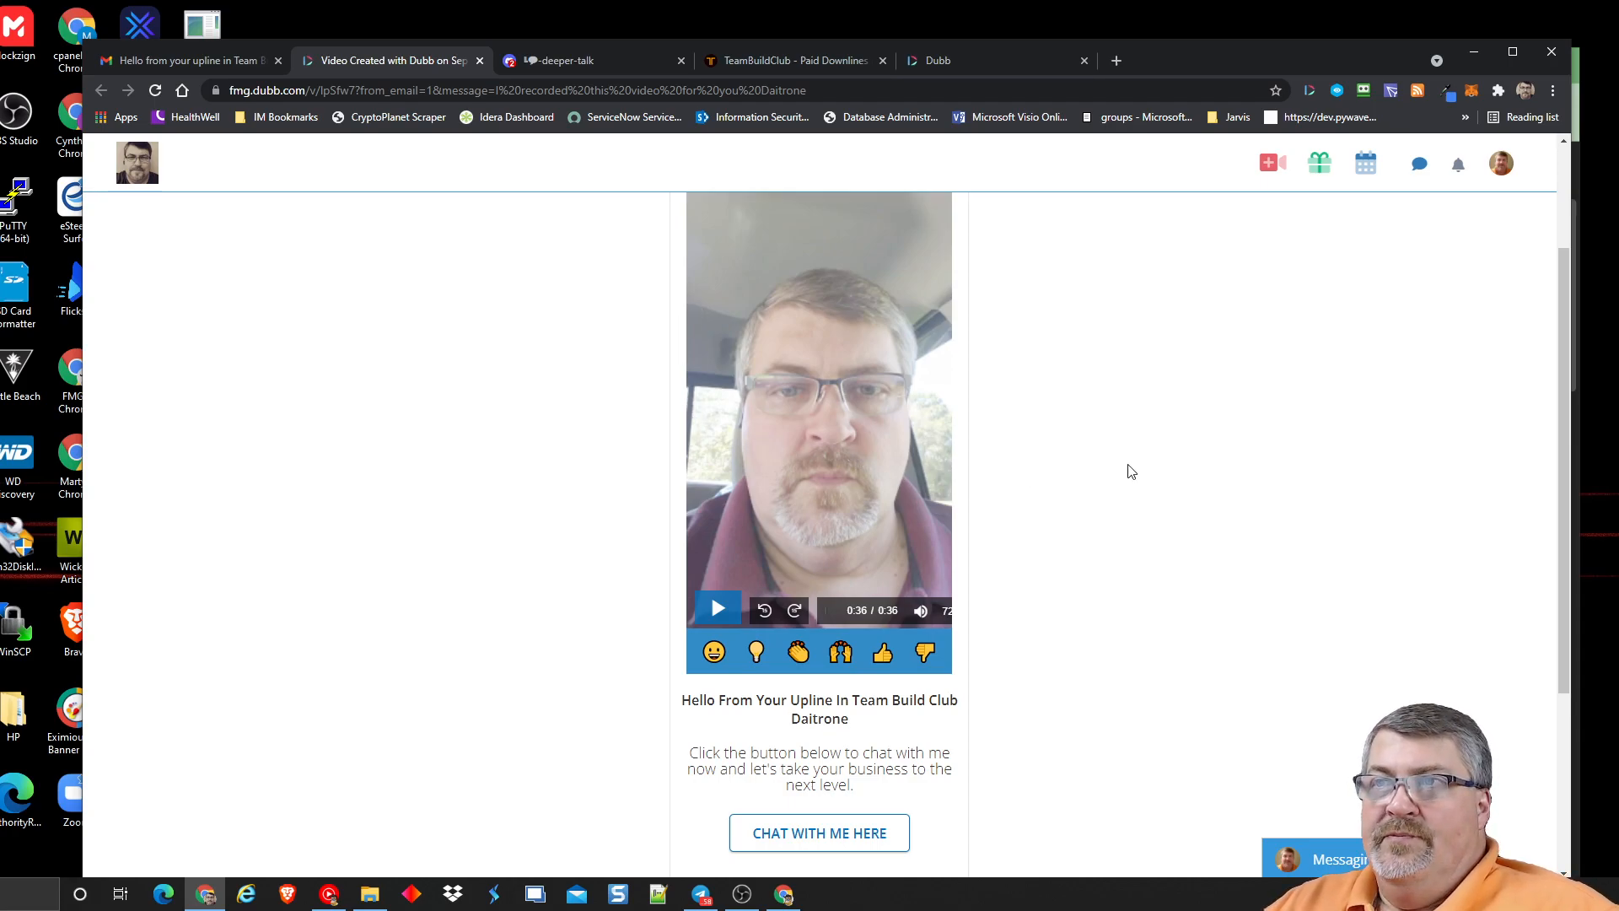
mouse_move(1184, 478)
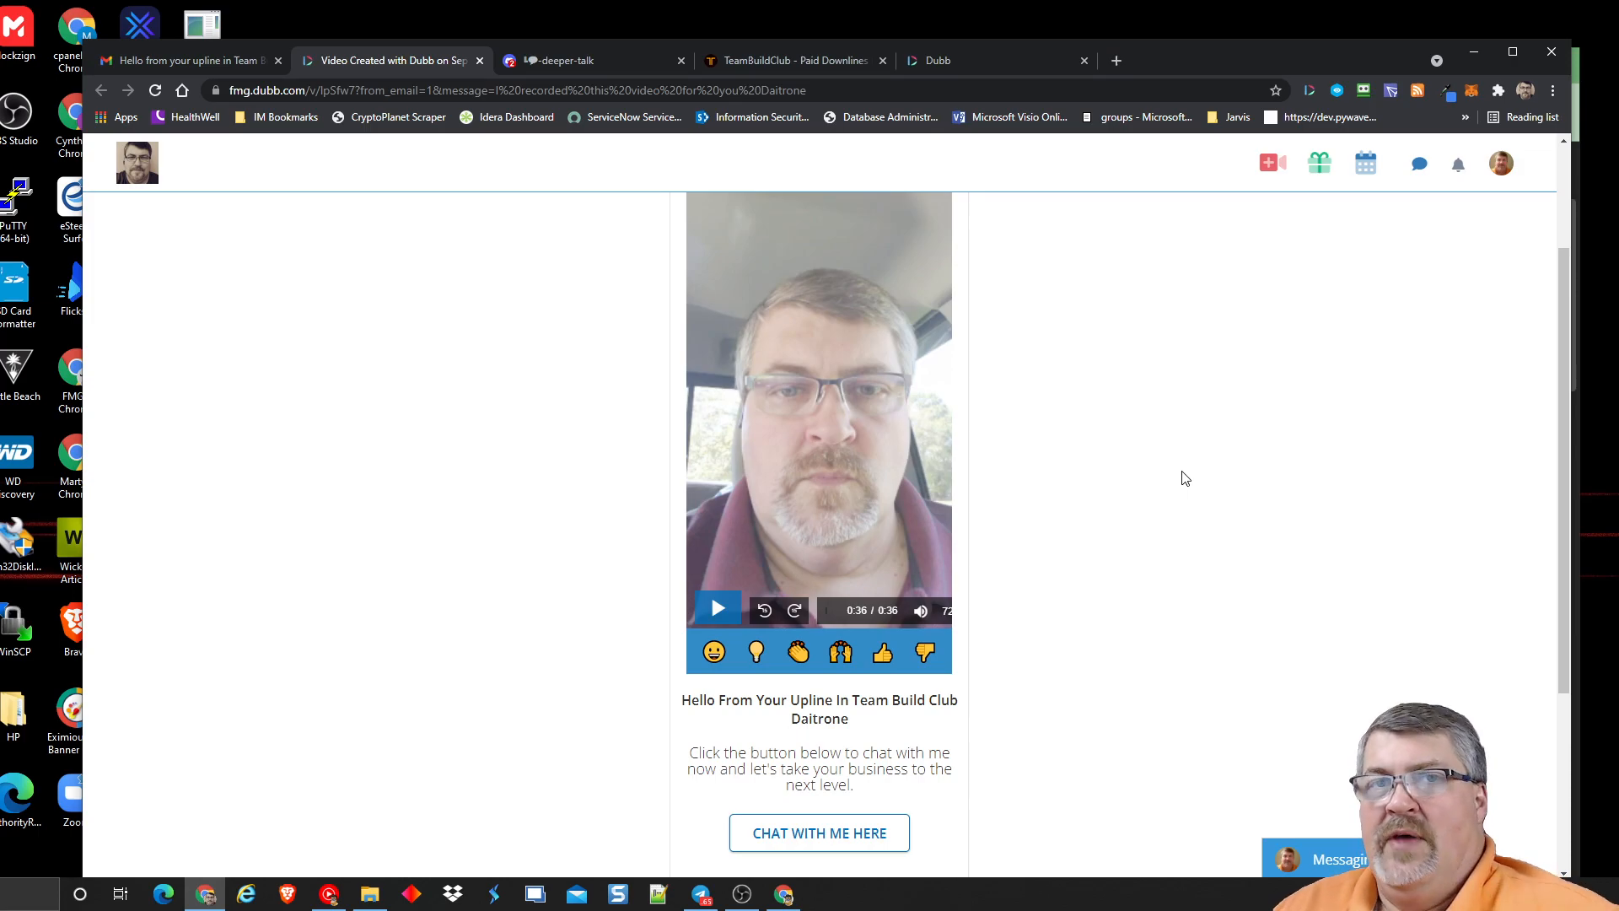
mouse_move(1174, 574)
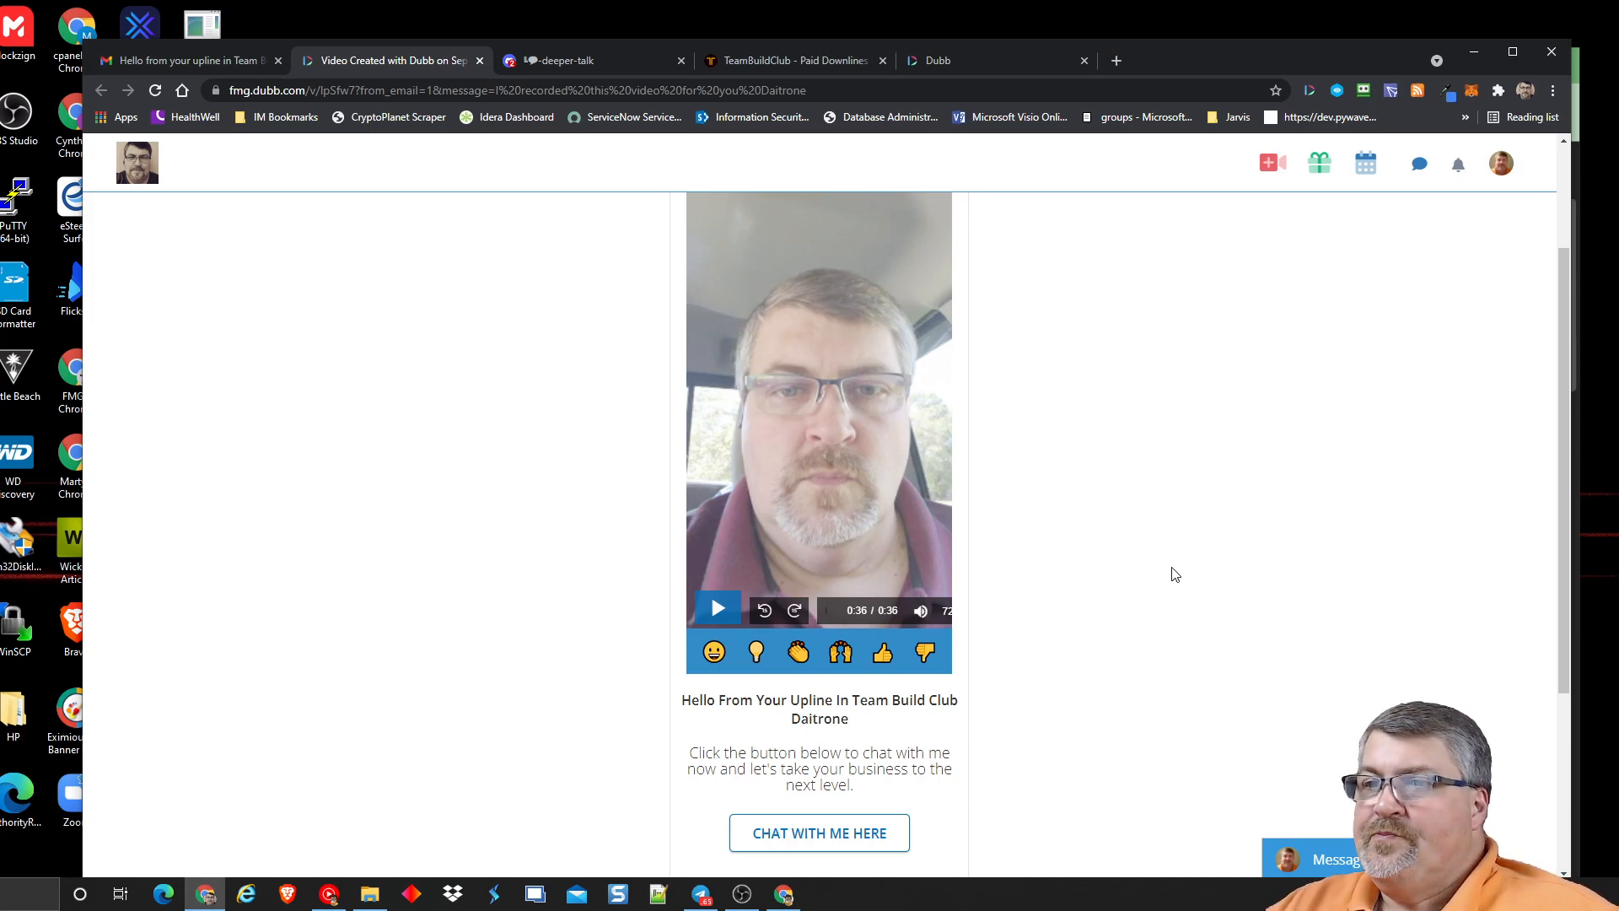
mouse_move(827, 479)
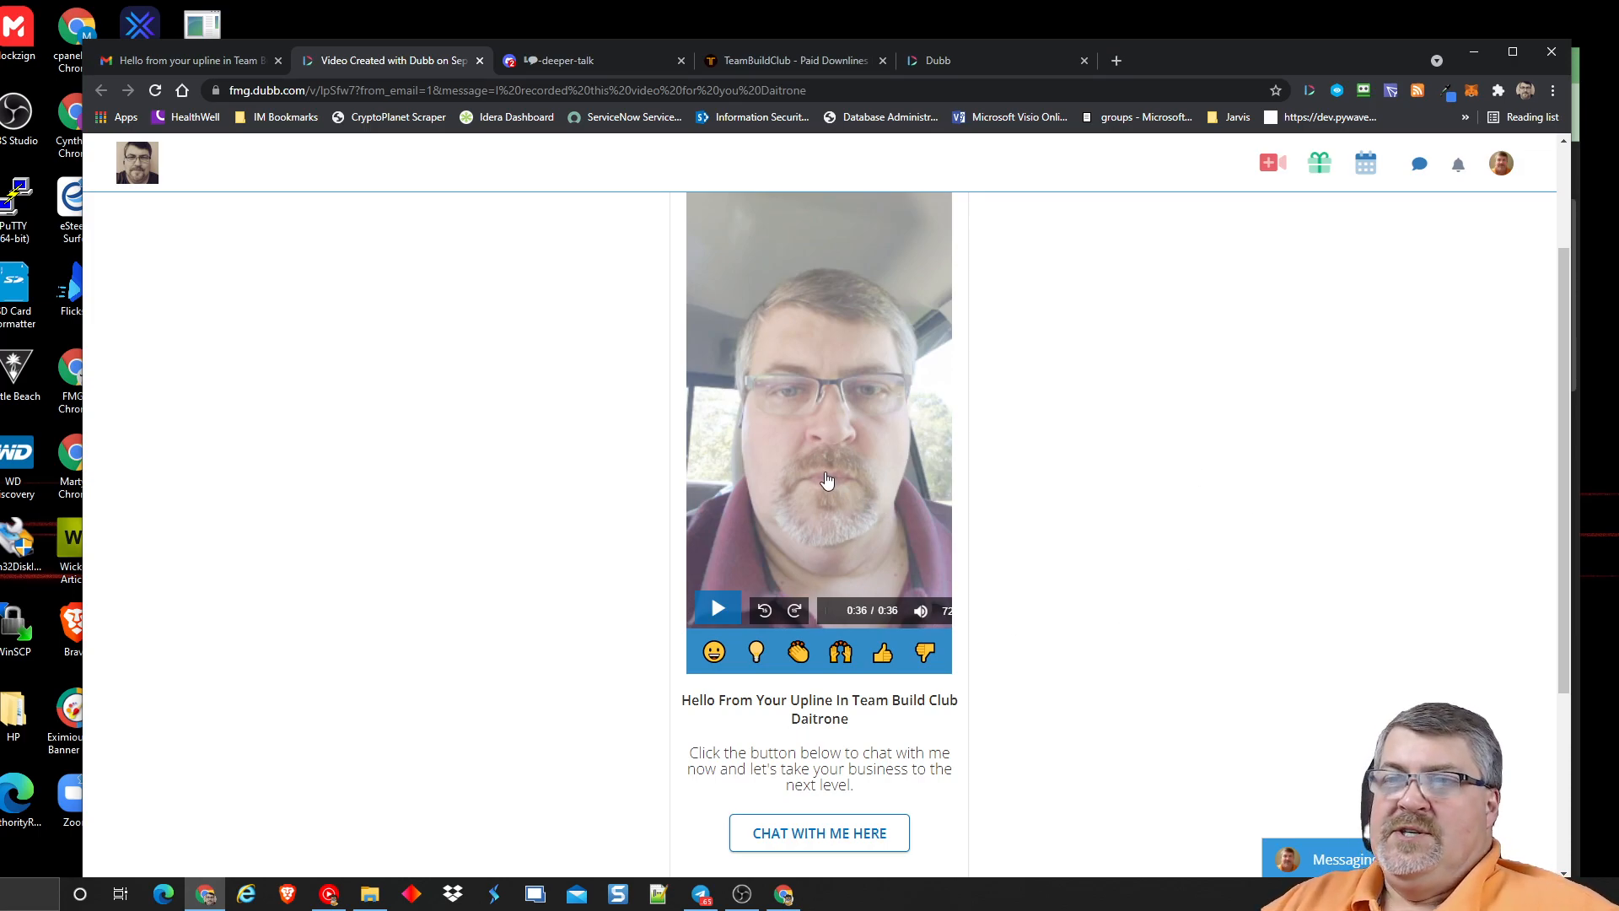
mouse_move(762, 469)
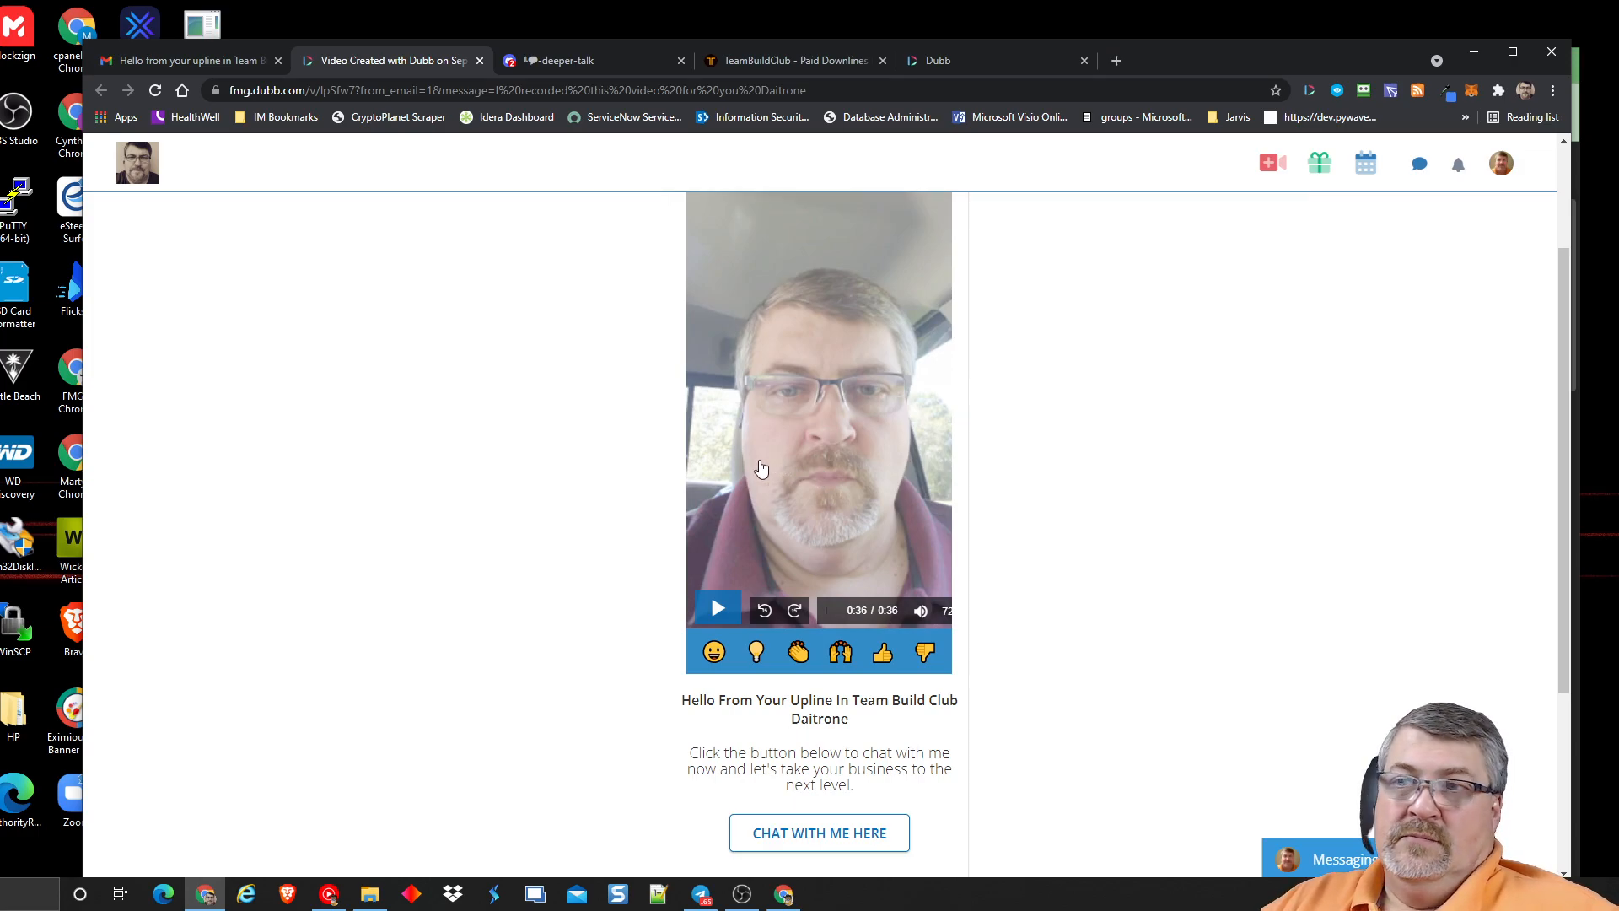
mouse_move(870, 759)
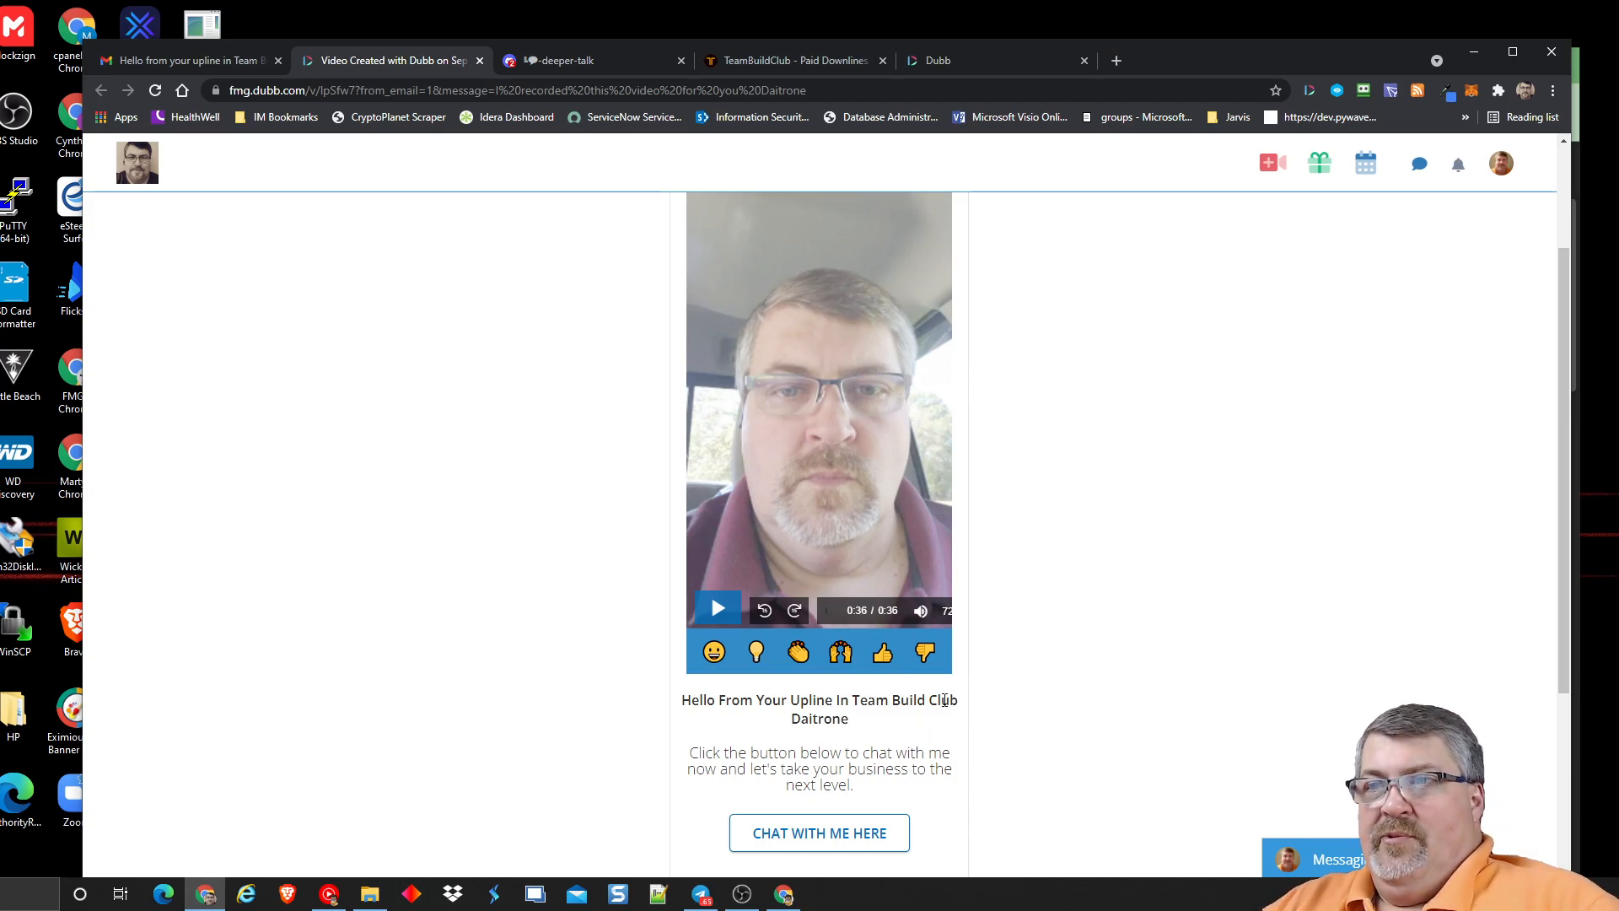
mouse_move(819, 833)
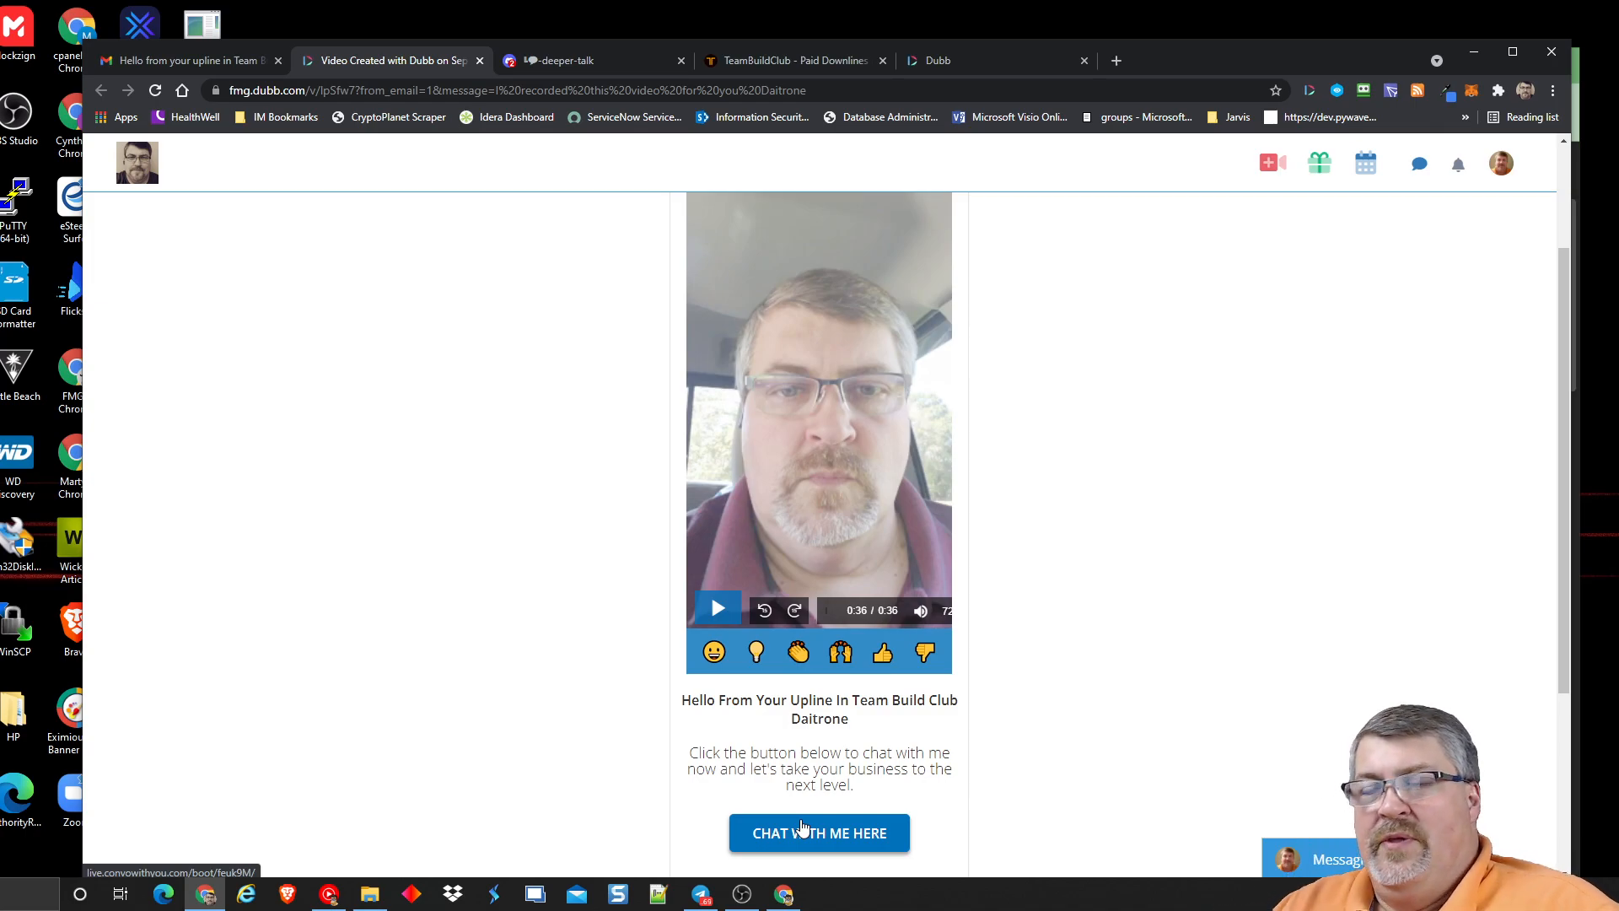
Step: Start the ConvoWithYou chat bot via 'CHAT WITH ME HERE' on the Dubb page
click(818, 833)
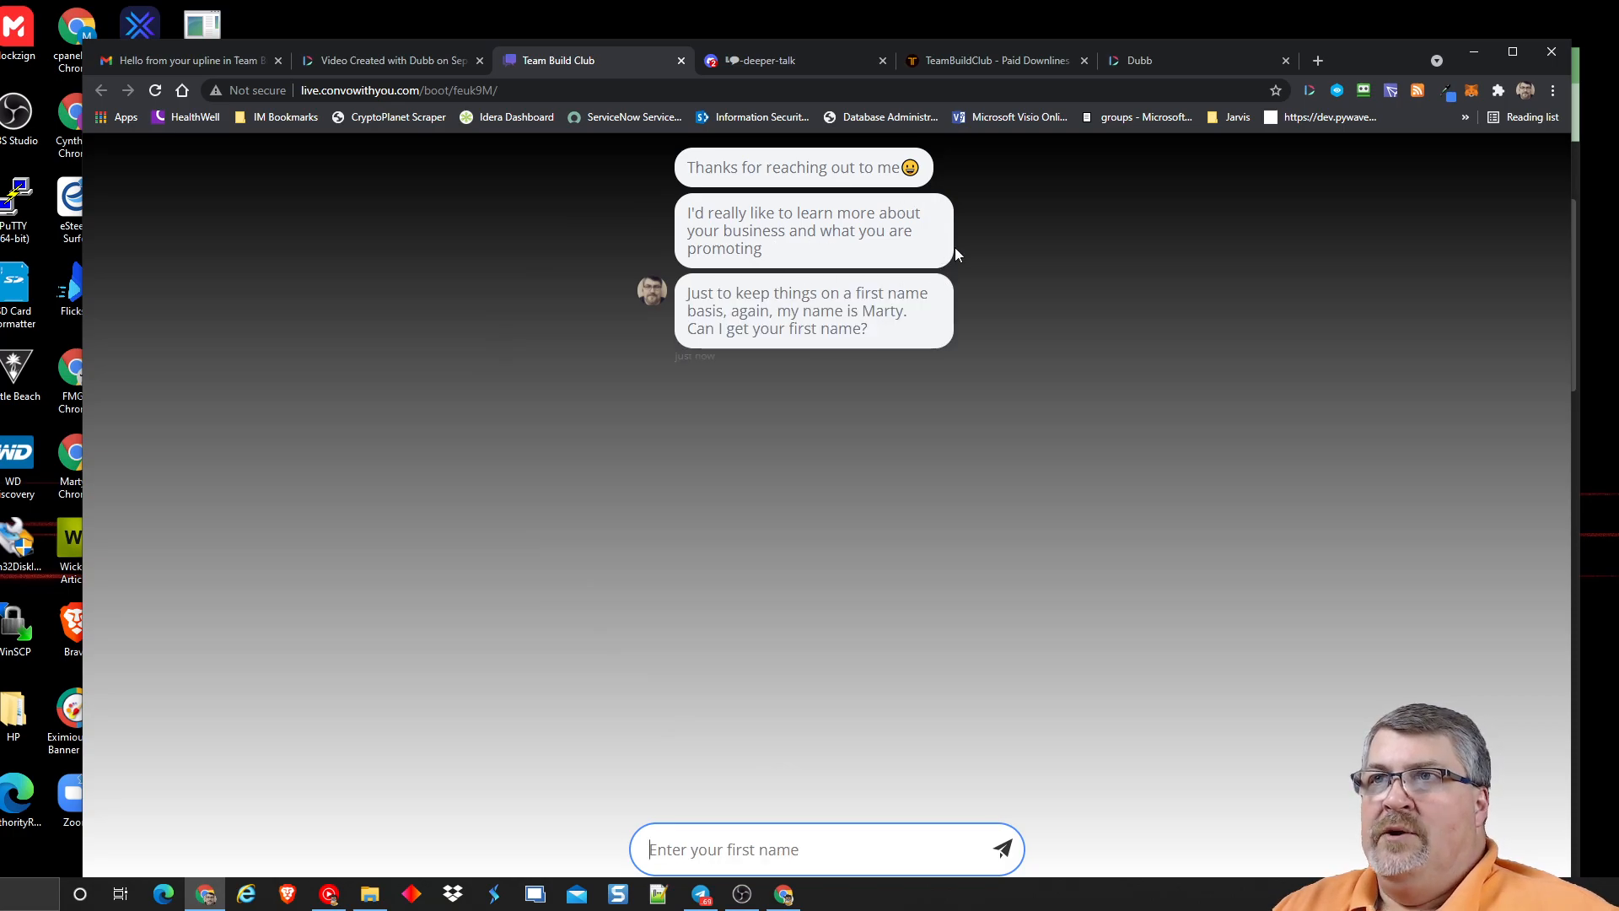
mouse_move(847, 279)
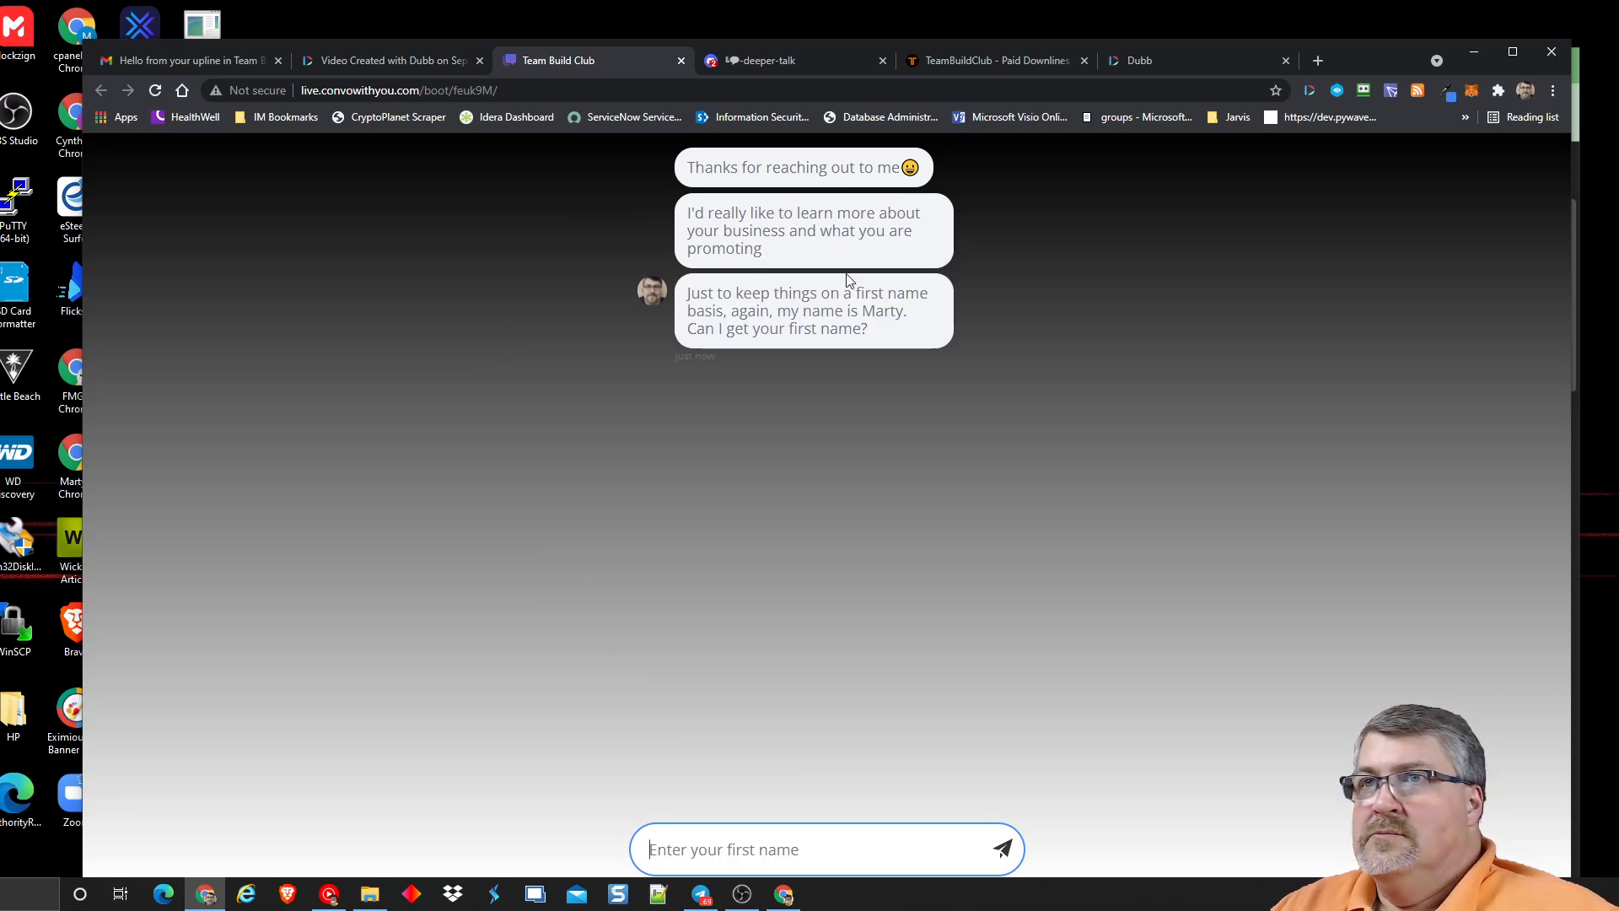
mouse_move(915, 327)
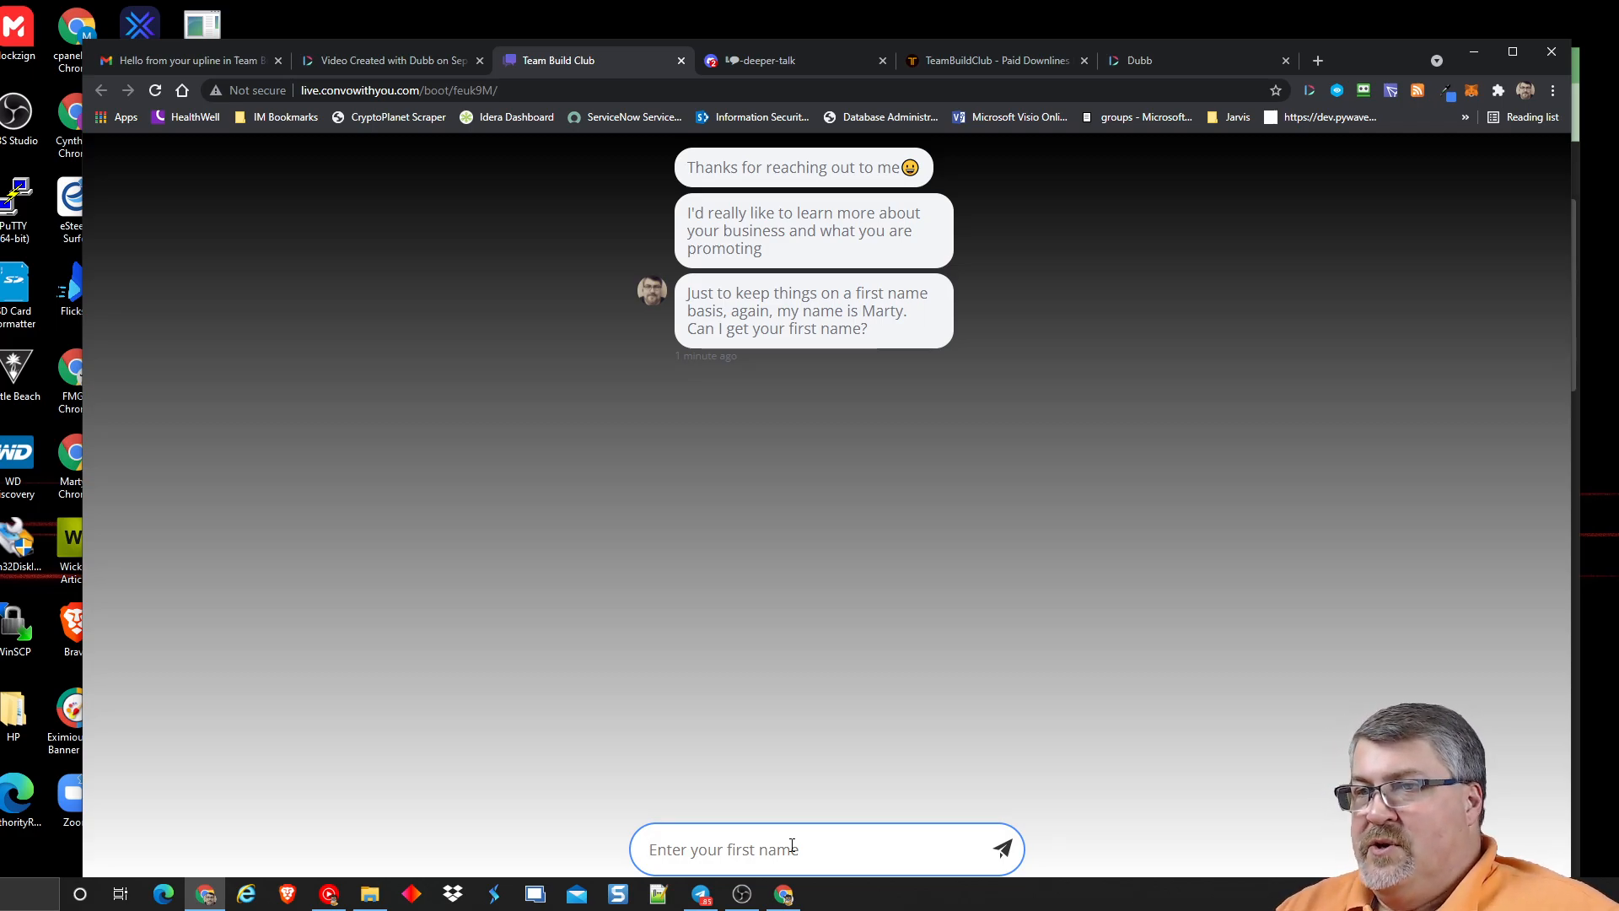
Step: Send the first name 'Suzy' in the chat
text(Su)
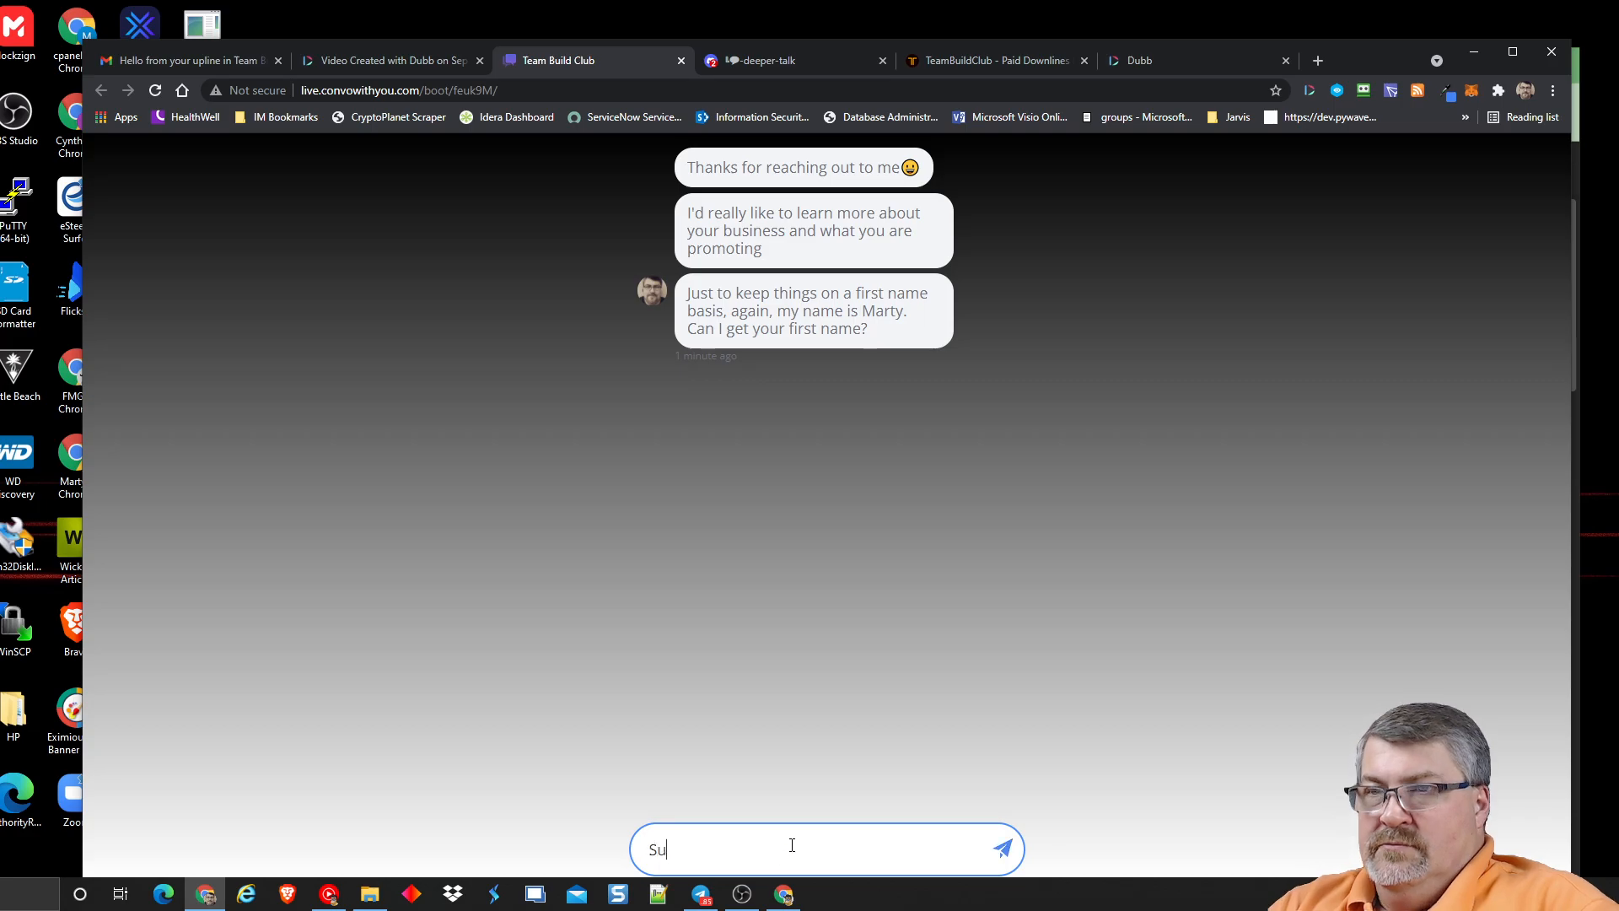
text(zy)
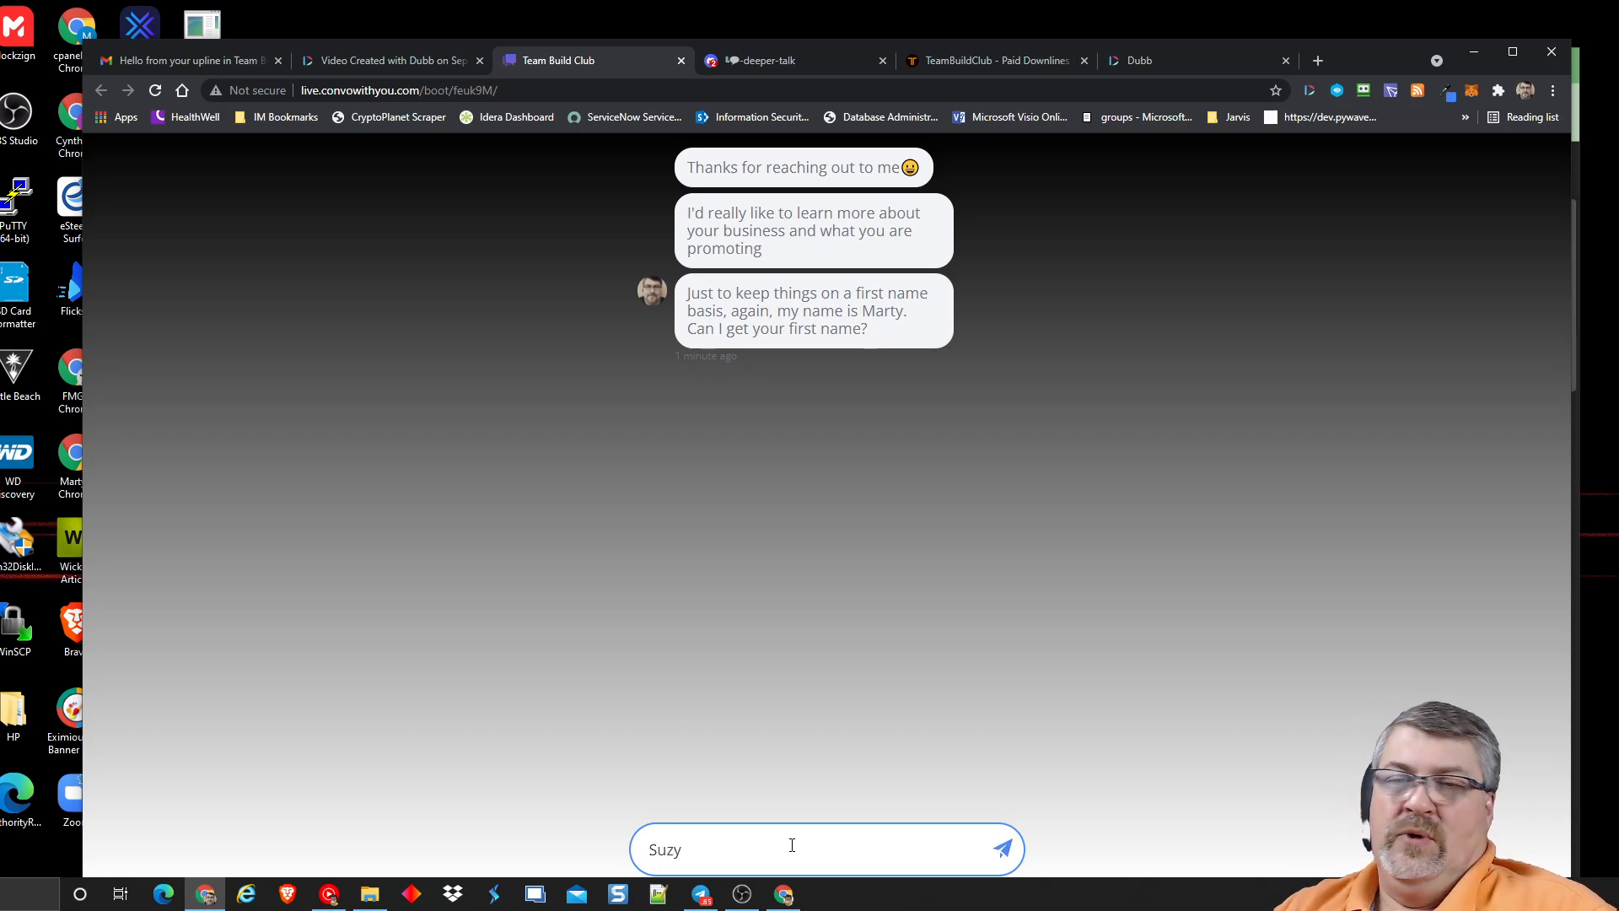
click(1000, 848)
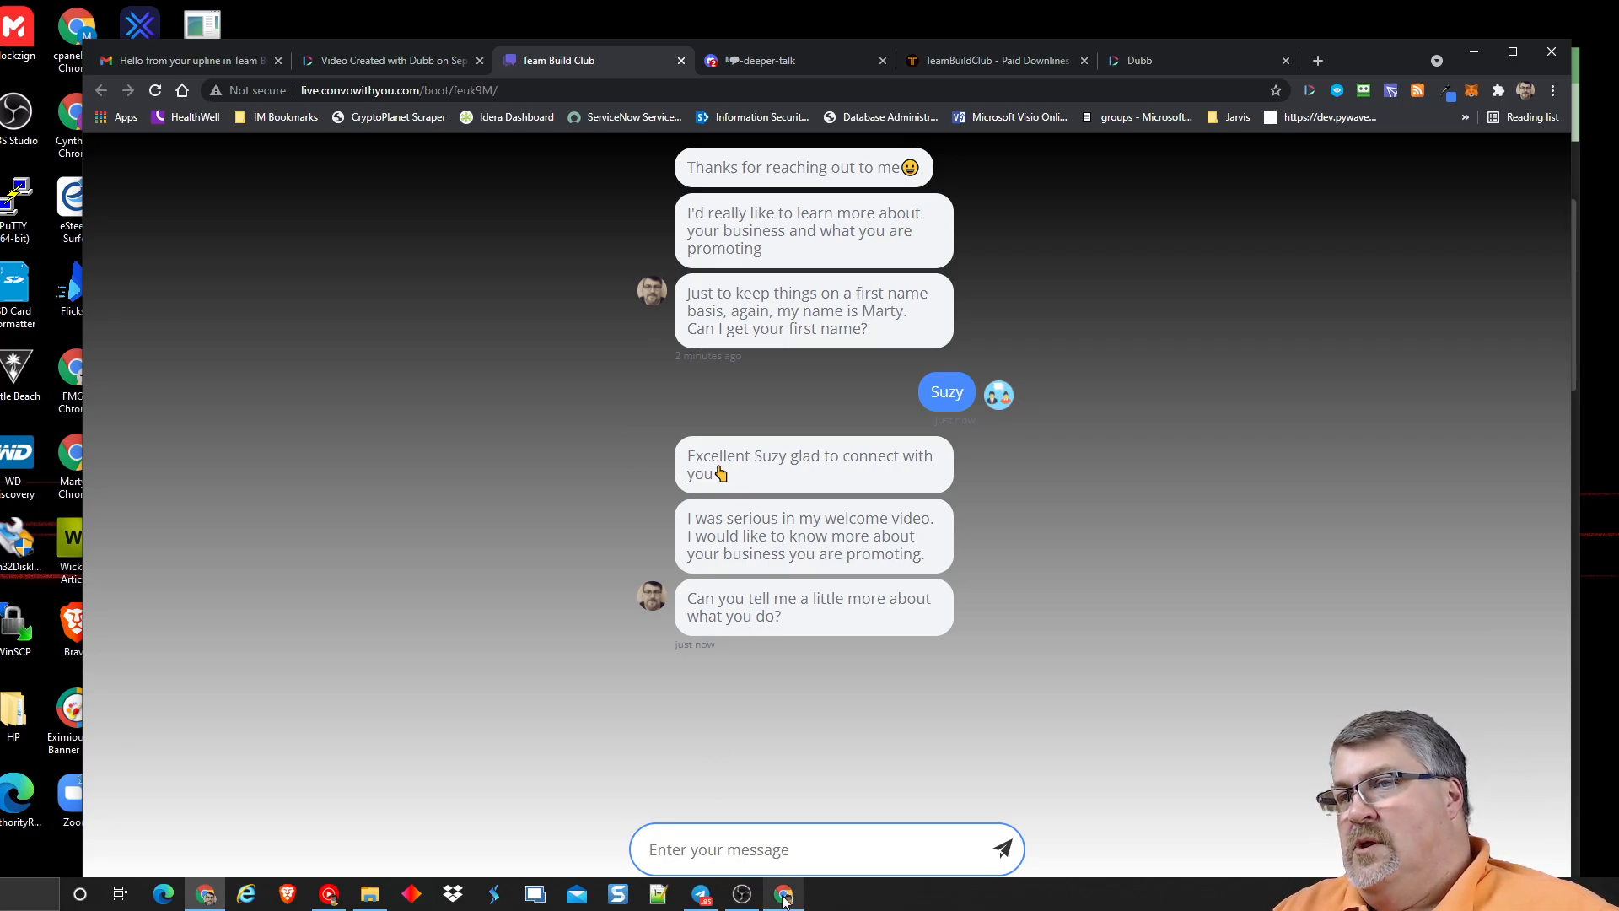
mouse_move(581, 699)
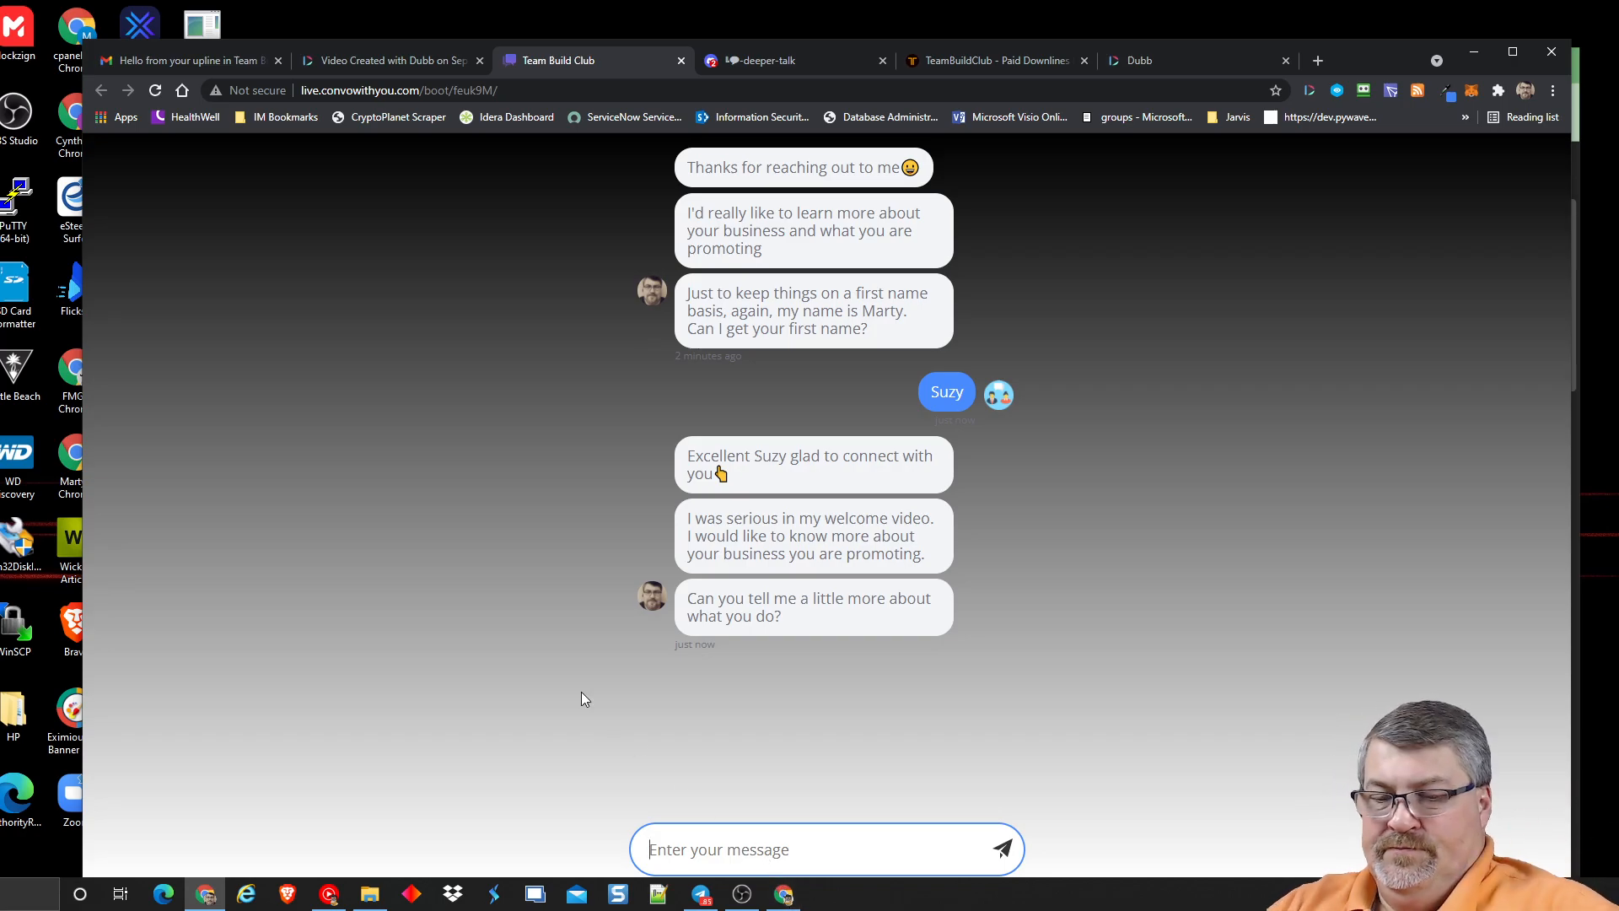
Step: Reply 'I sell costmetics' and read the bot's invitation to visit the group
text(I sell costmetics)
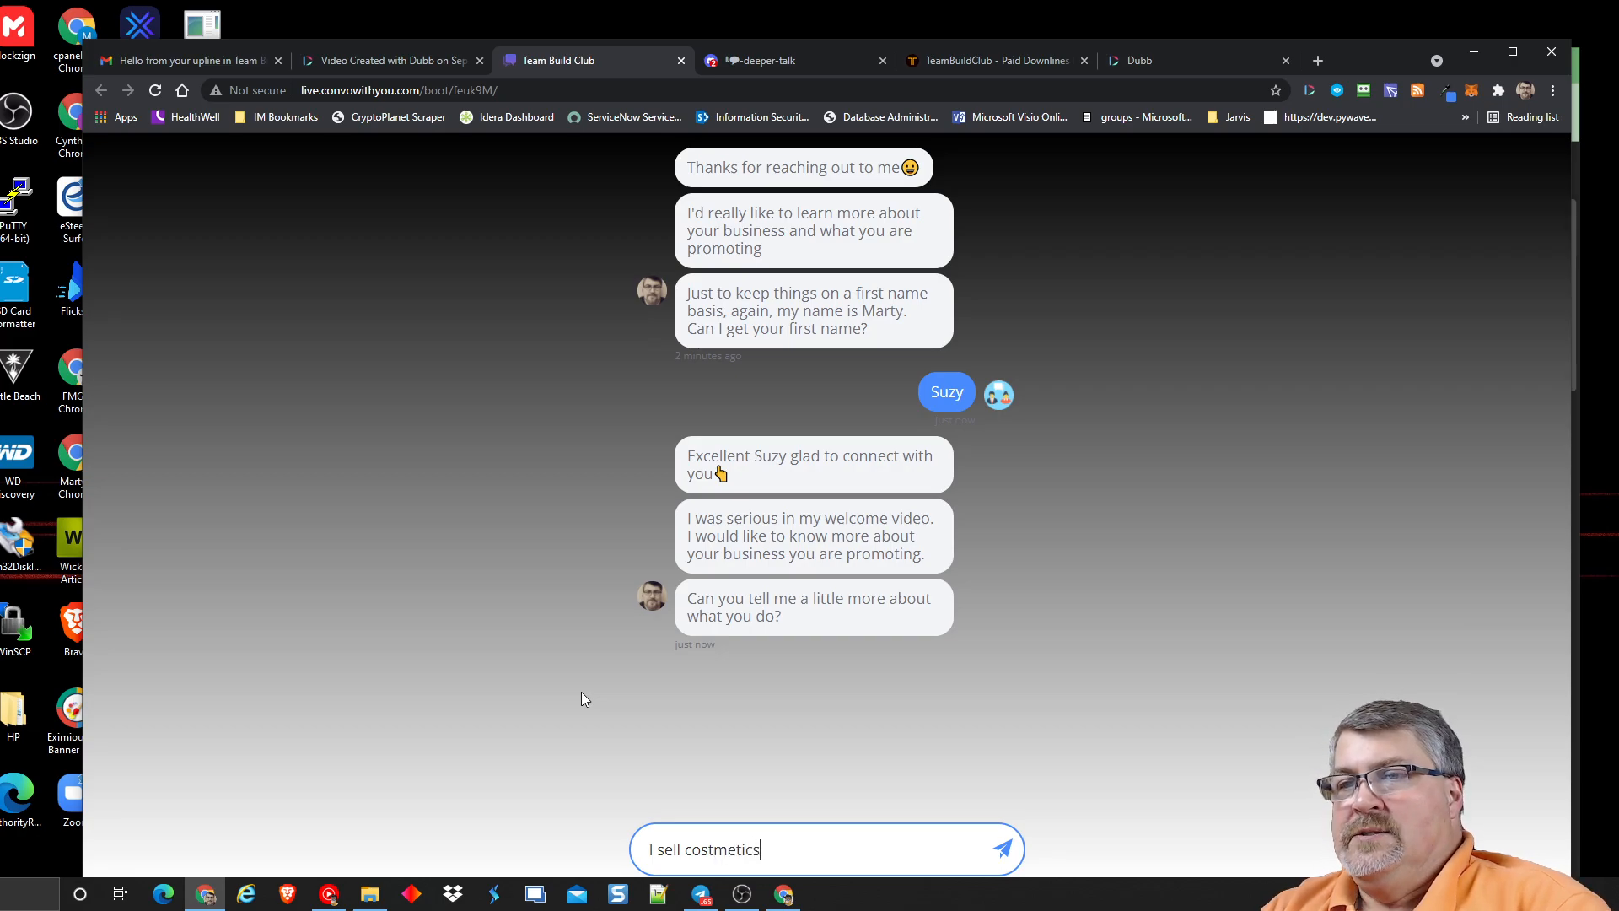
click(1000, 847)
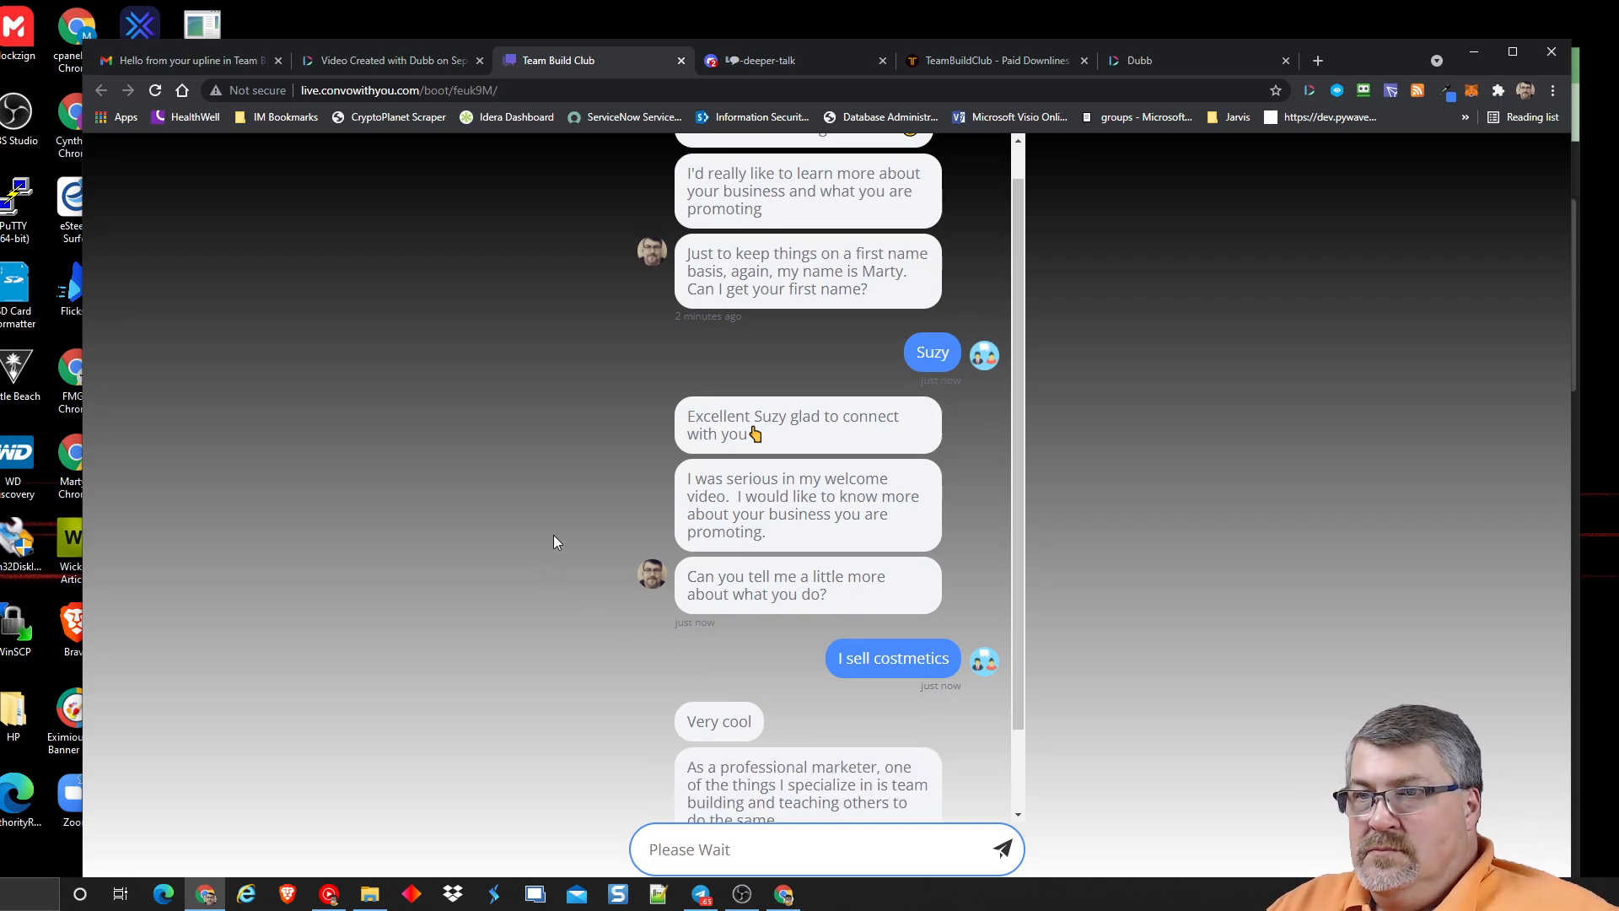
scroll(down, 3)
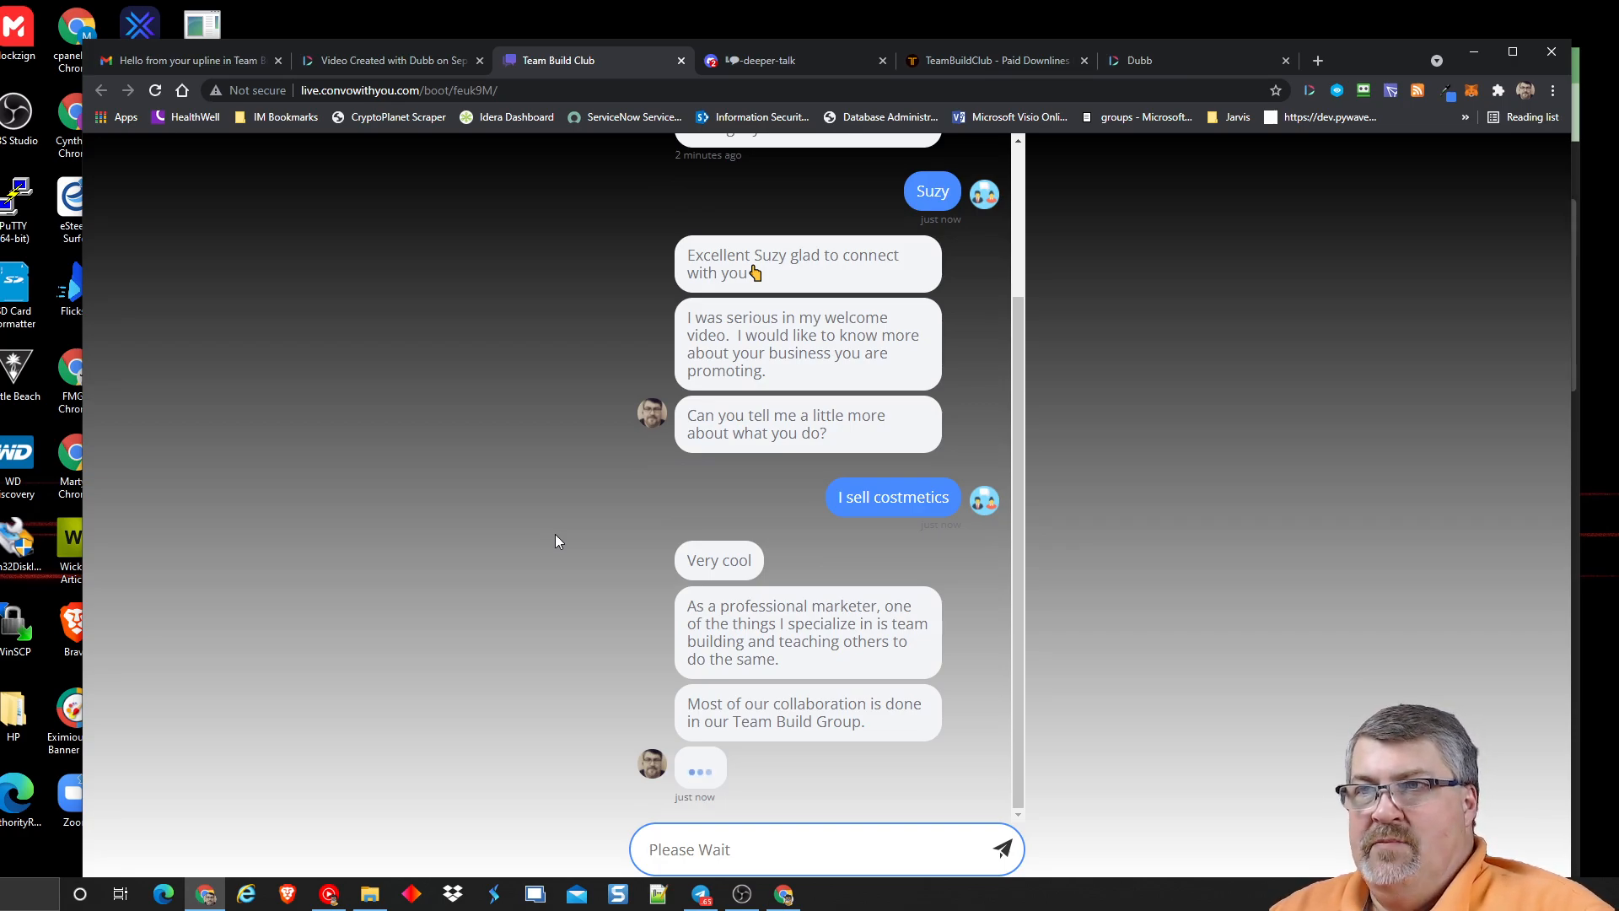
scroll(down, 3)
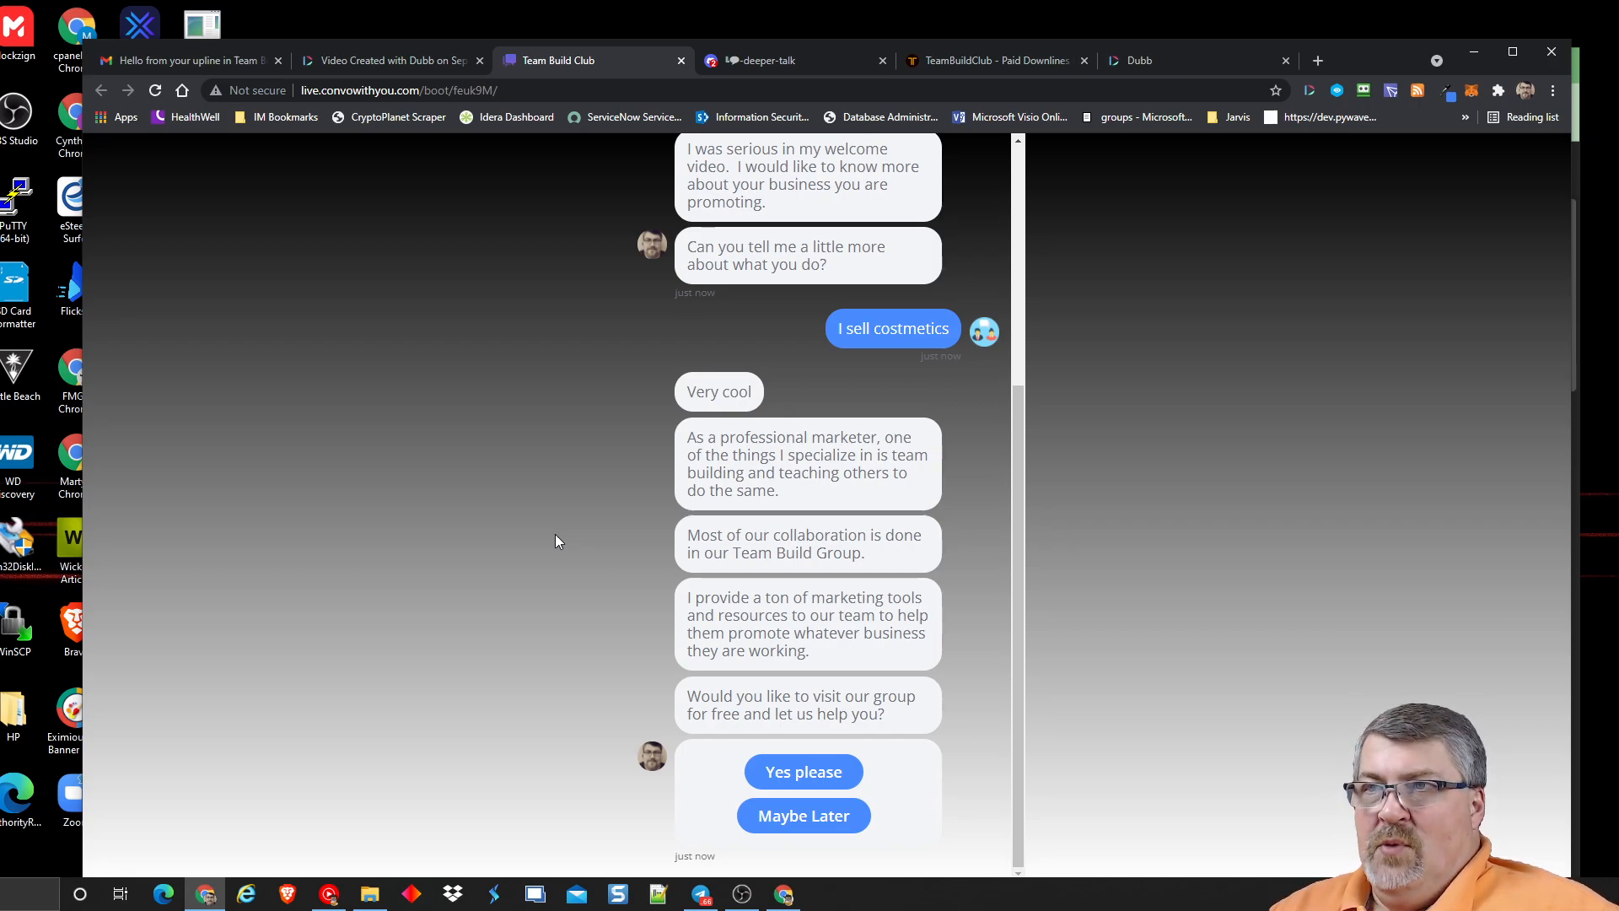
mouse_move(506, 460)
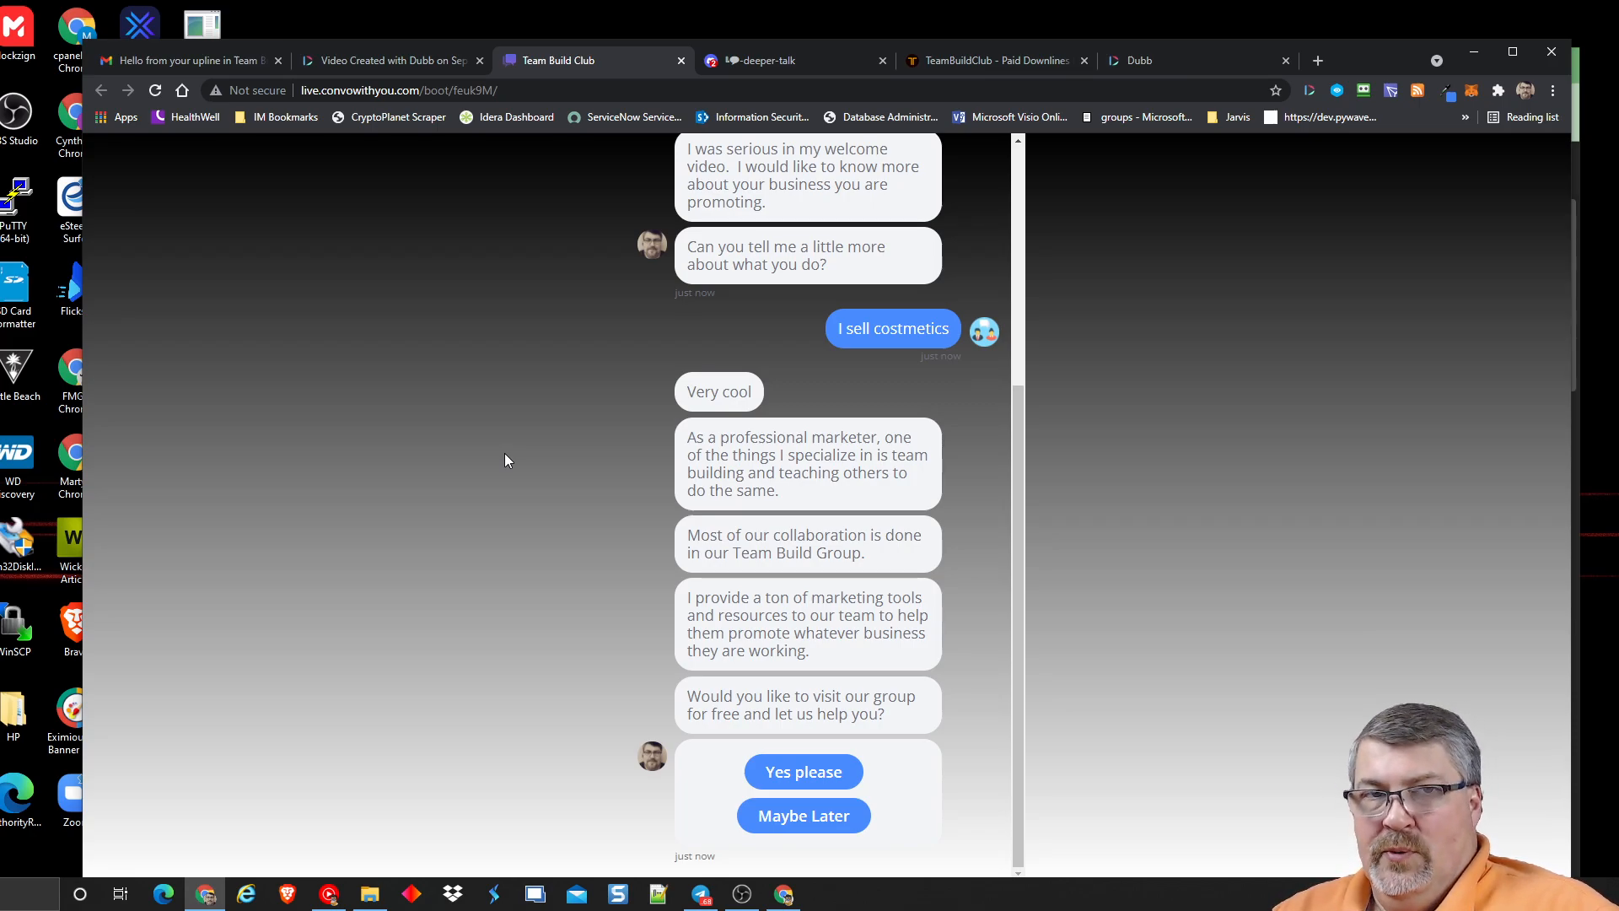
mouse_move(623, 497)
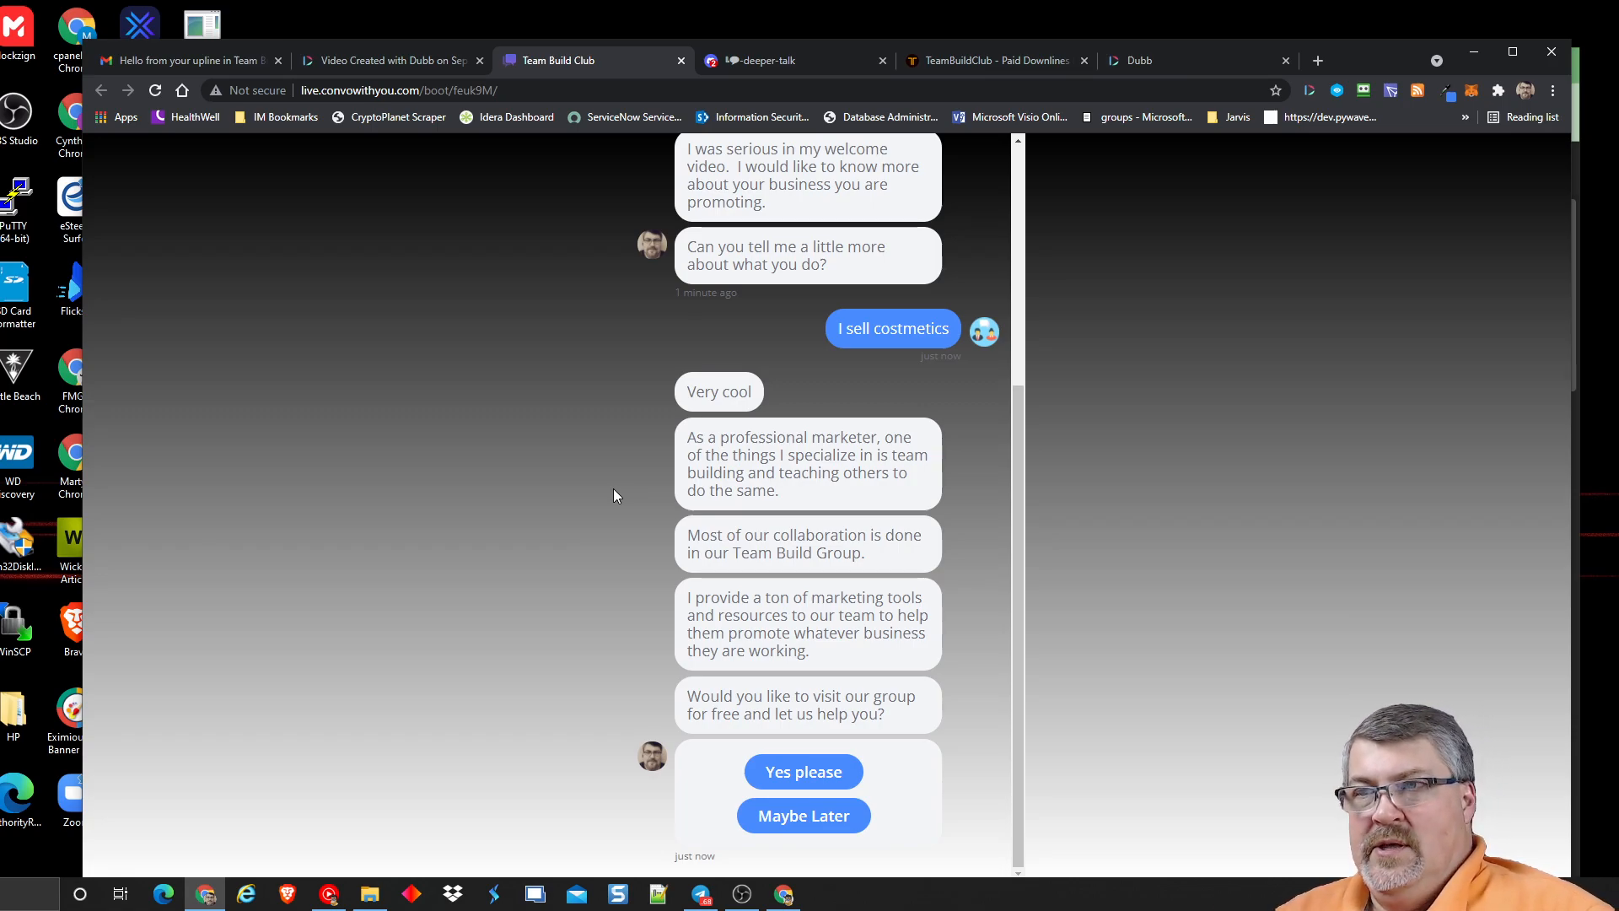
mouse_move(608, 725)
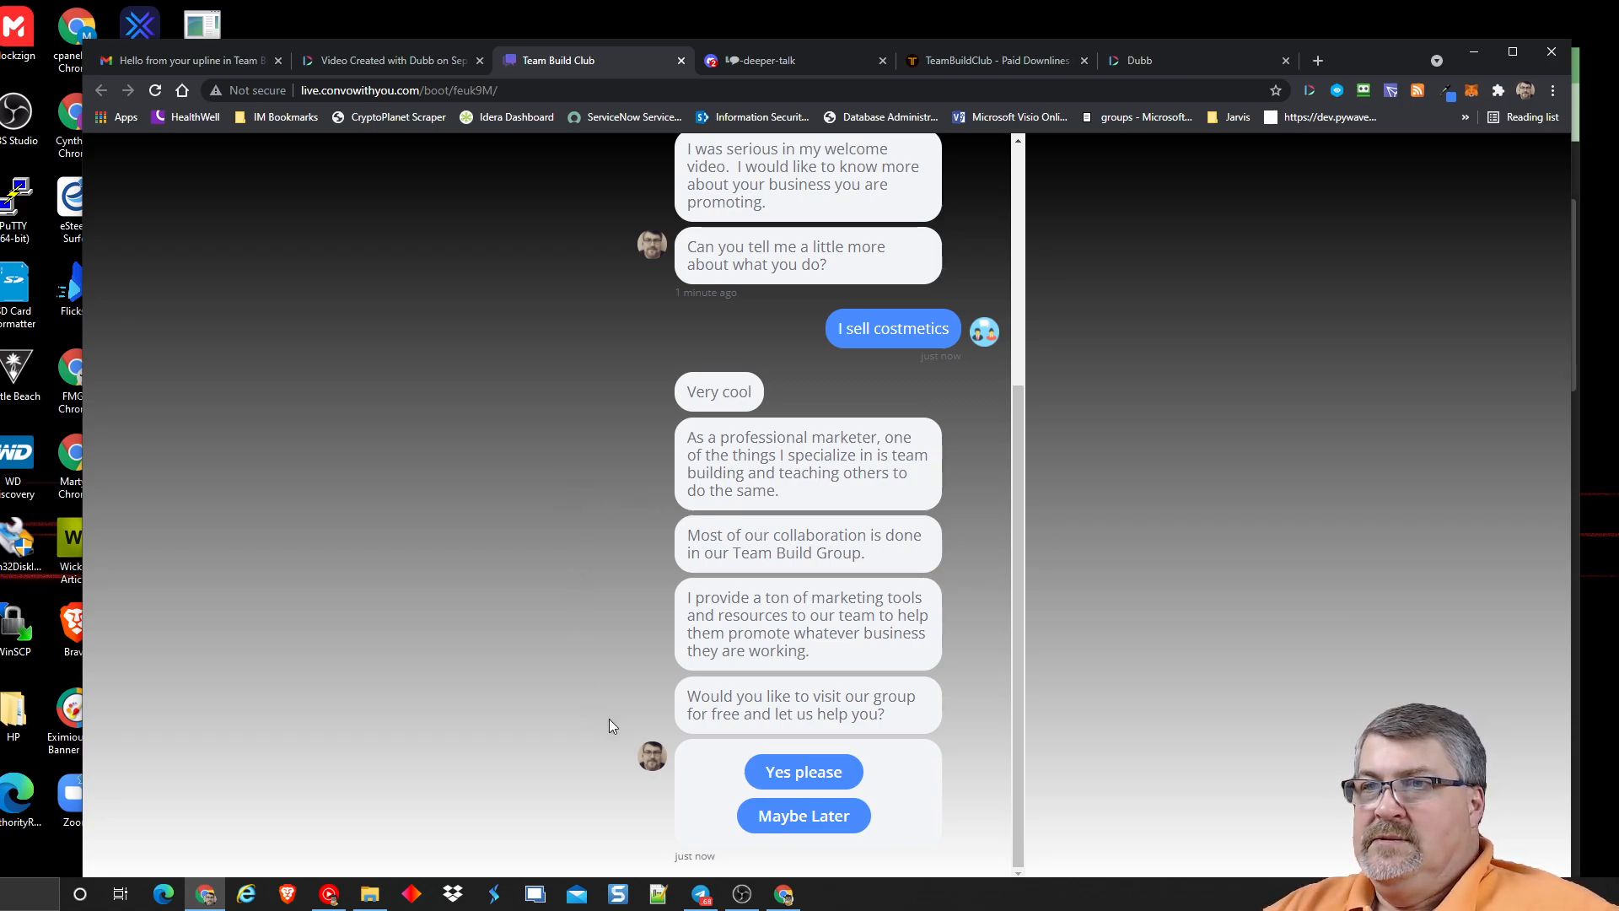
click(802, 772)
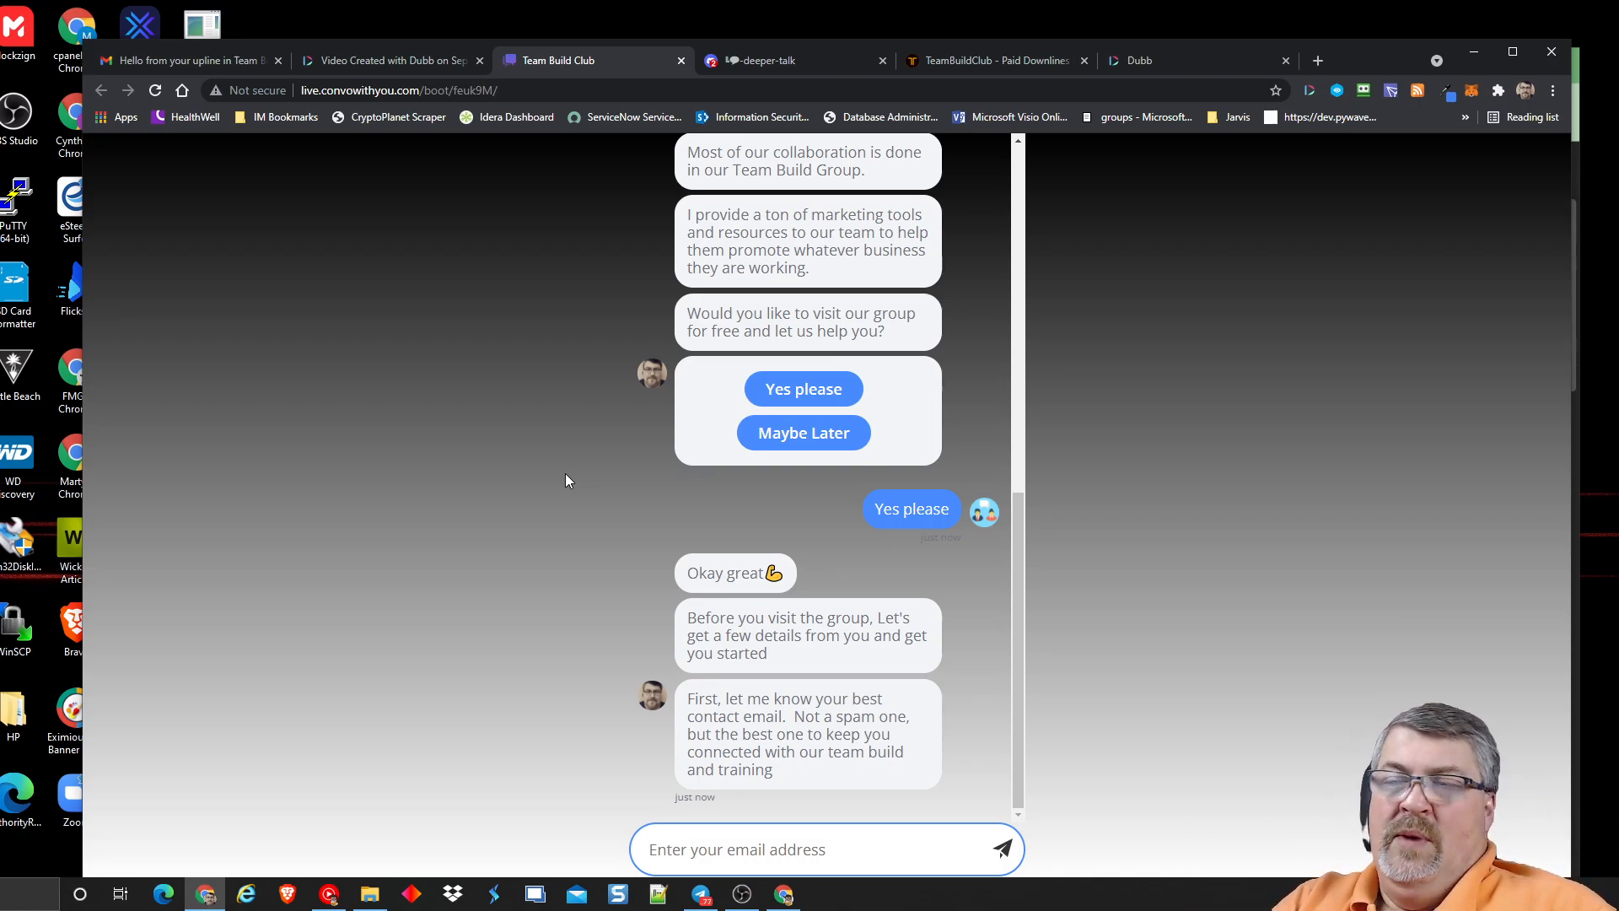
mouse_move(653, 547)
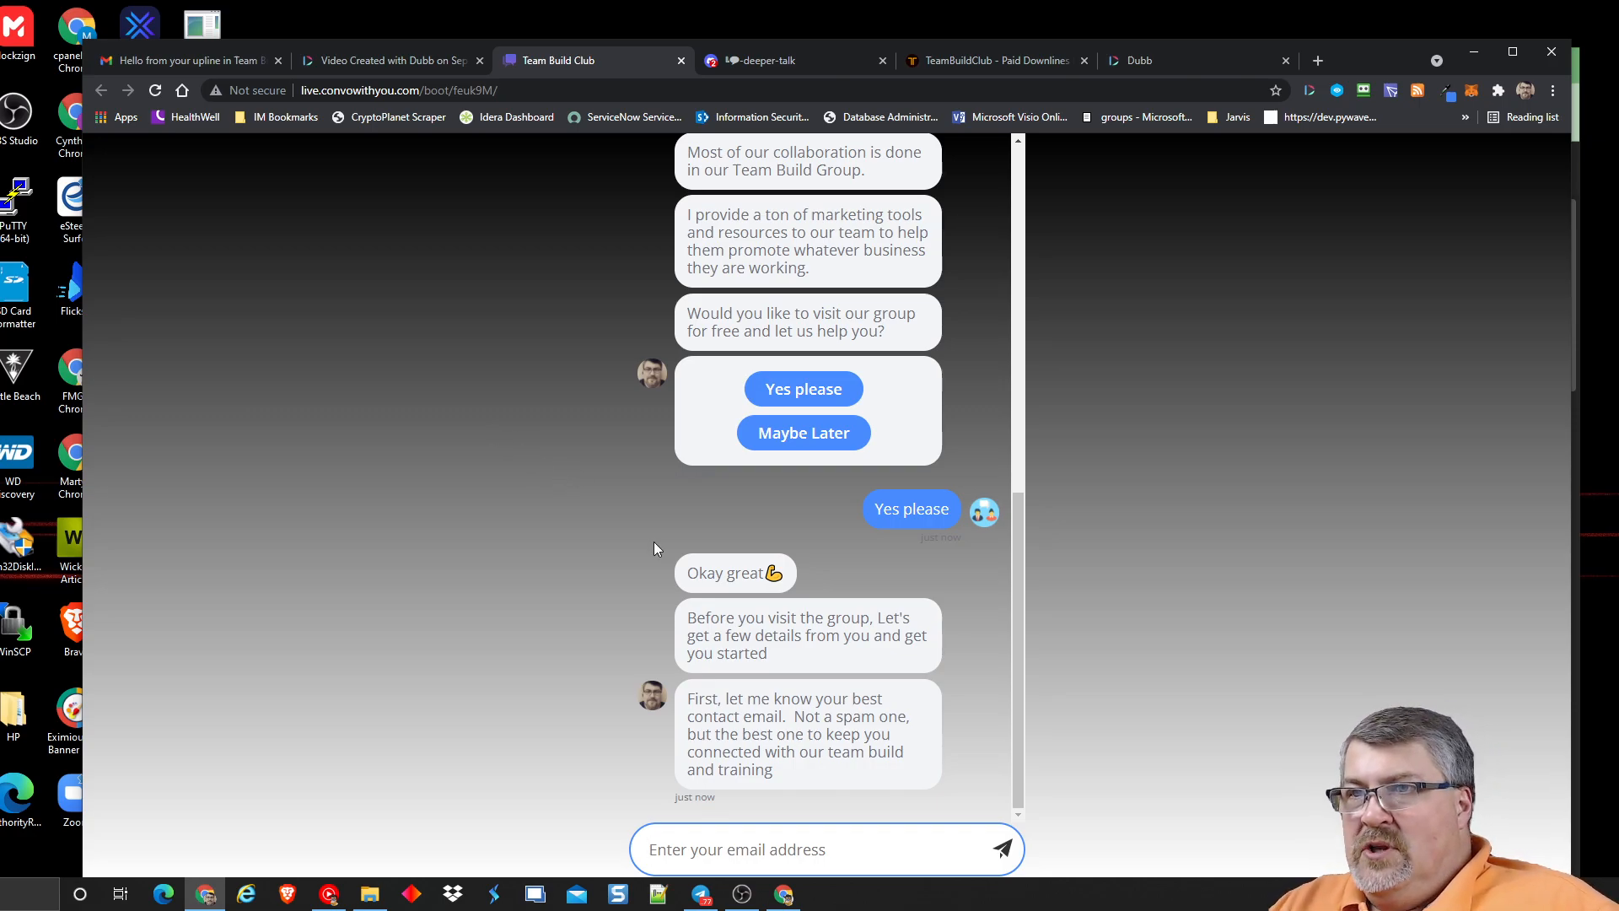
mouse_move(672, 723)
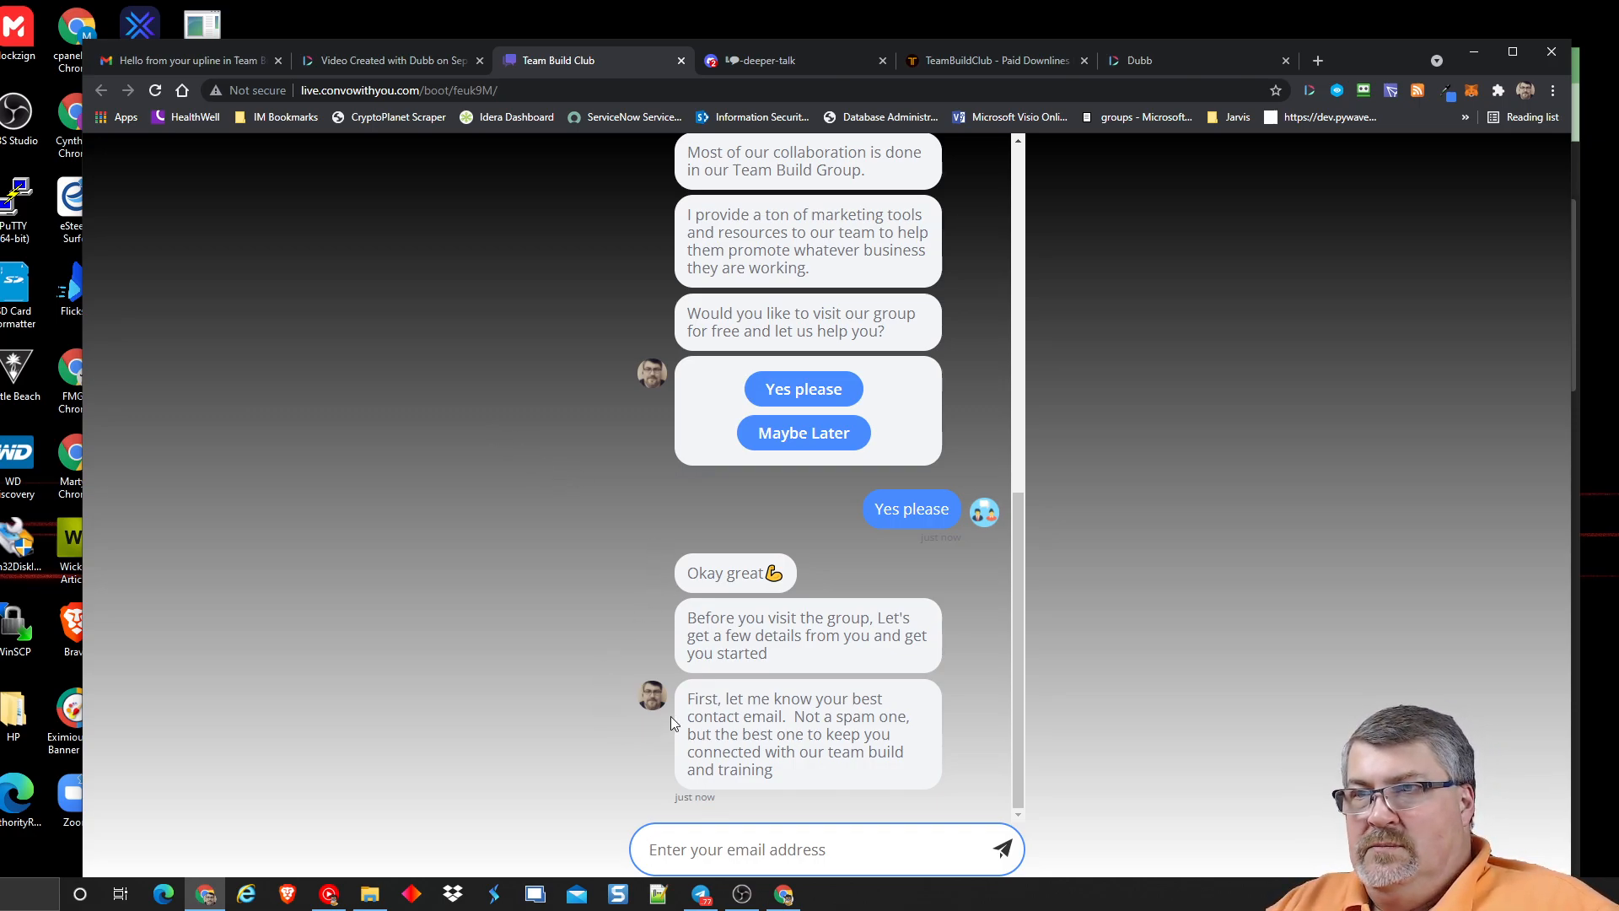
mouse_move(971, 725)
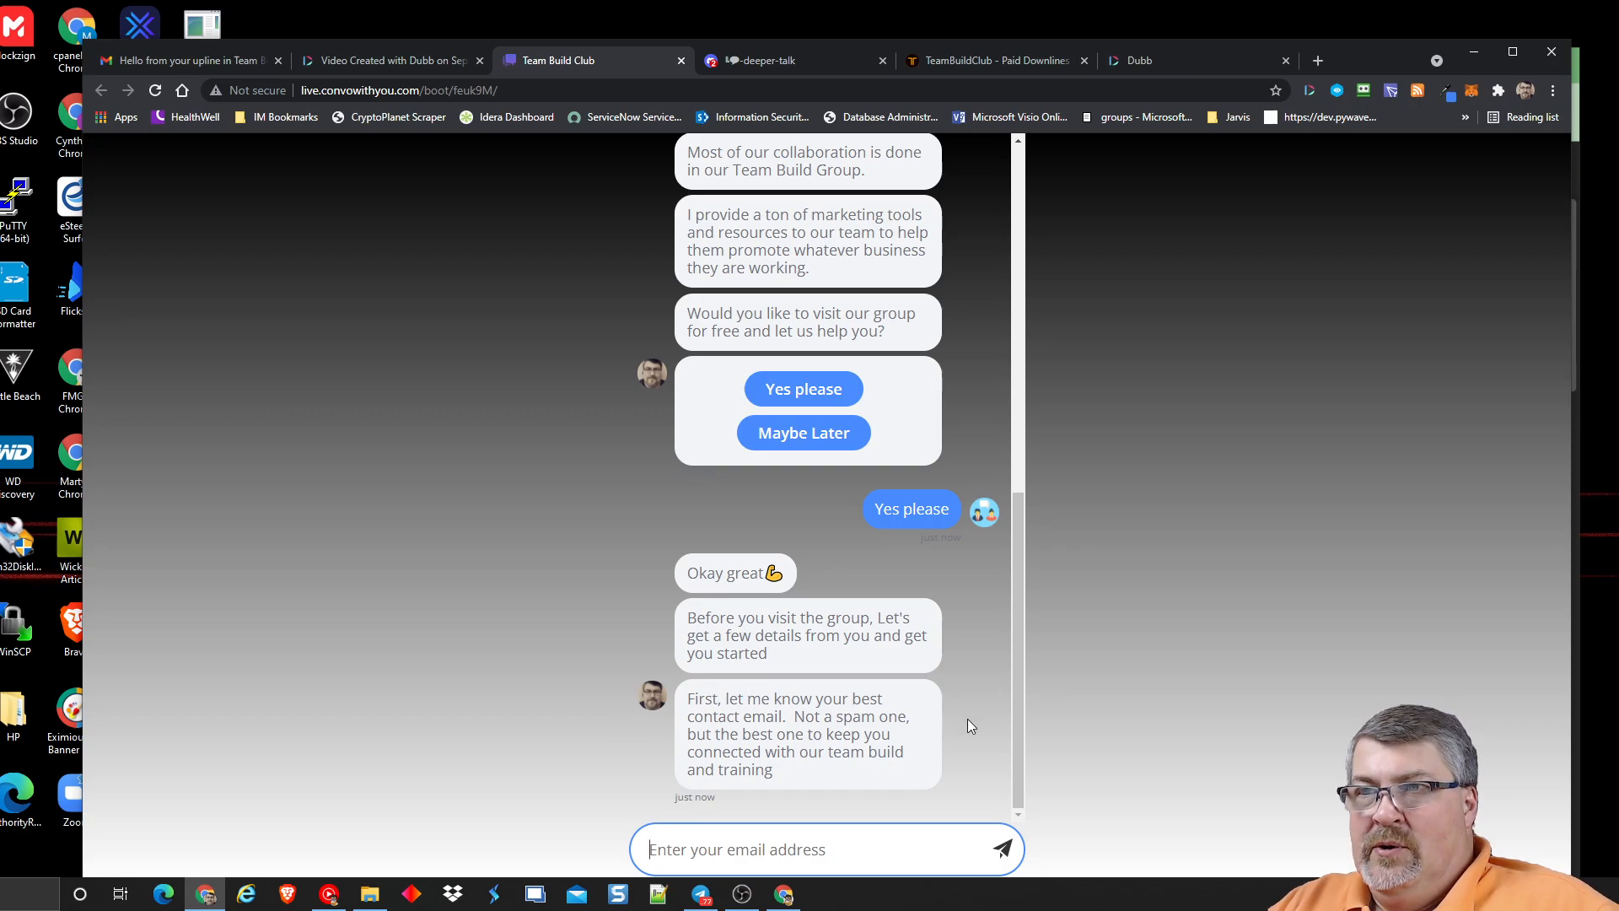
mouse_move(906, 721)
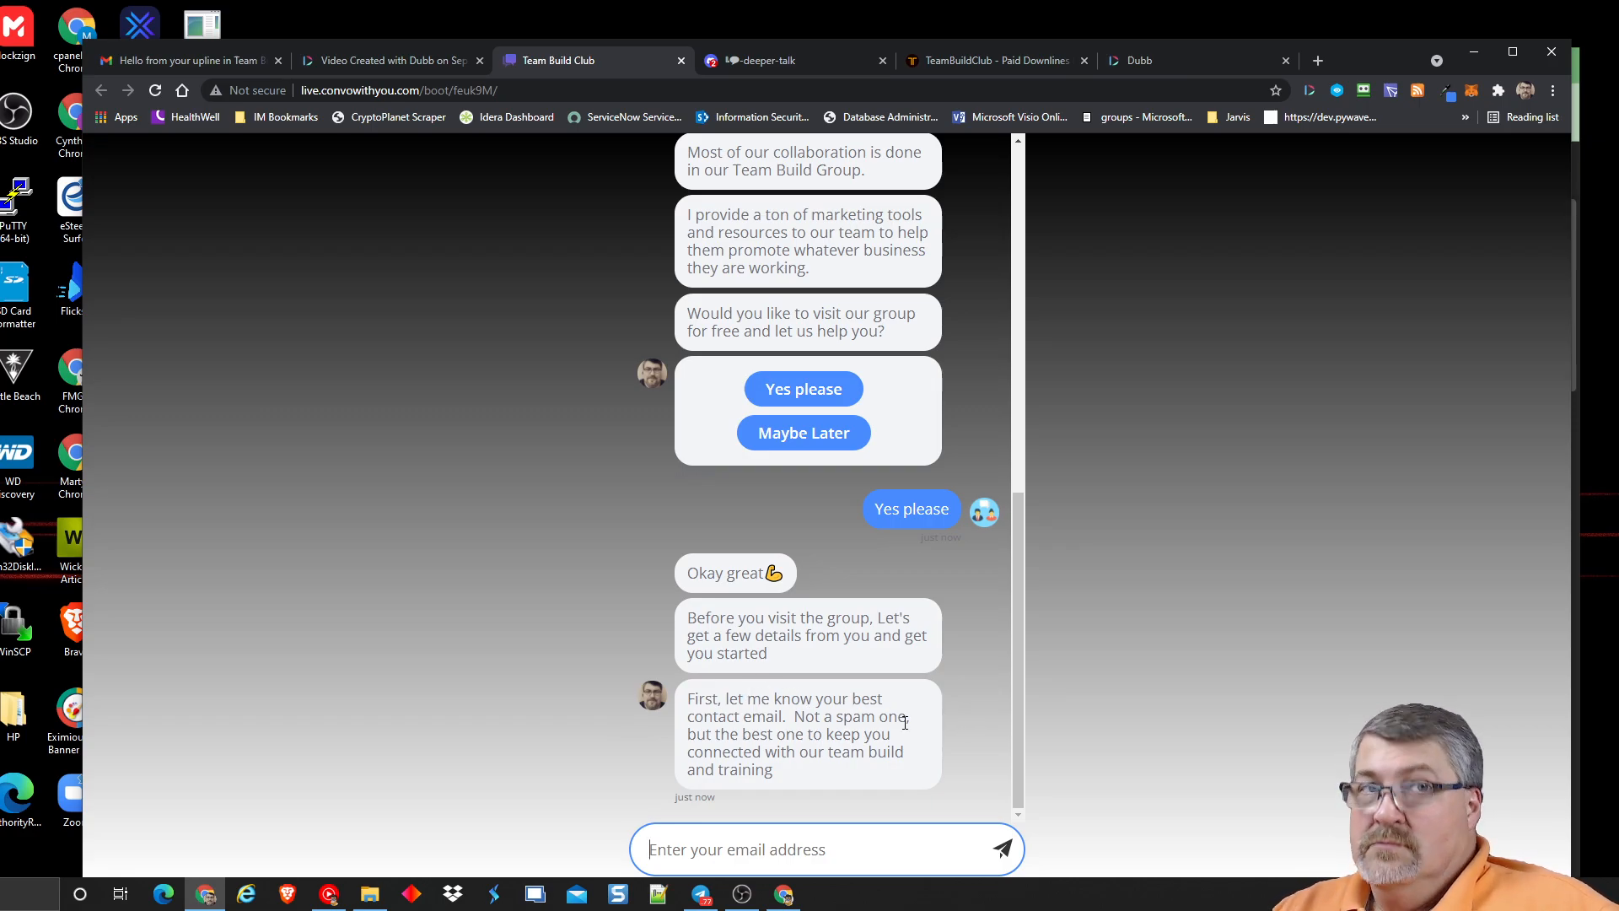
mouse_move(901, 787)
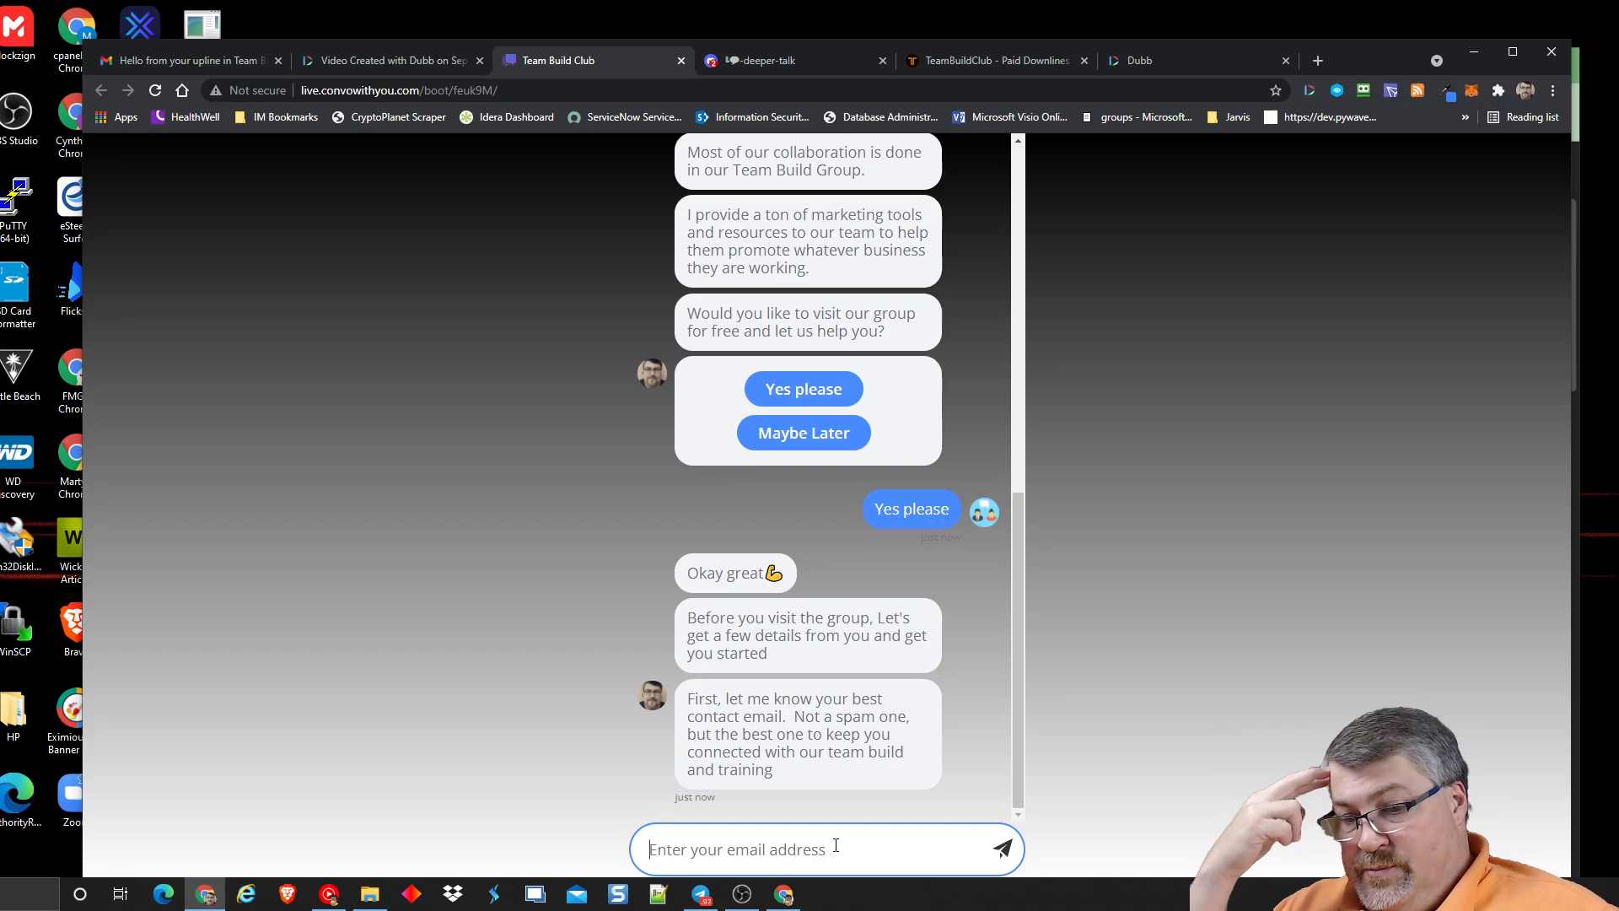
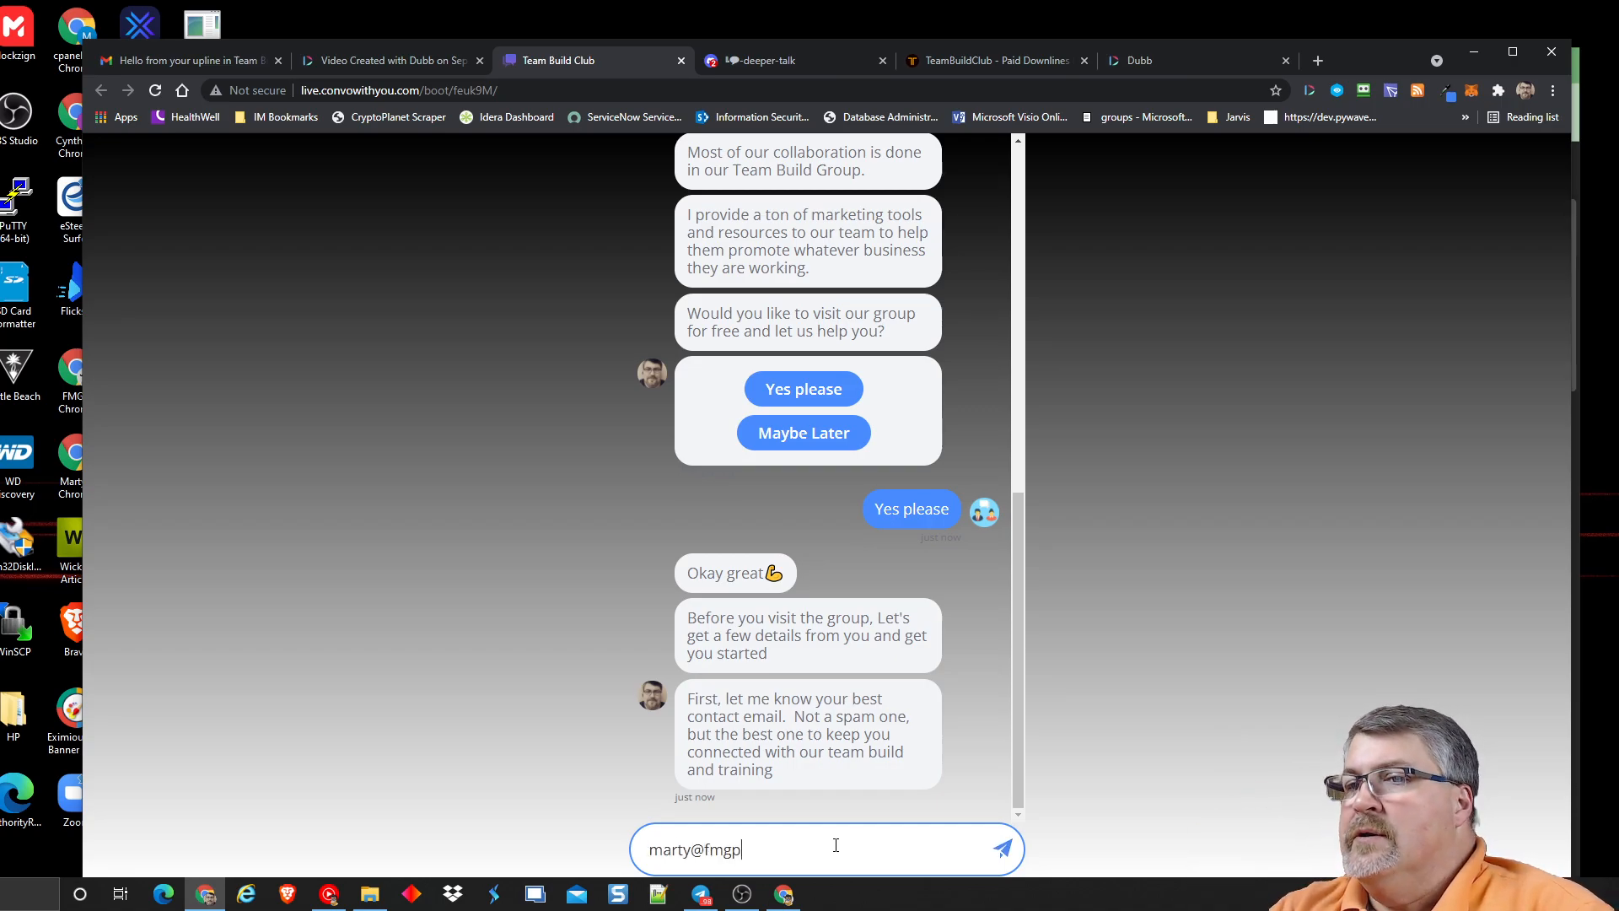
Step: Submit the contact email and read the #tbc hashtag and Proceed To The Group replies
click(999, 848)
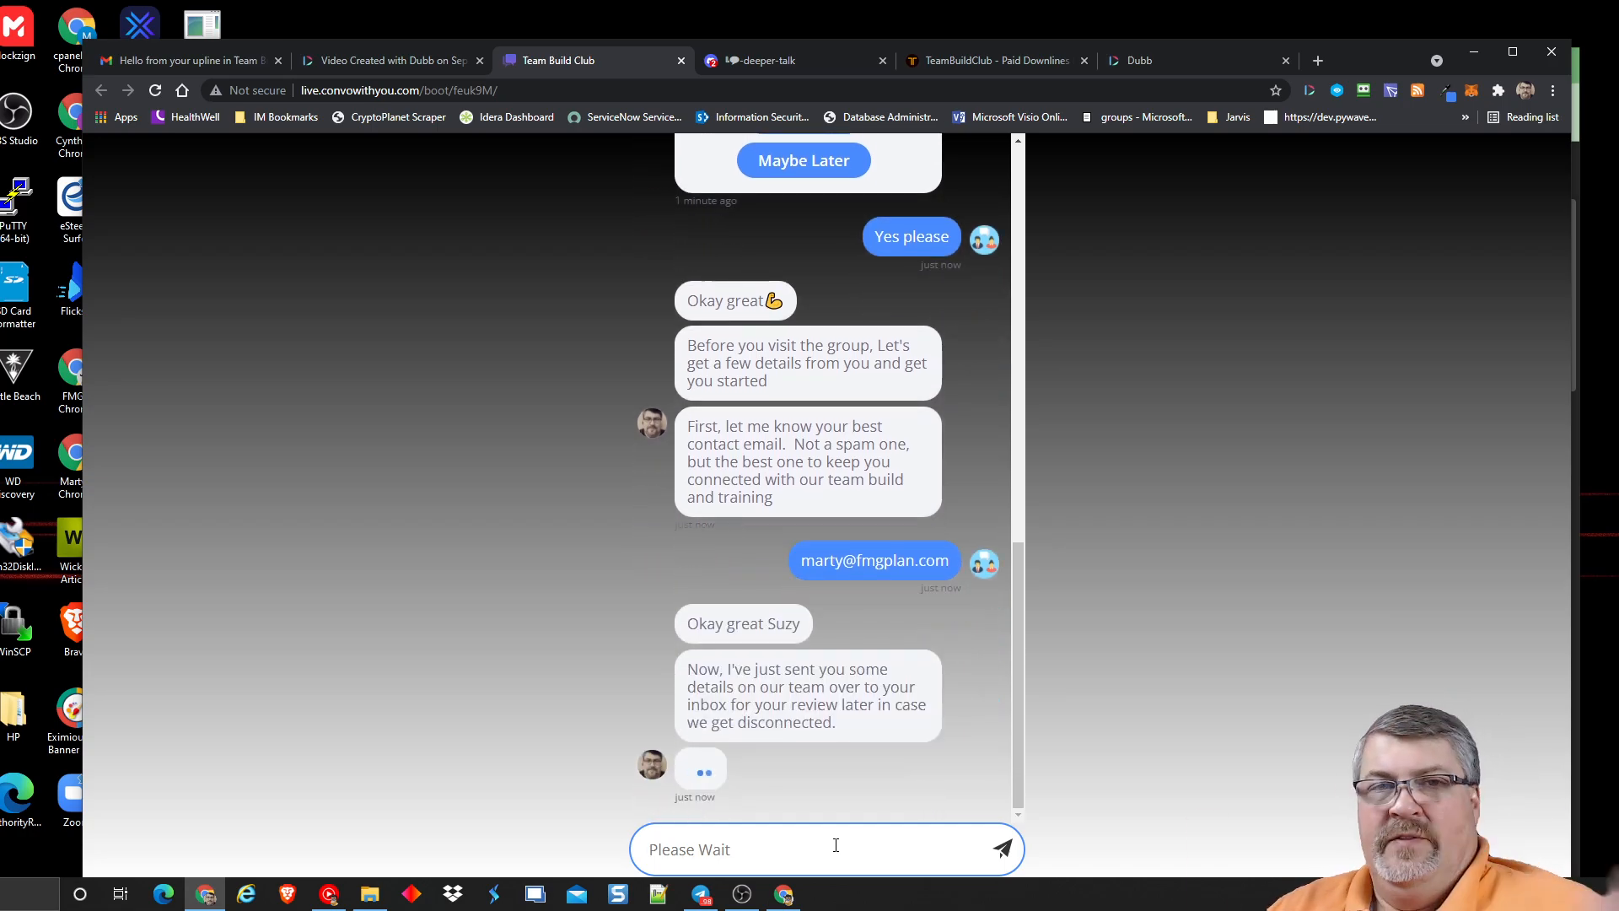
scroll(down, 3)
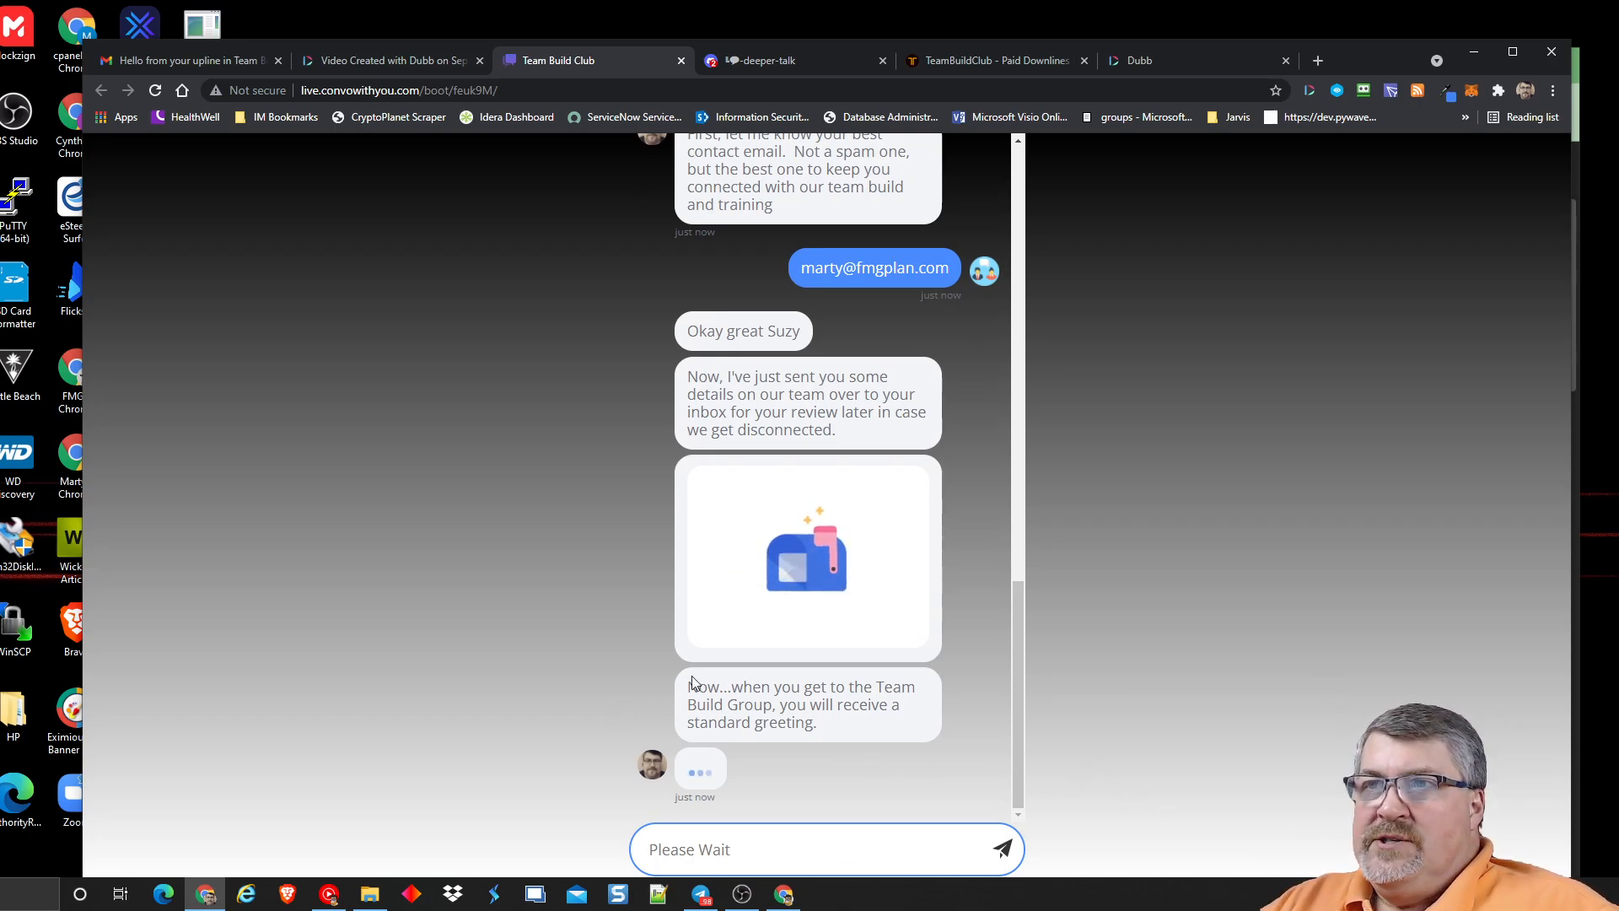
scroll(down, 3)
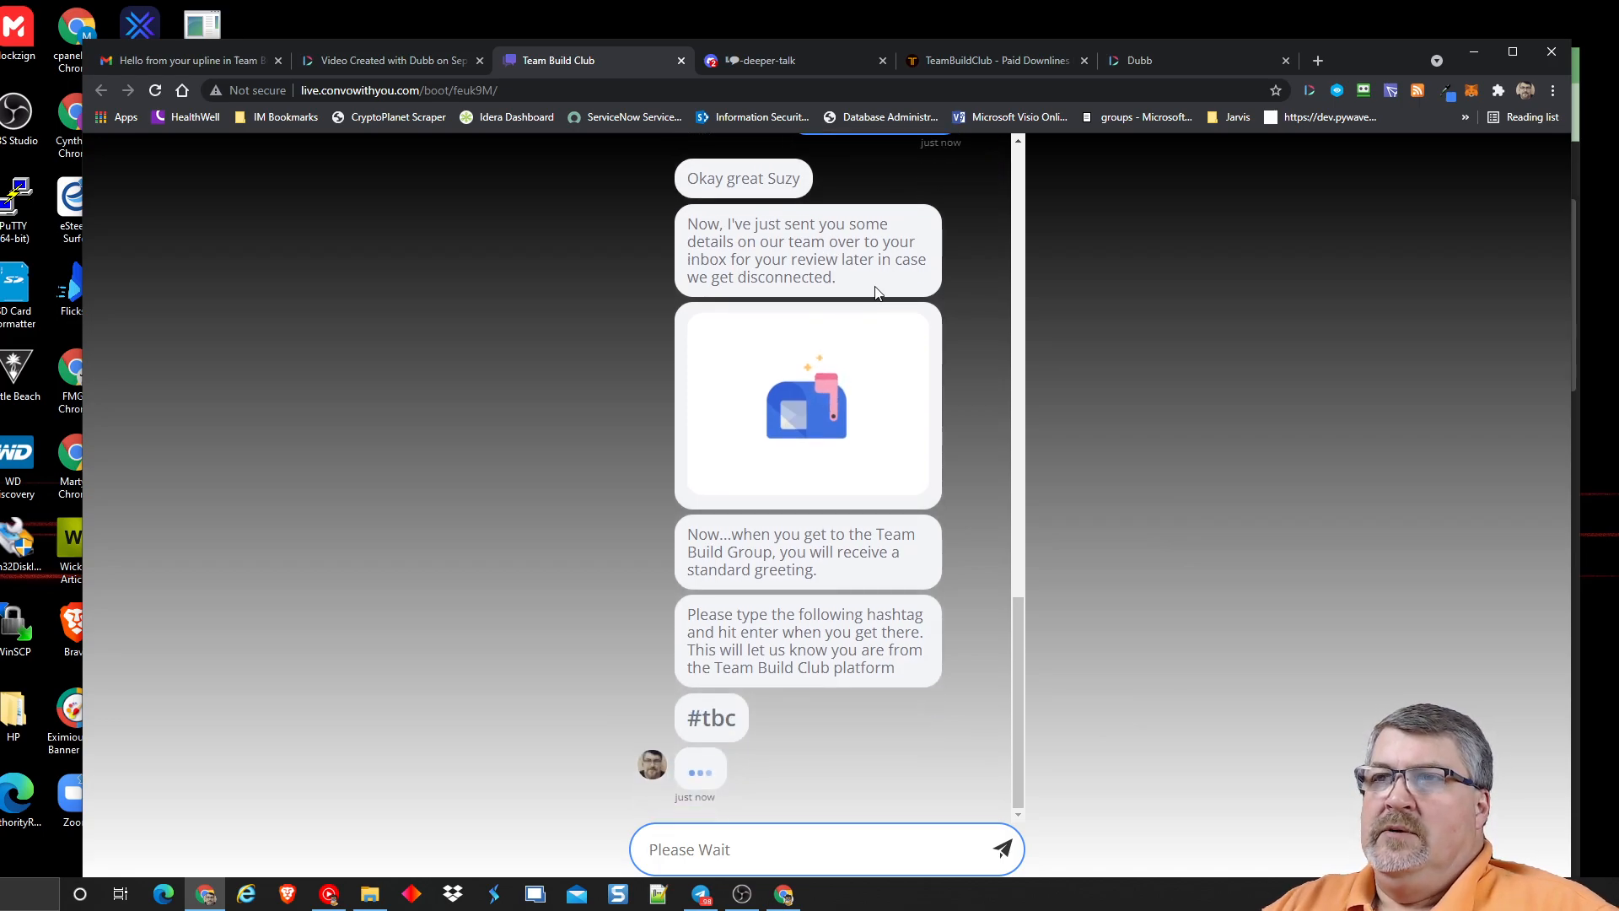
scroll(down, 3)
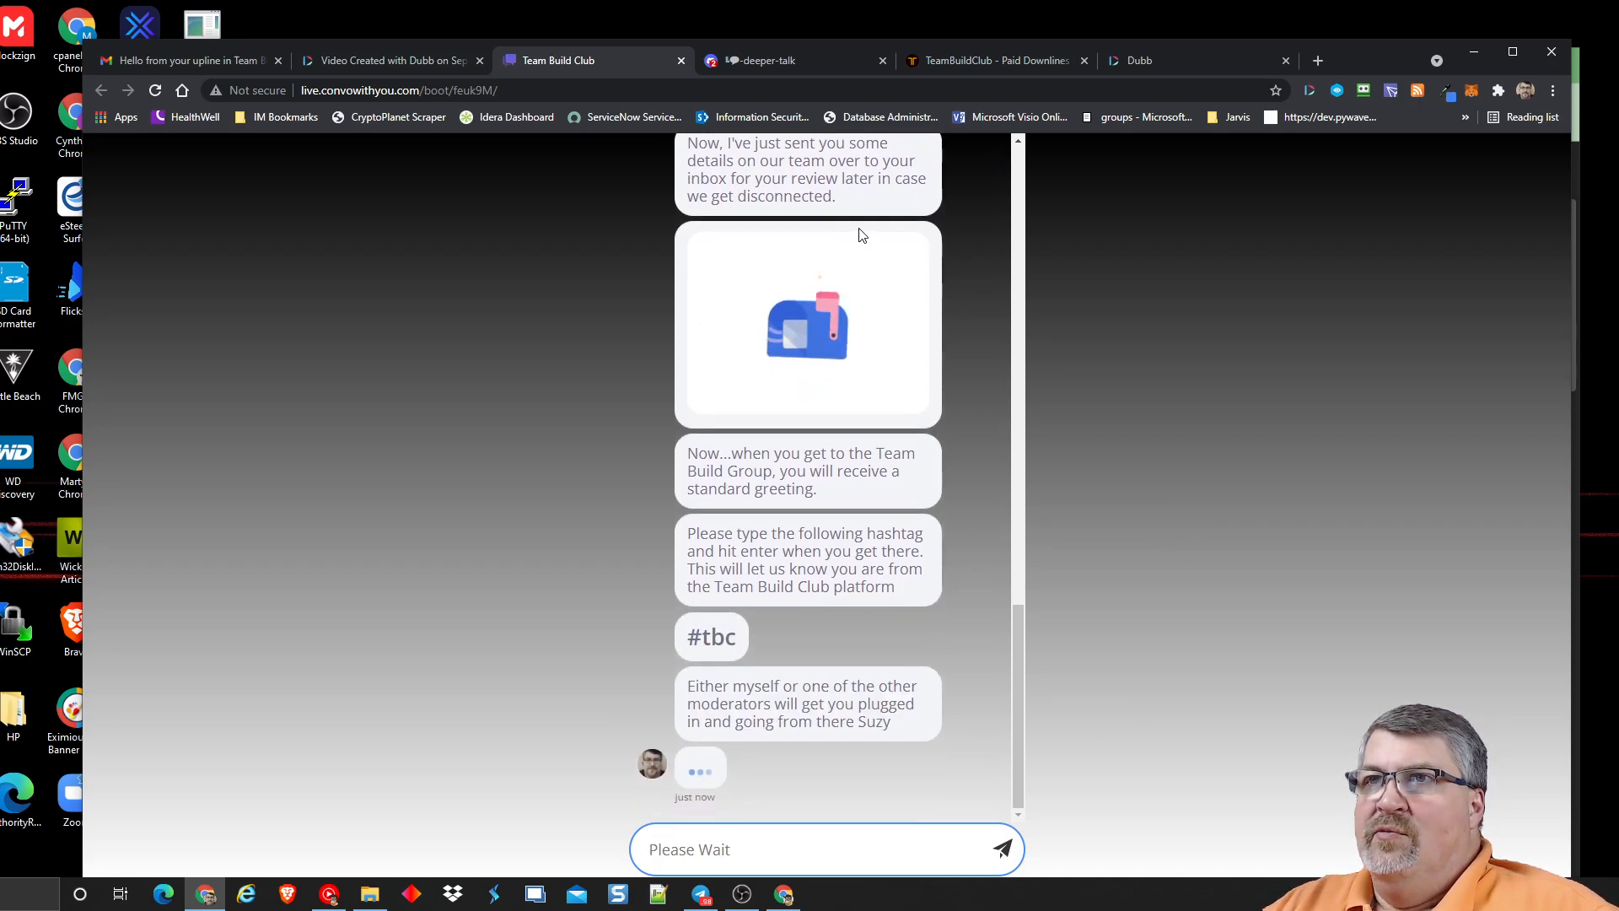
scroll(down, 3)
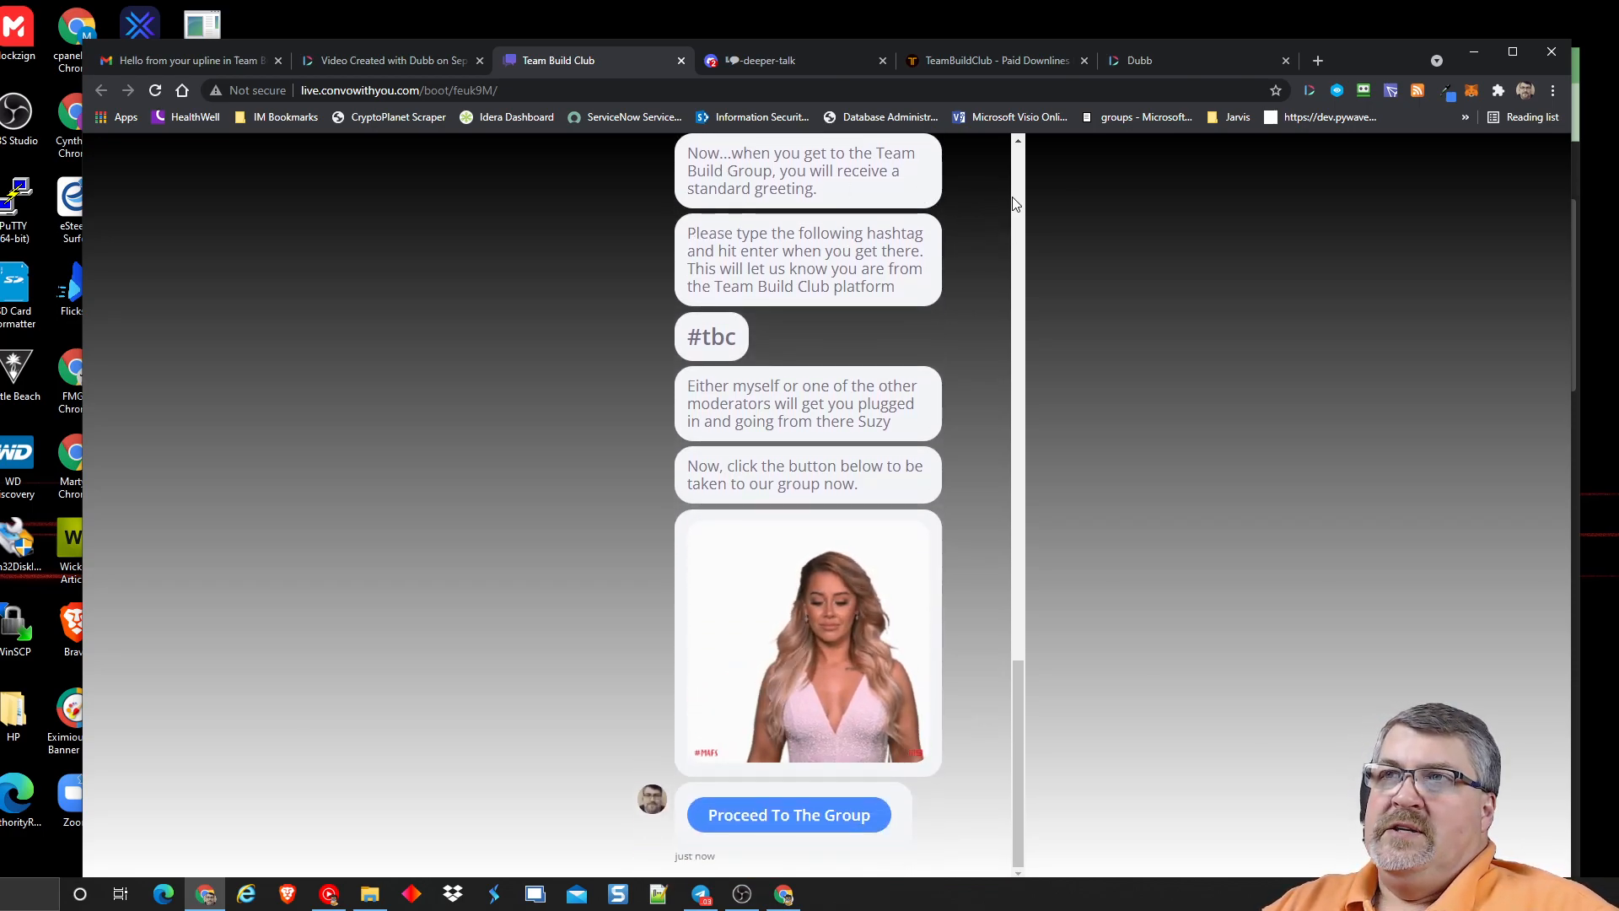
mouse_move(974, 220)
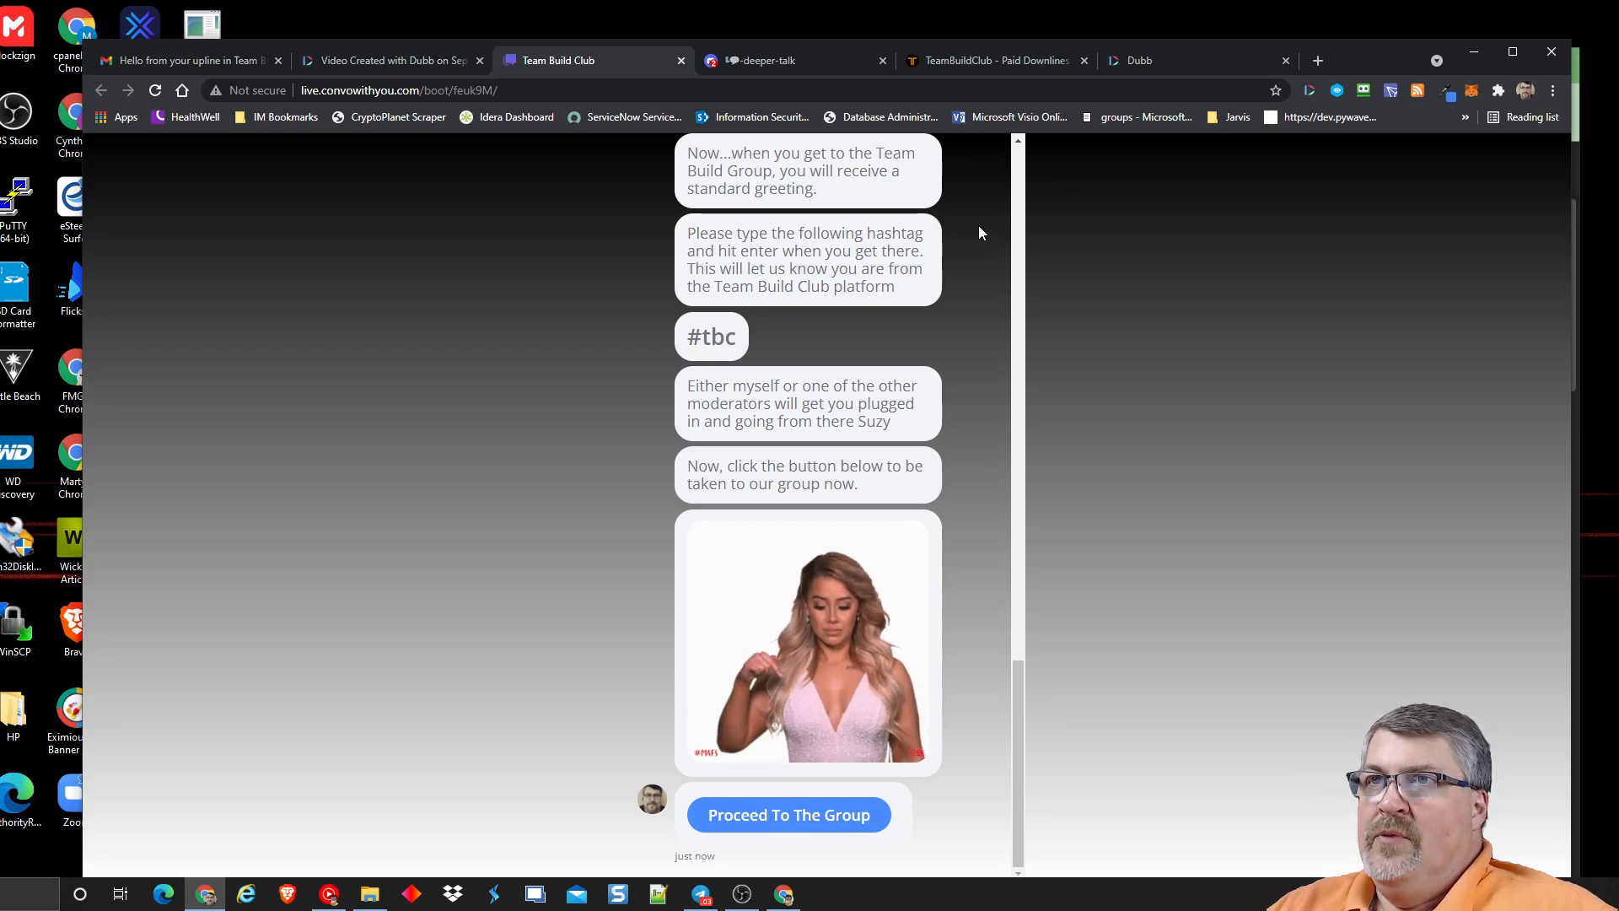
mouse_move(933, 255)
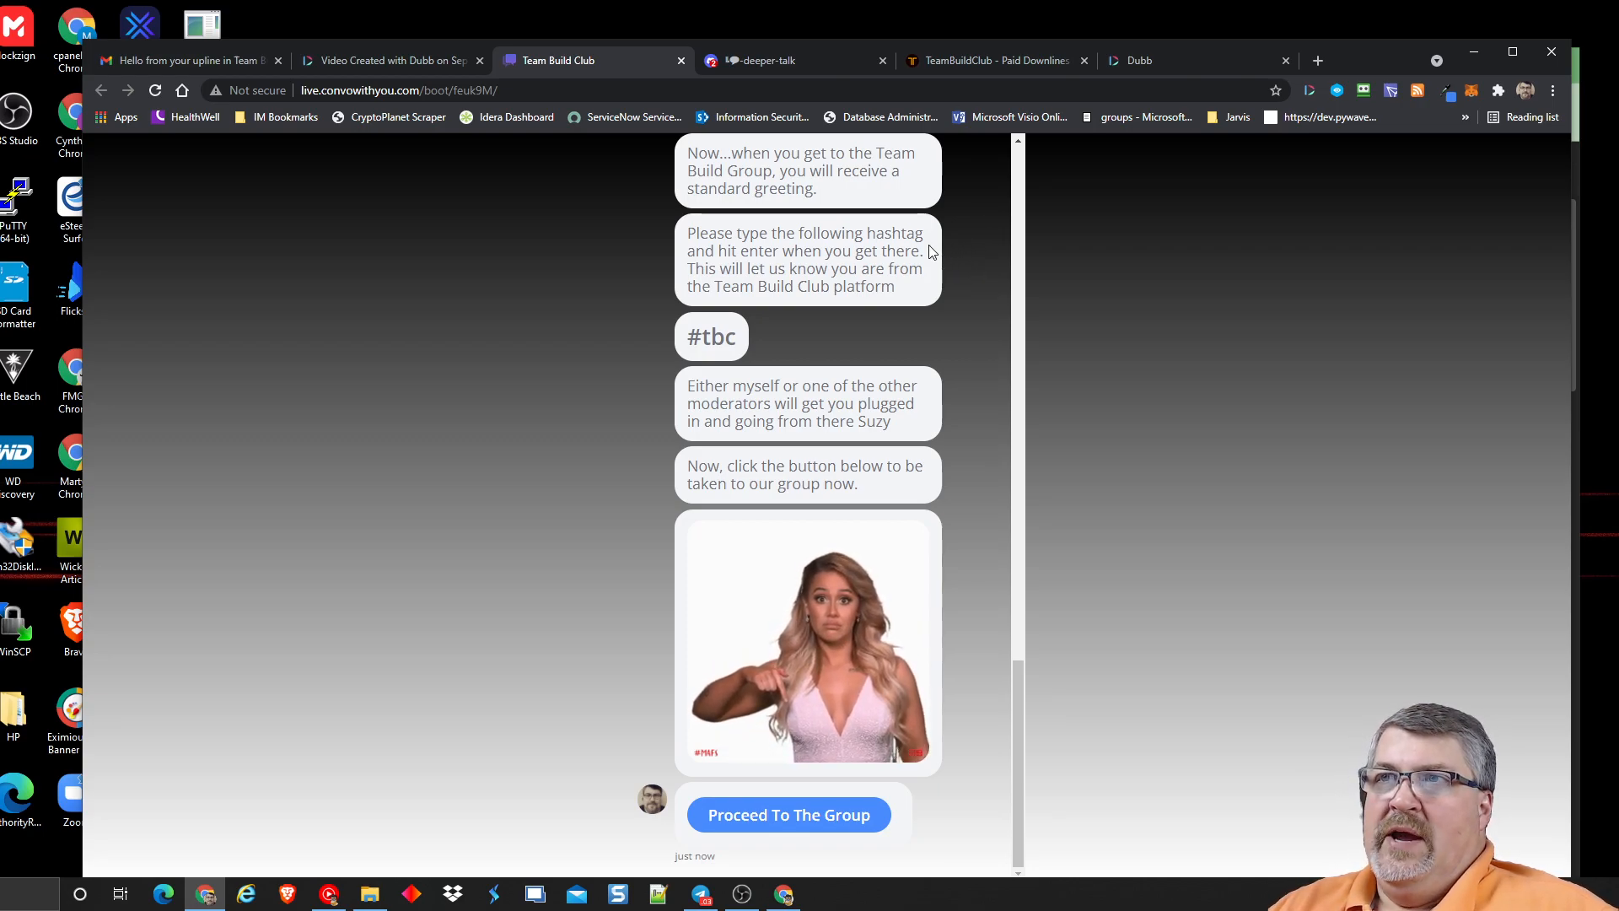
mouse_move(956, 302)
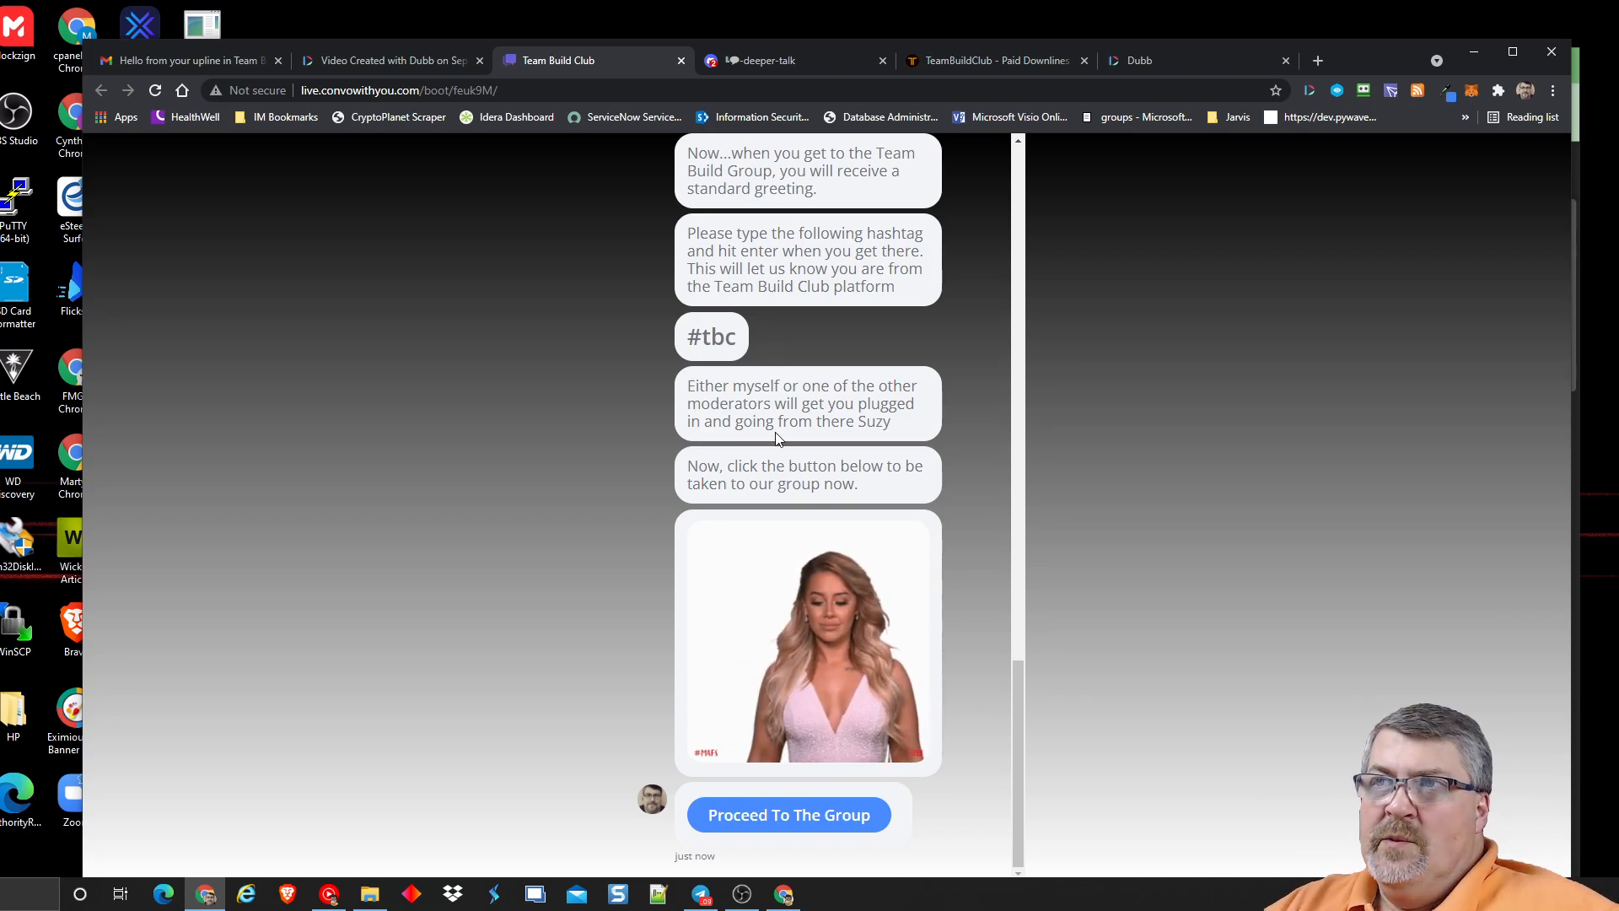
mouse_move(948, 422)
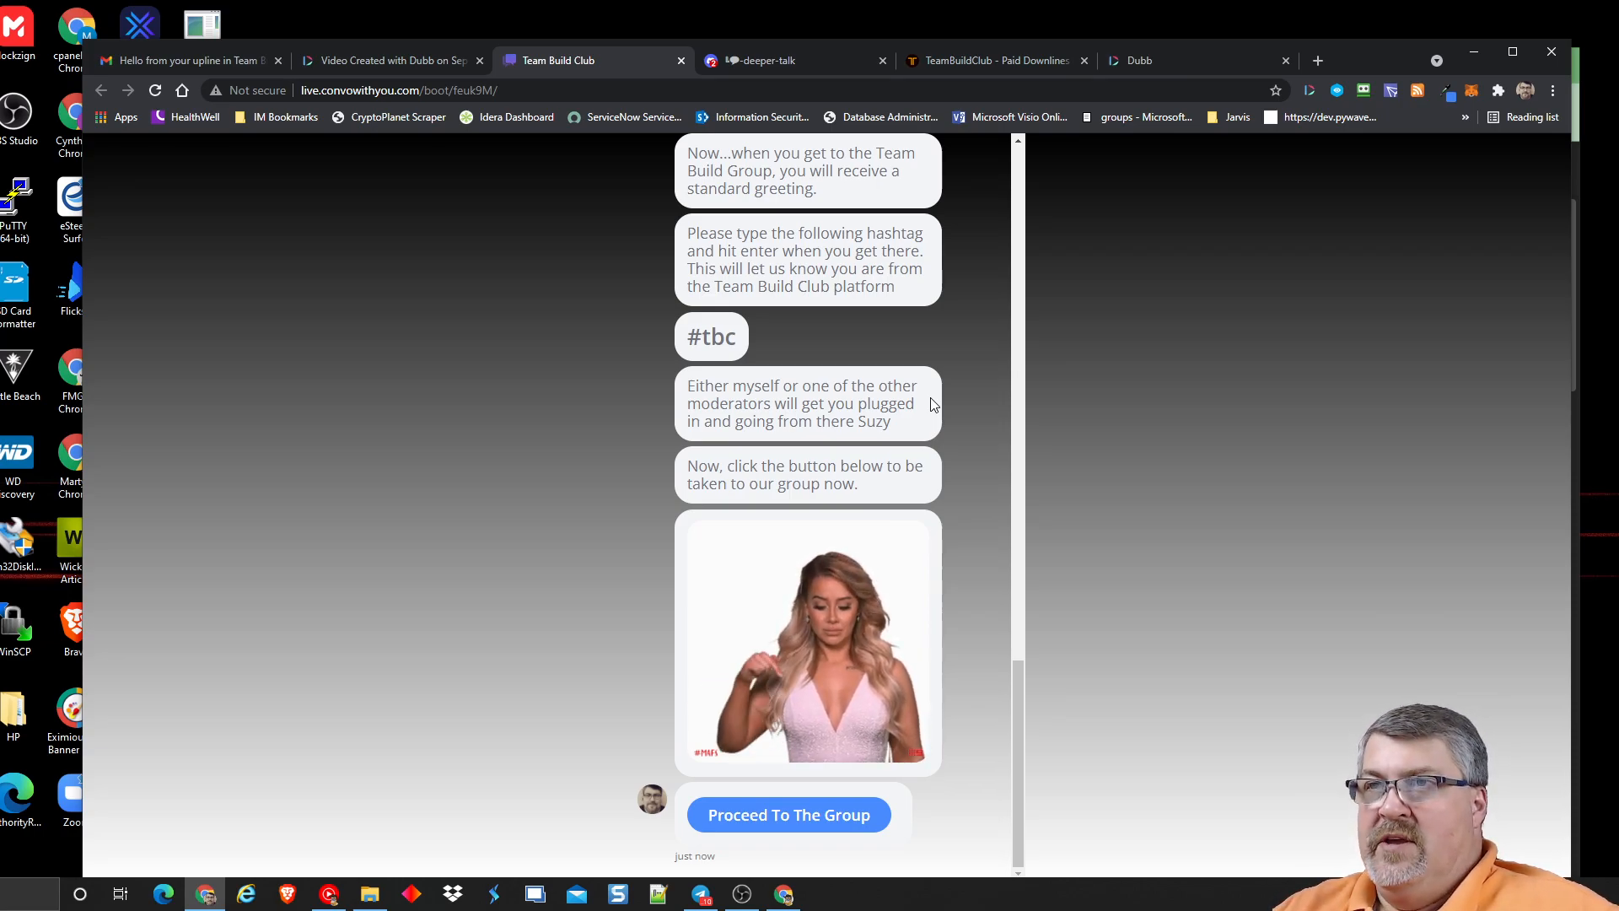
mouse_move(986, 392)
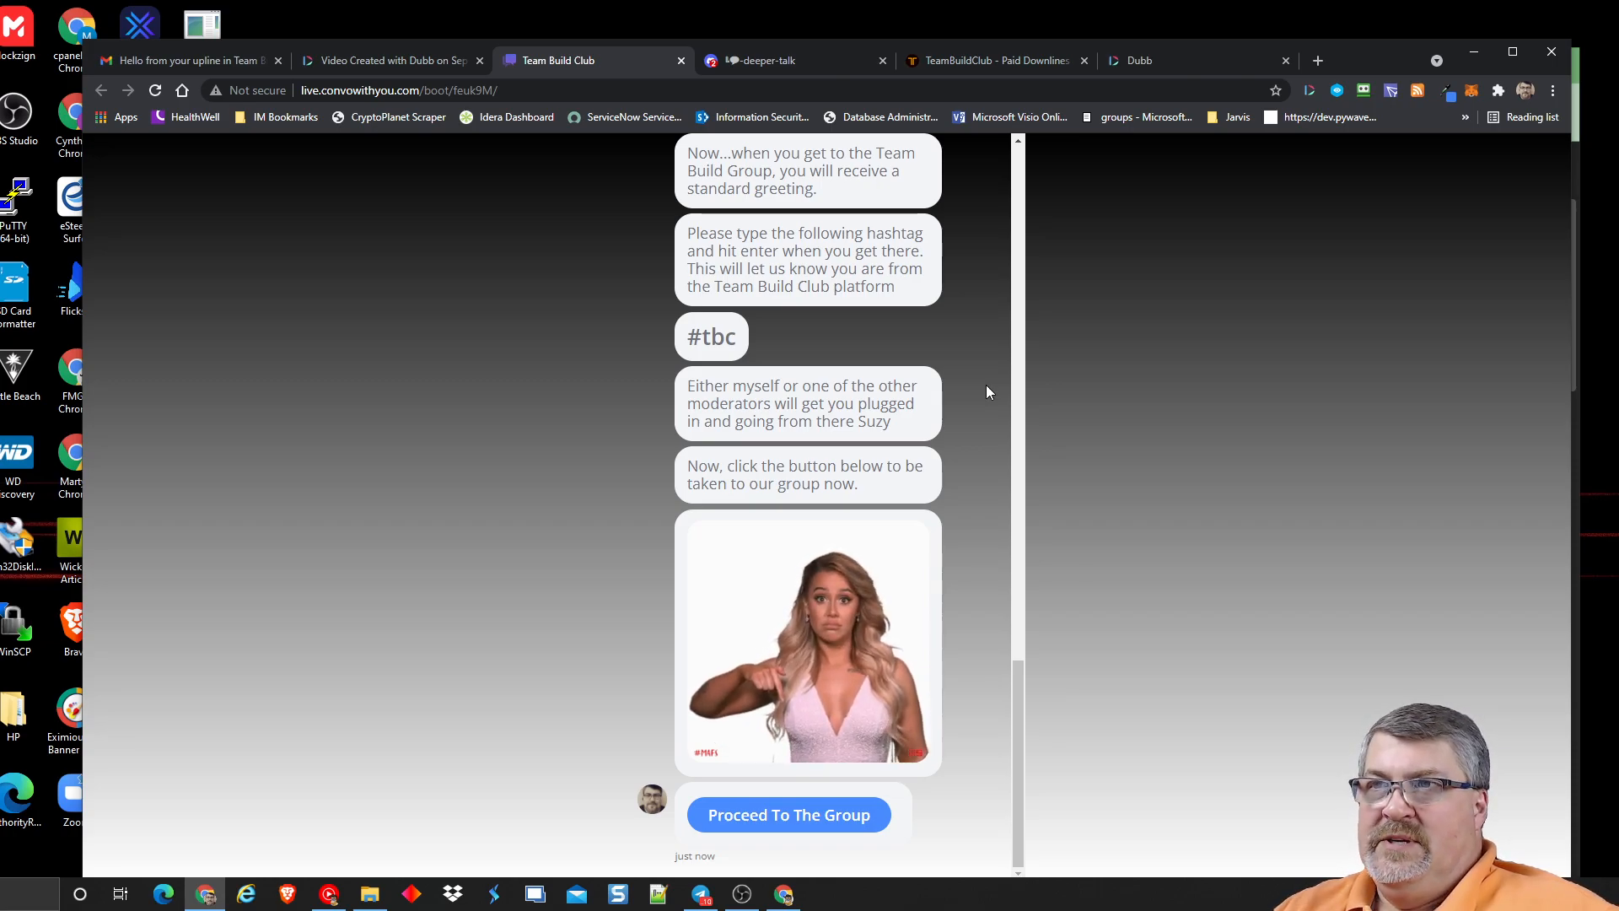
mouse_move(549, 446)
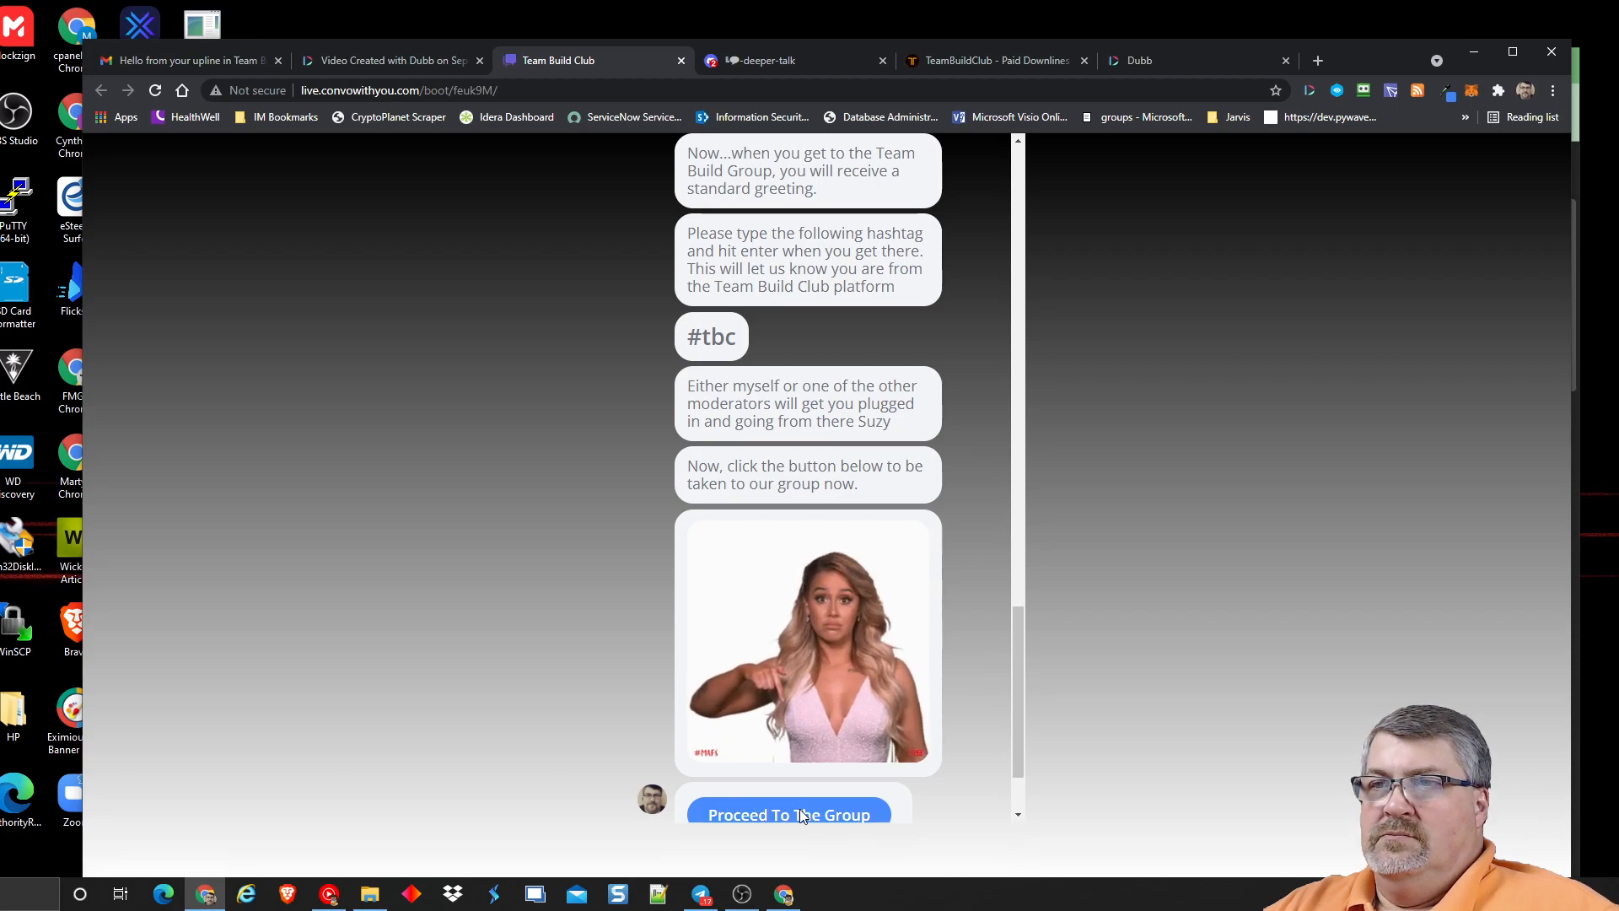
Step: Open the Crypto Team Build Telegram group to view its welcome questions and rules
click(790, 815)
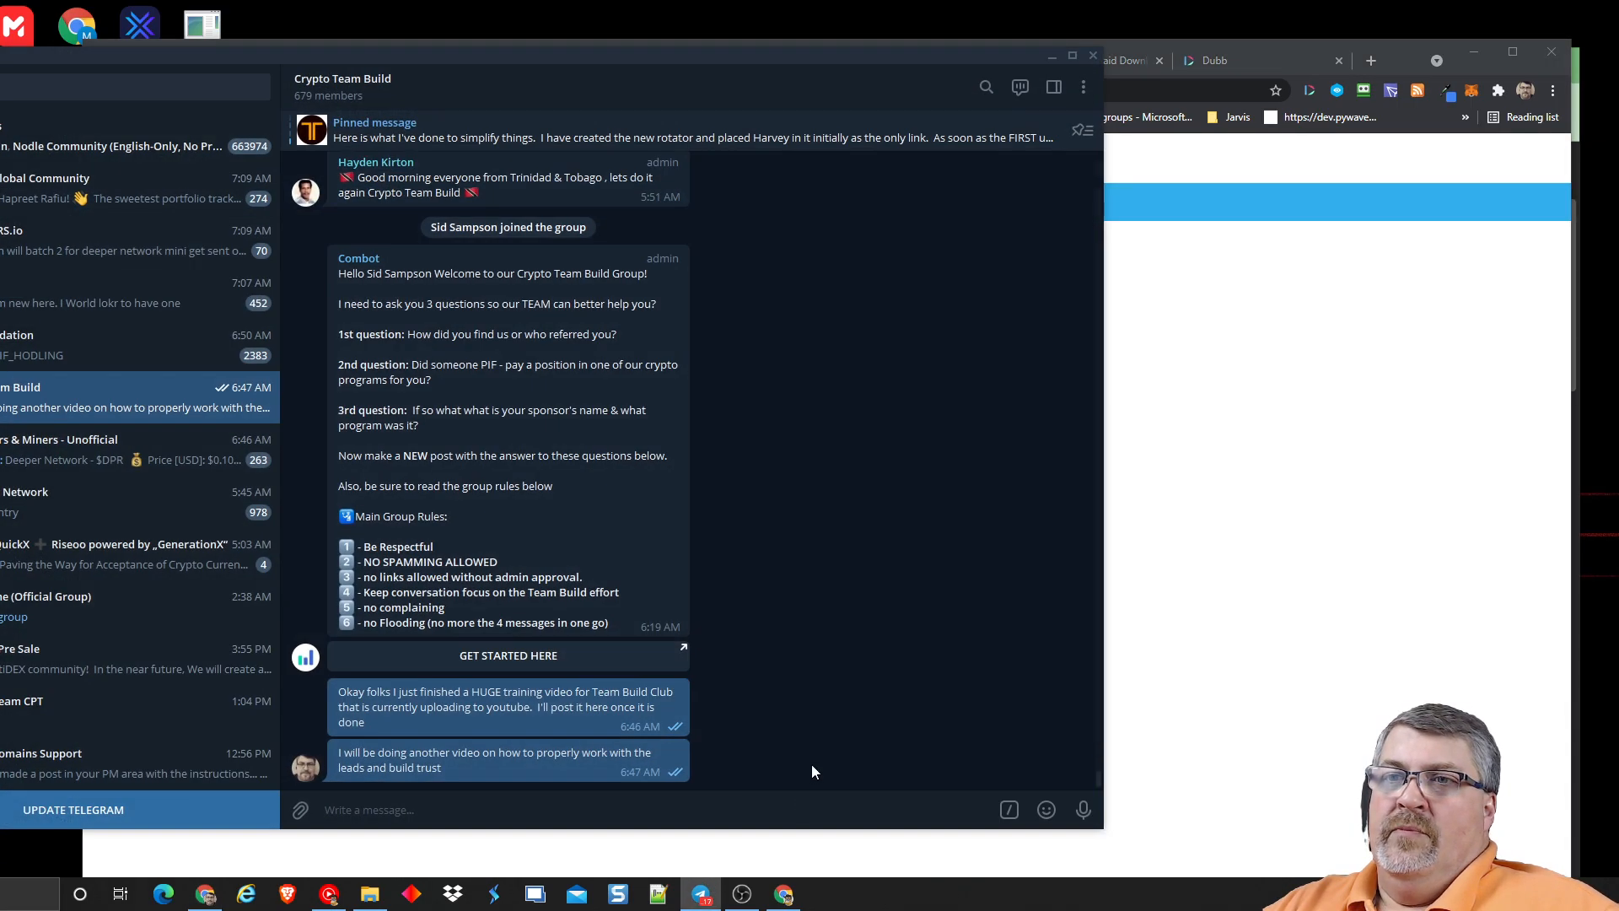
mouse_move(581, 360)
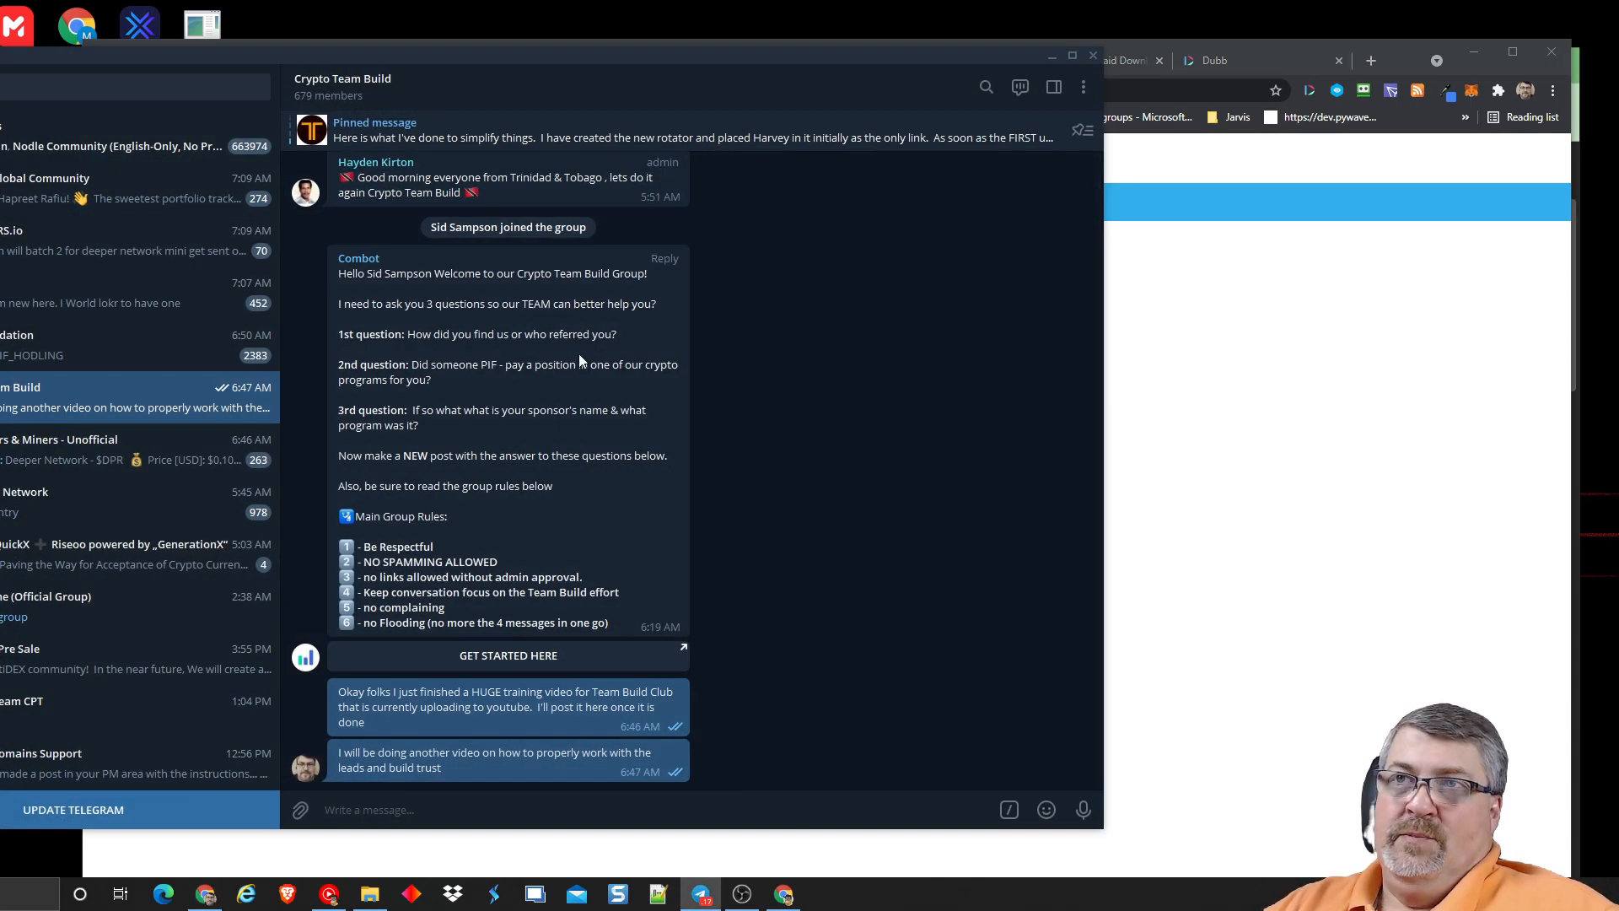
mouse_move(501, 576)
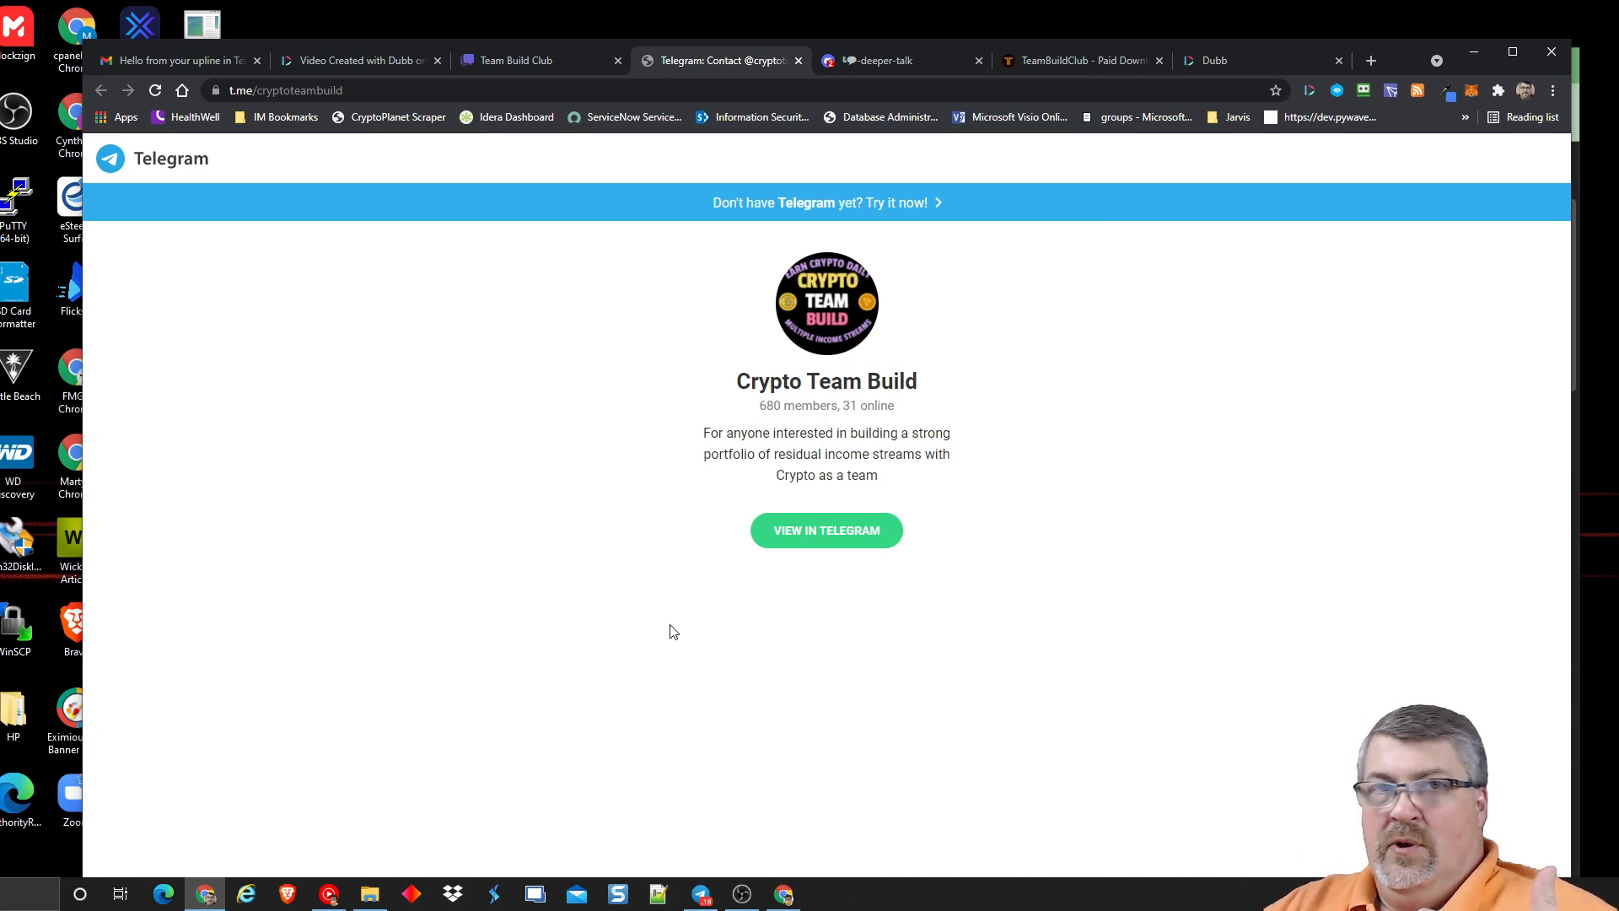
mouse_move(663, 631)
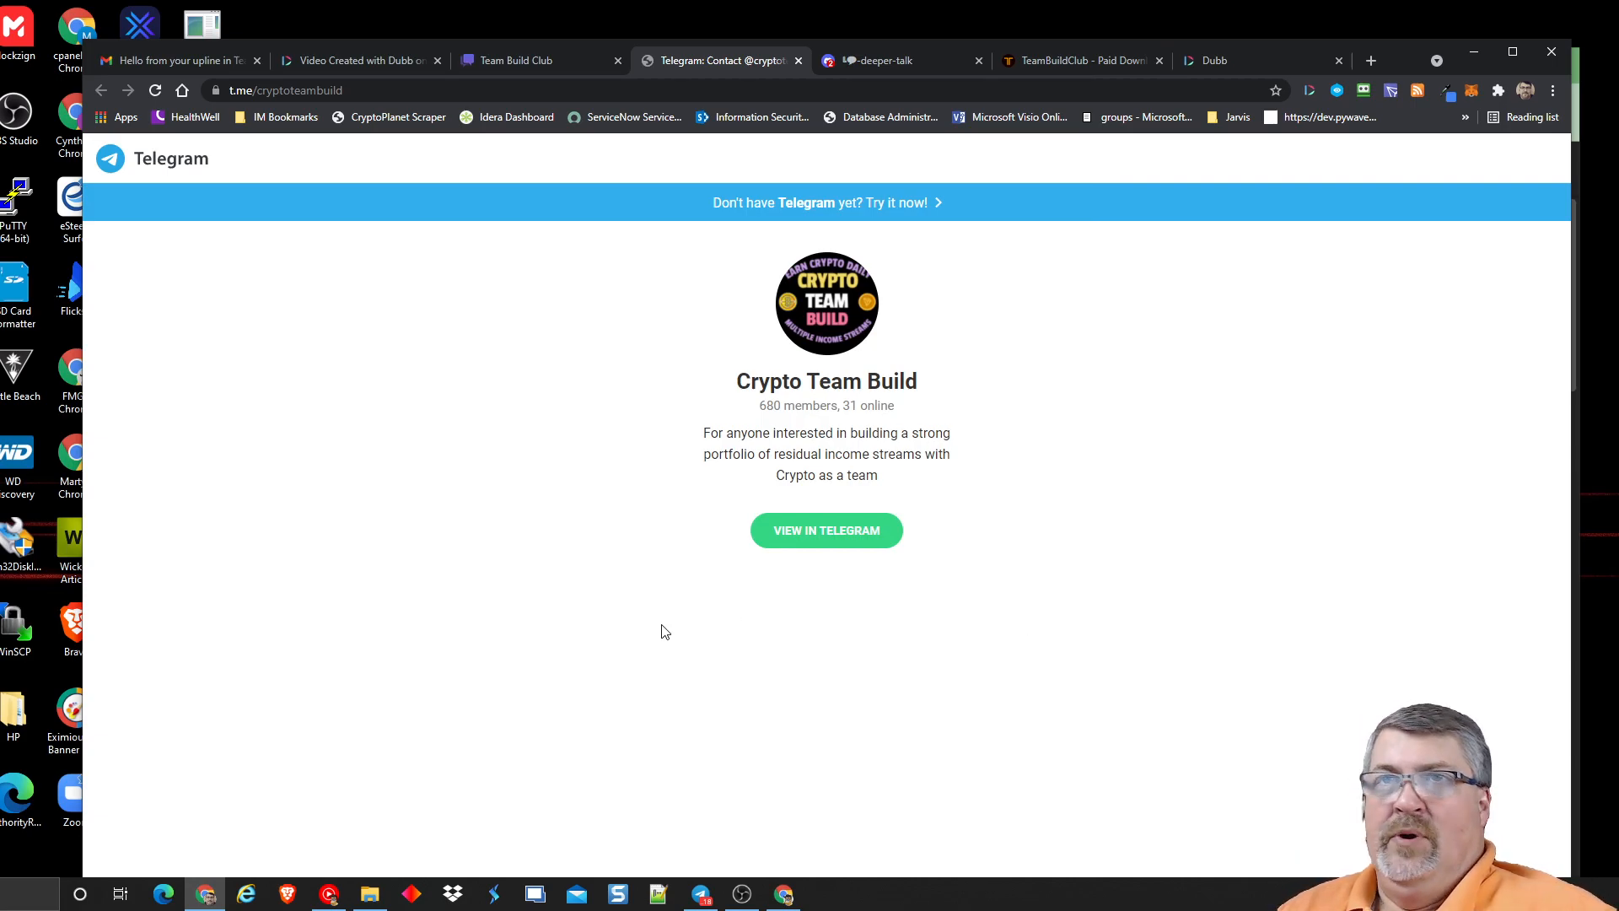
mouse_move(1115, 269)
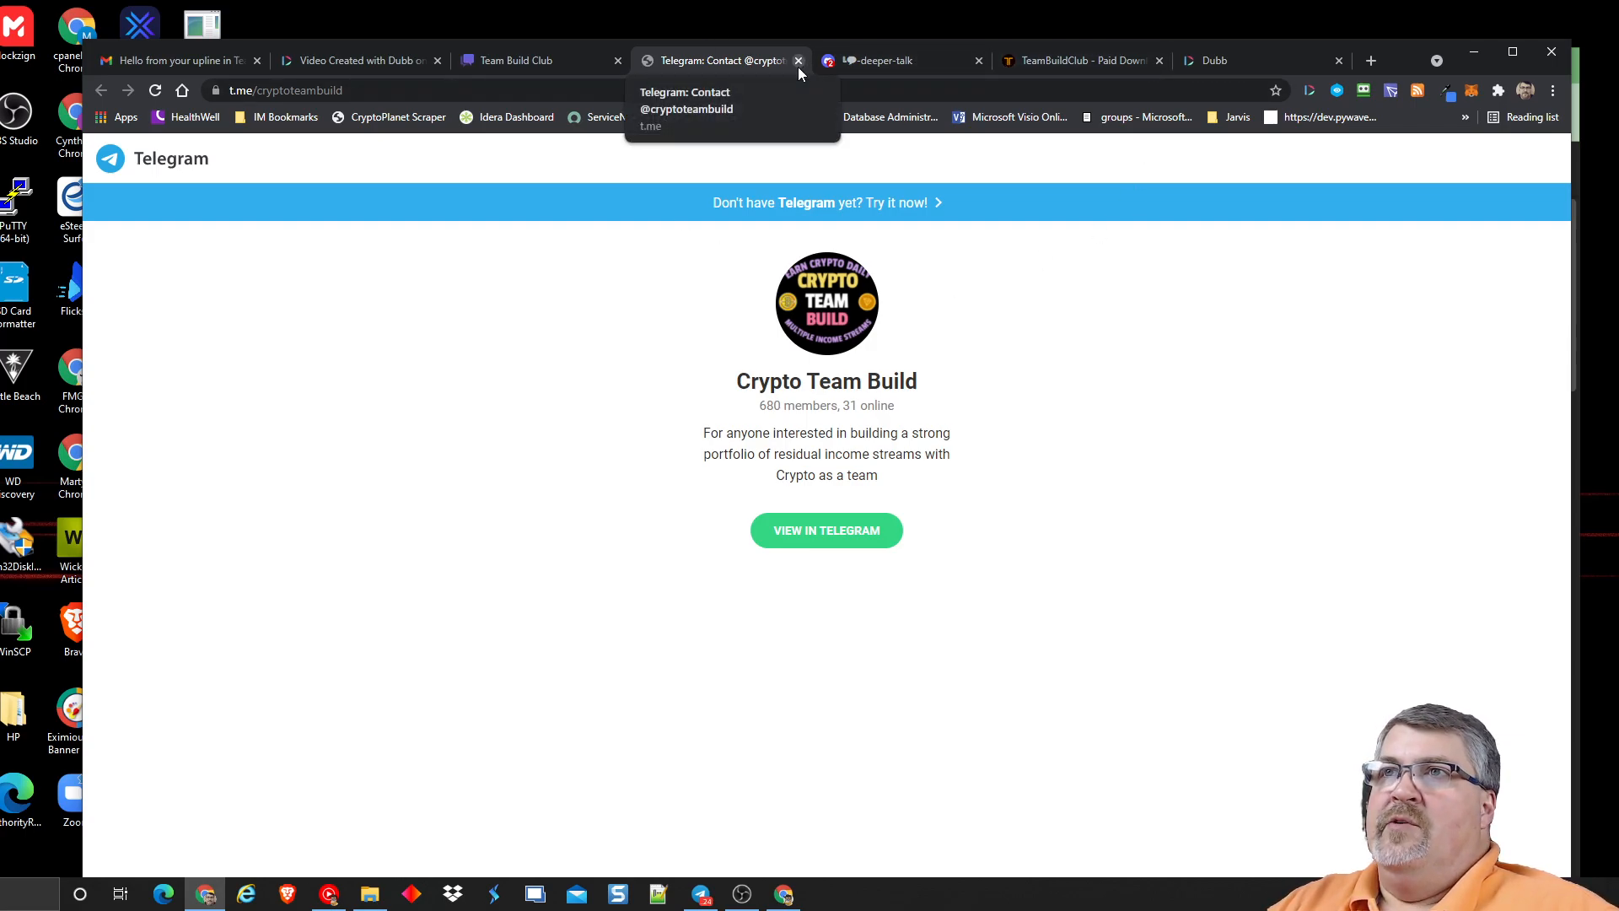
Step: Close the Crypto Team Build Telegram group tab to return to the ConvoWithYou chat
click(797, 60)
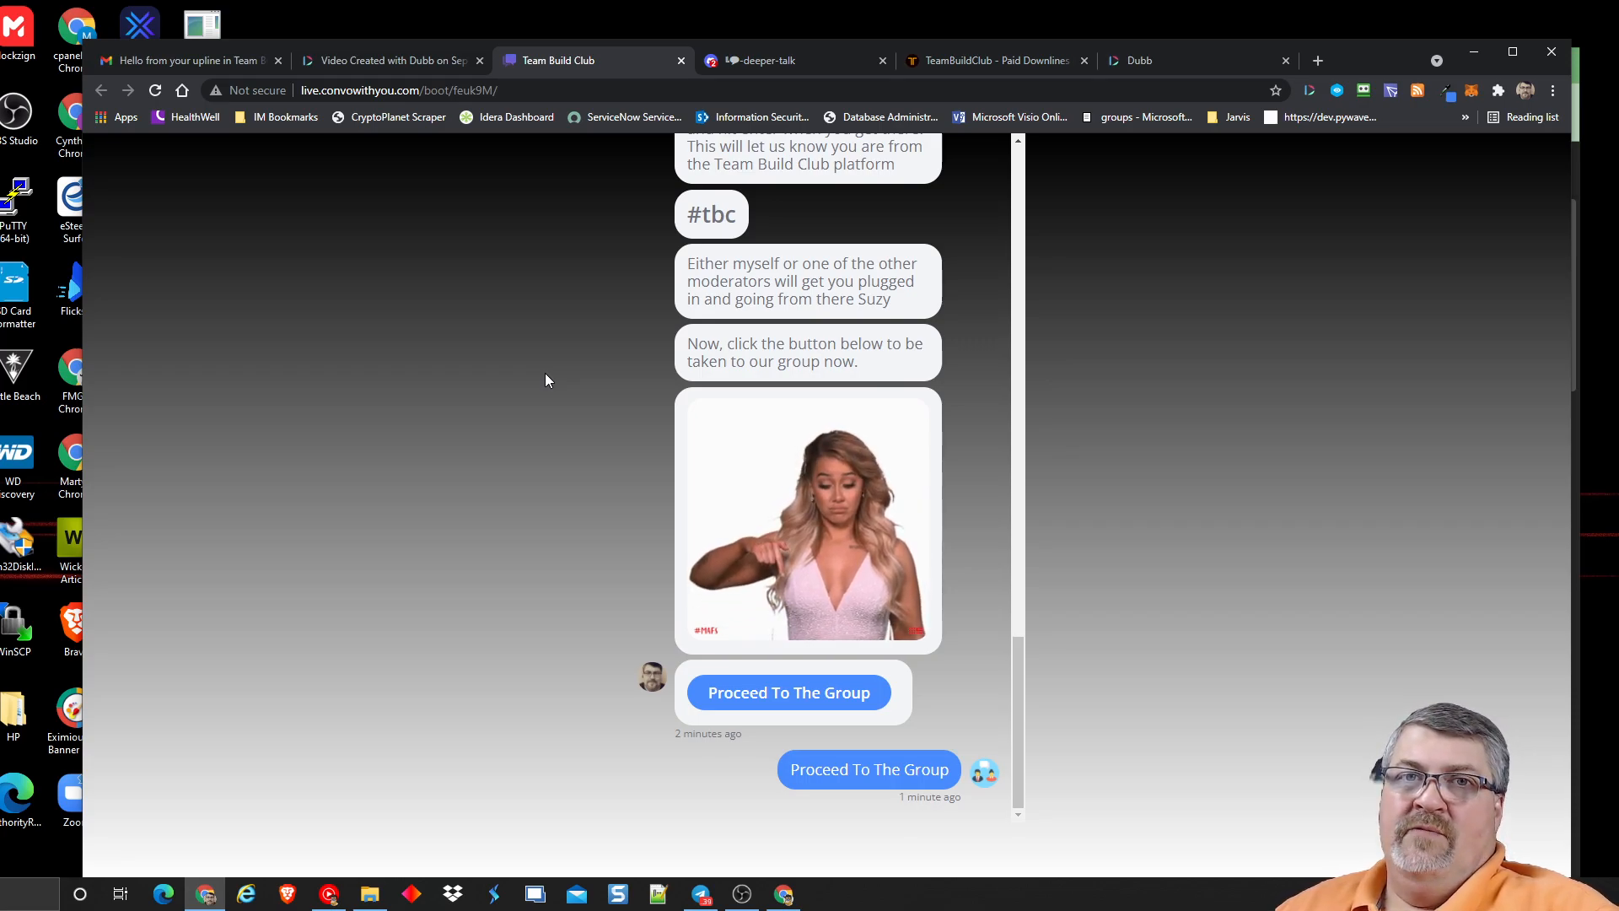
mouse_move(478, 341)
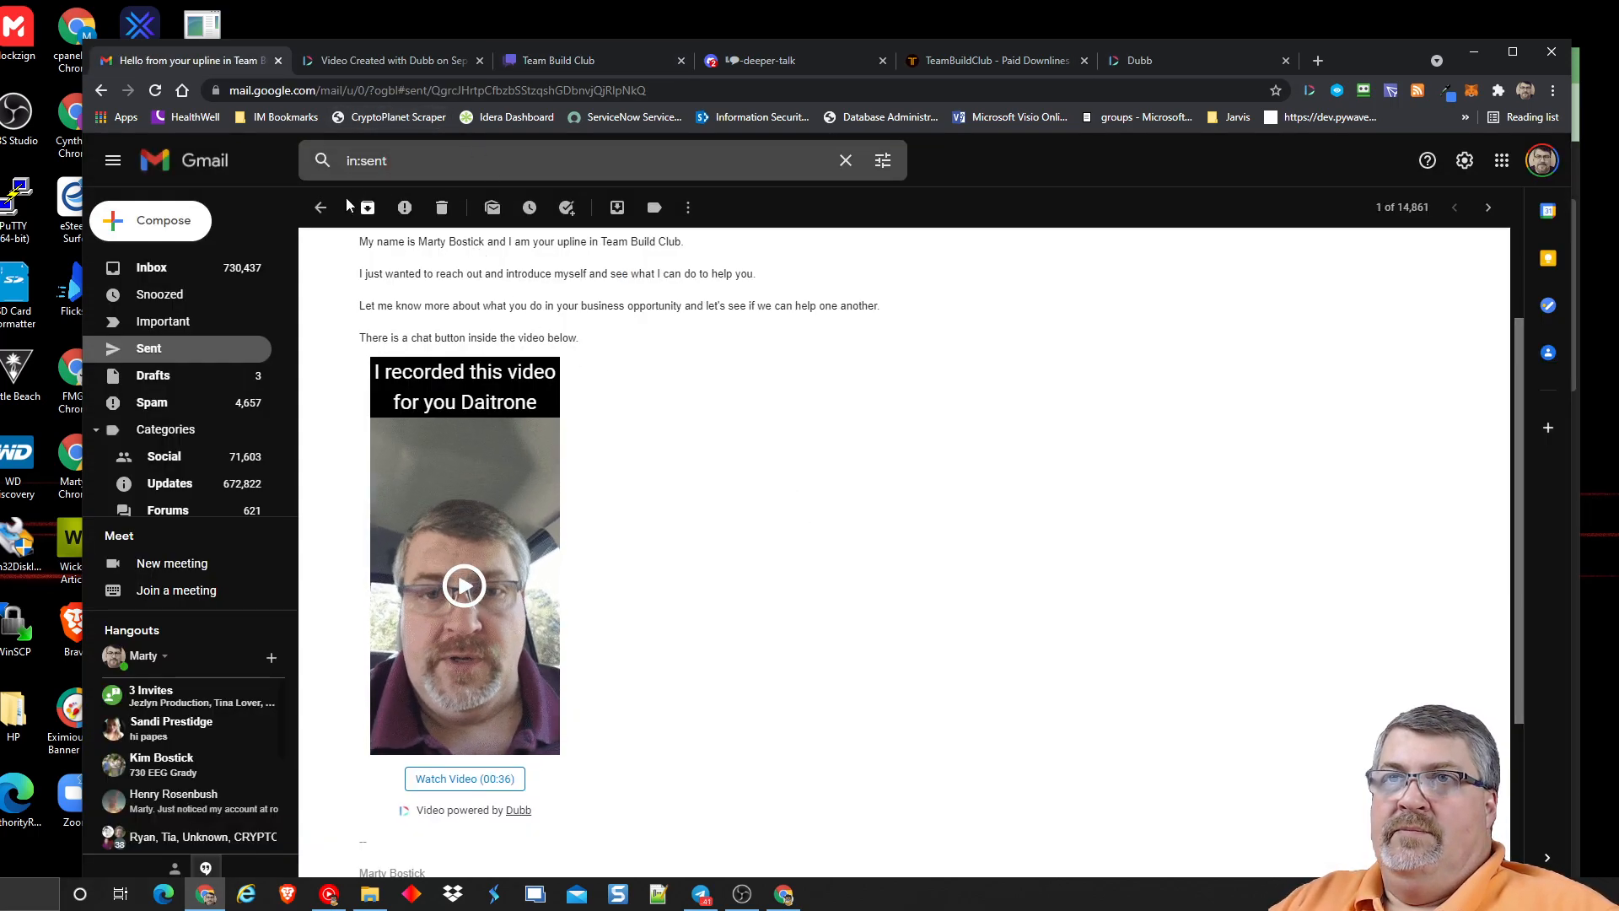
Step: Go back from the open email to the Gmail Sent list of Team Build Club emails
click(320, 207)
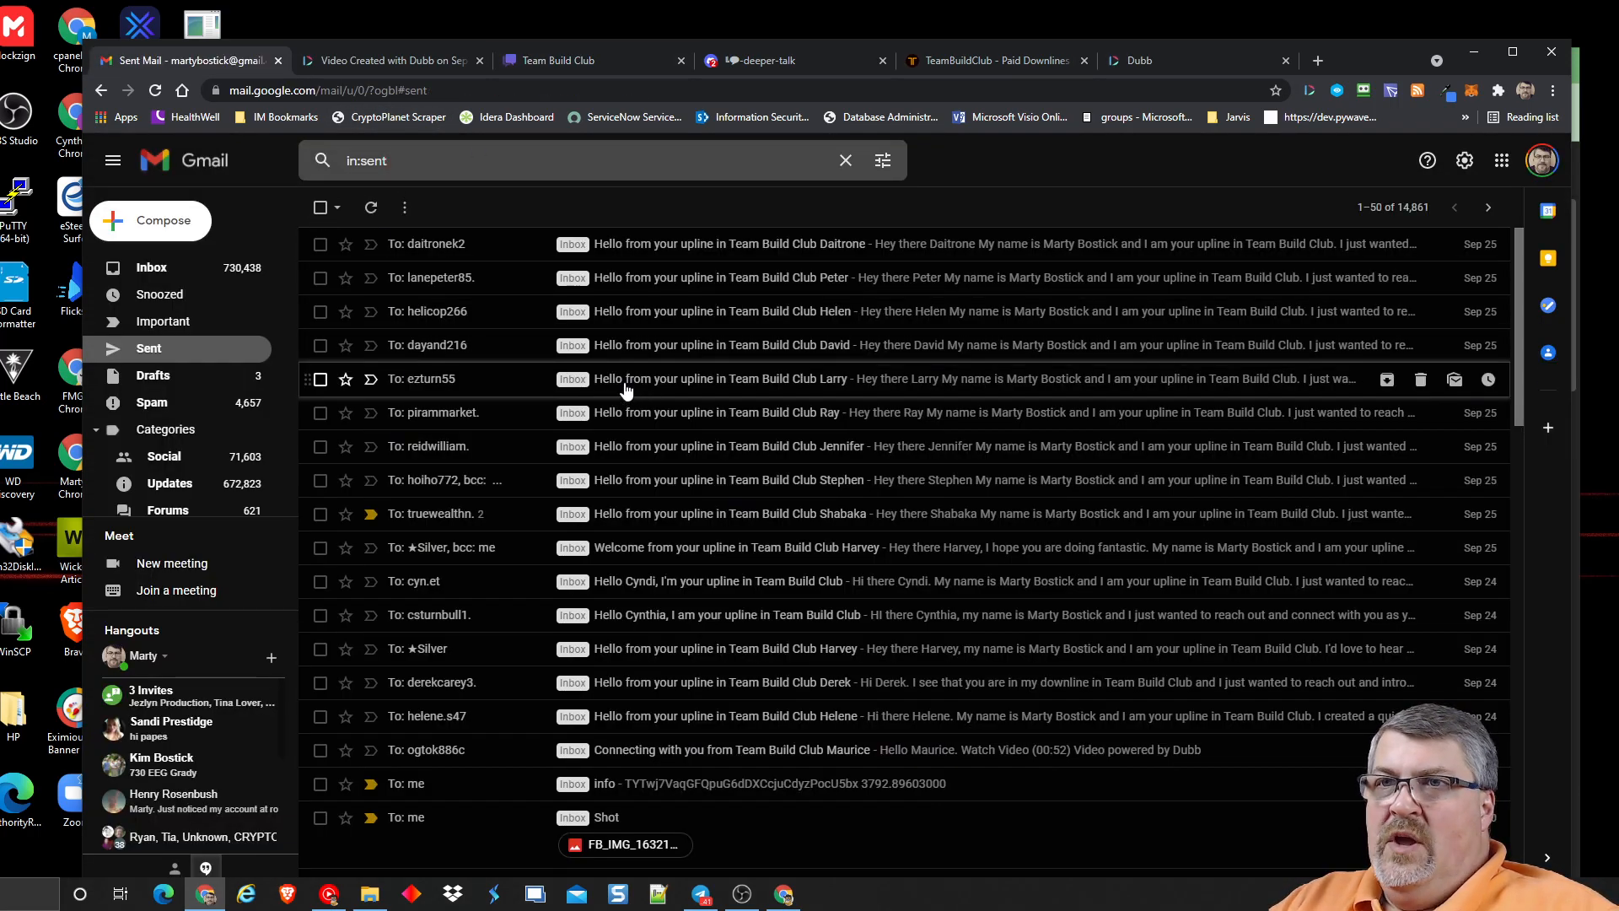
mouse_move(501, 412)
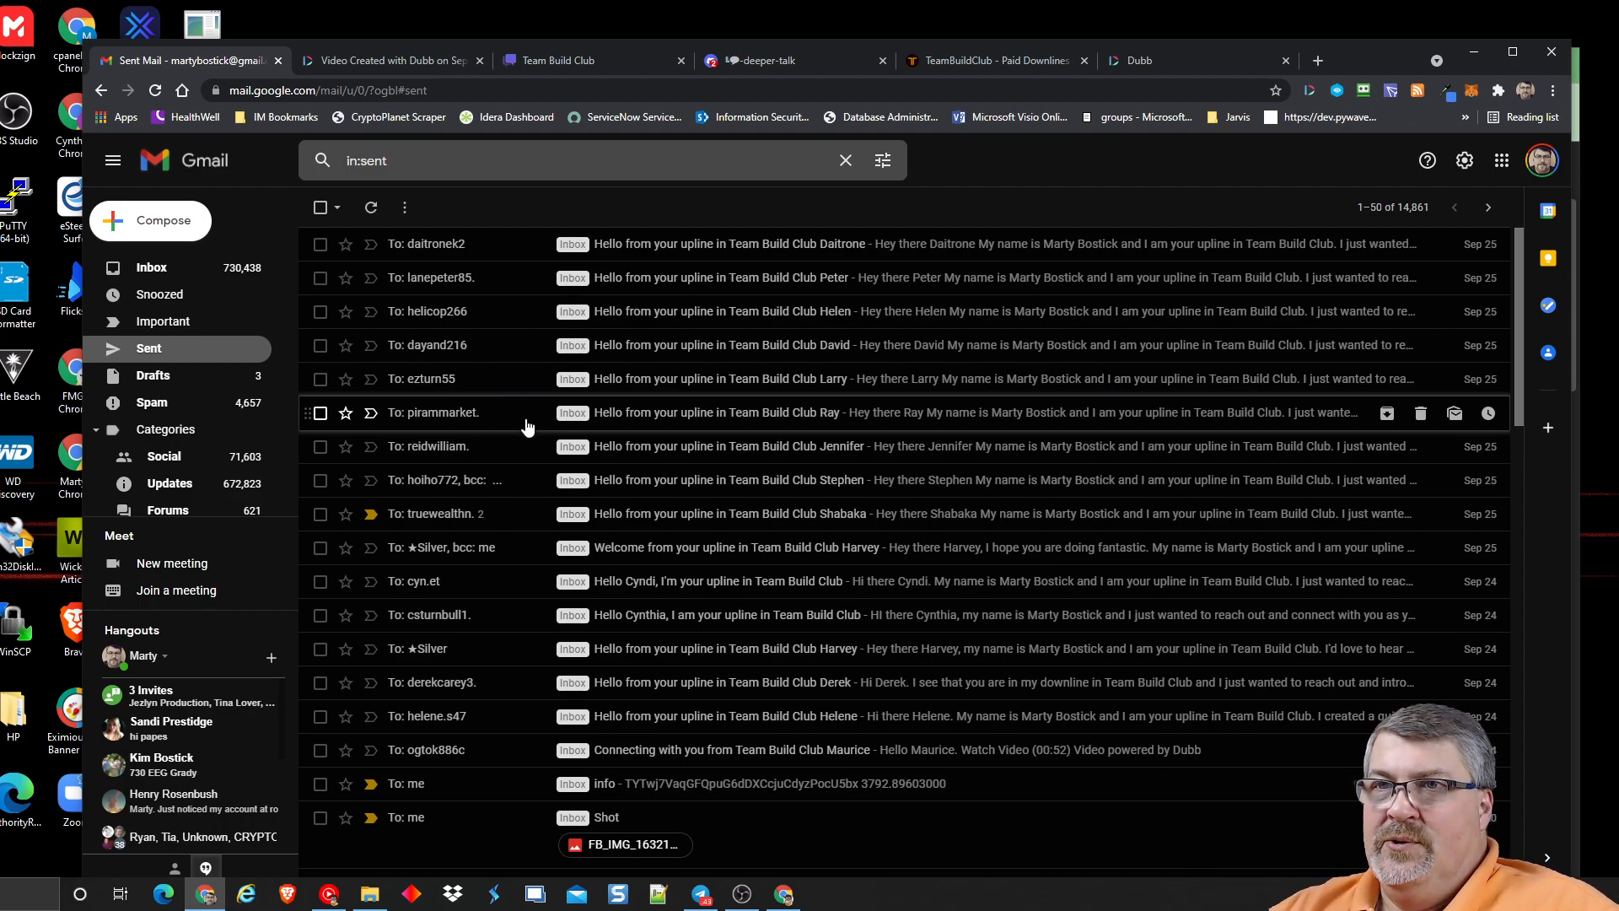
mouse_move(661, 526)
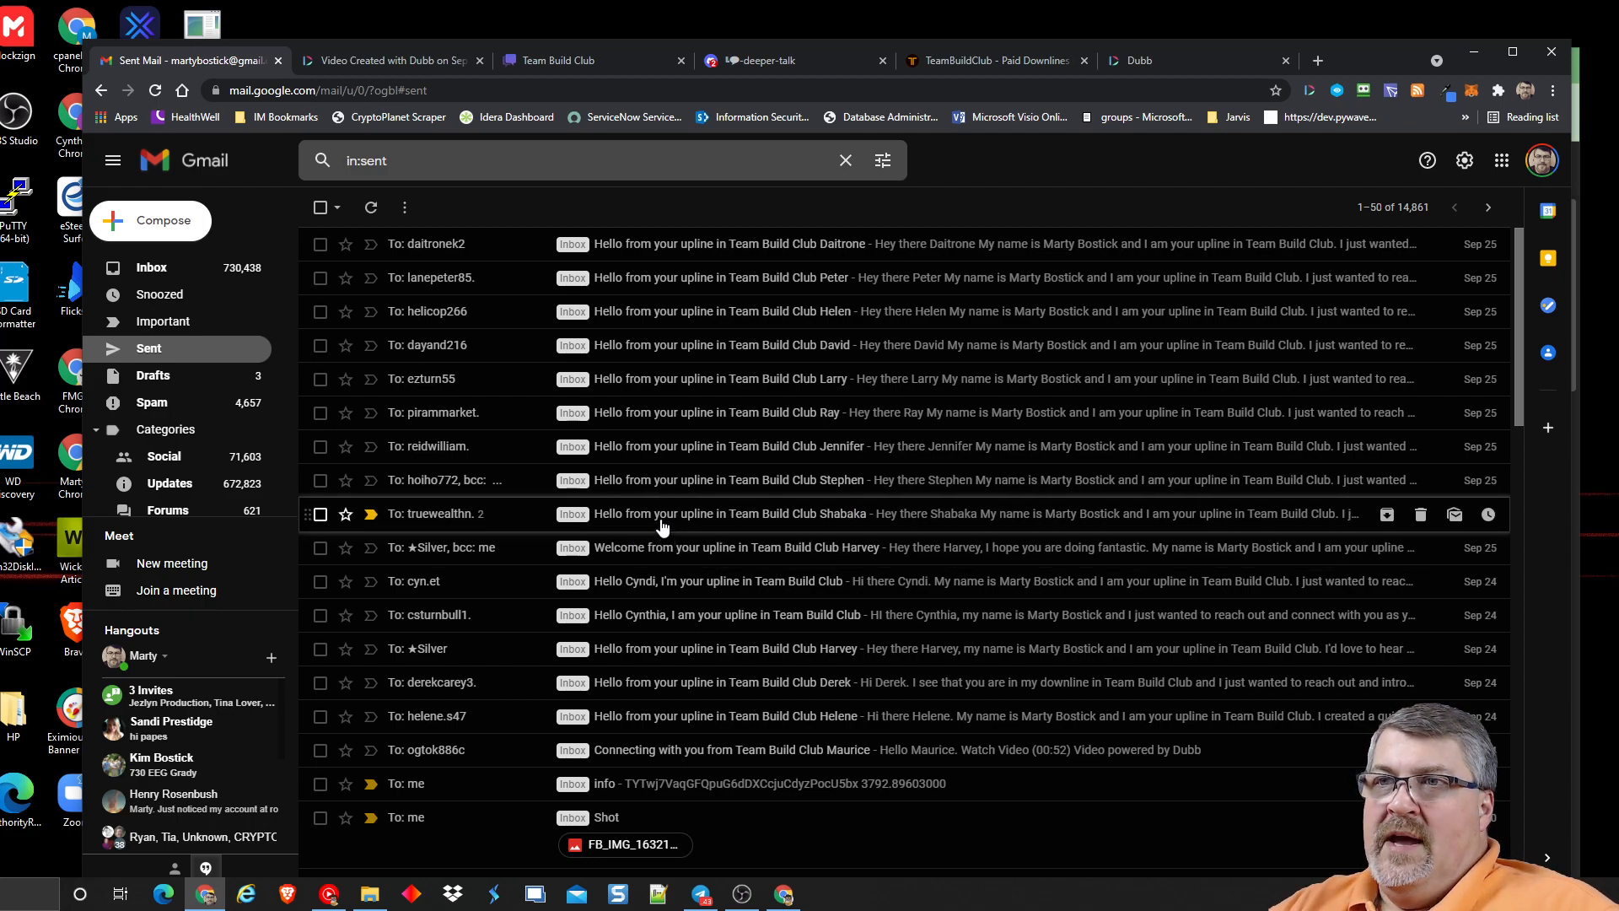
click(723, 514)
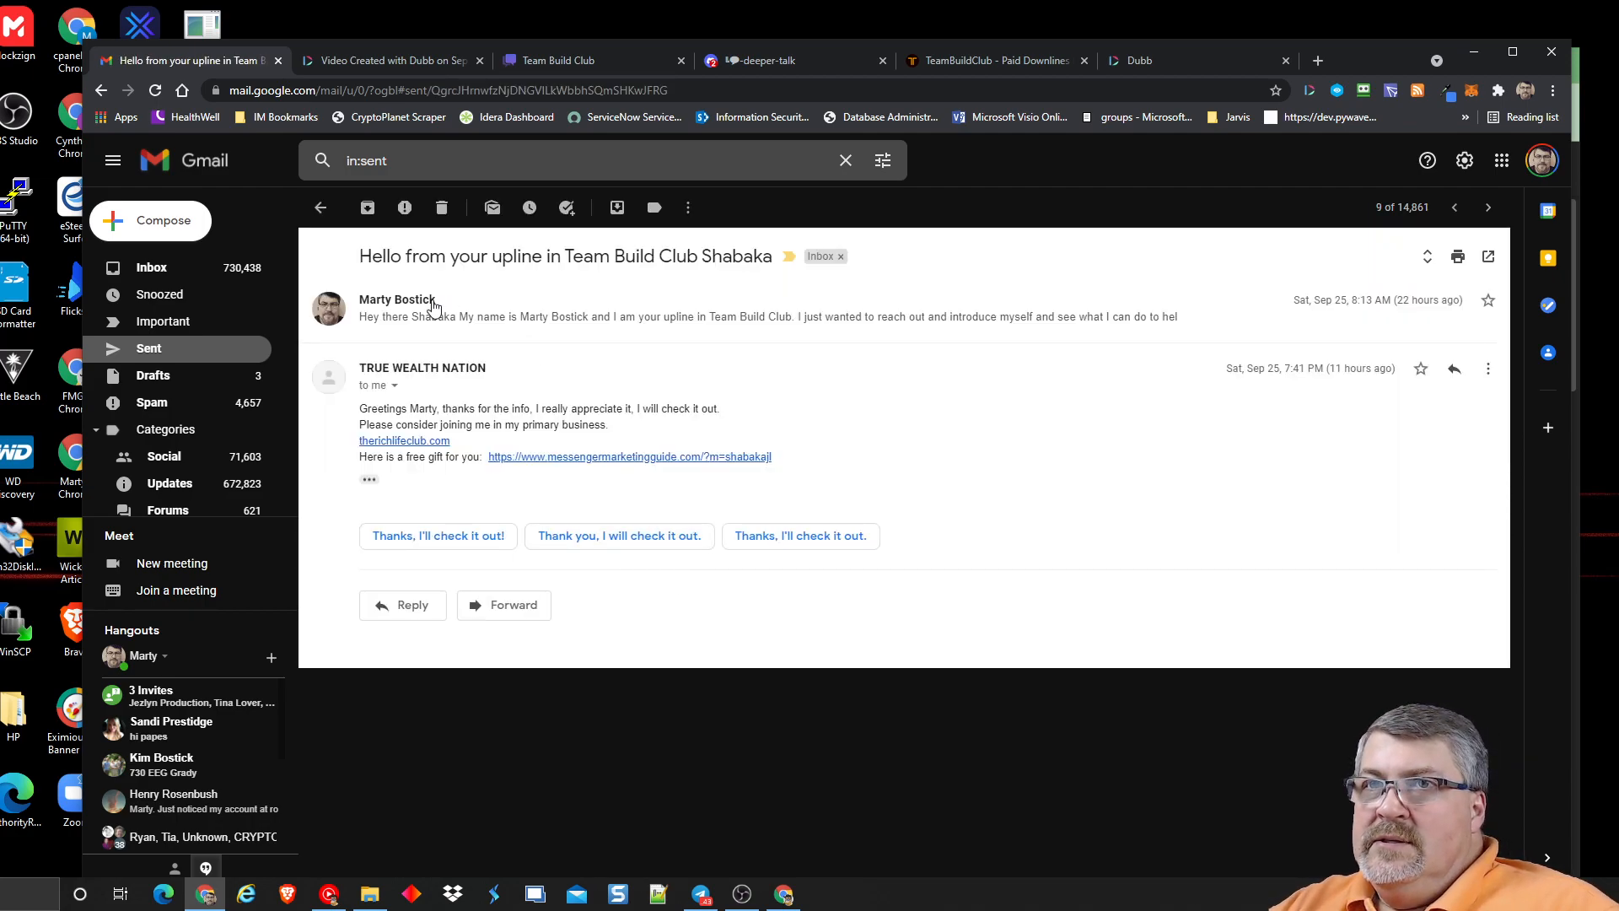
mouse_move(817, 382)
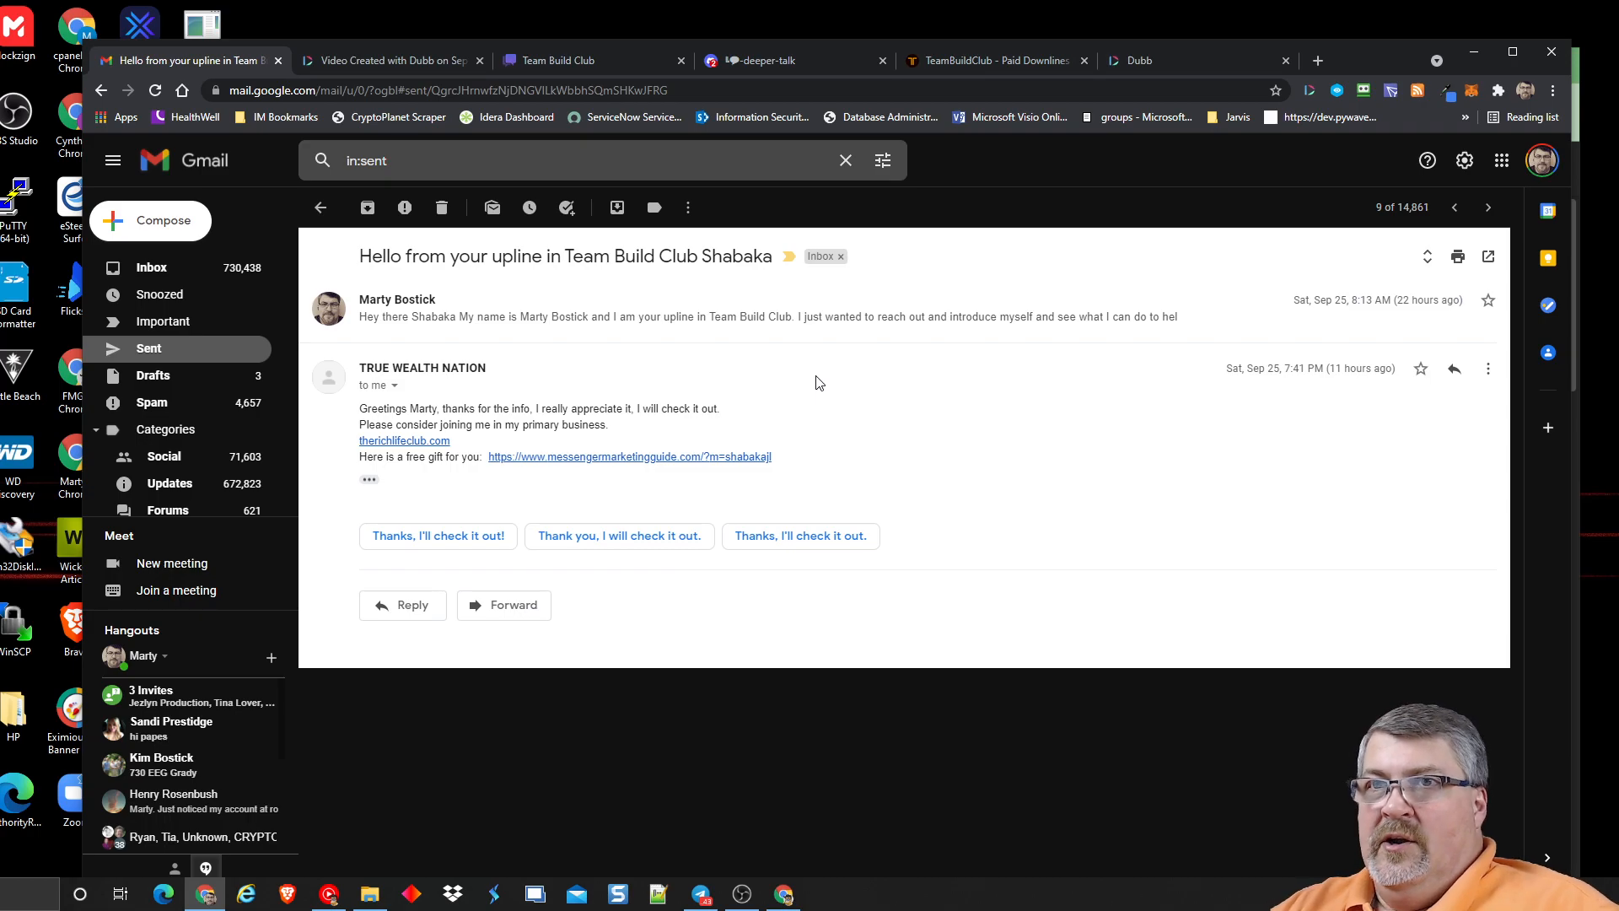
mouse_move(602, 375)
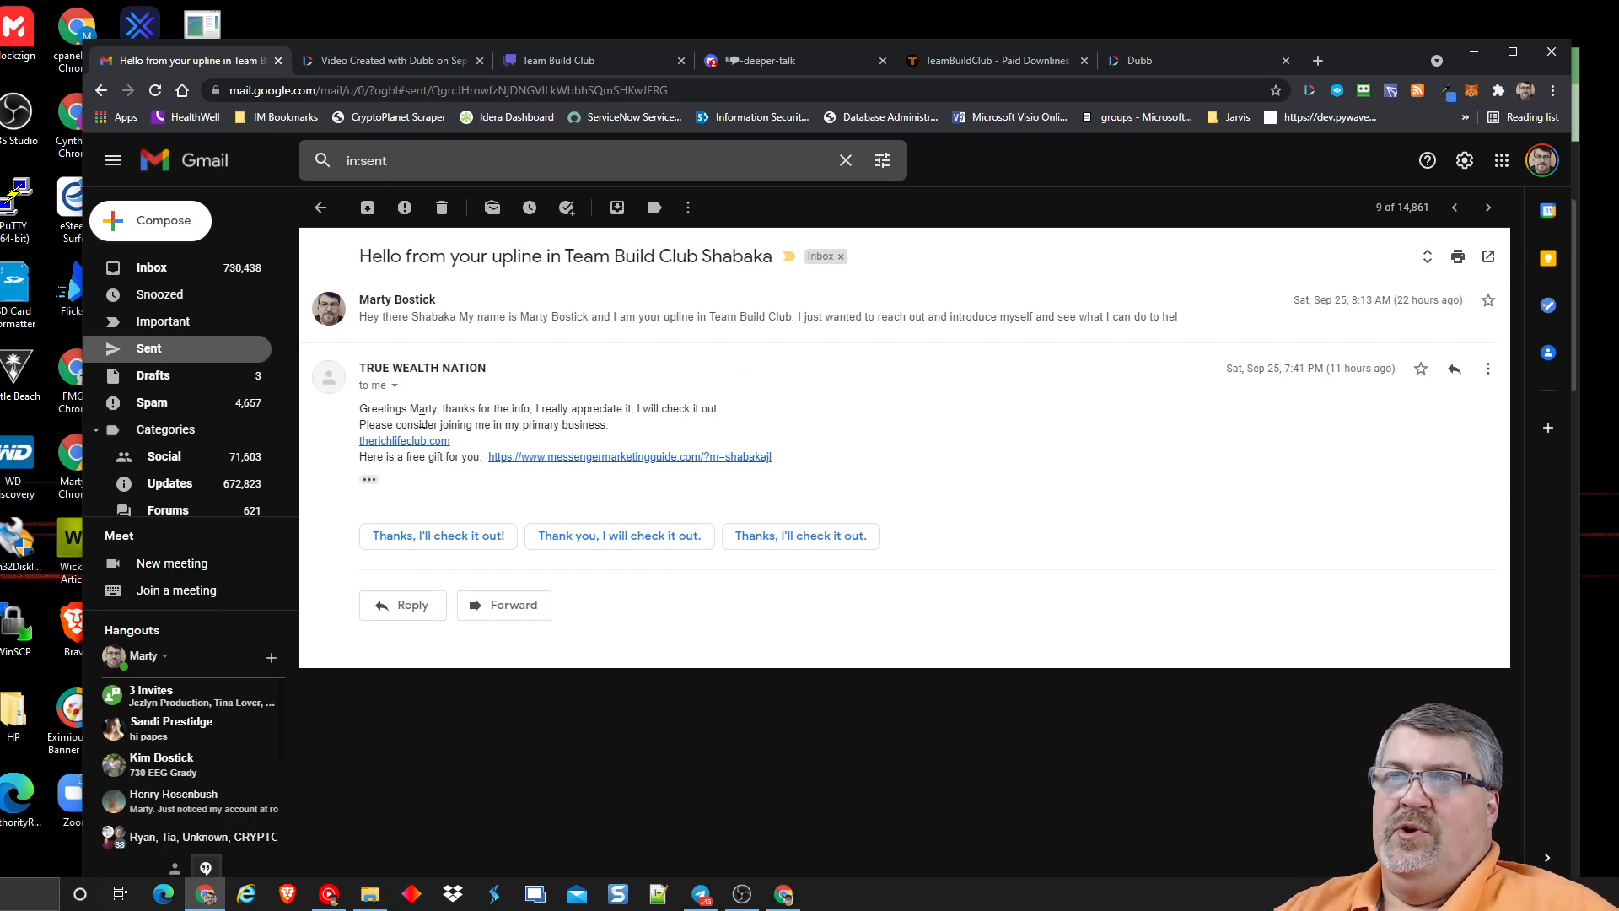
mouse_move(690, 465)
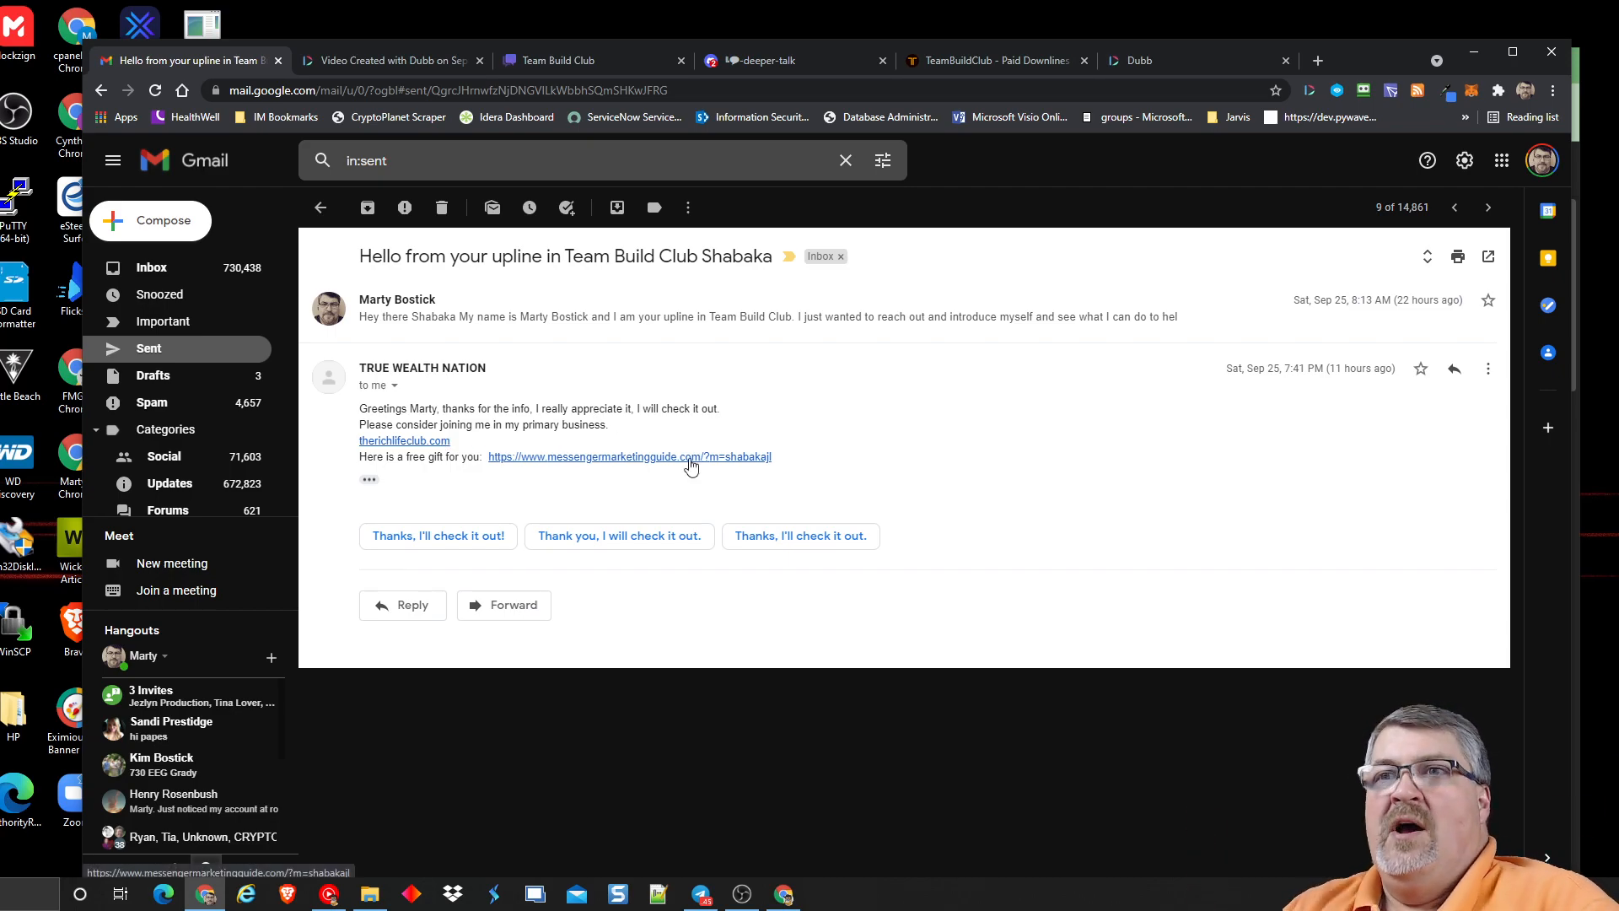
mouse_move(633, 461)
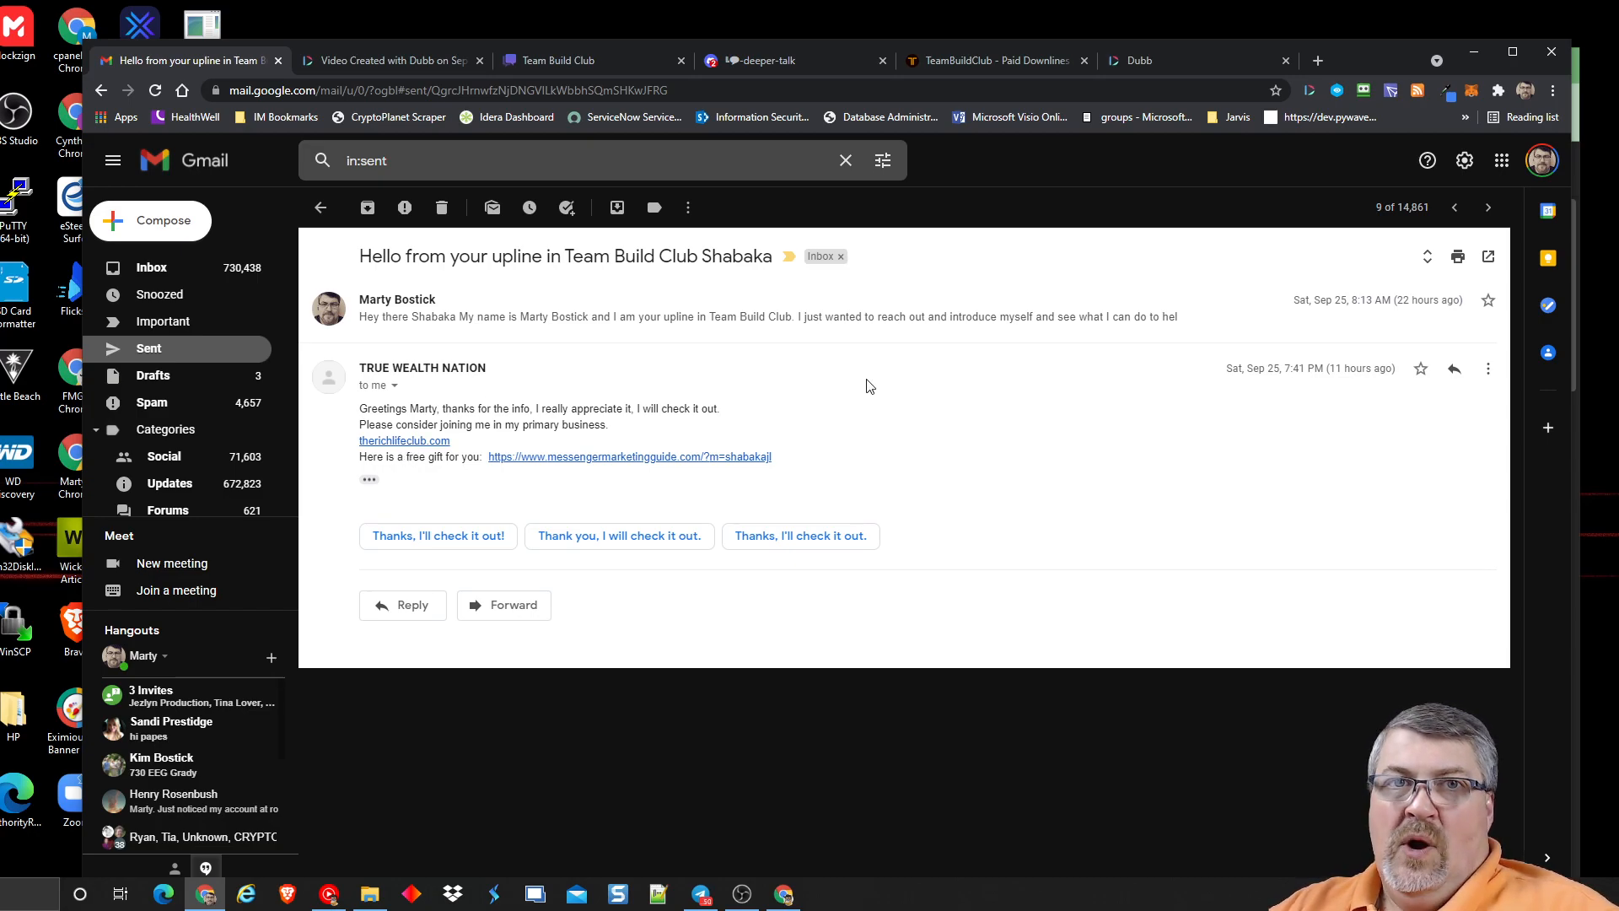
mouse_move(1017, 446)
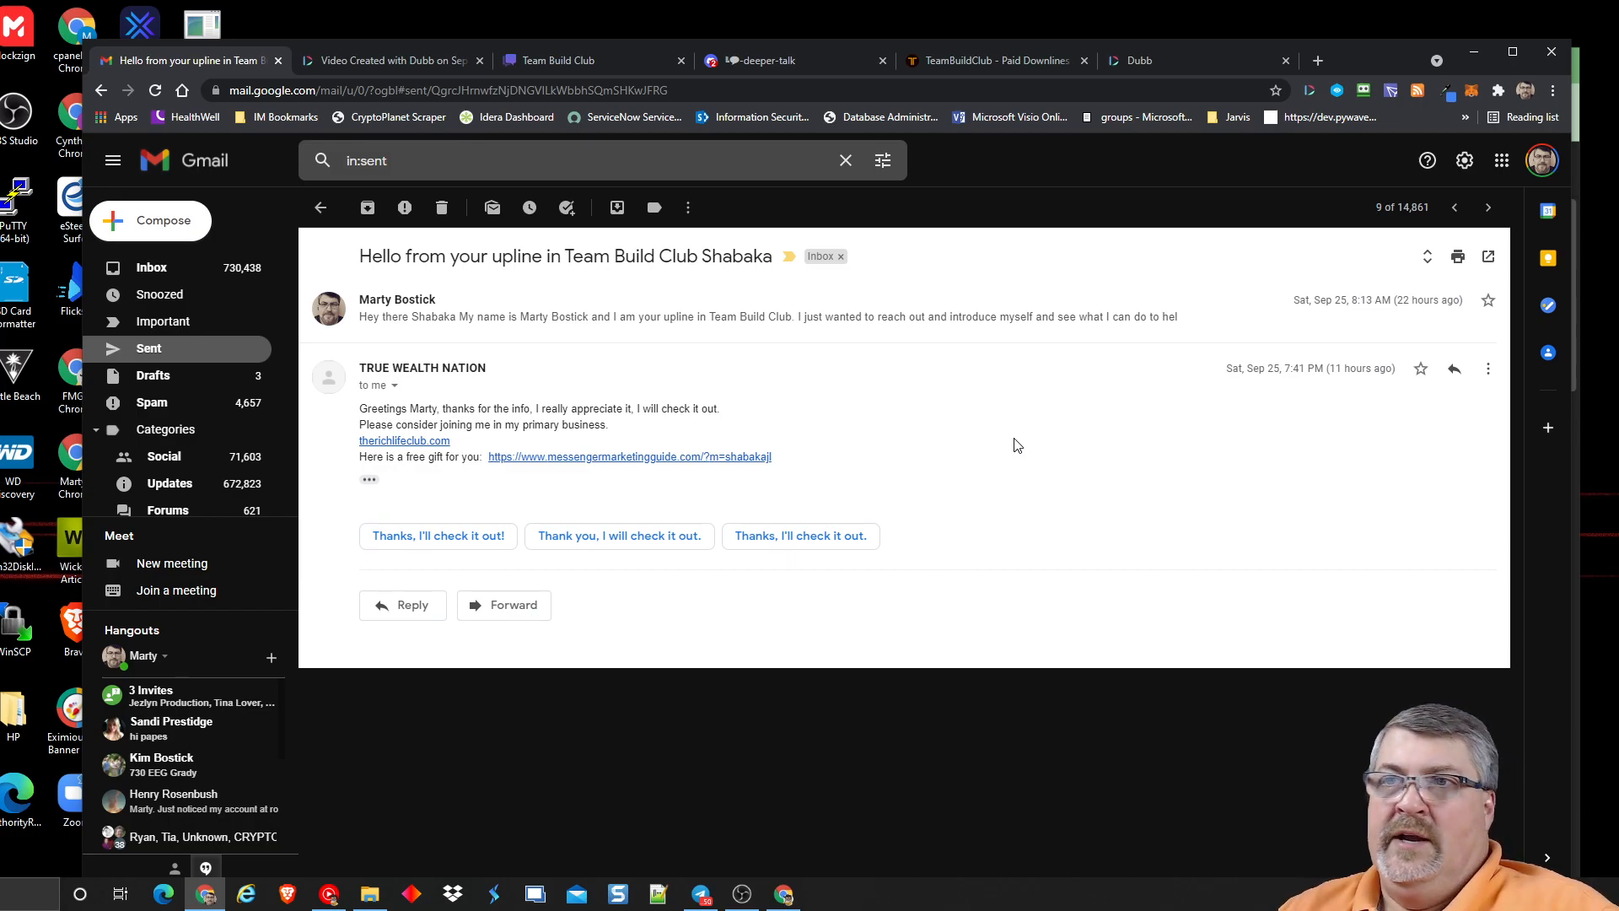
mouse_move(925, 438)
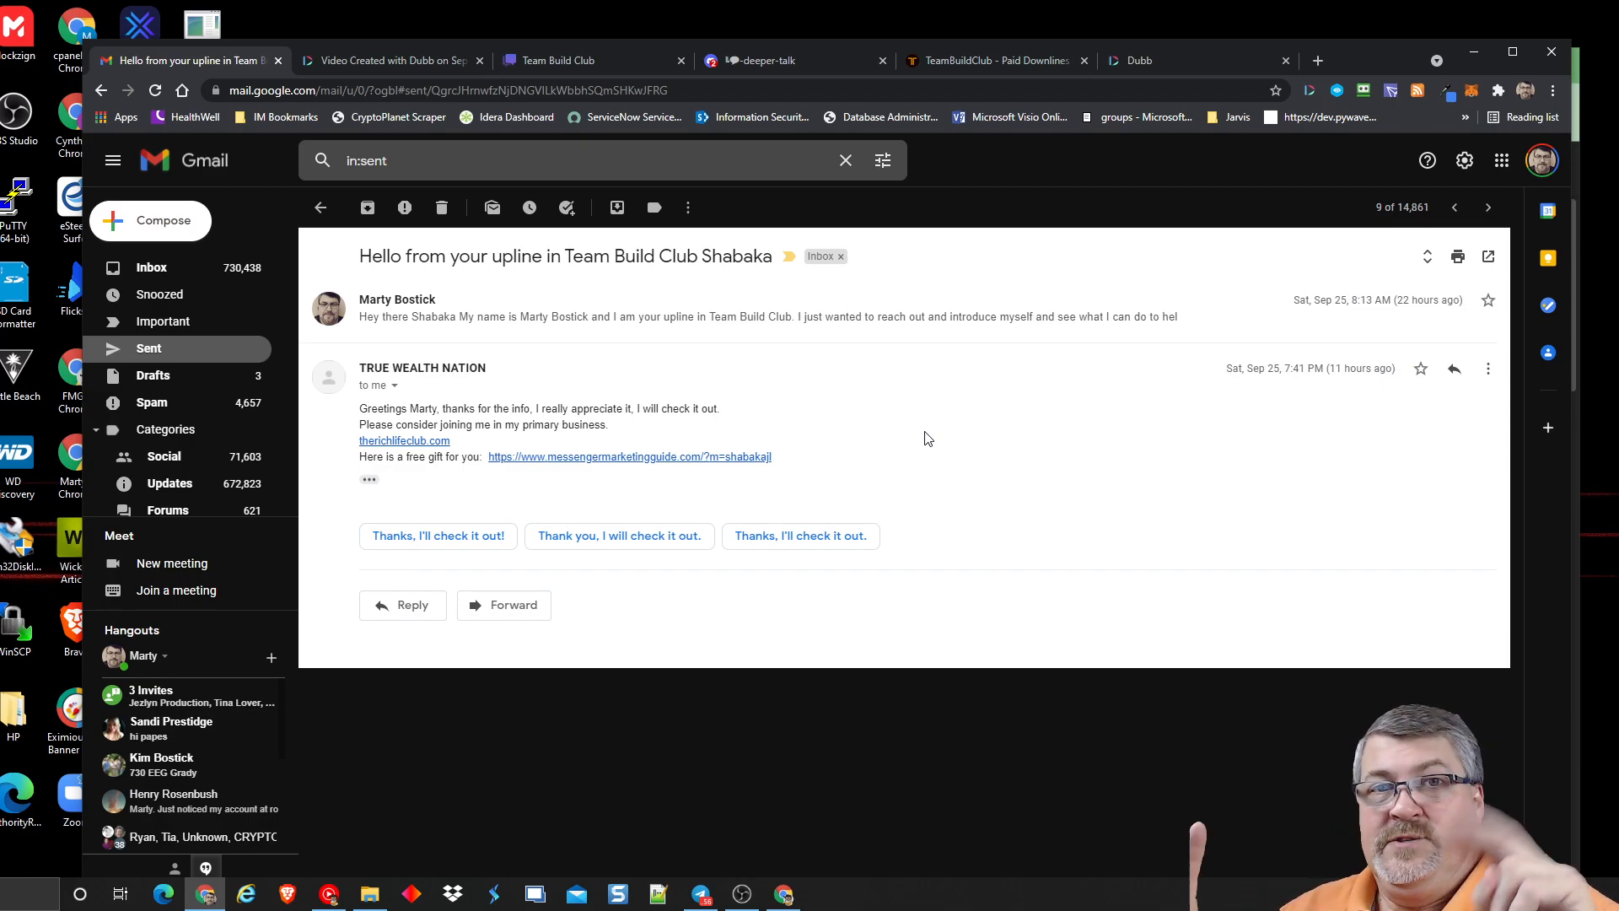
mouse_move(537, 443)
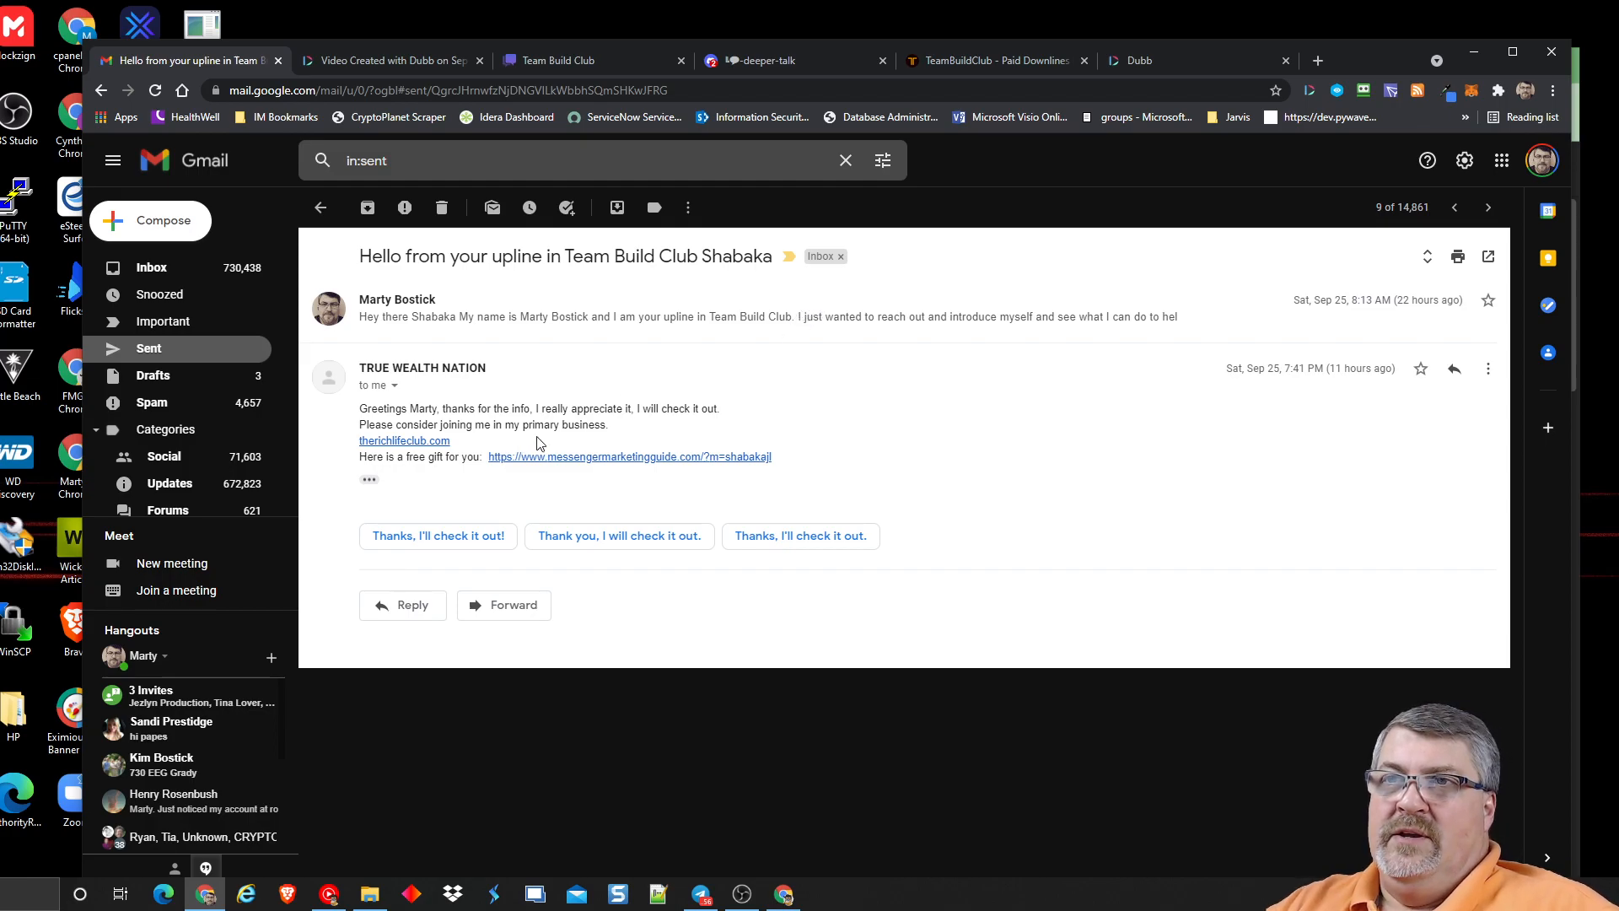
mouse_move(627, 436)
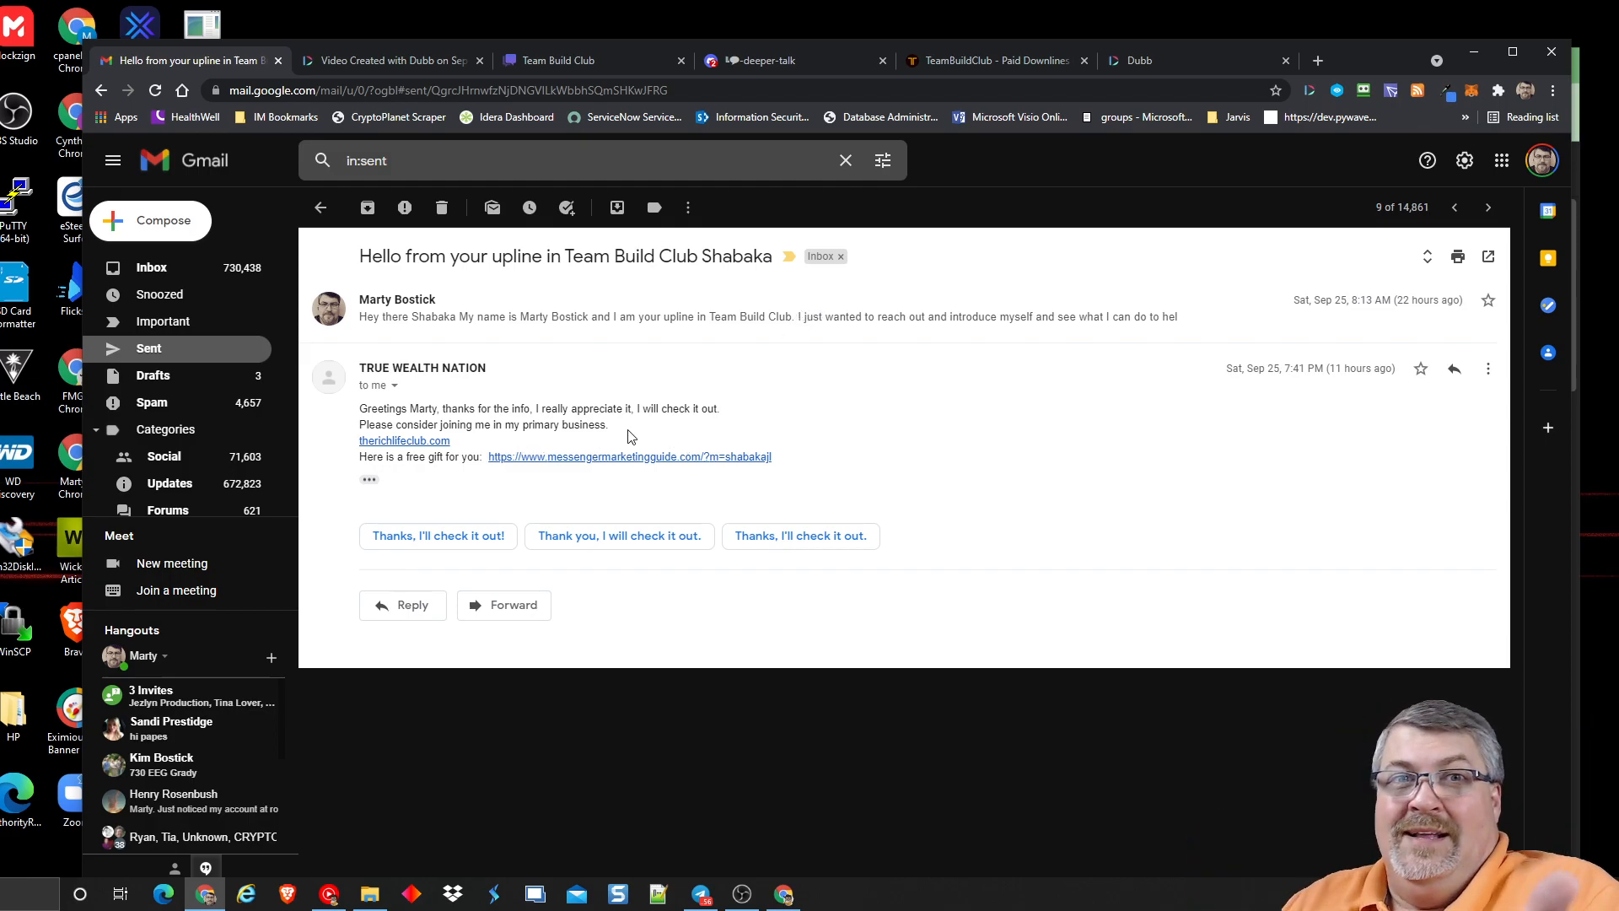
mouse_move(653, 387)
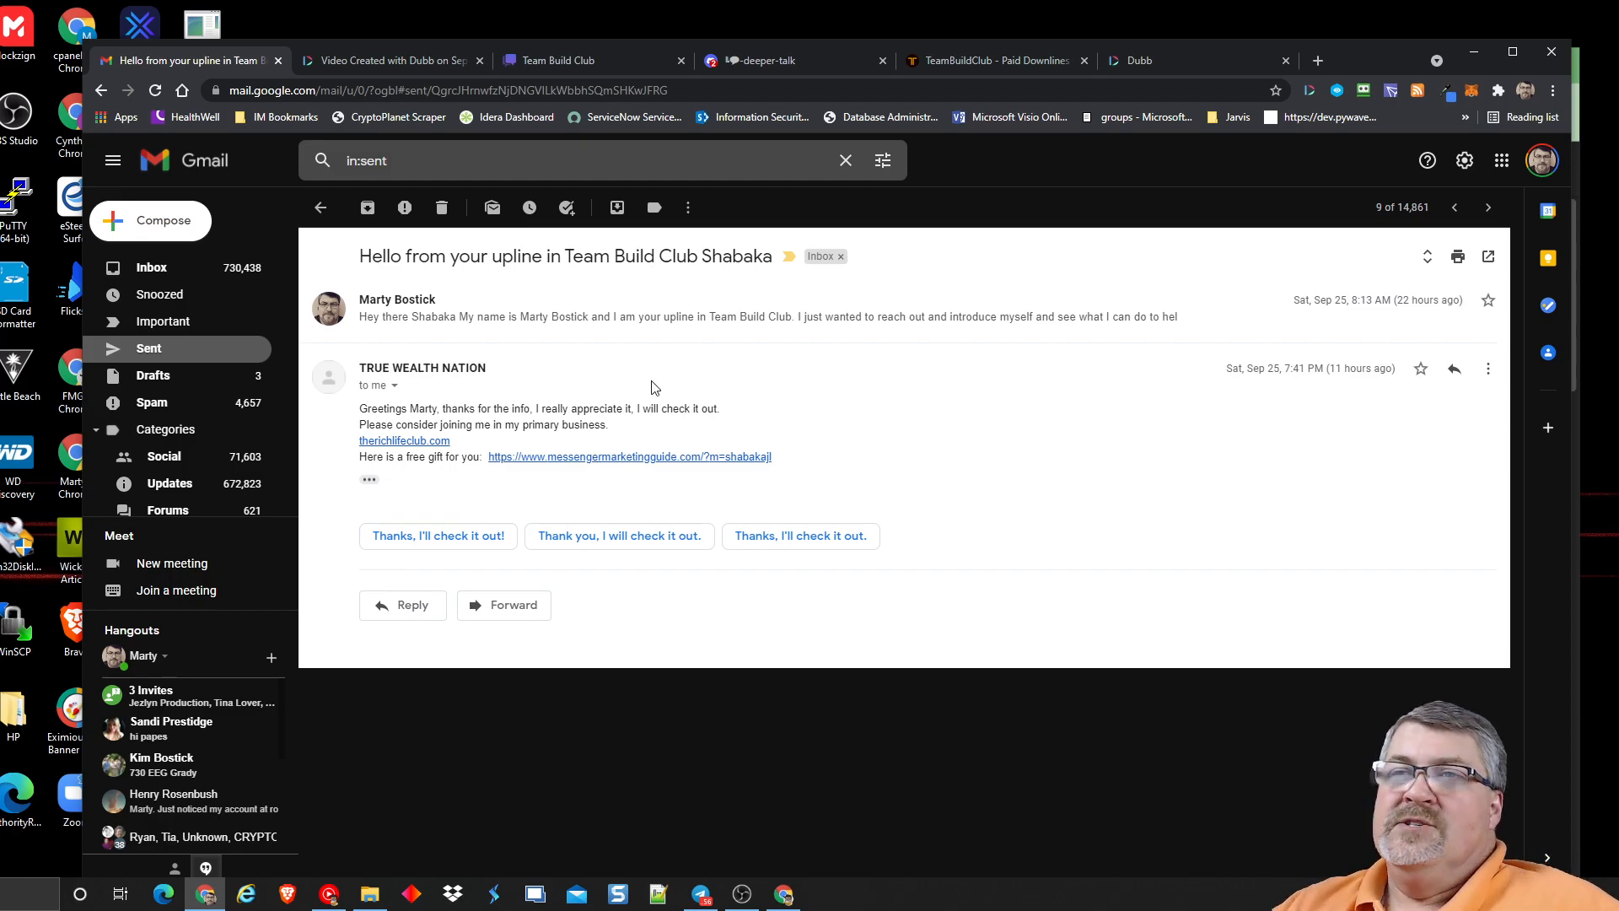
mouse_move(365, 207)
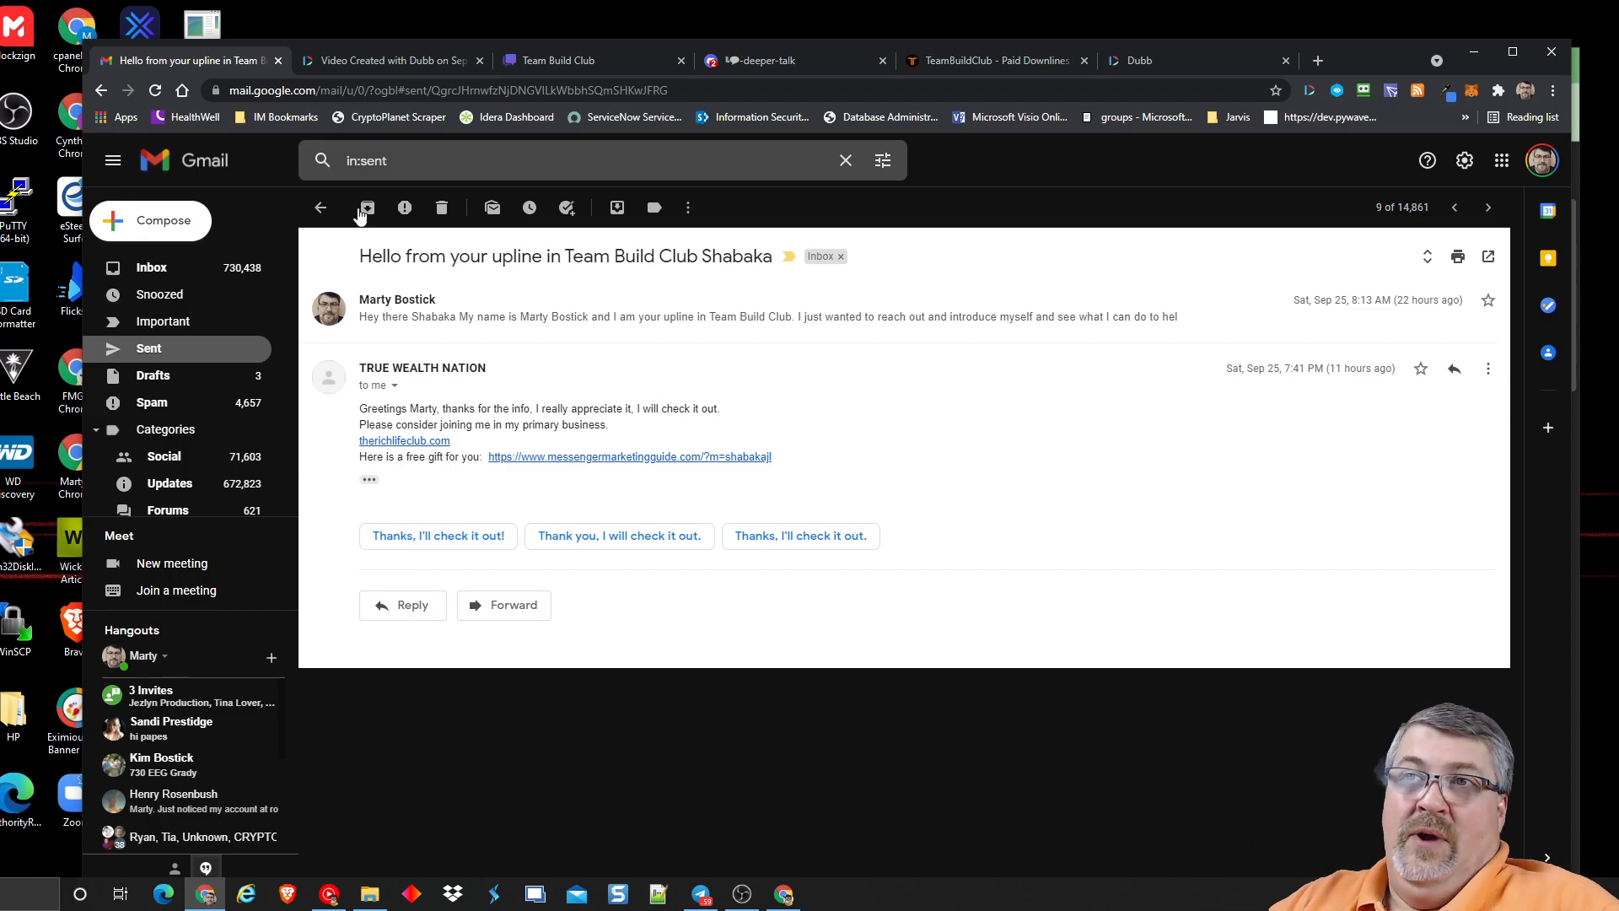
click(320, 208)
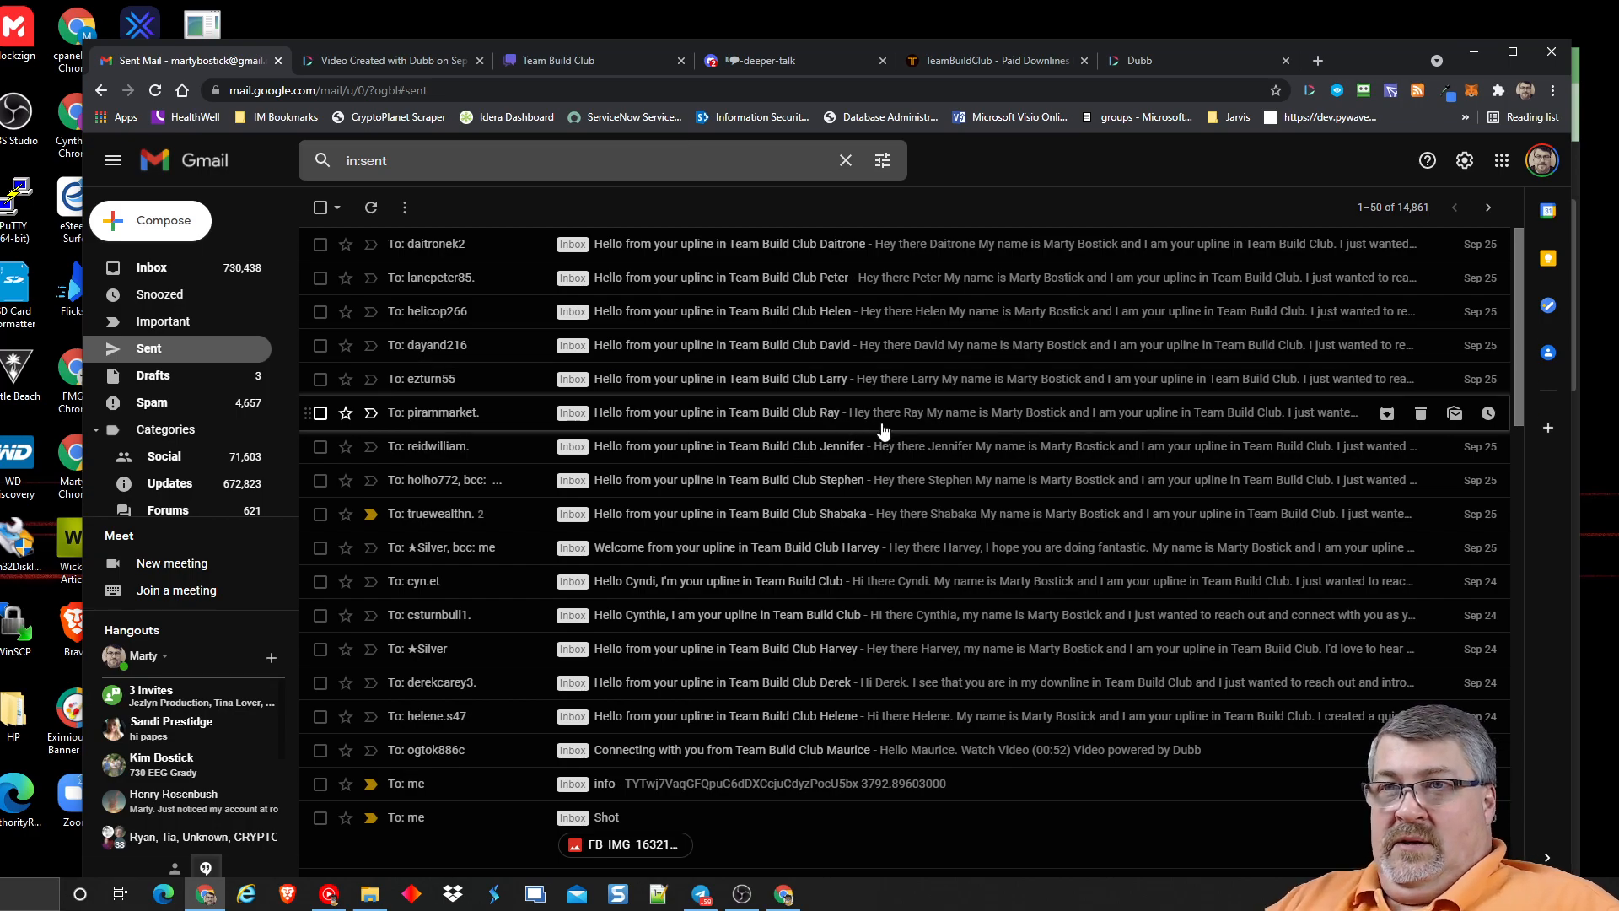
mouse_move(705, 479)
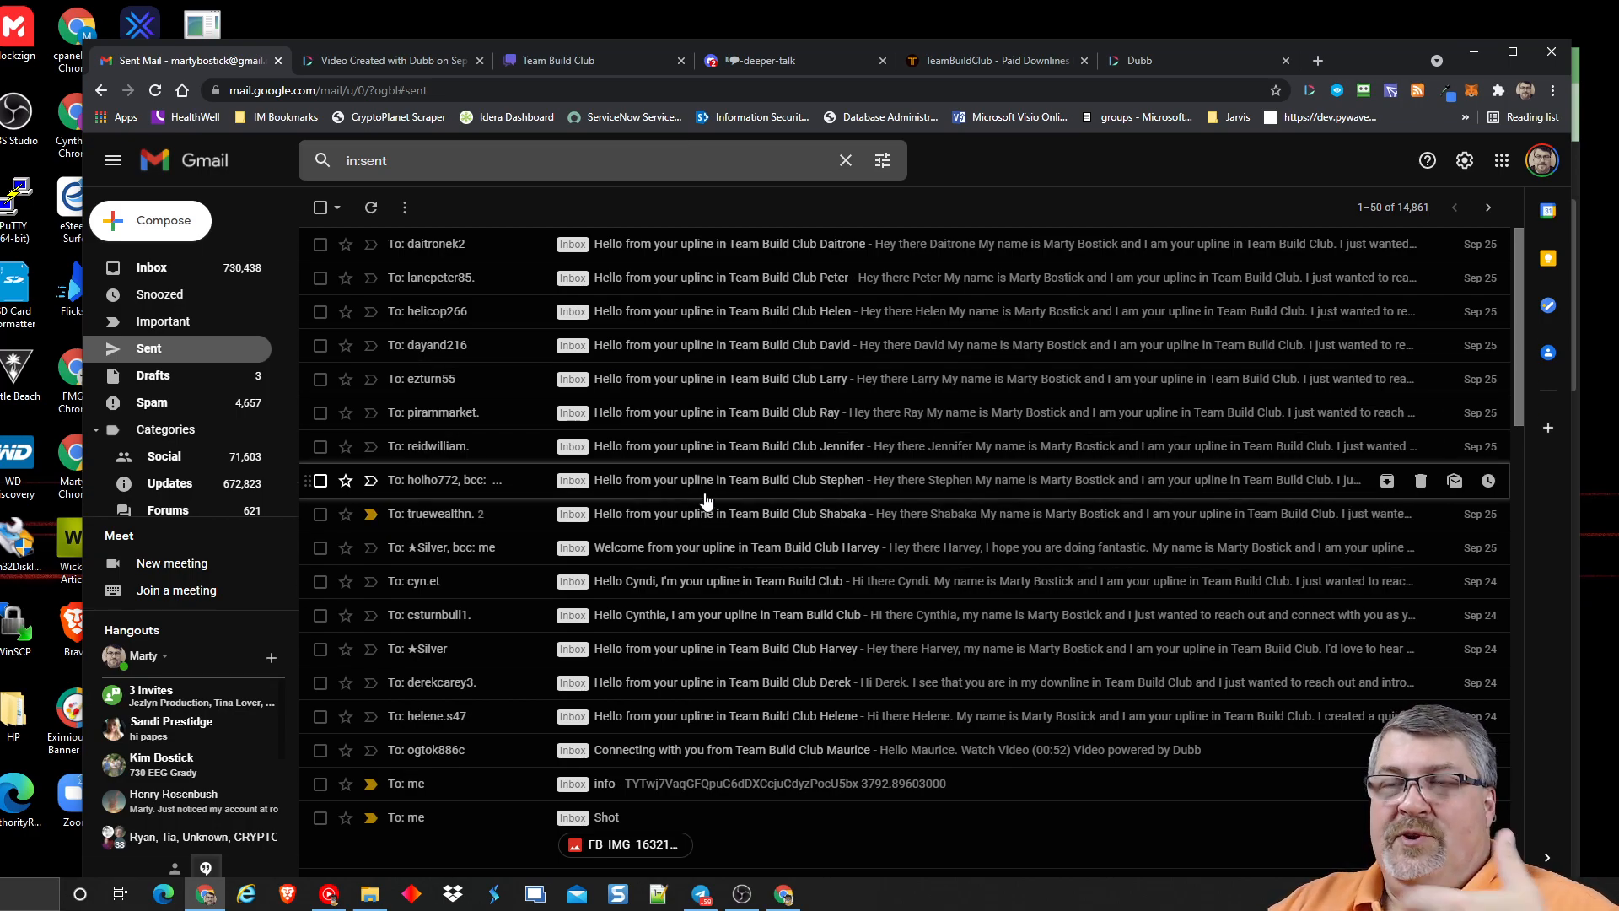
mouse_move(539, 231)
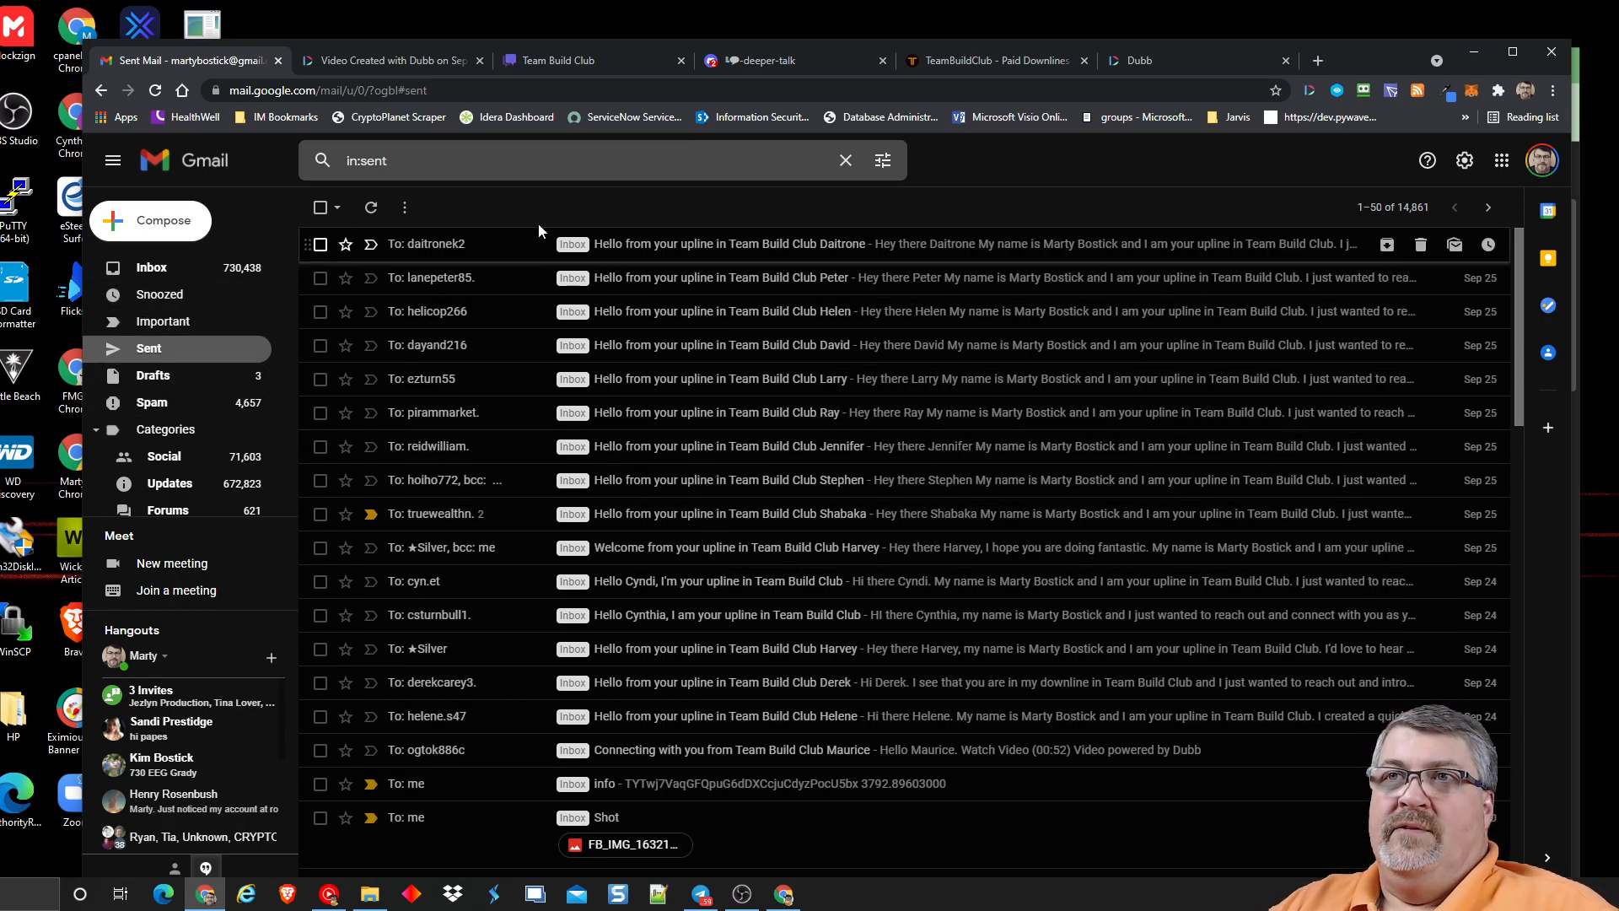
mouse_move(537, 231)
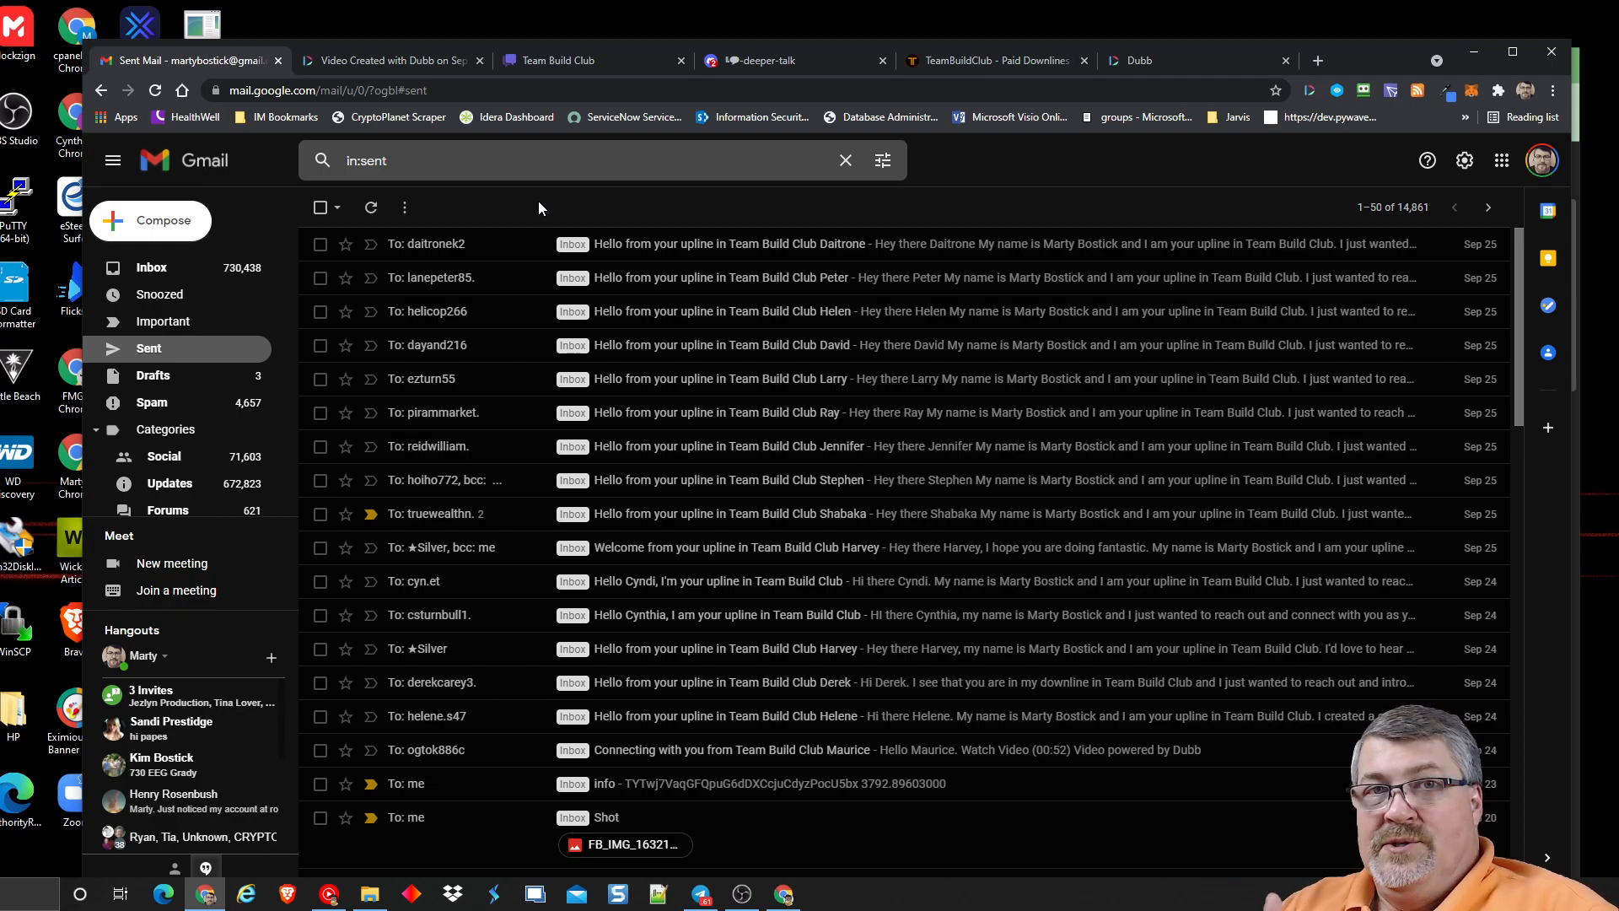
mouse_move(152, 403)
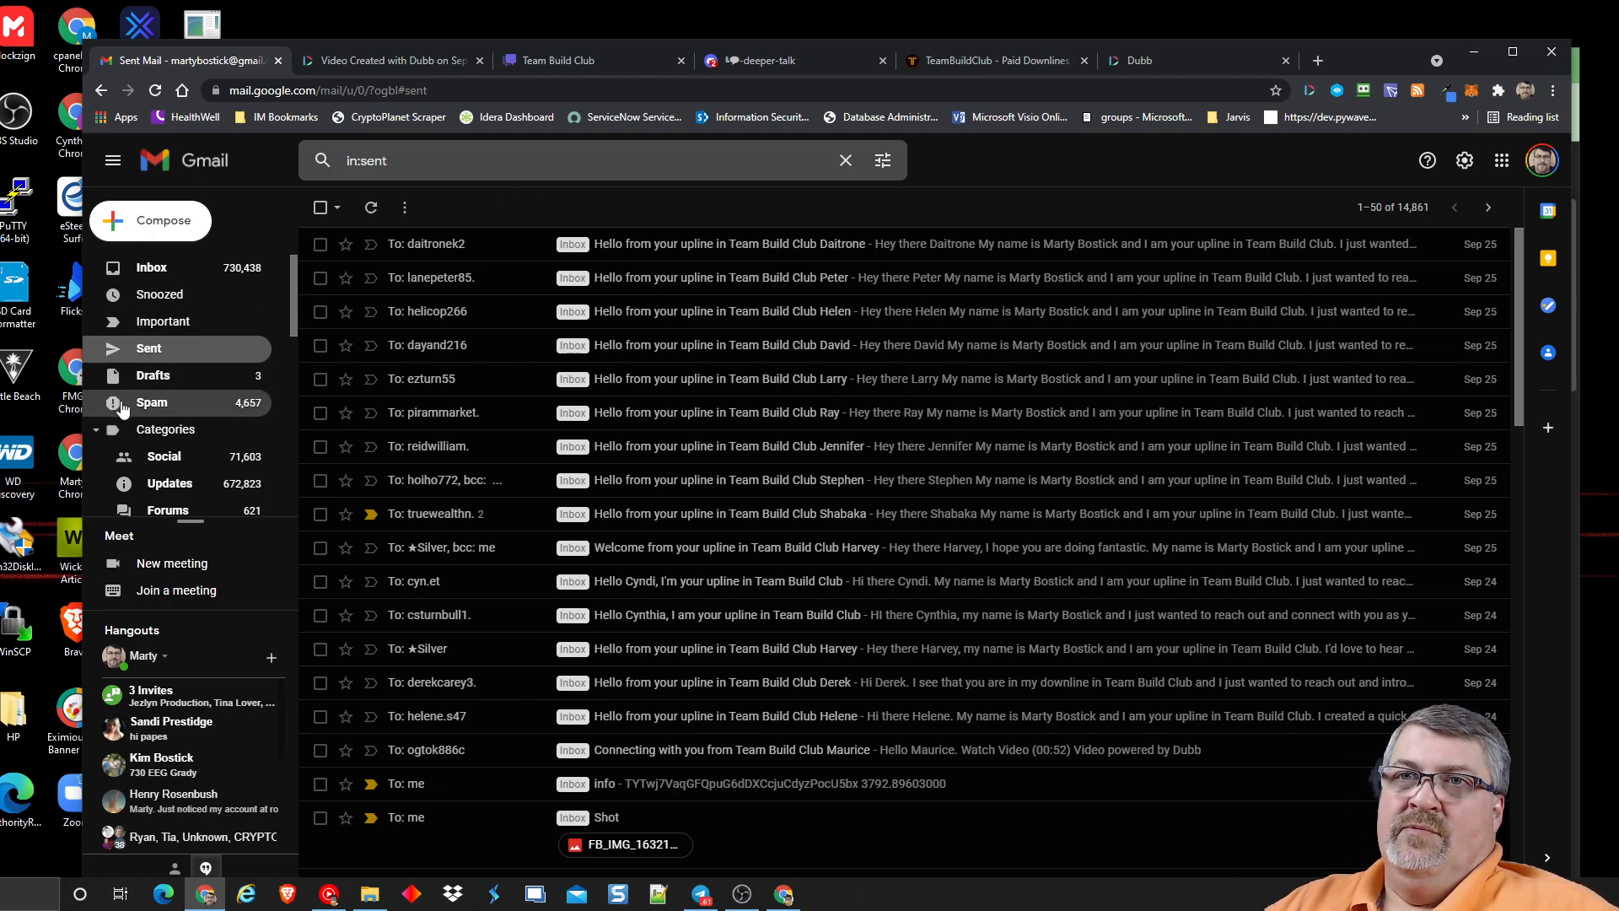
Step: Open Gmail's Spam folder from the left sidebar
click(152, 402)
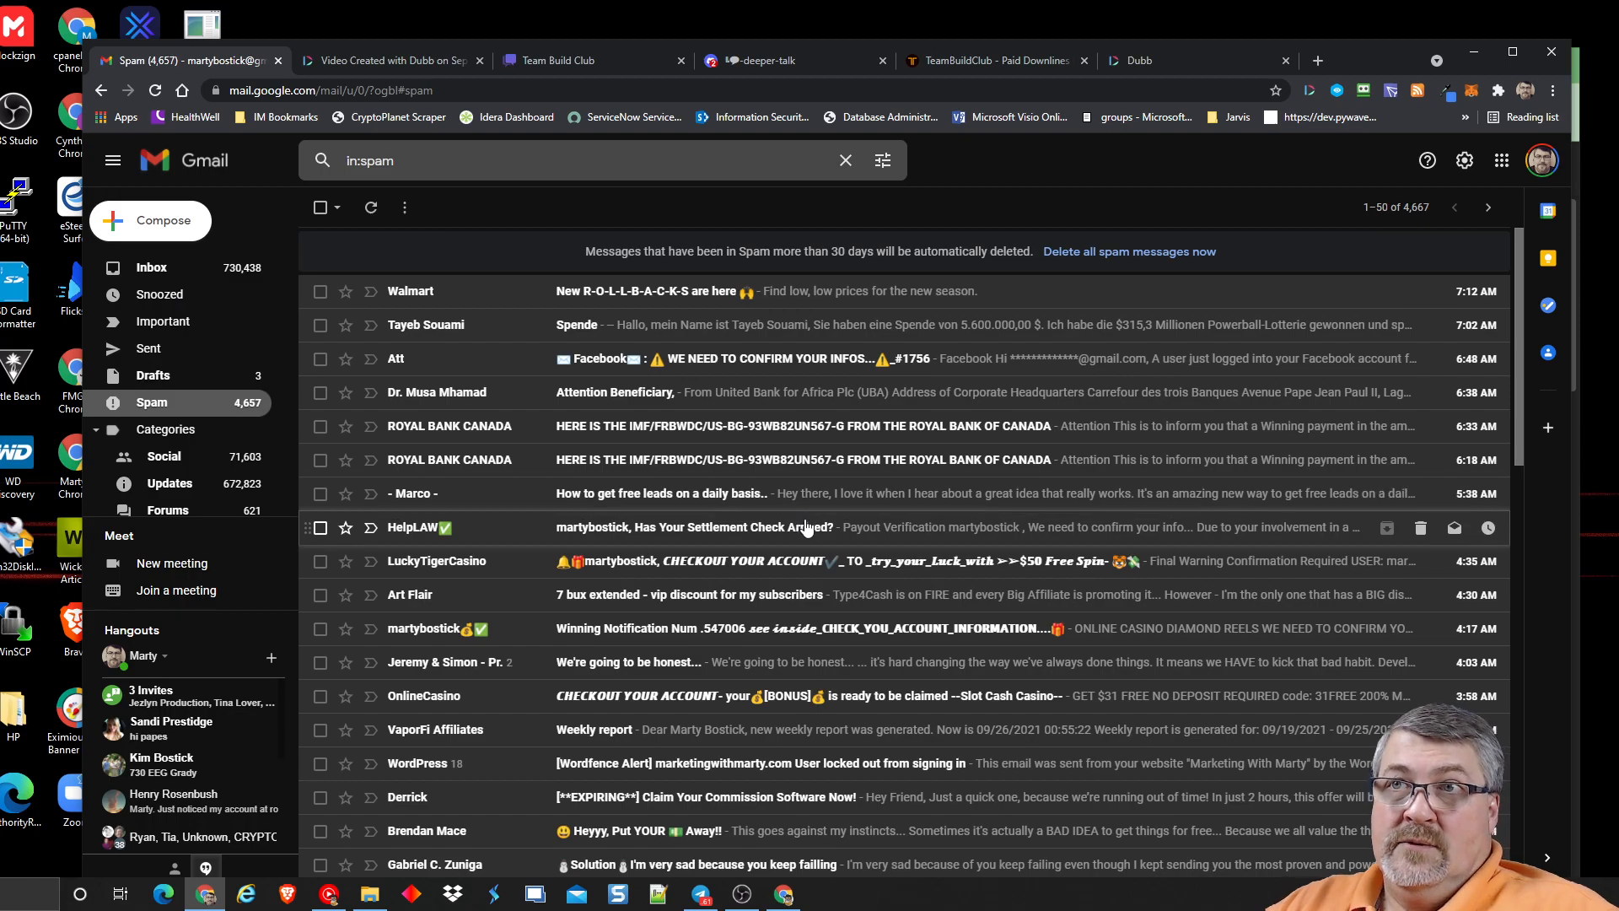
mouse_move(648, 459)
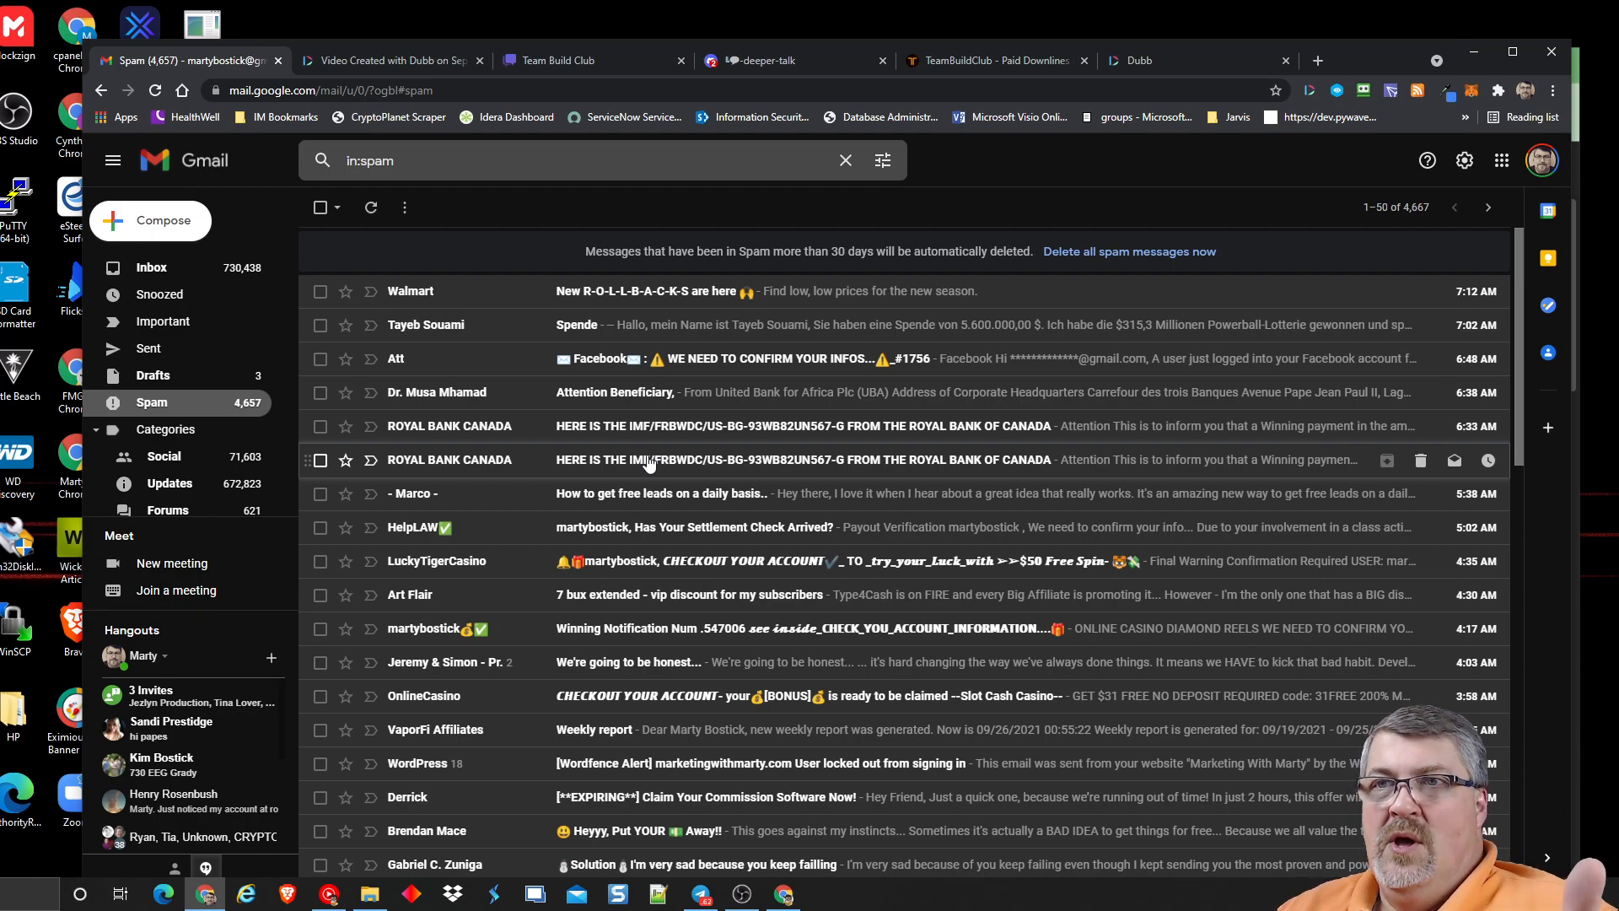
mouse_move(638, 440)
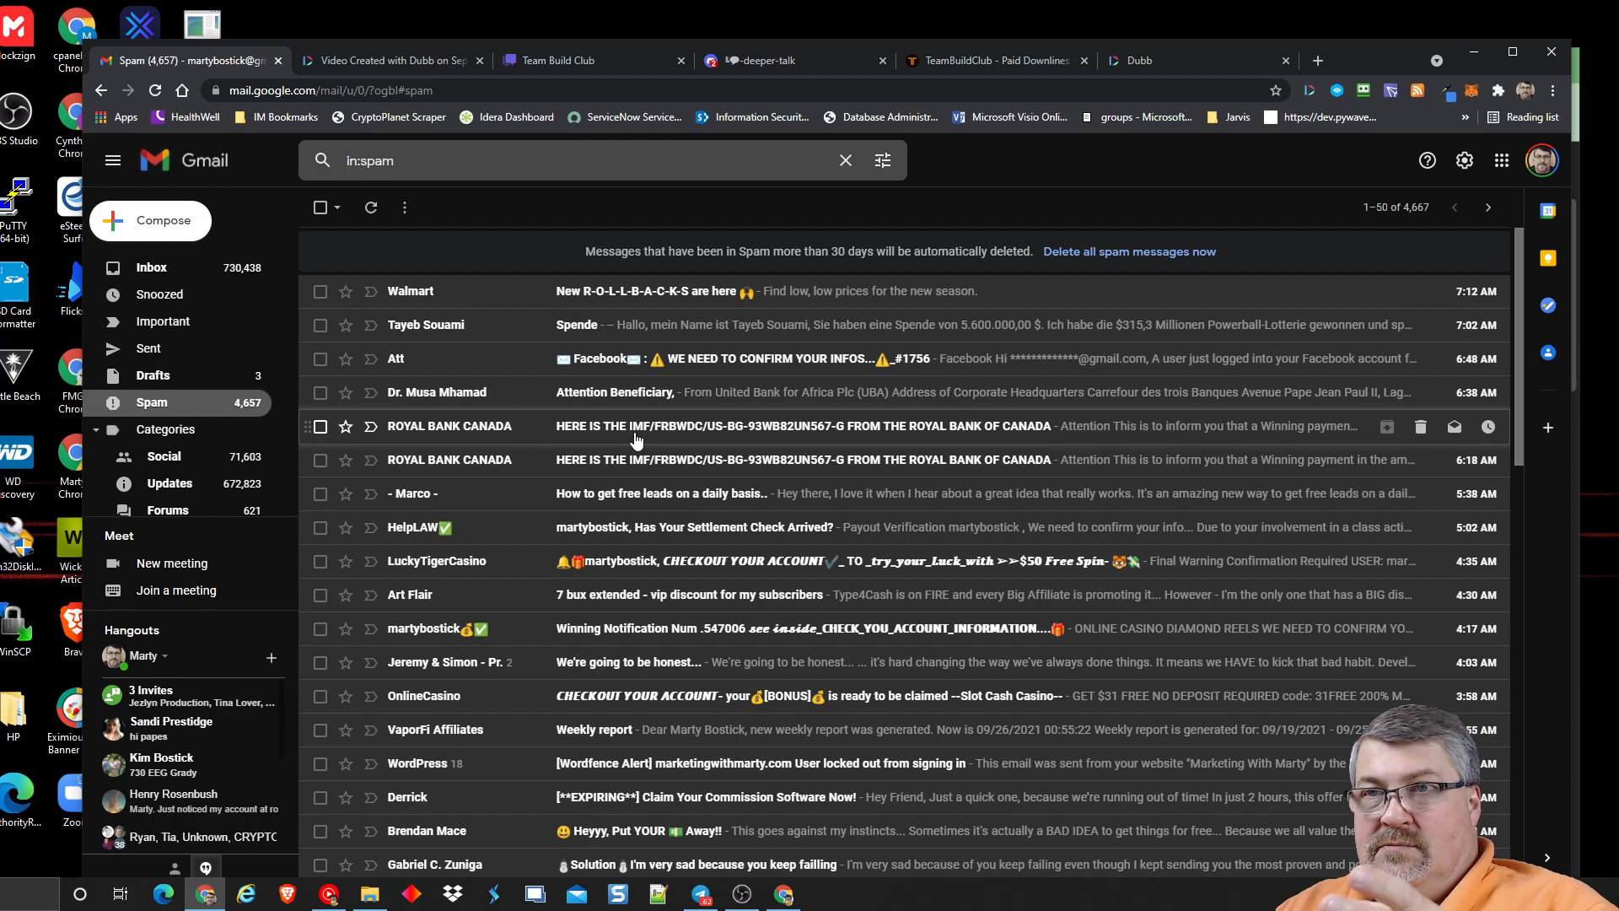
mouse_move(611, 410)
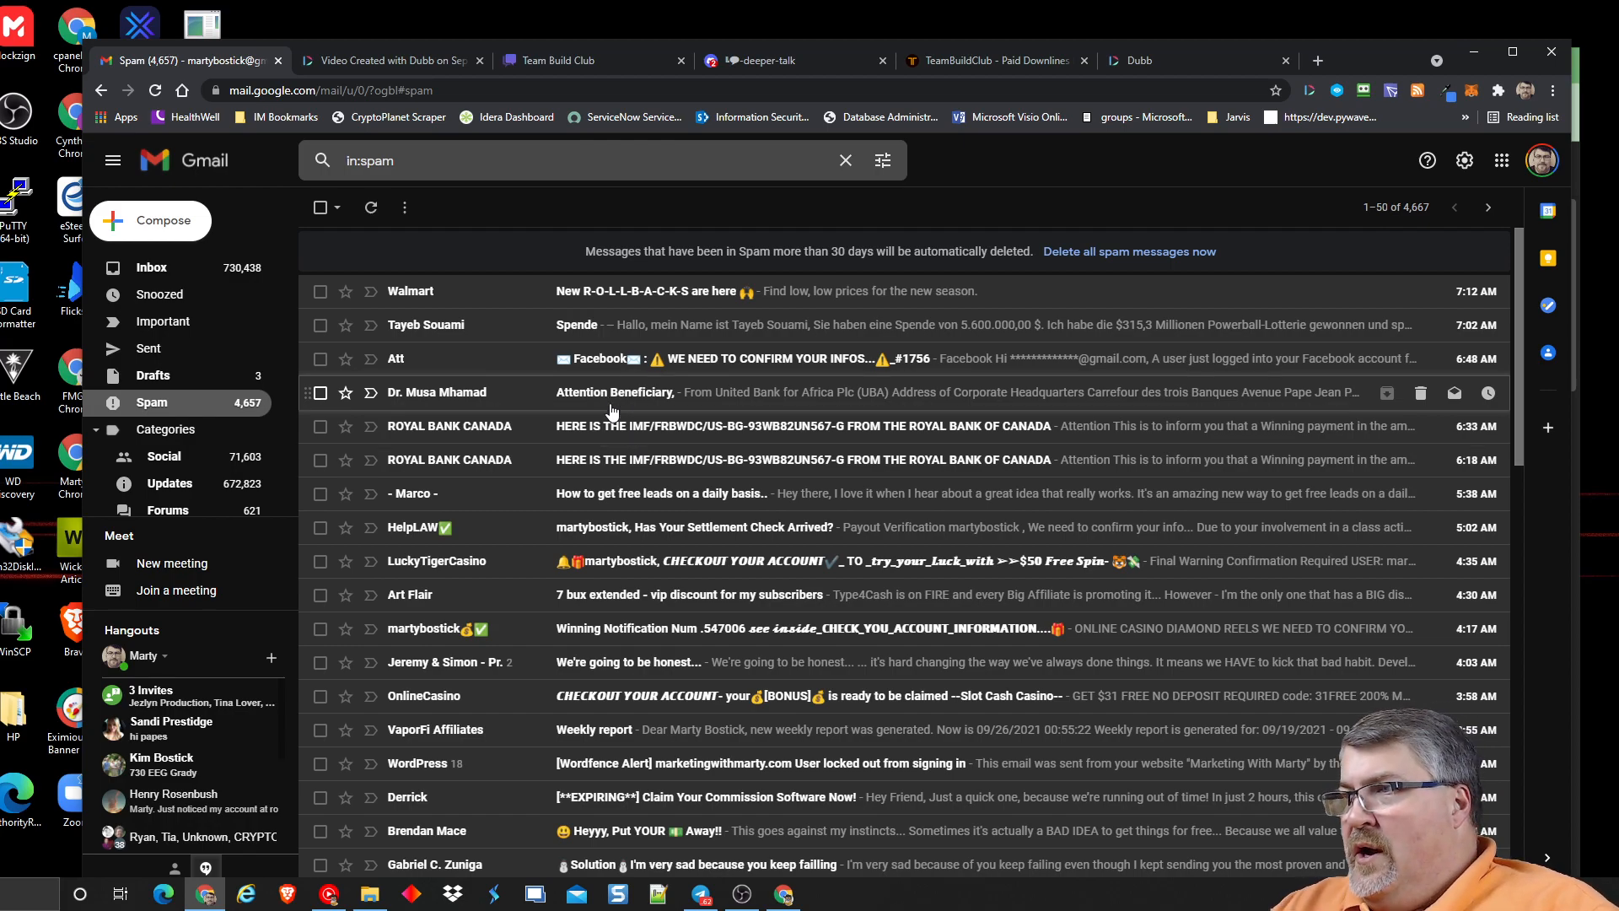
mouse_move(580, 214)
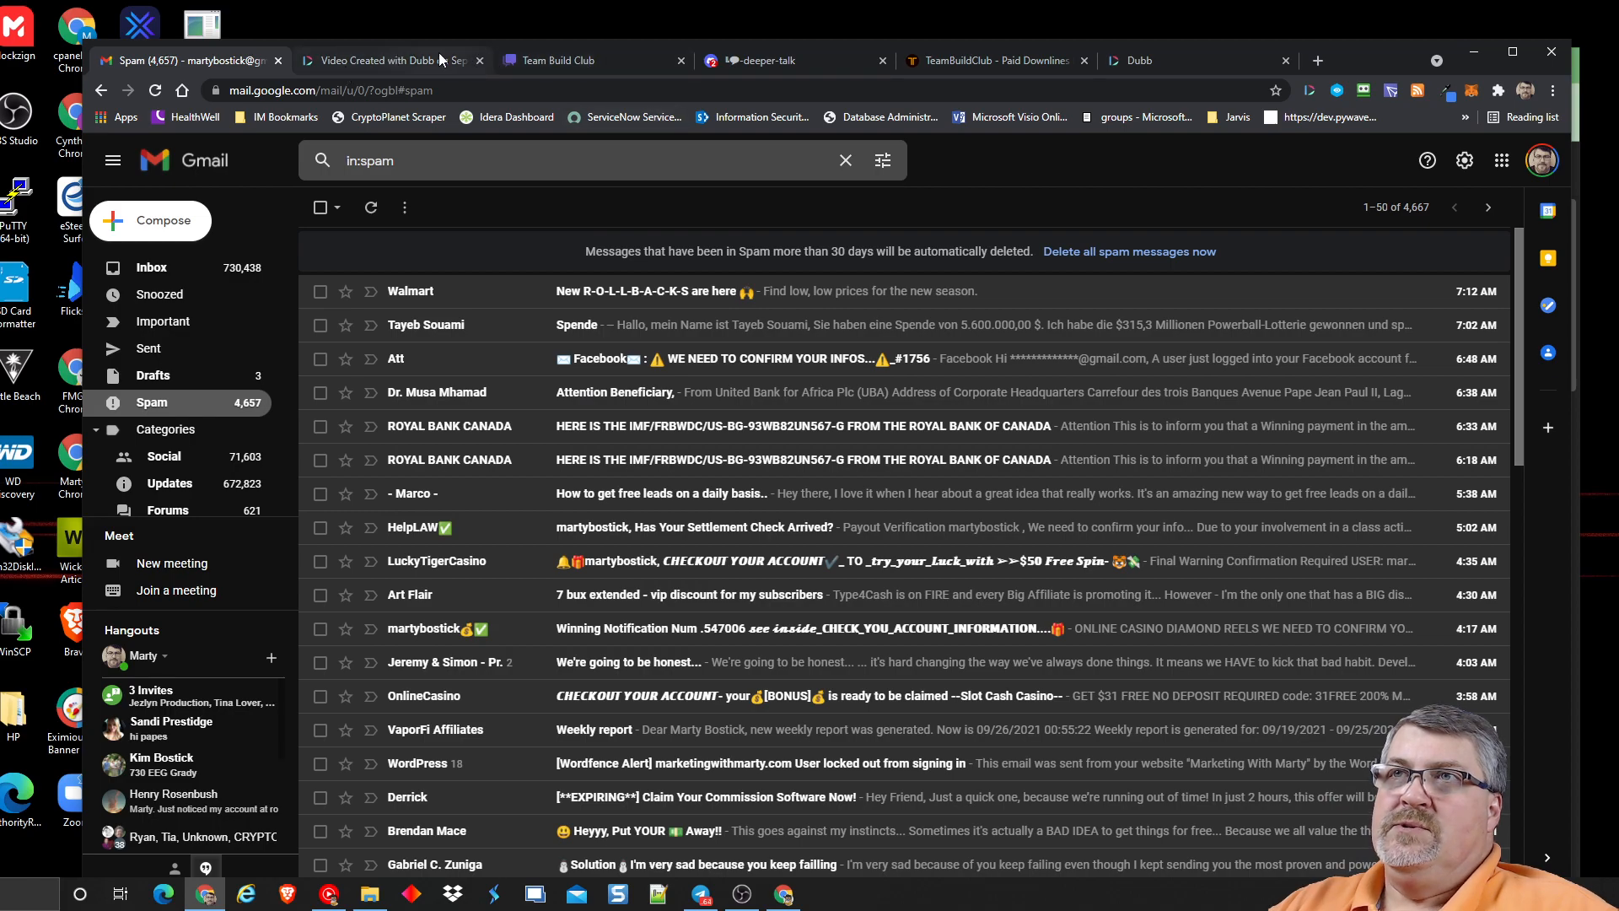
mouse_move(387, 60)
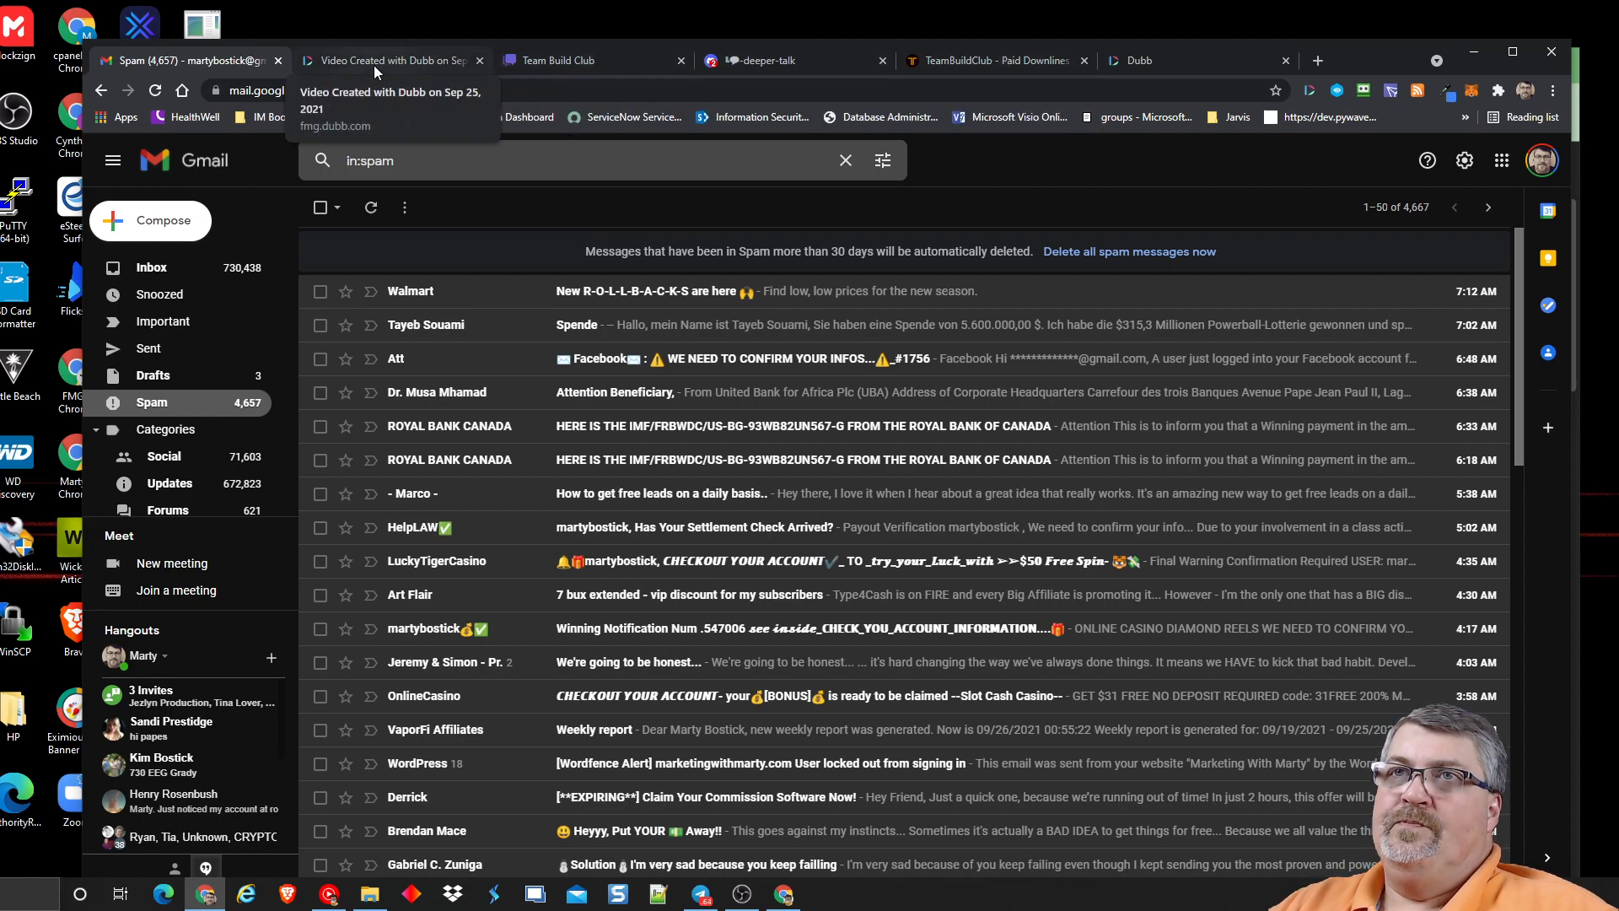
Step: Switch to the 'Video Created with Dubb on Sep 25, 2021' tab greeting Daitrone
click(390, 60)
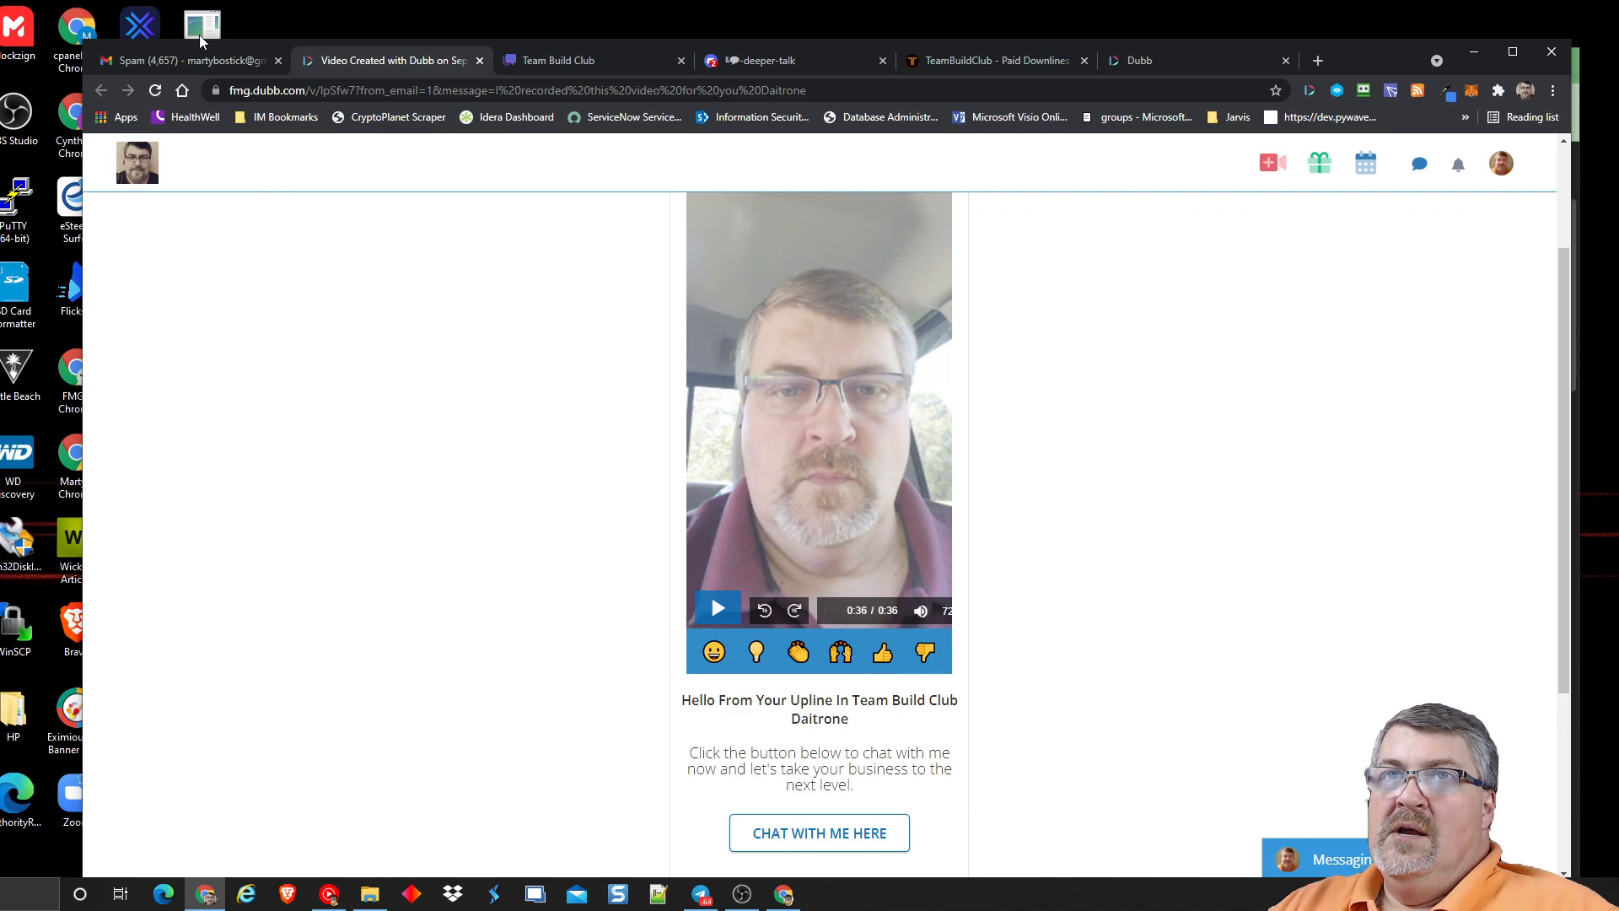
mouse_move(488, 401)
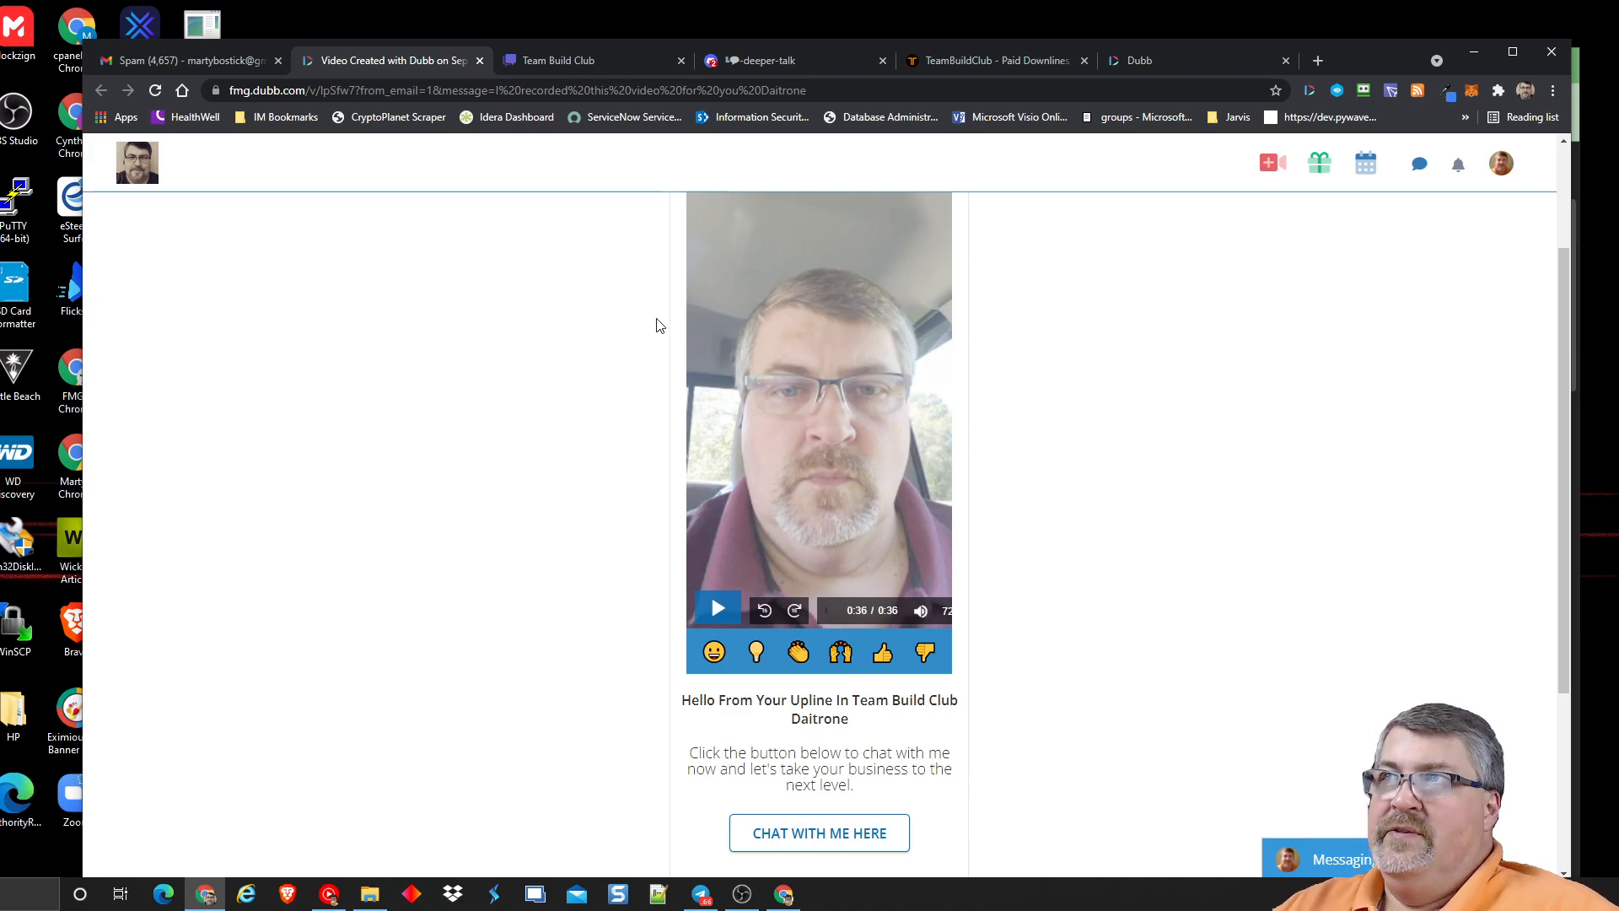
mouse_move(640, 245)
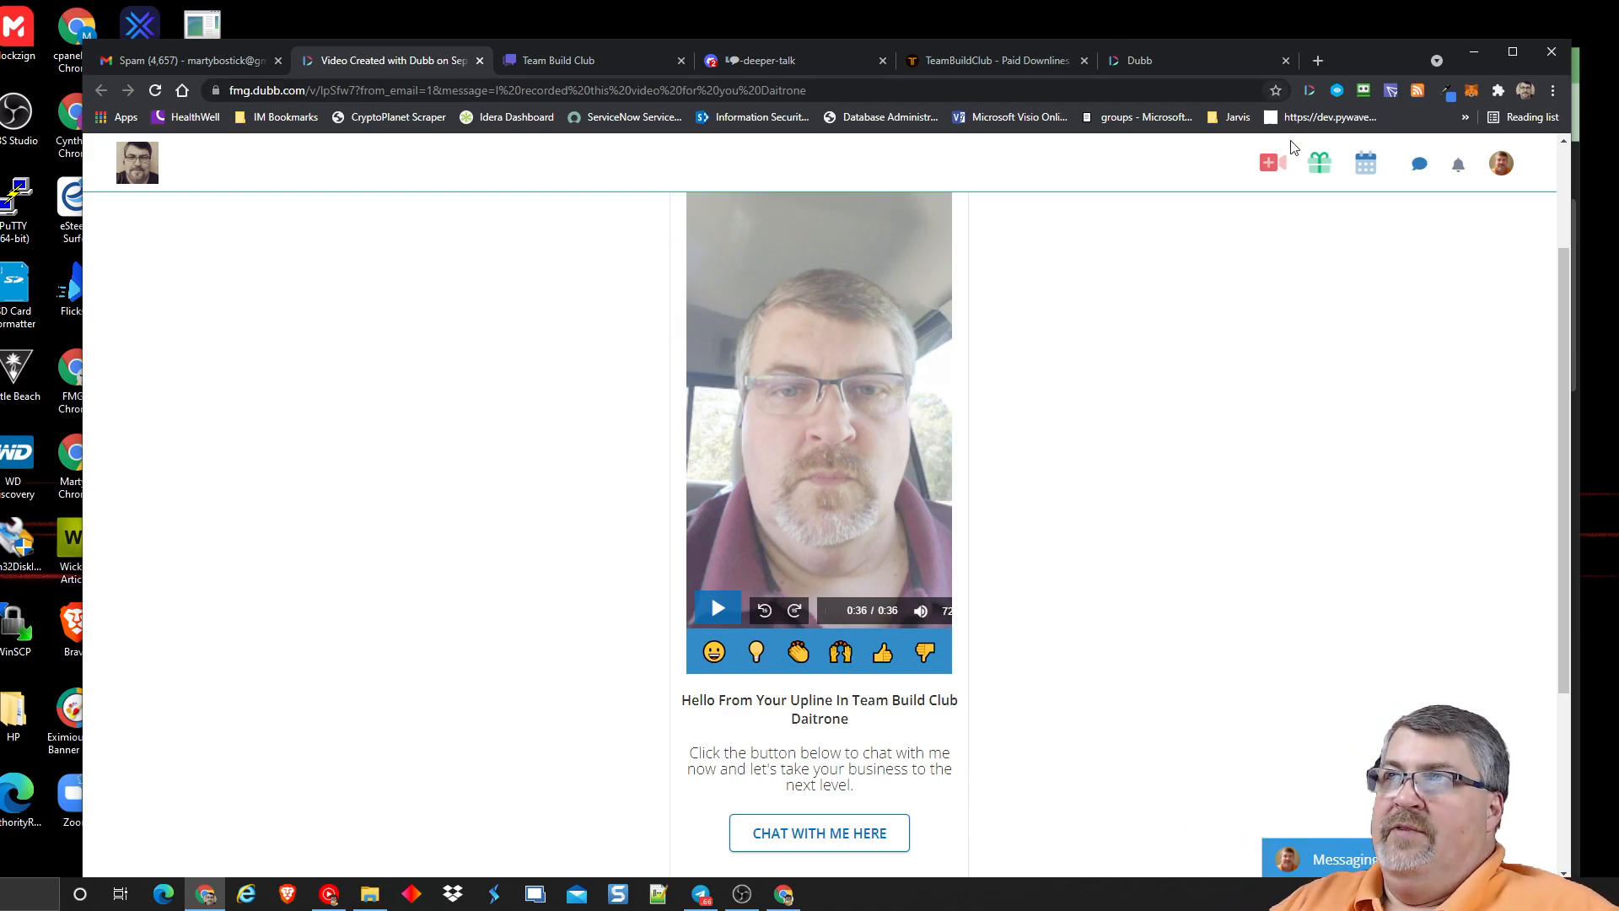
mouse_move(1269, 163)
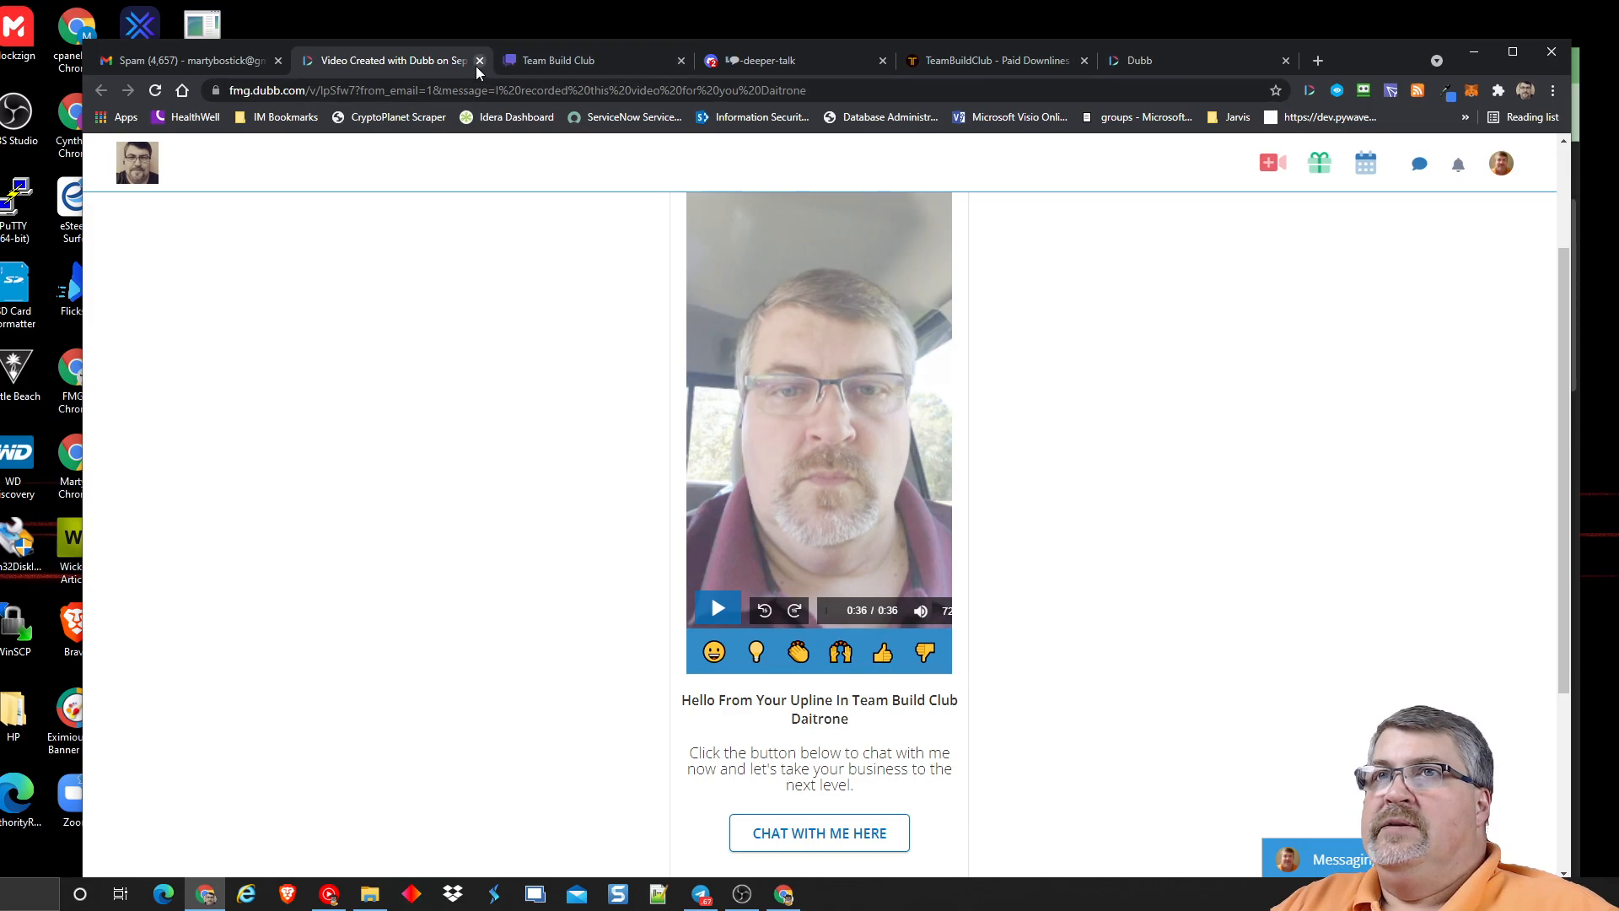
Step: Close the Daitrone Dubb video tab to reveal the Dubb Videos dashboard
click(479, 60)
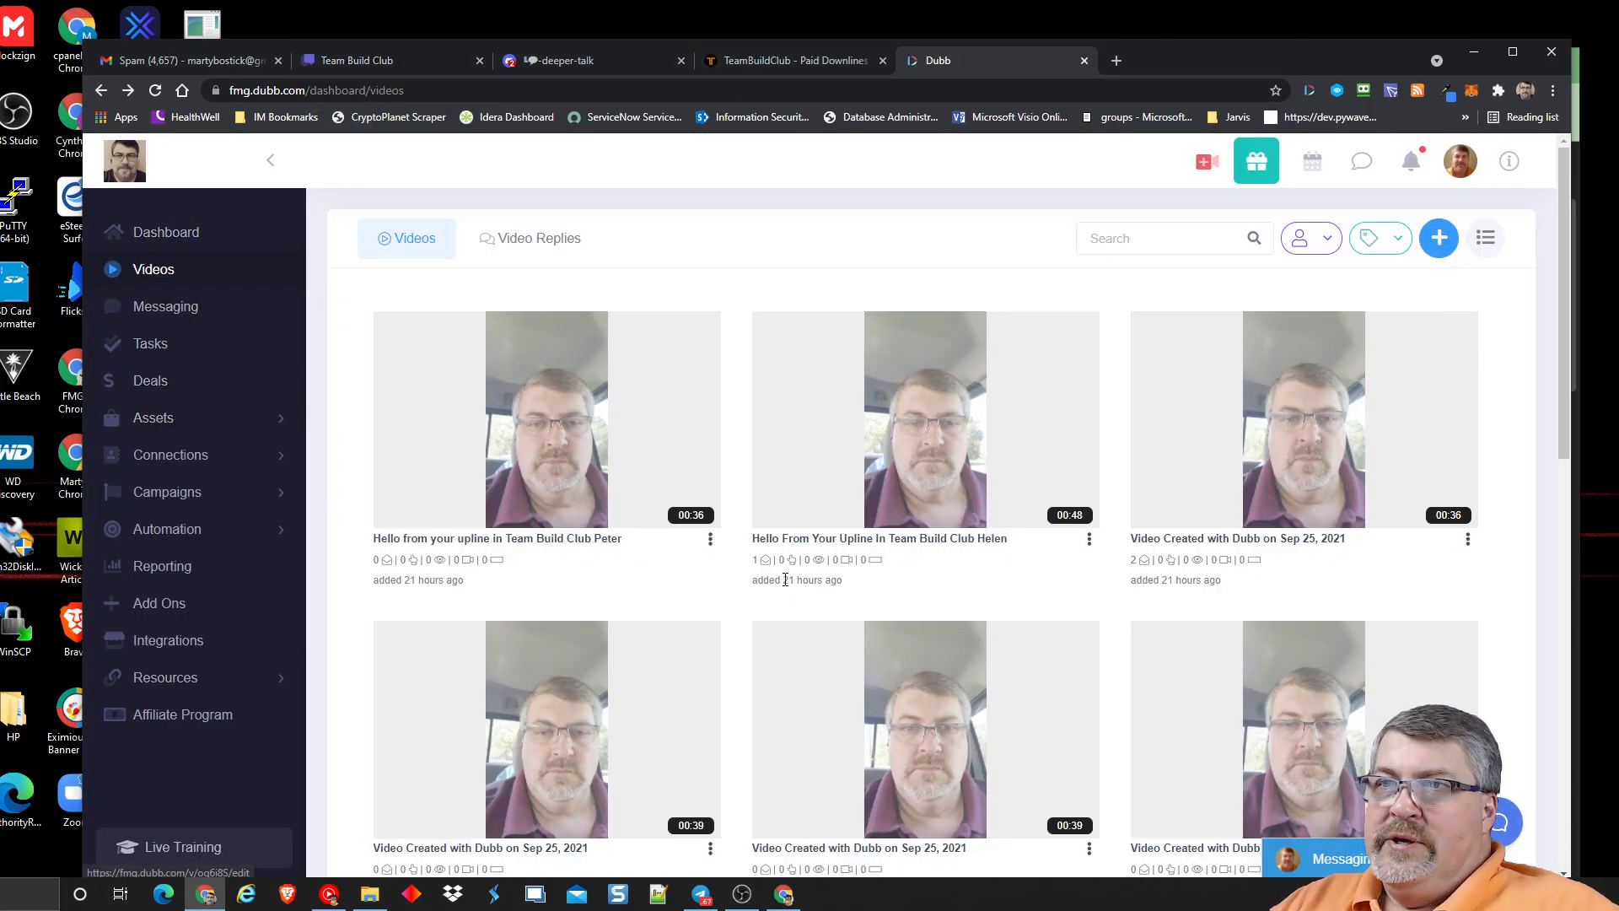
mouse_move(755, 560)
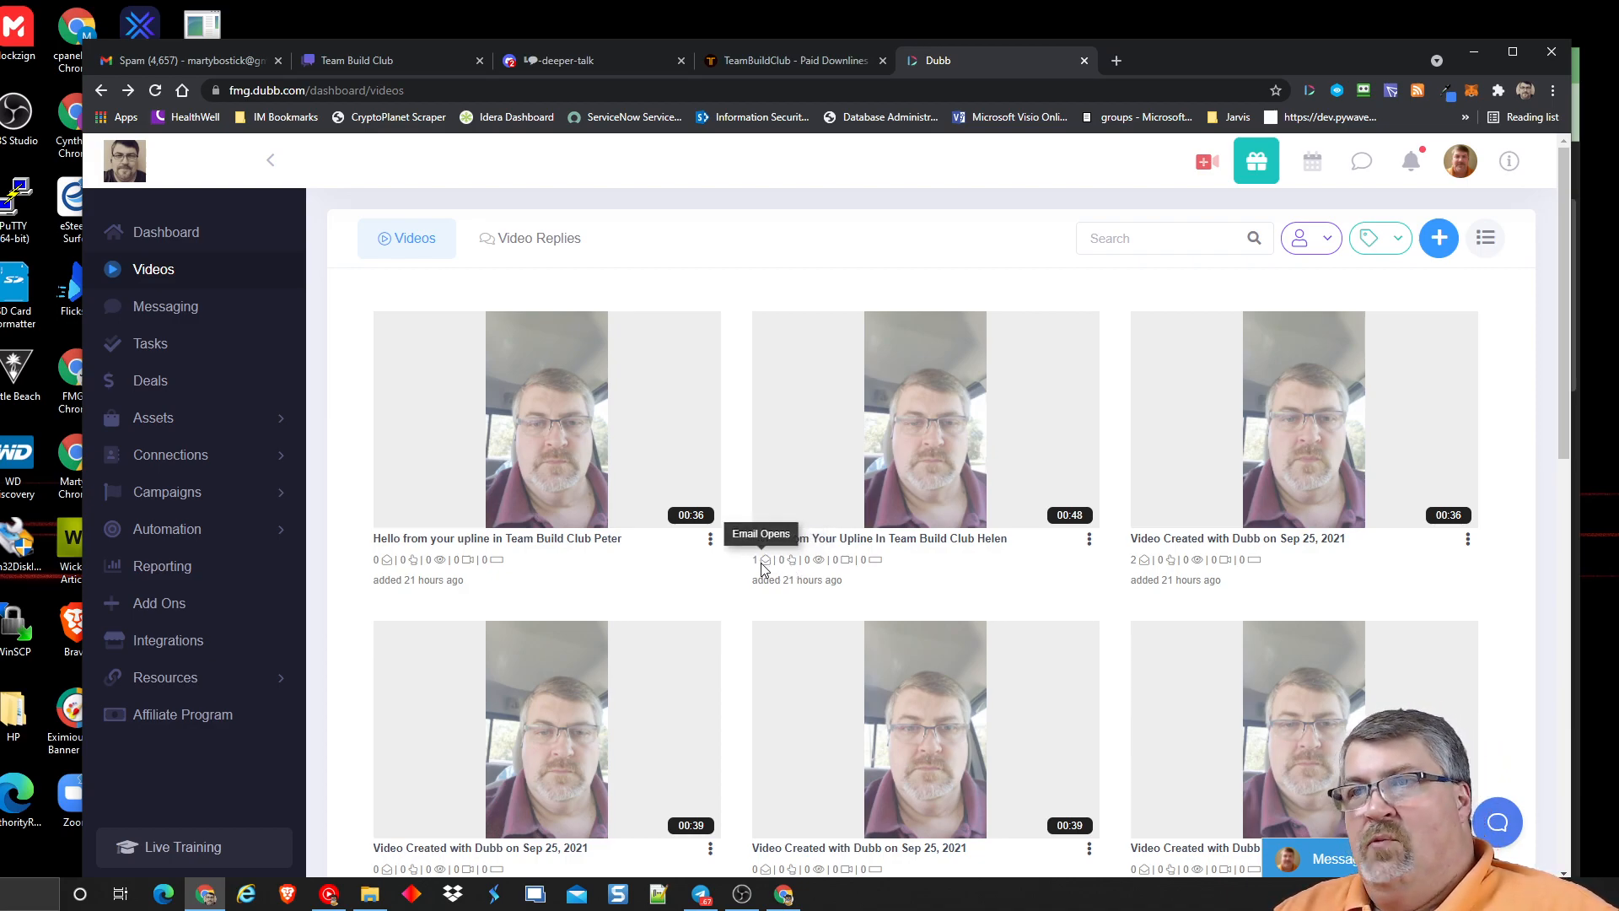
mouse_move(1040, 594)
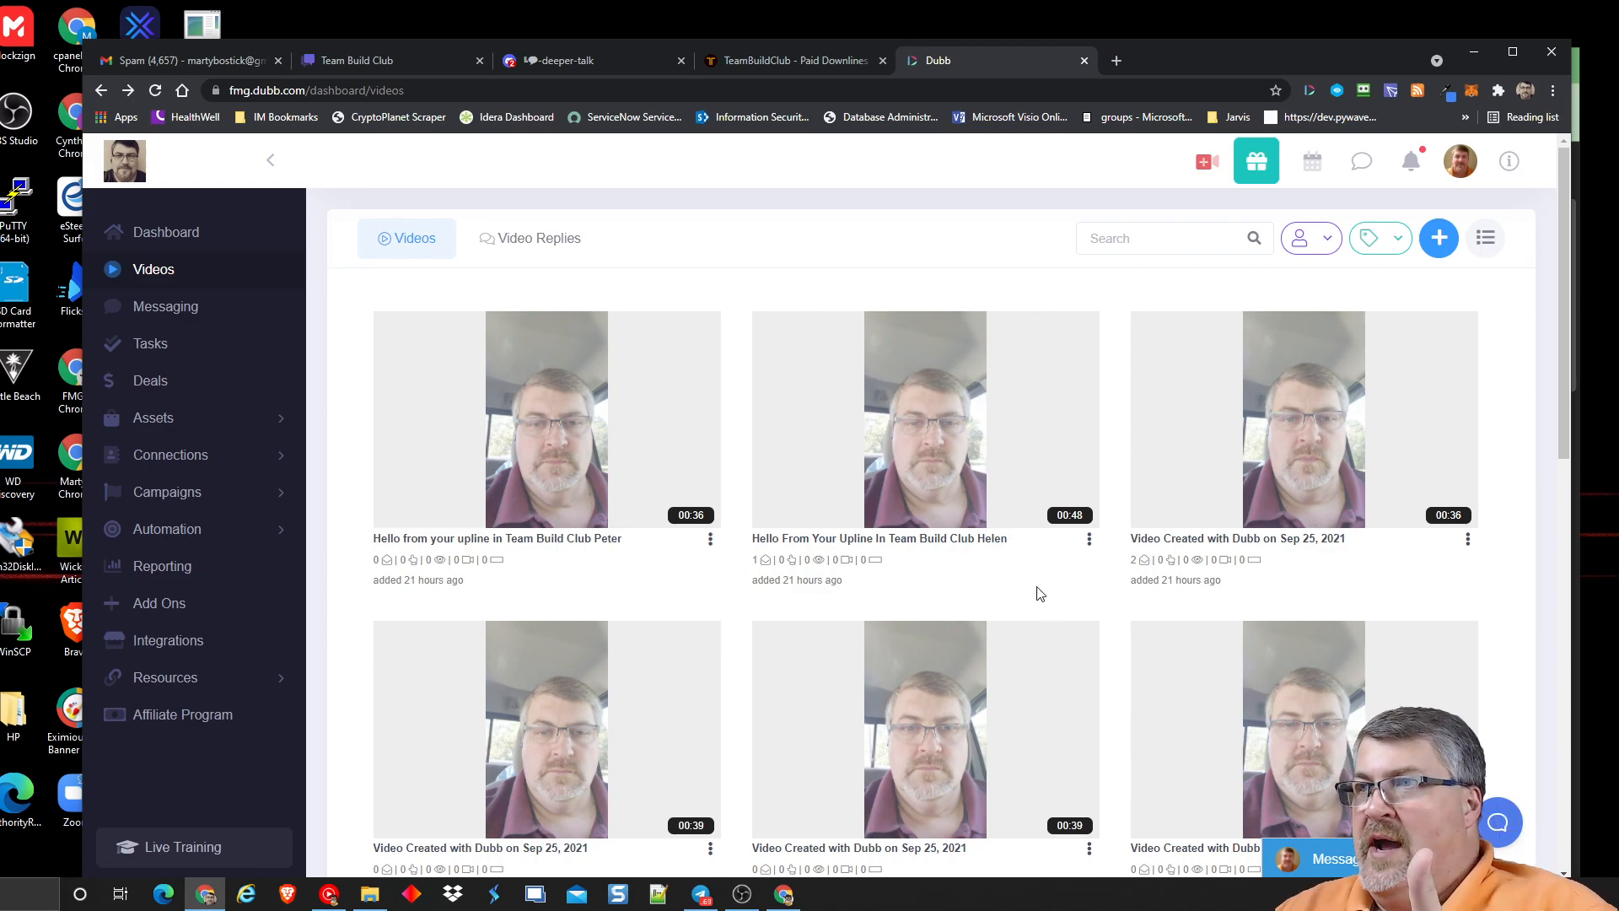
scroll(down, 3)
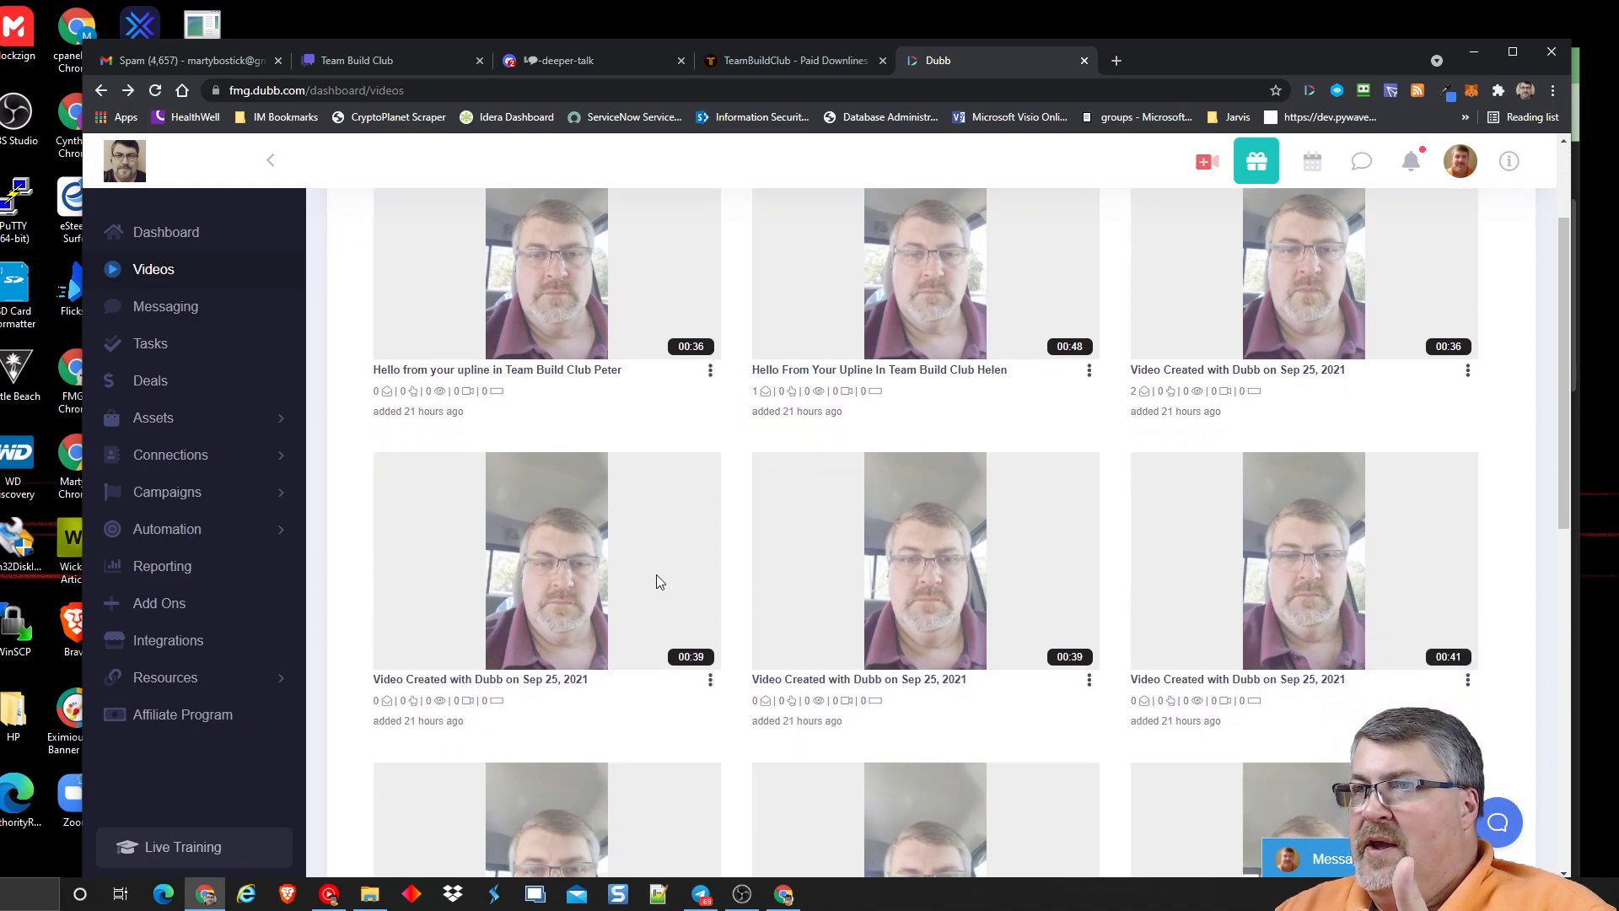
mouse_move(1027, 503)
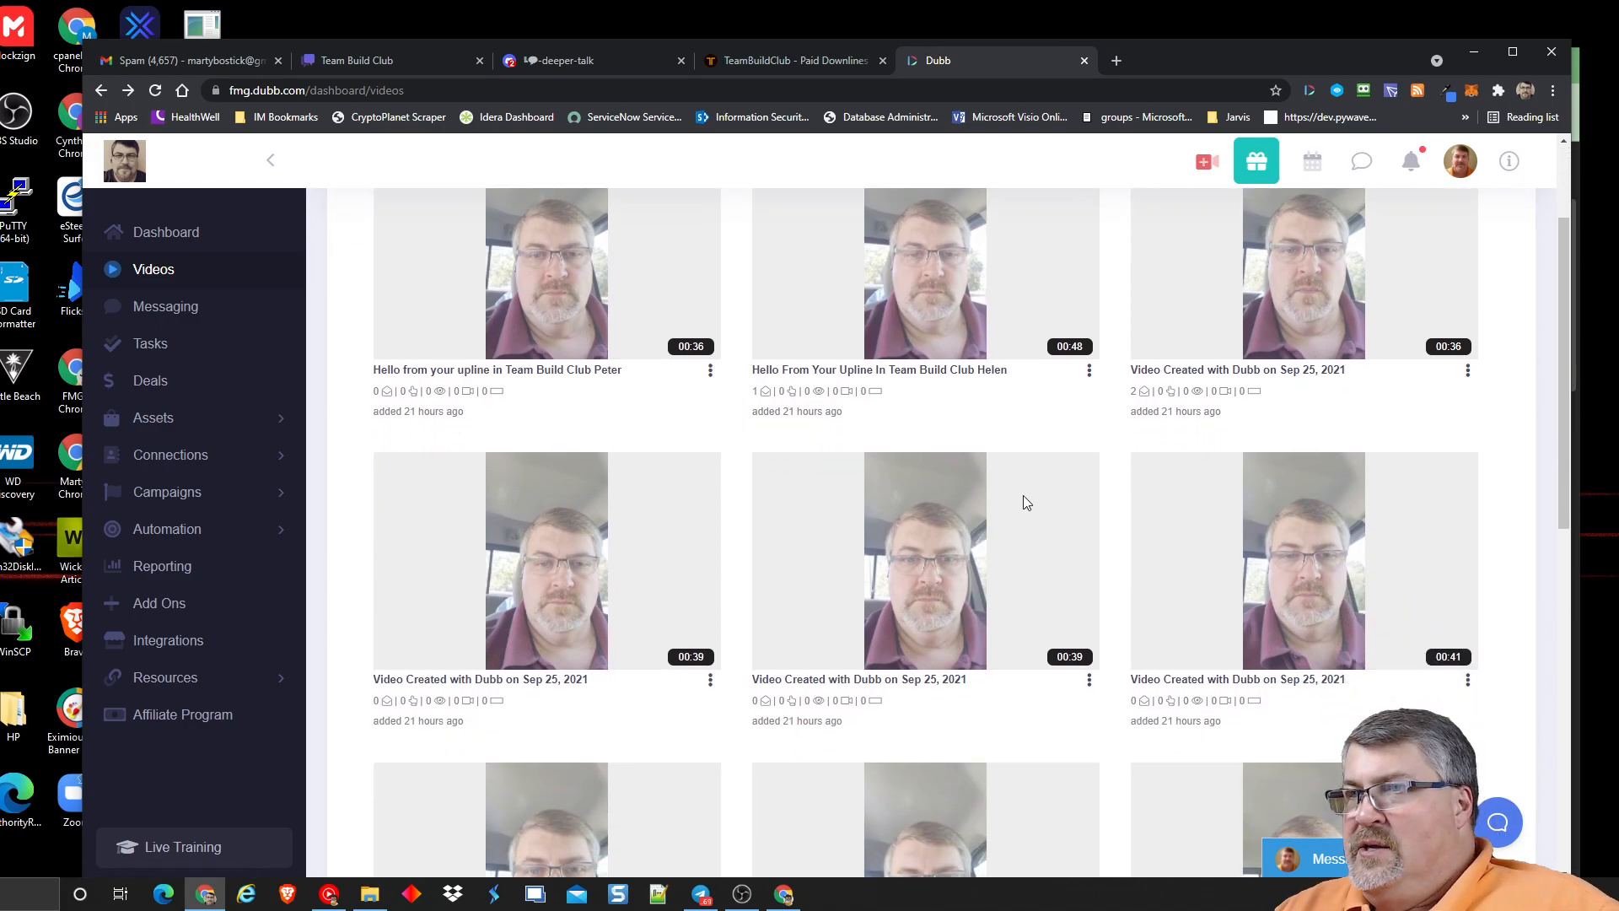
mouse_move(1113, 537)
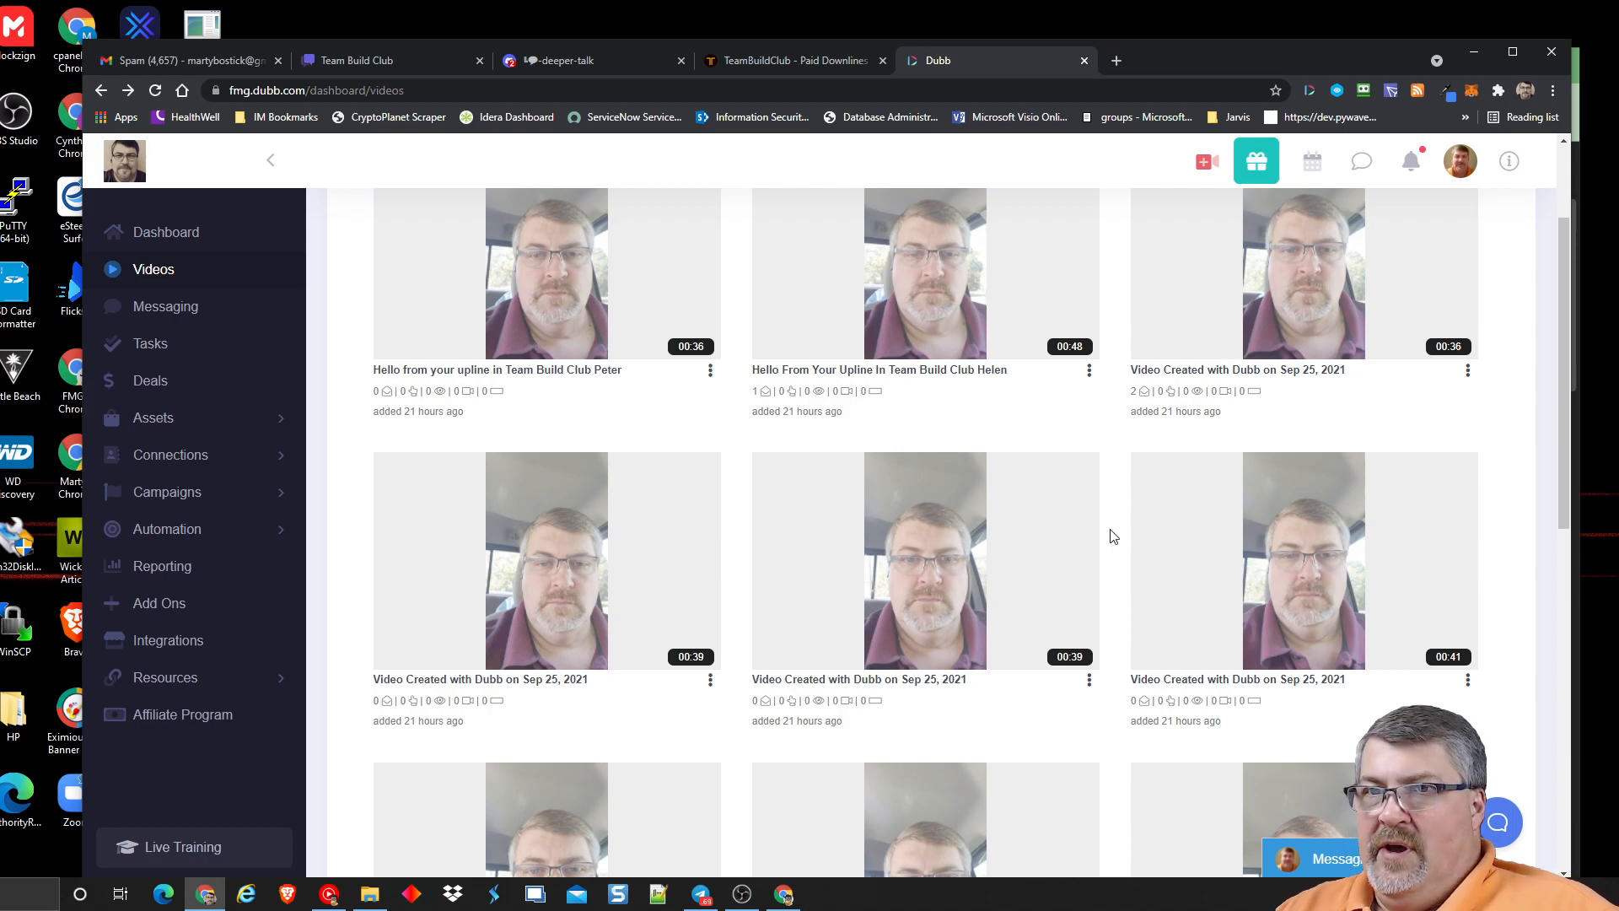
scroll(down, 3)
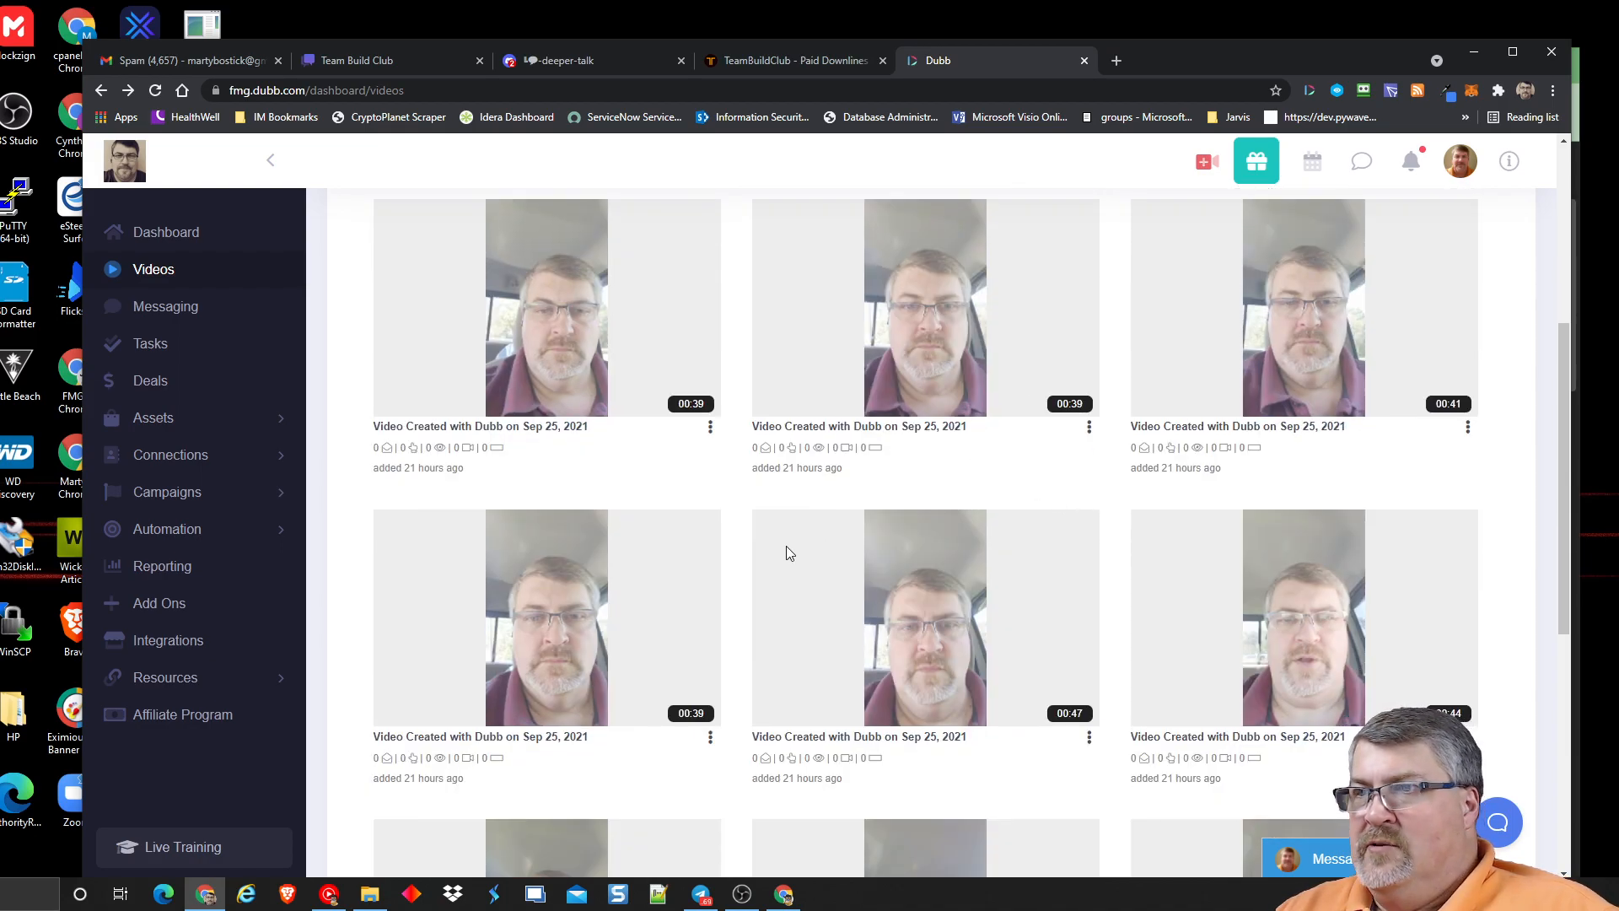
scroll(down, 3)
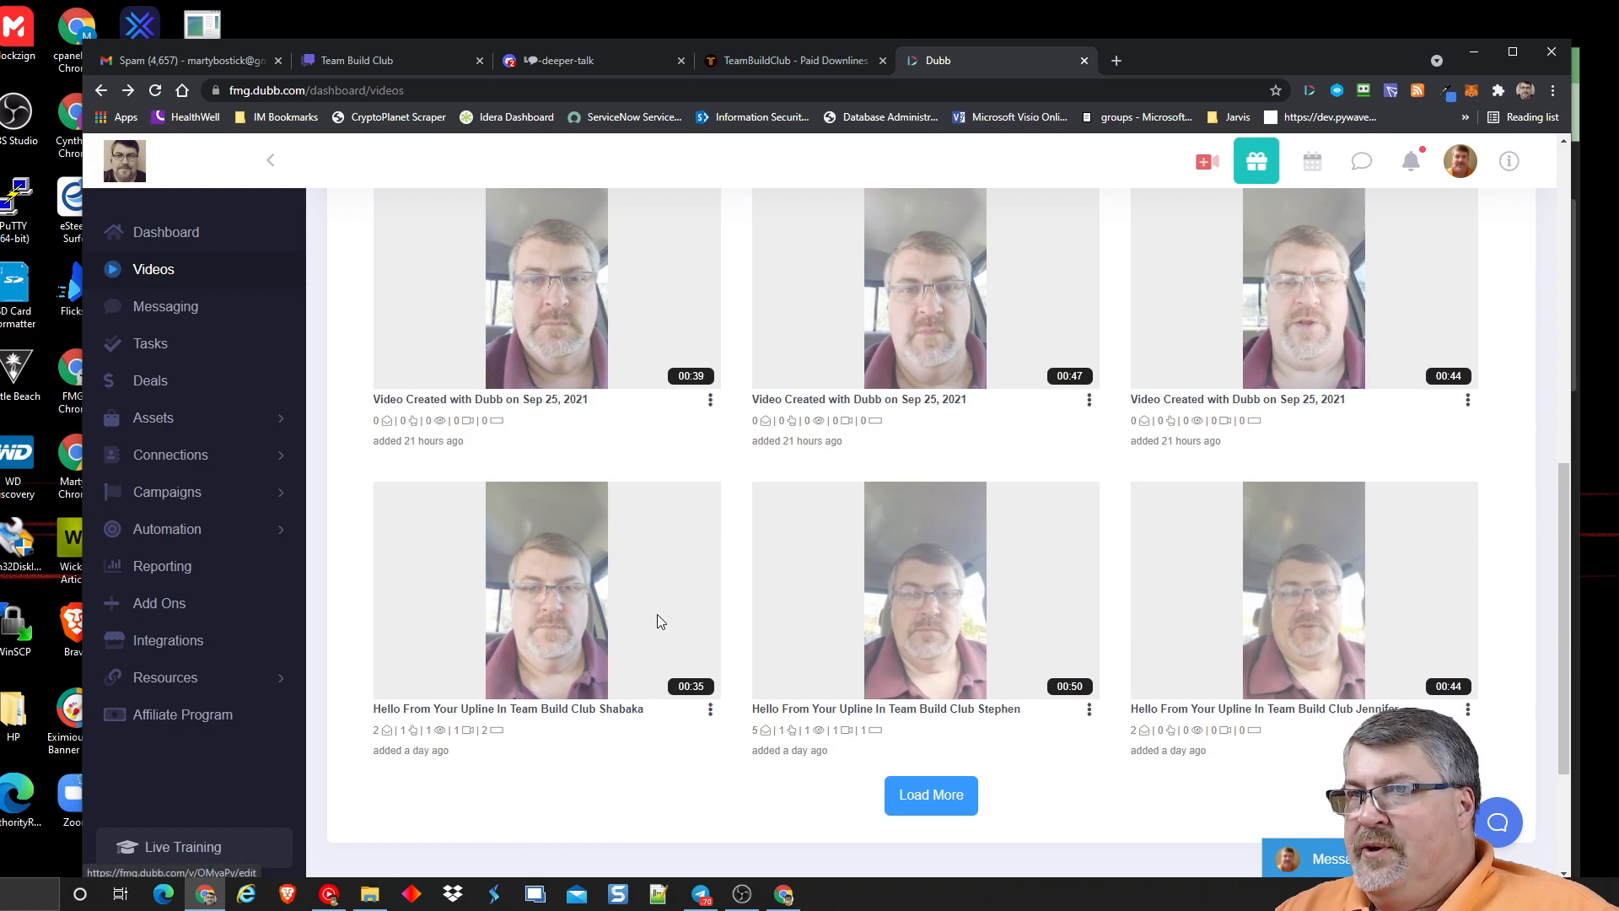
mouse_move(963, 765)
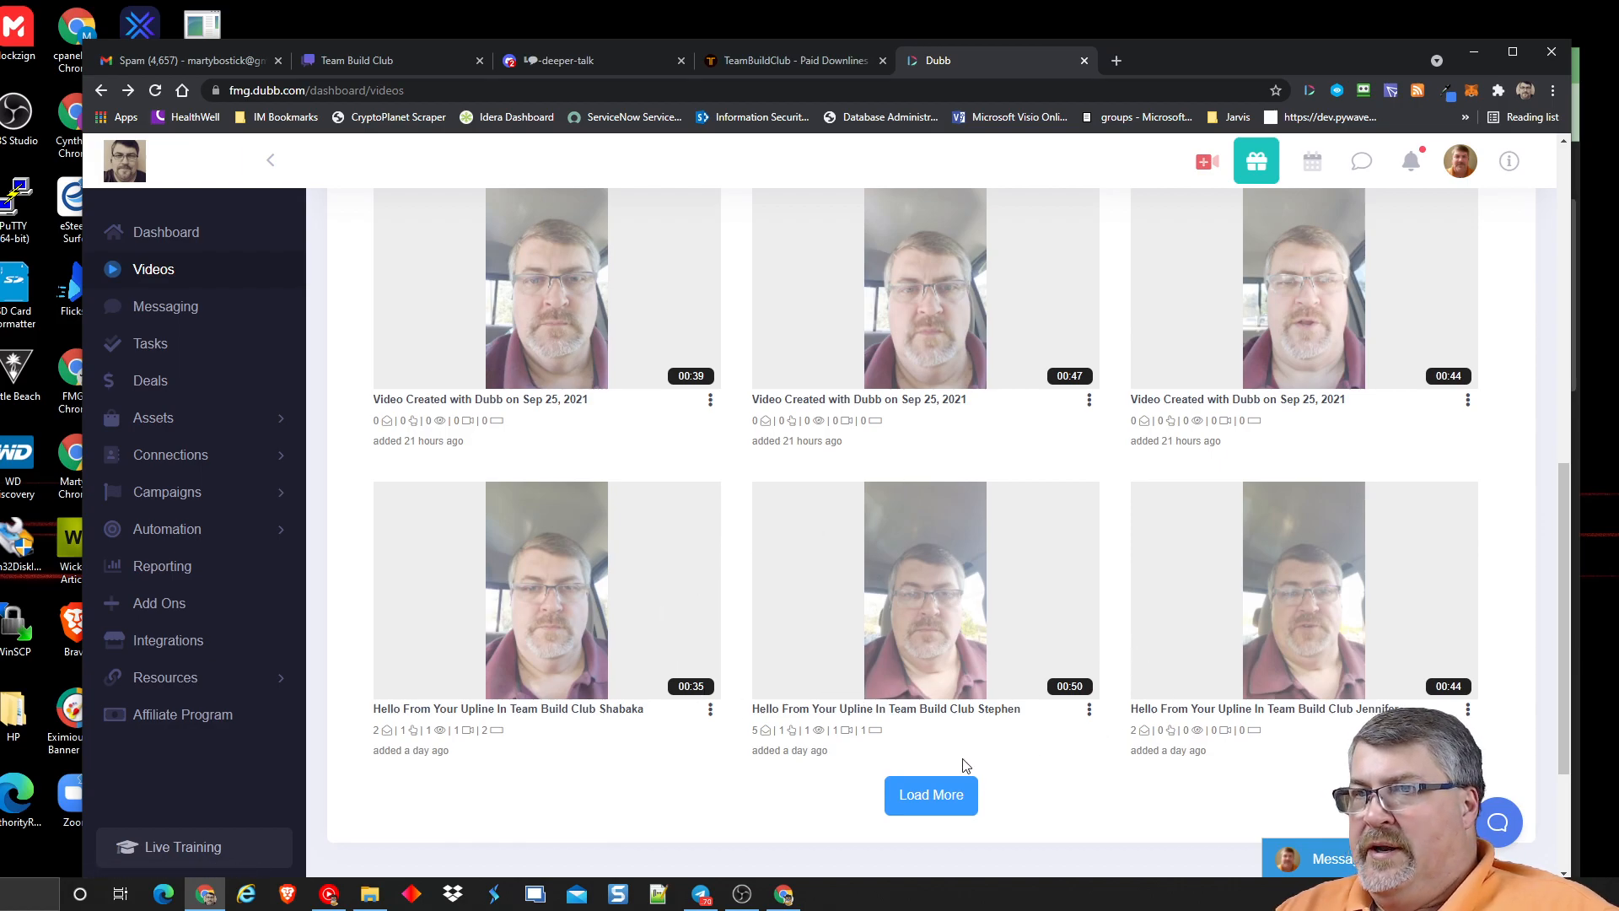
mouse_move(746, 741)
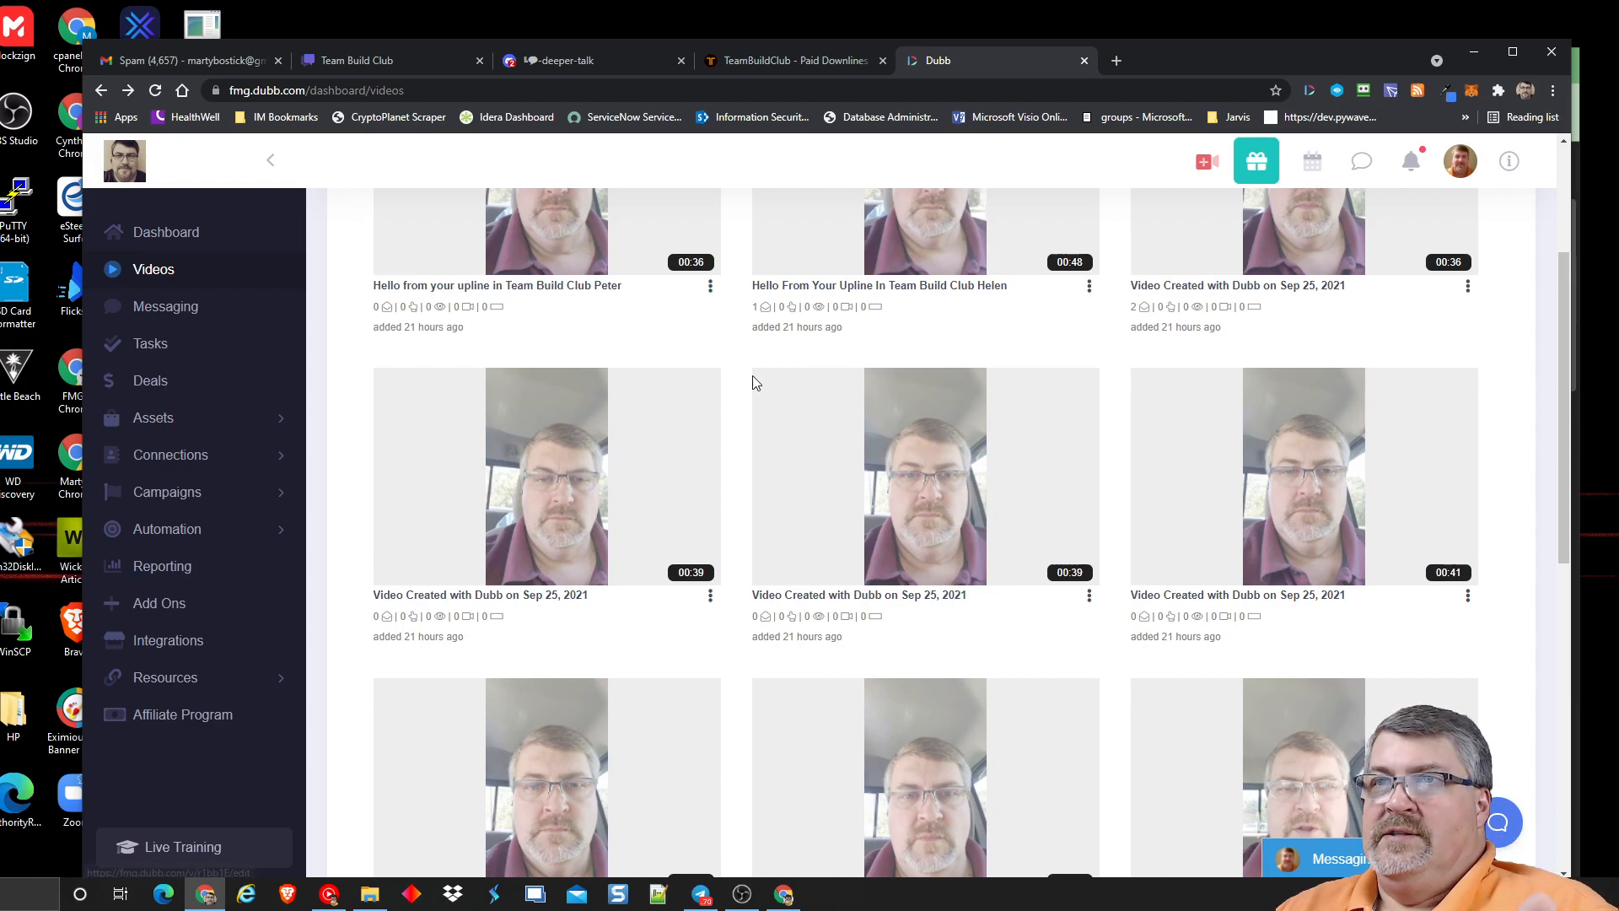
scroll(up, 3)
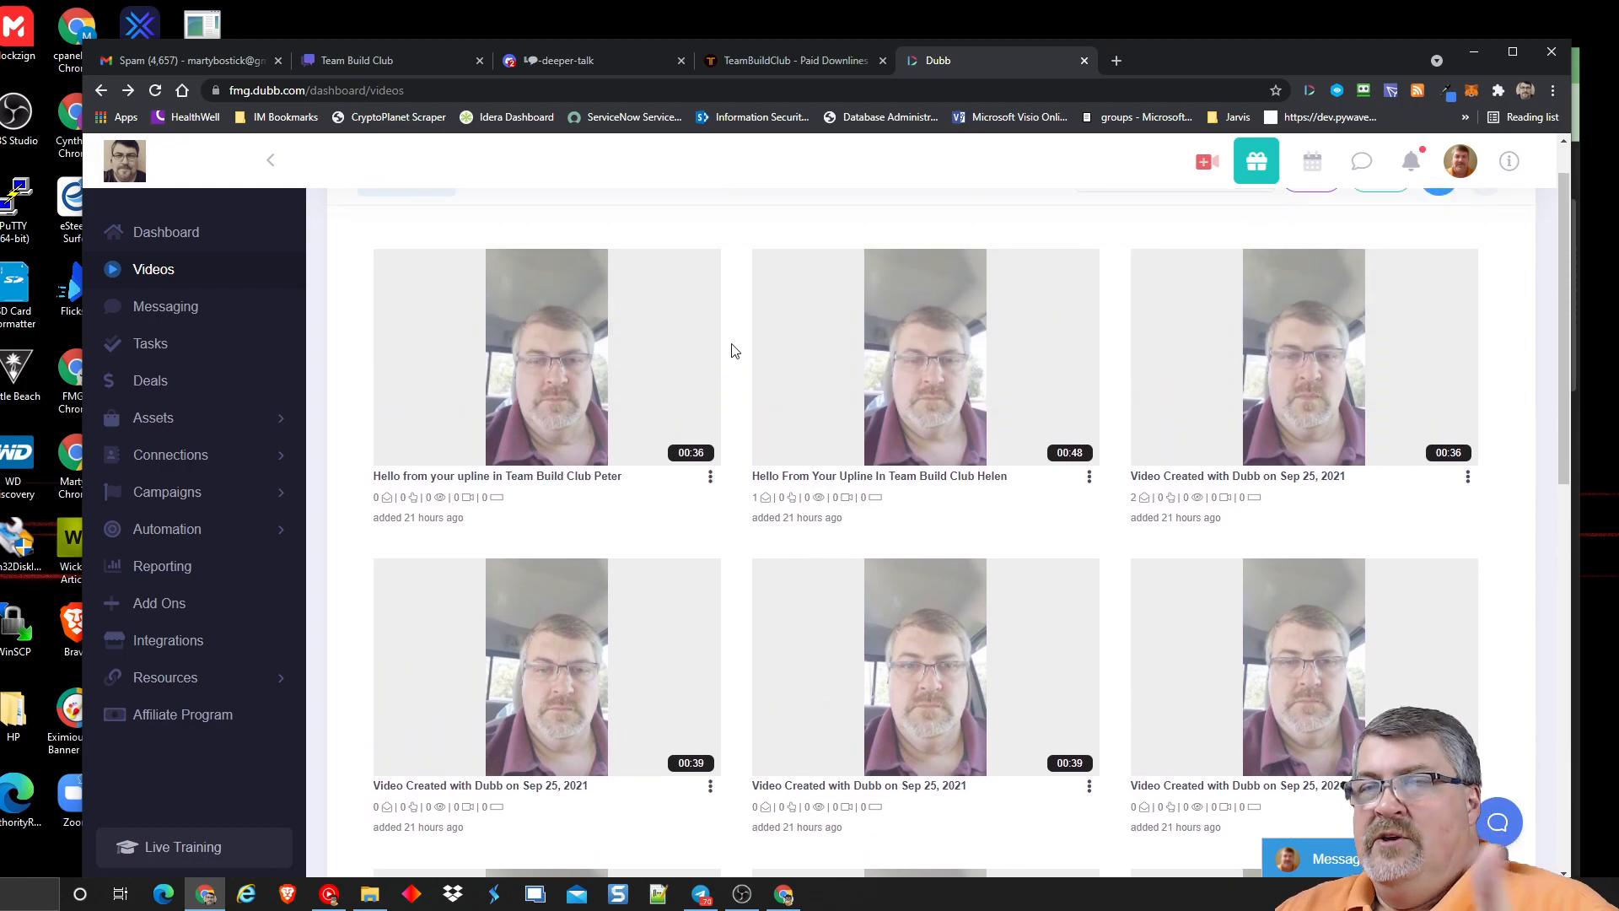
scroll(up, 3)
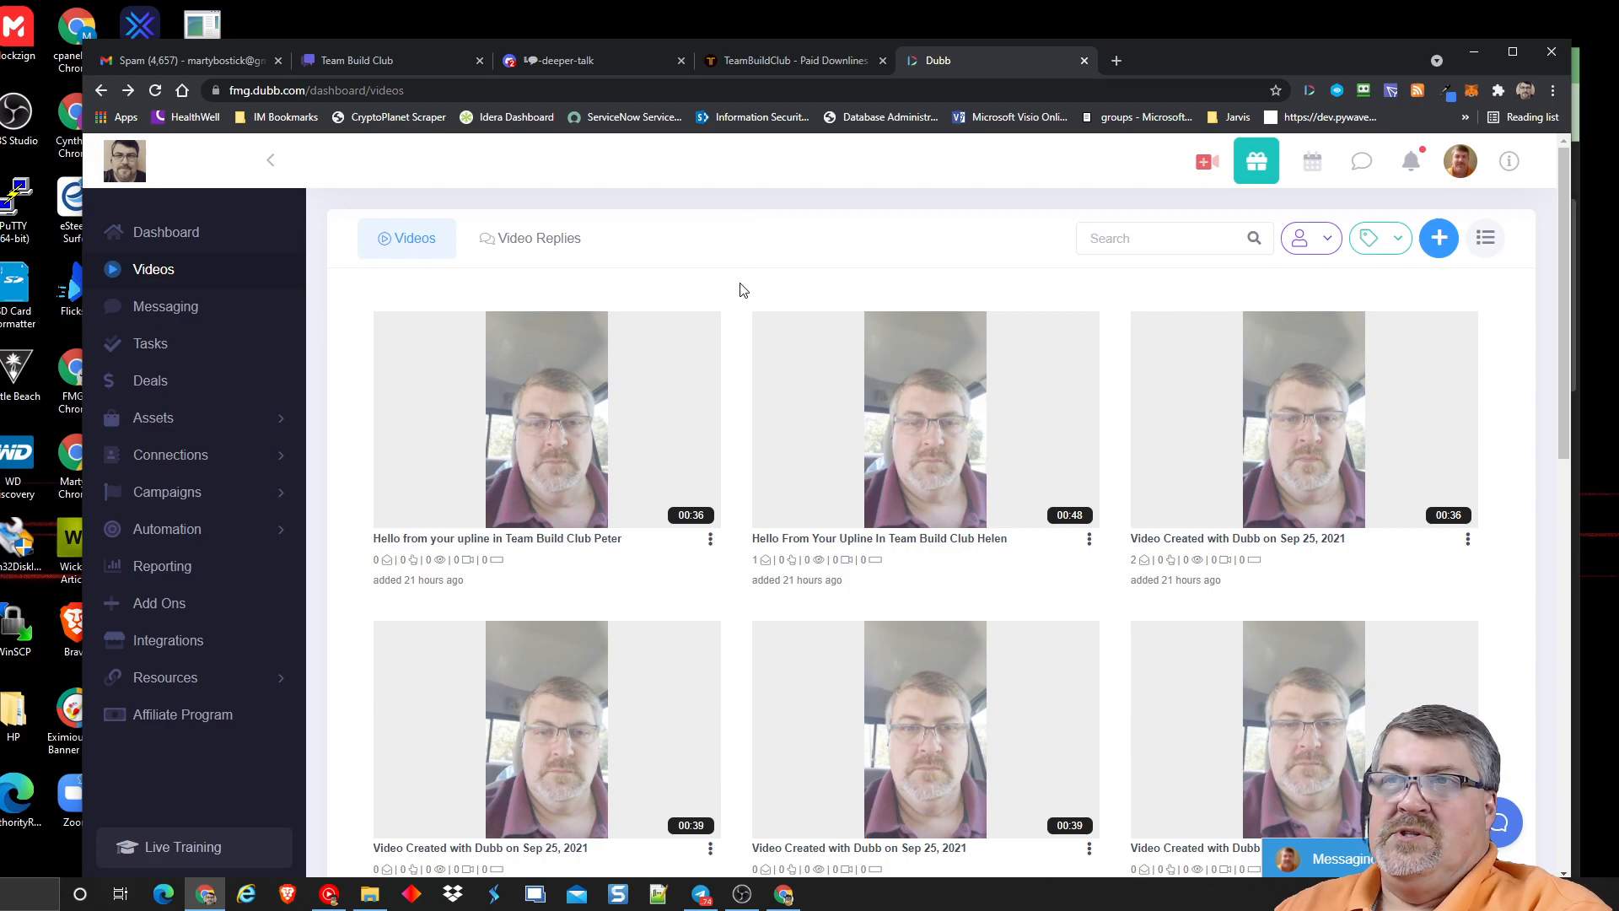